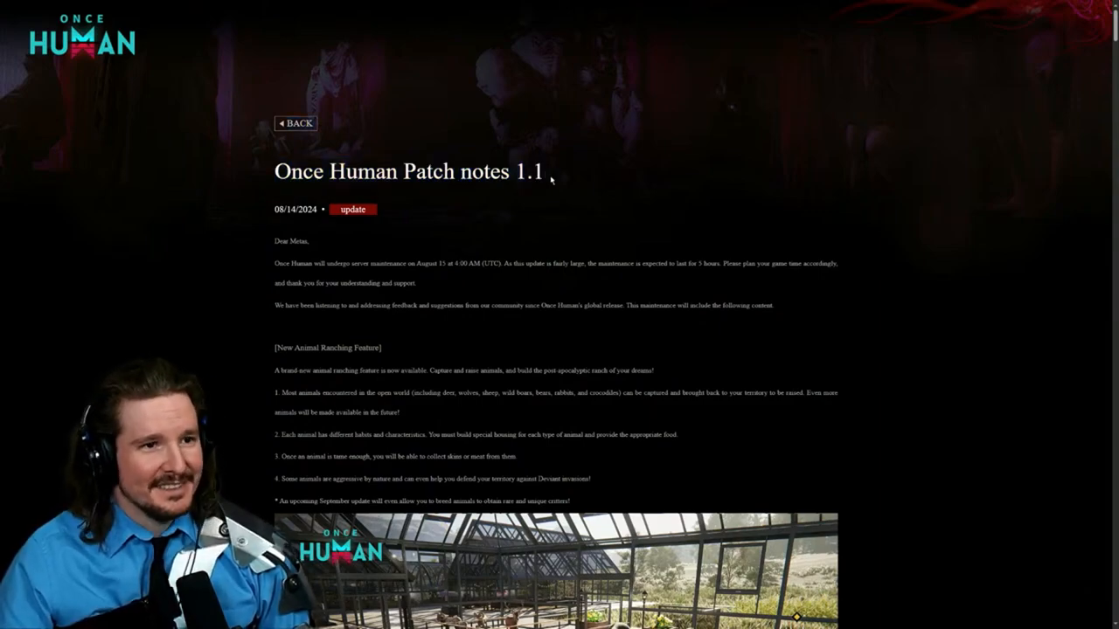
Step: Scroll from the patch notes 1.1 title down to the New Animal Ranching Feature greenhouse image
scroll("down", 3)
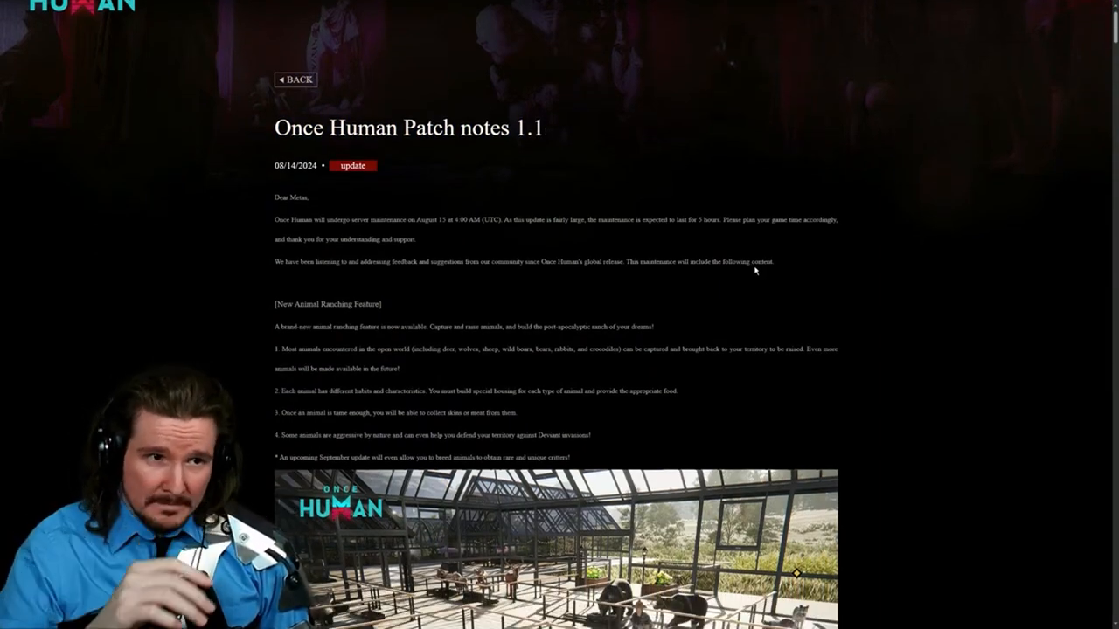
scroll("down", 3)
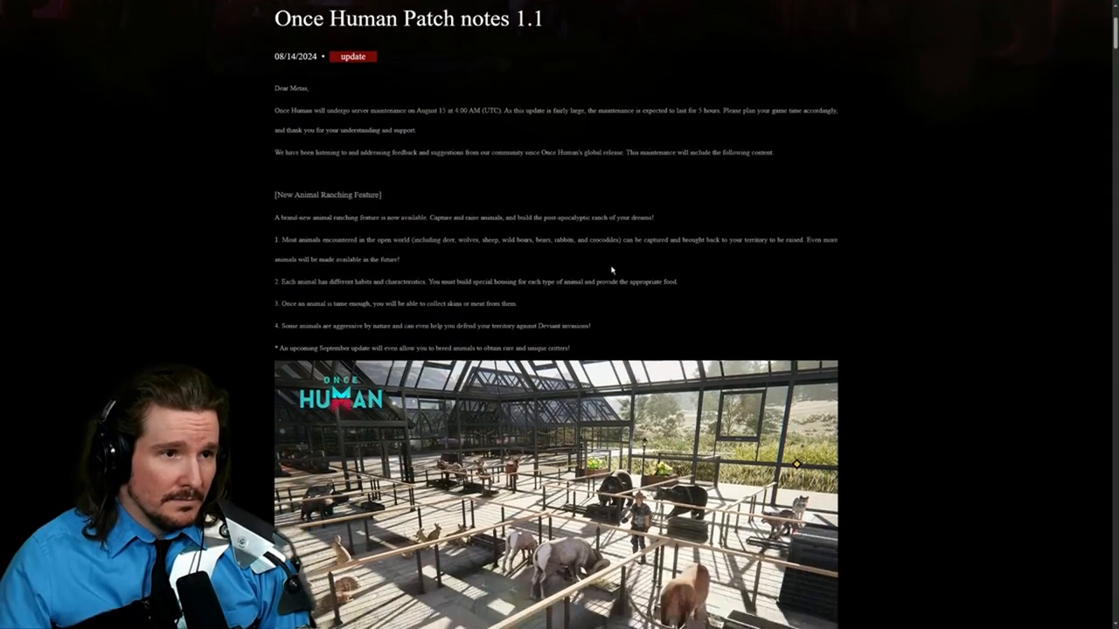
scroll("down", 3)
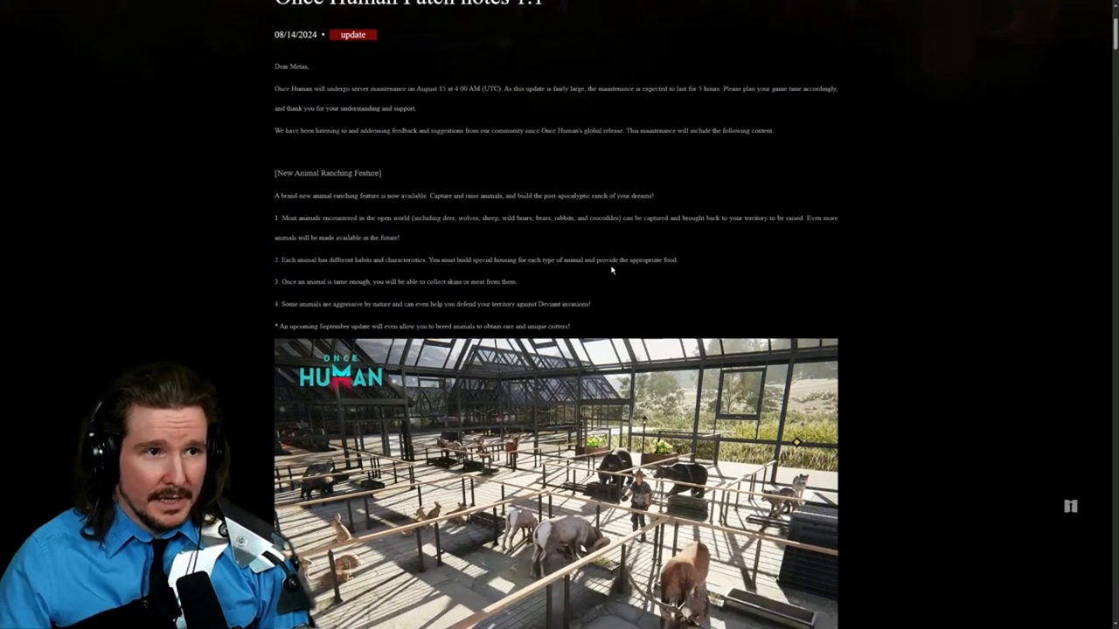
scroll("down", 3)
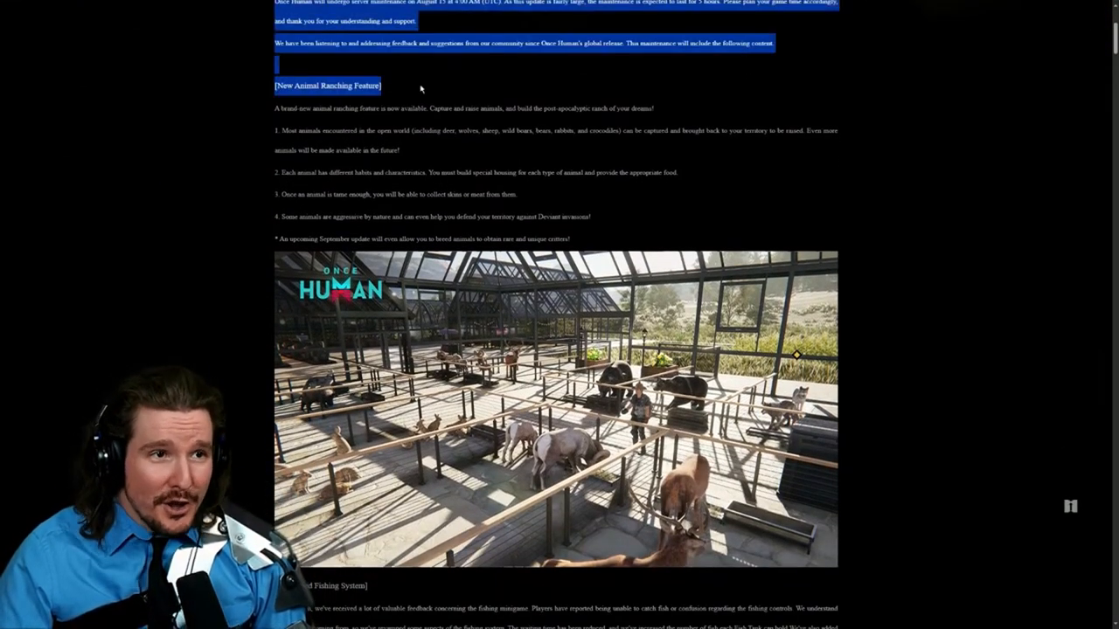
scroll("down", 3)
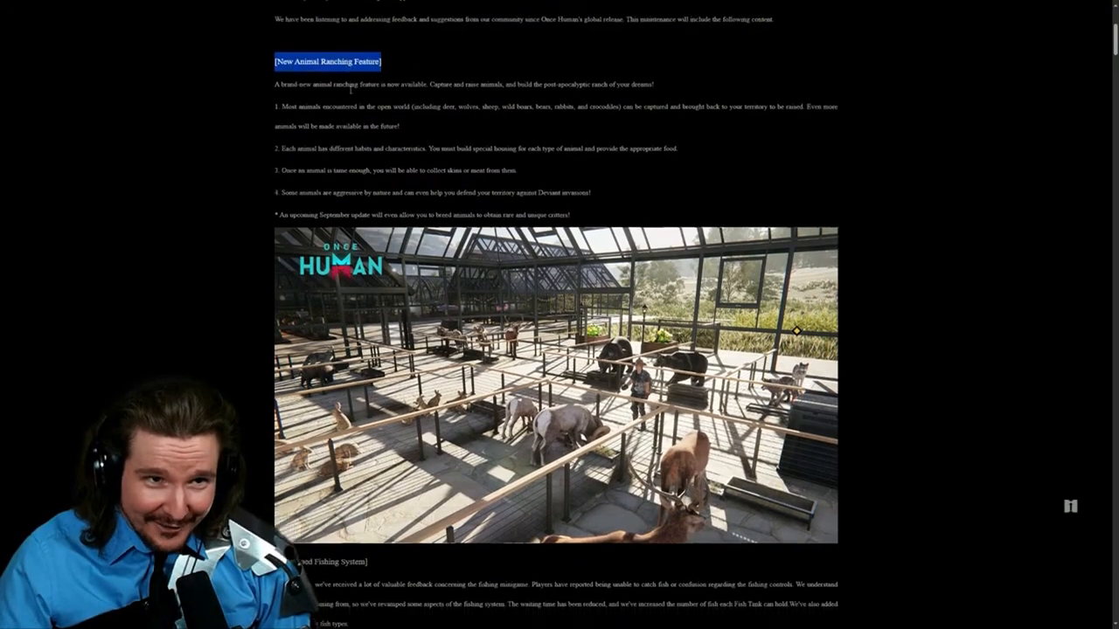
Step: Scroll past the ranching image until the Revamped Fishing System heading appears
scroll("up", 3)
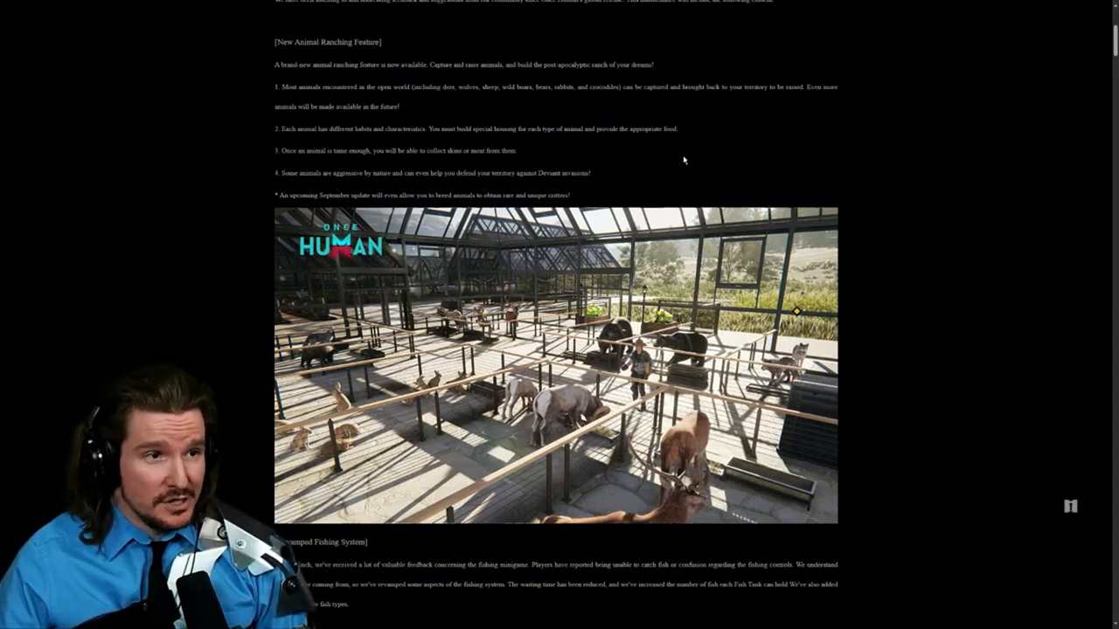
scroll("down", 3)
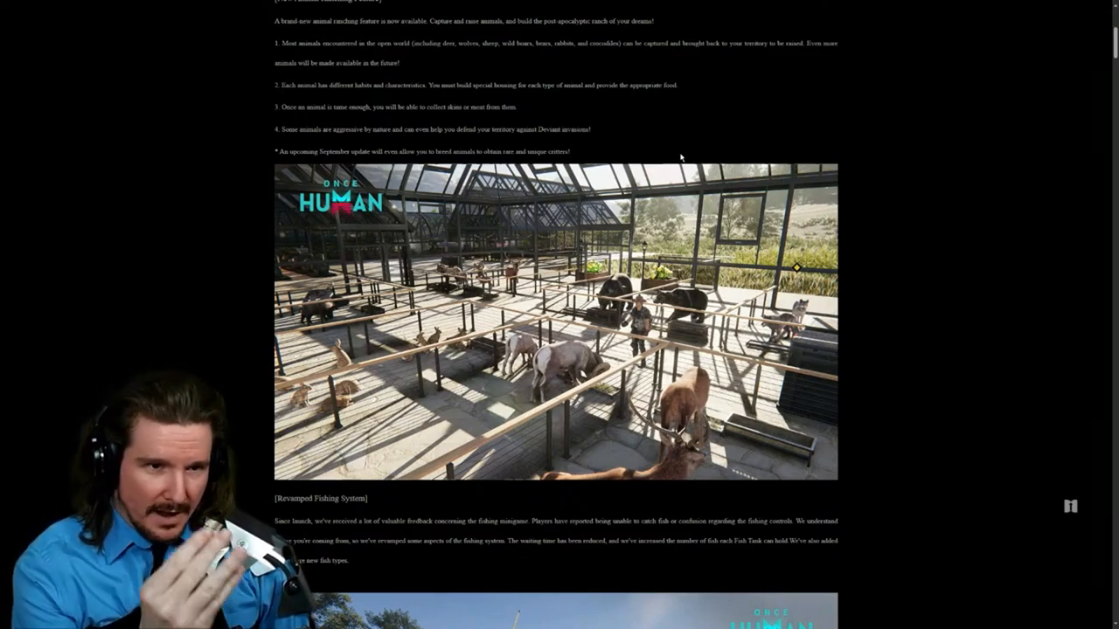
mouse_move(766, 139)
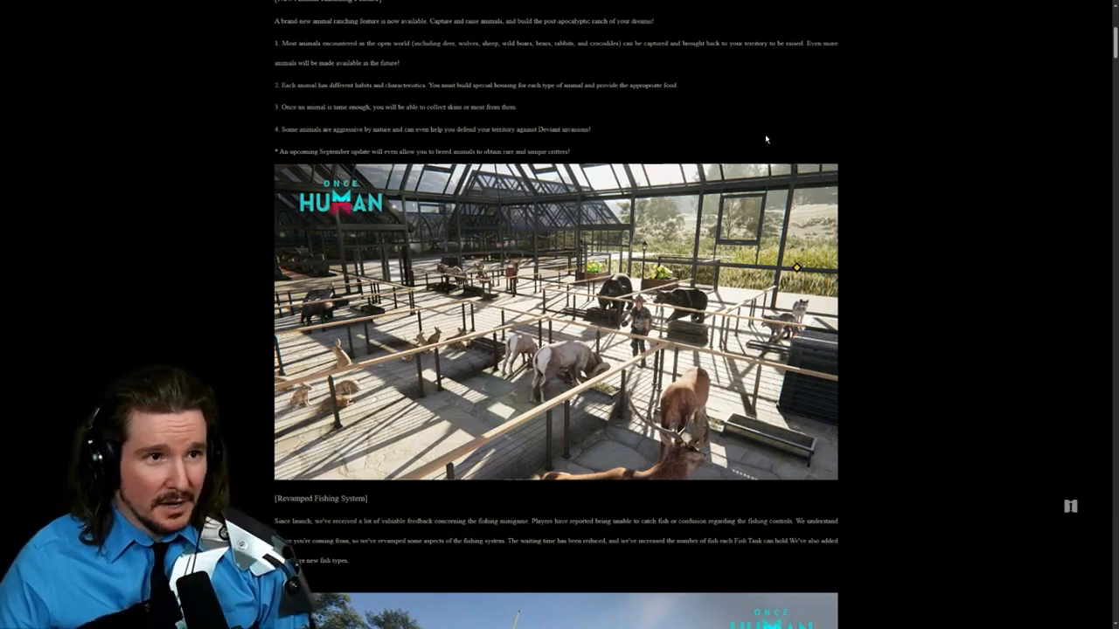
mouse_move(793, 129)
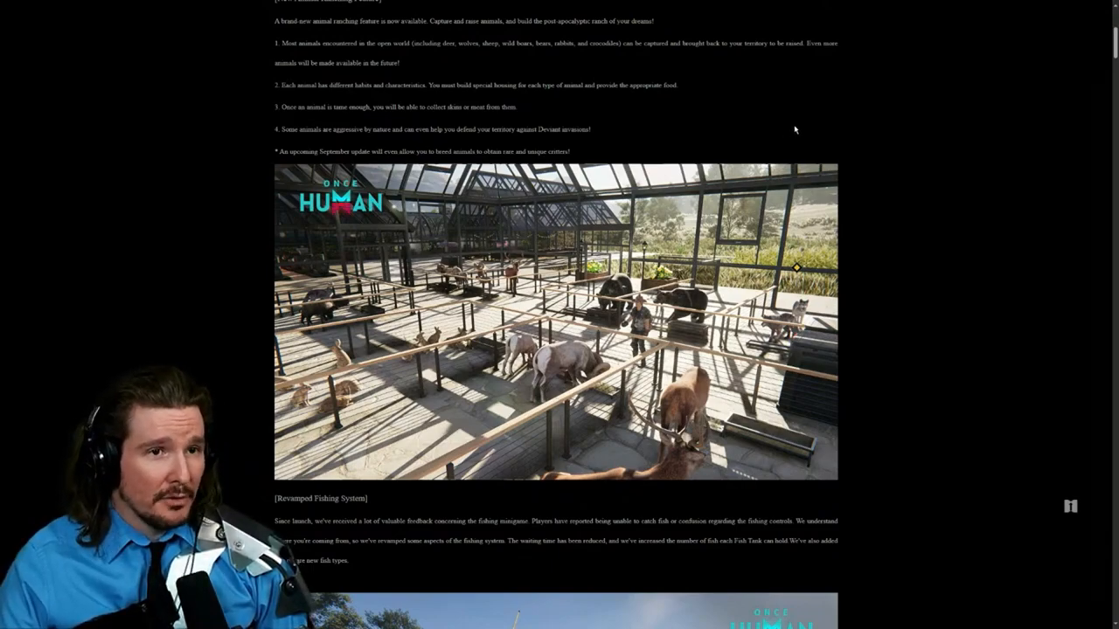
scroll("down", 3)
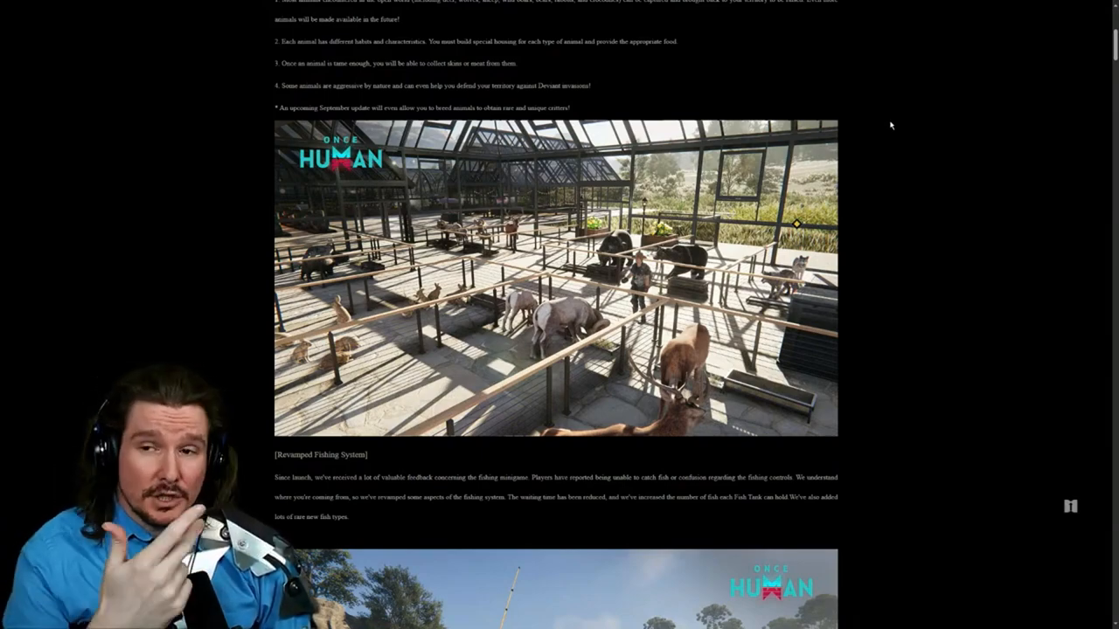
Step: Scroll through the fishing screenshot to the numbered list of fishing system changes
scroll("down", 3)
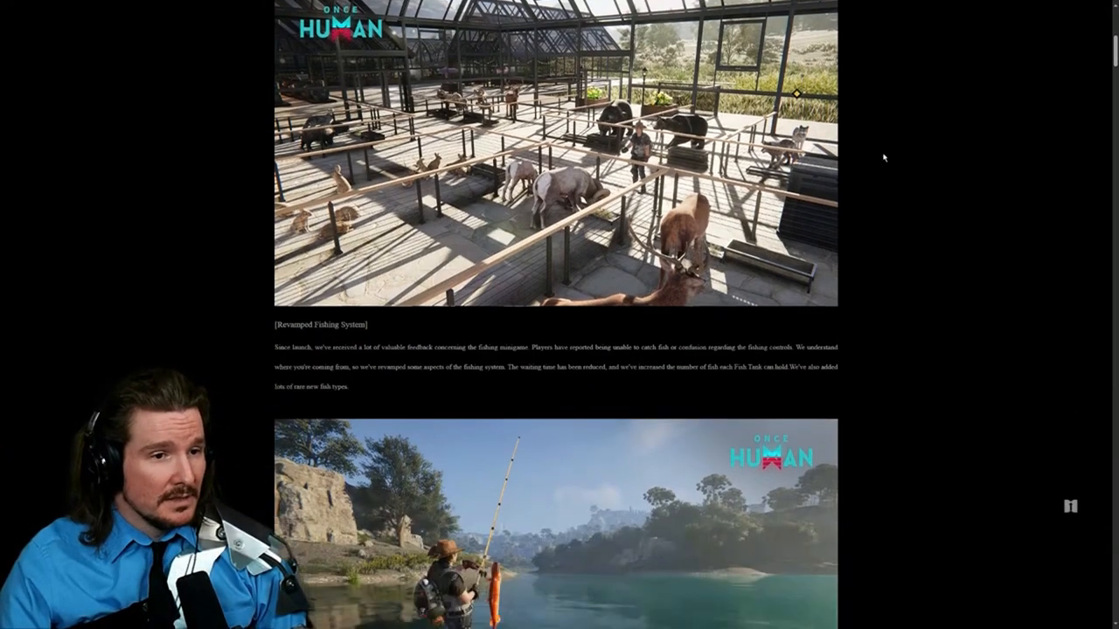
scroll("down", 3)
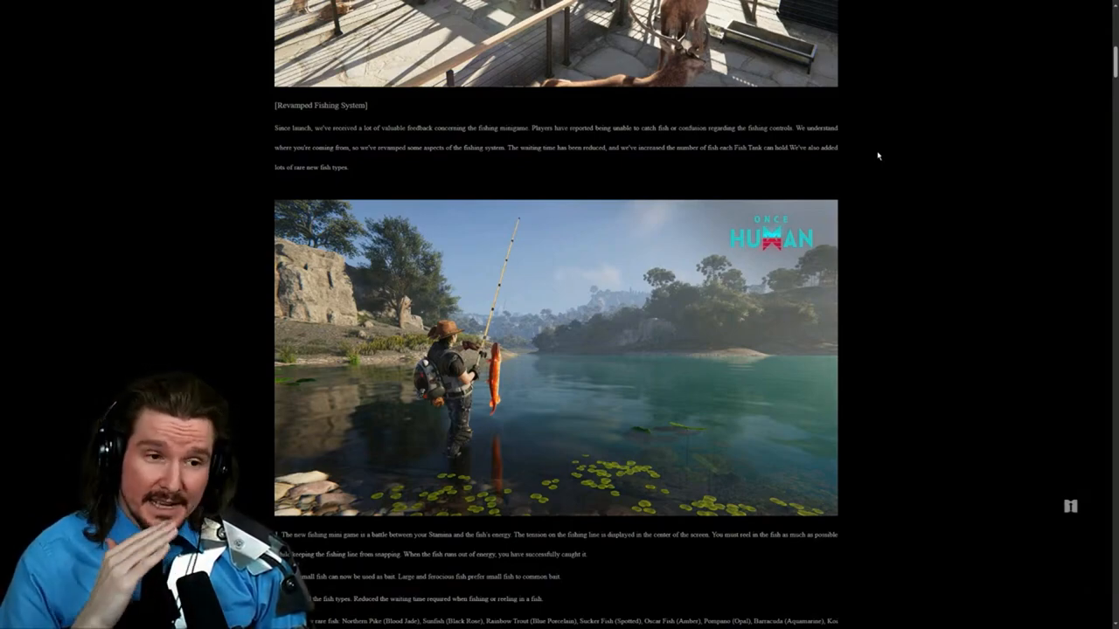
scroll("down", 3)
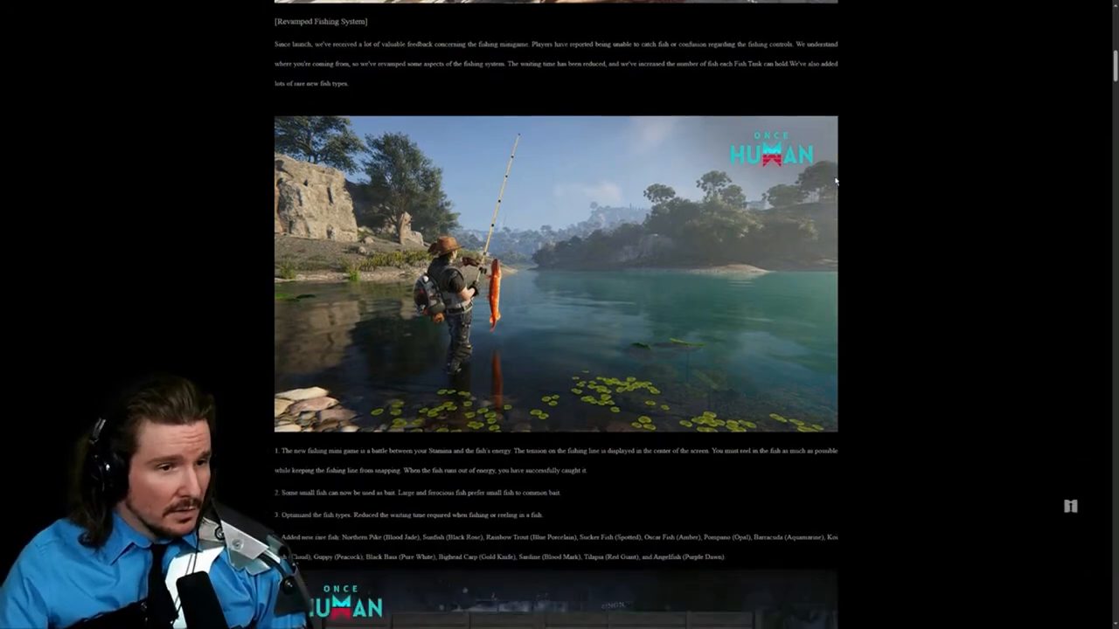
scroll("down", 3)
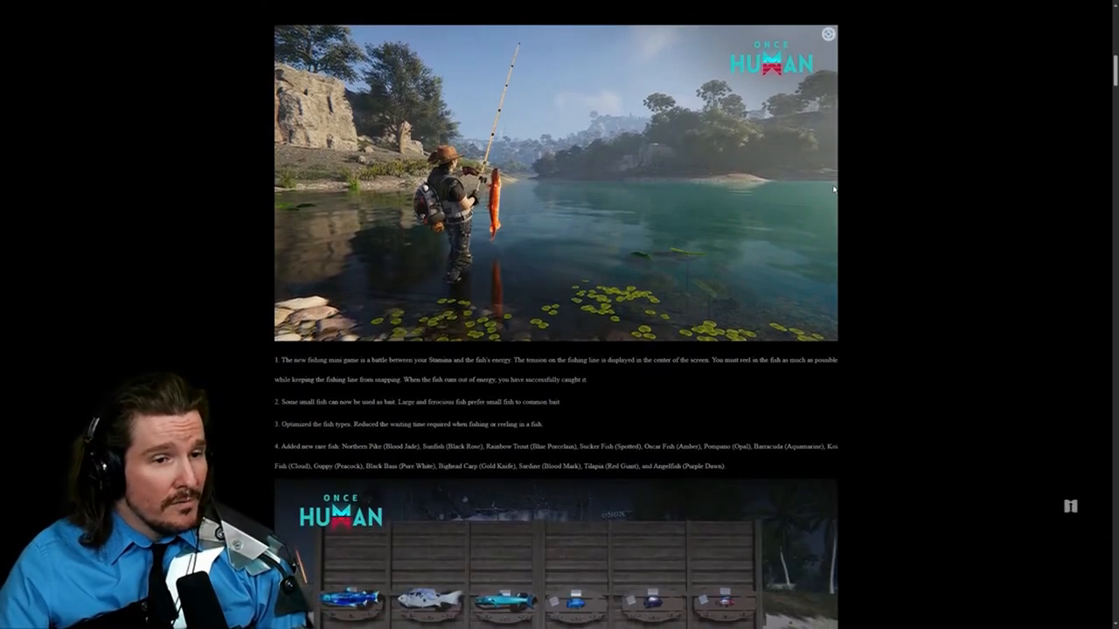
scroll("down", 3)
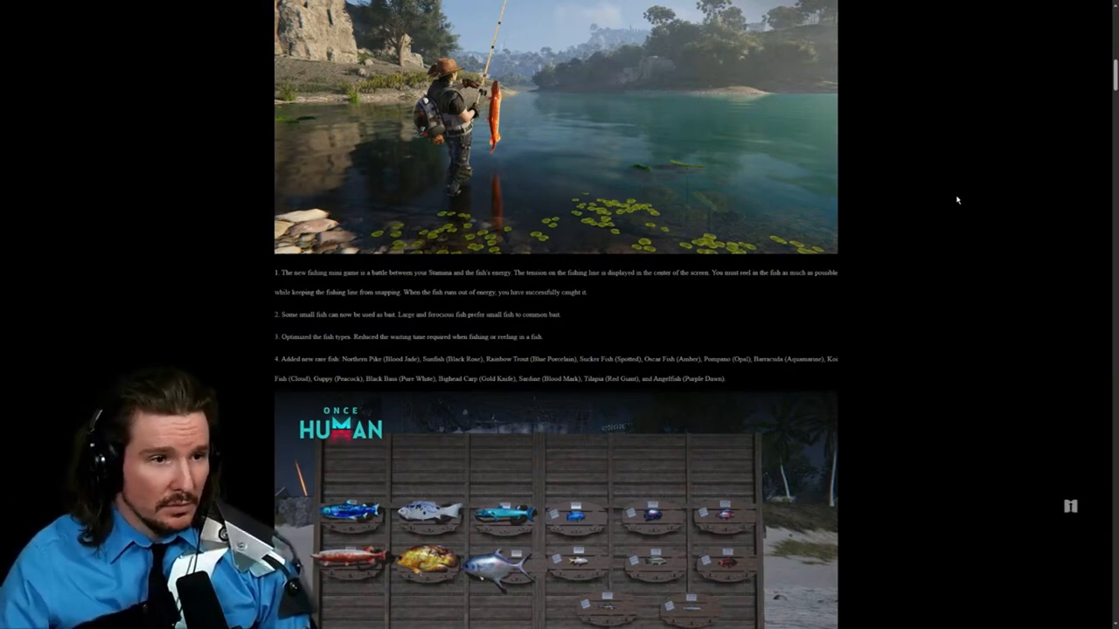
Step: Scroll past the fish list to the trophy-wall image and New Wilderness Game Modes heading
scroll("down", 3)
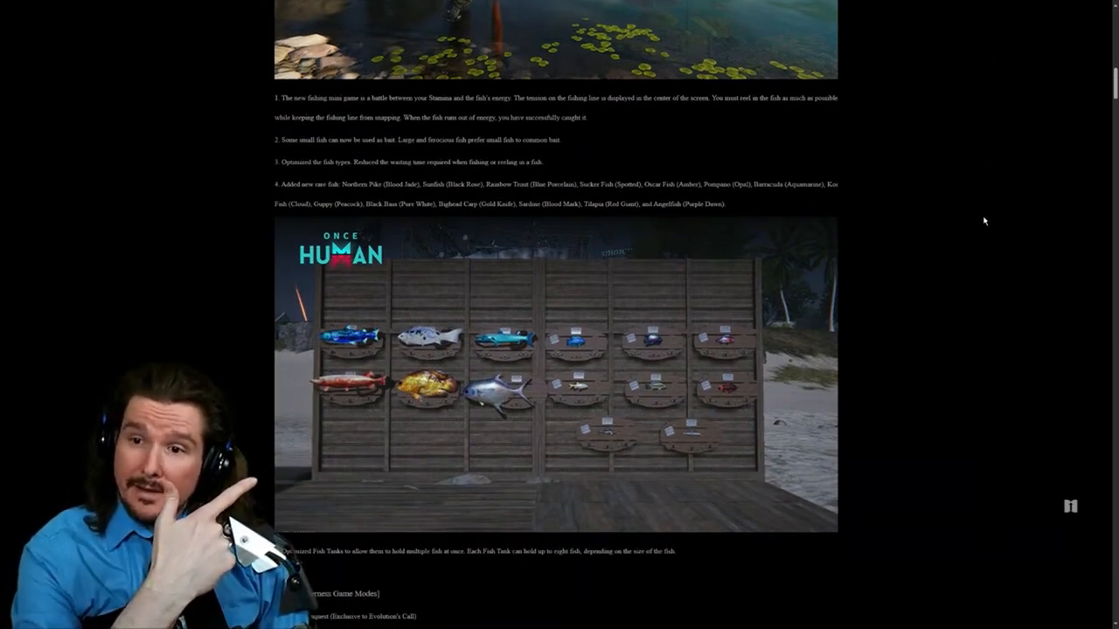
scroll("down", 3)
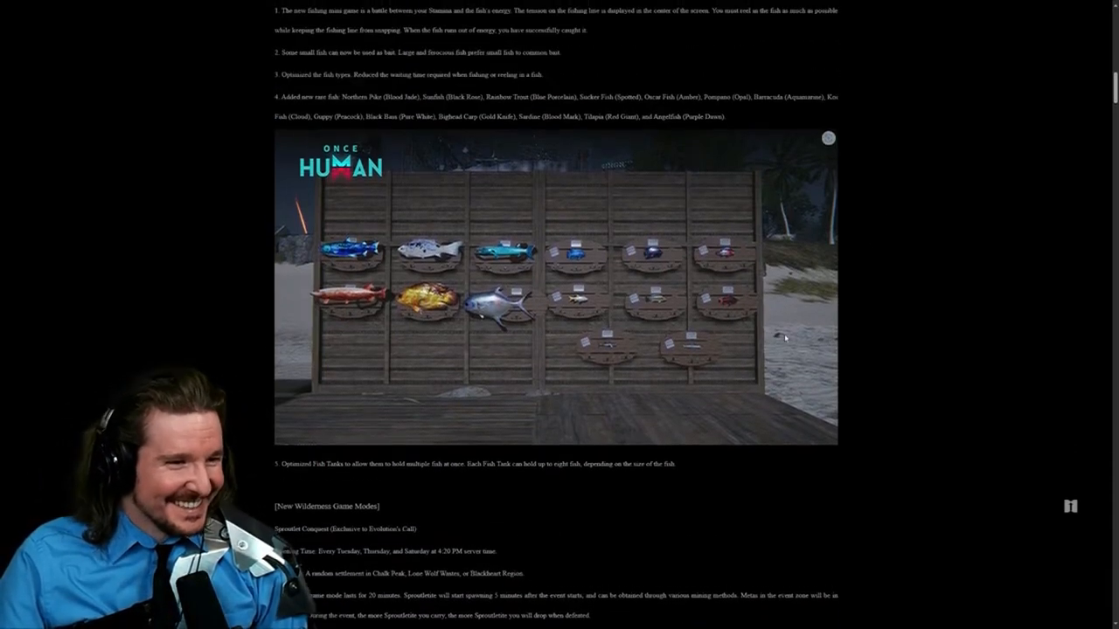
Step: Read the Spacetime Campsite details, highlighting the event drops sentence, down to Ancient One's Trial
scroll("down", 3)
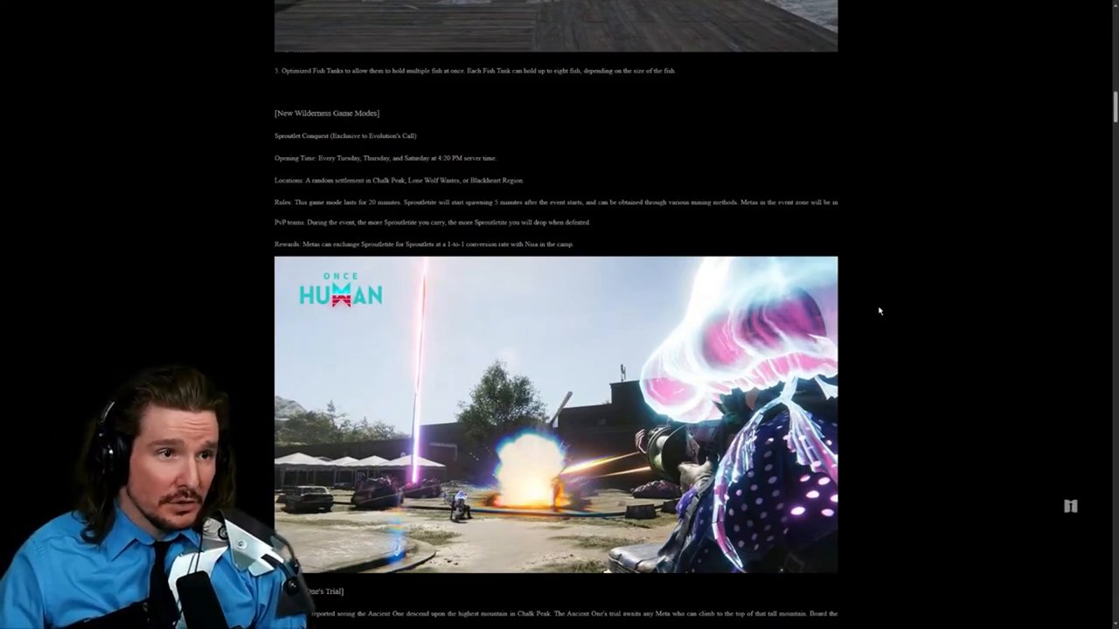
mouse_move(901, 301)
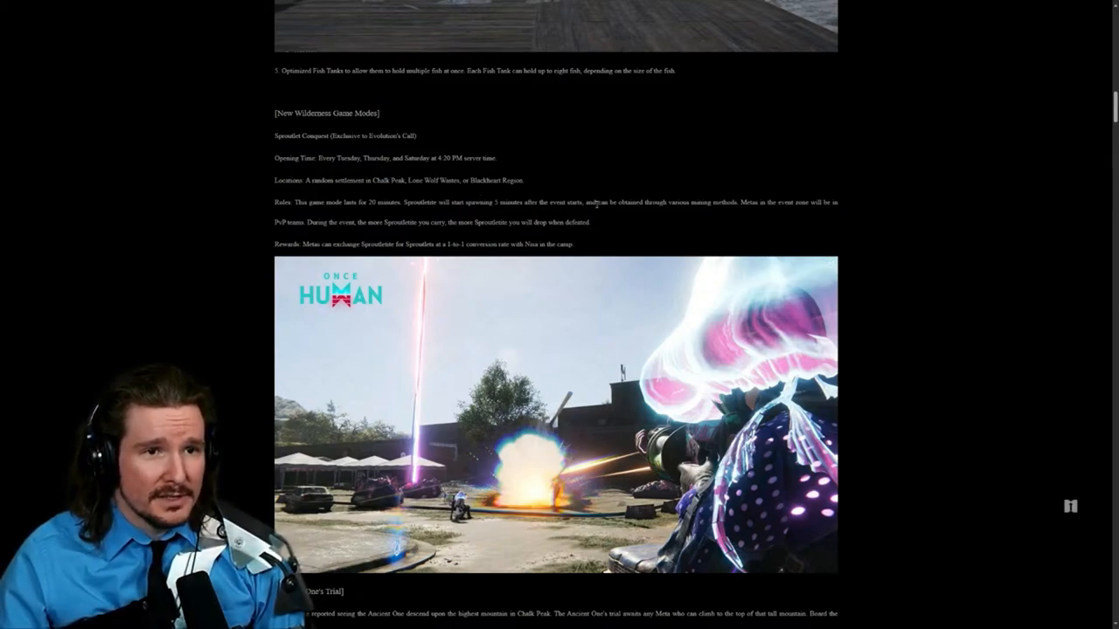
mouse_move(934, 248)
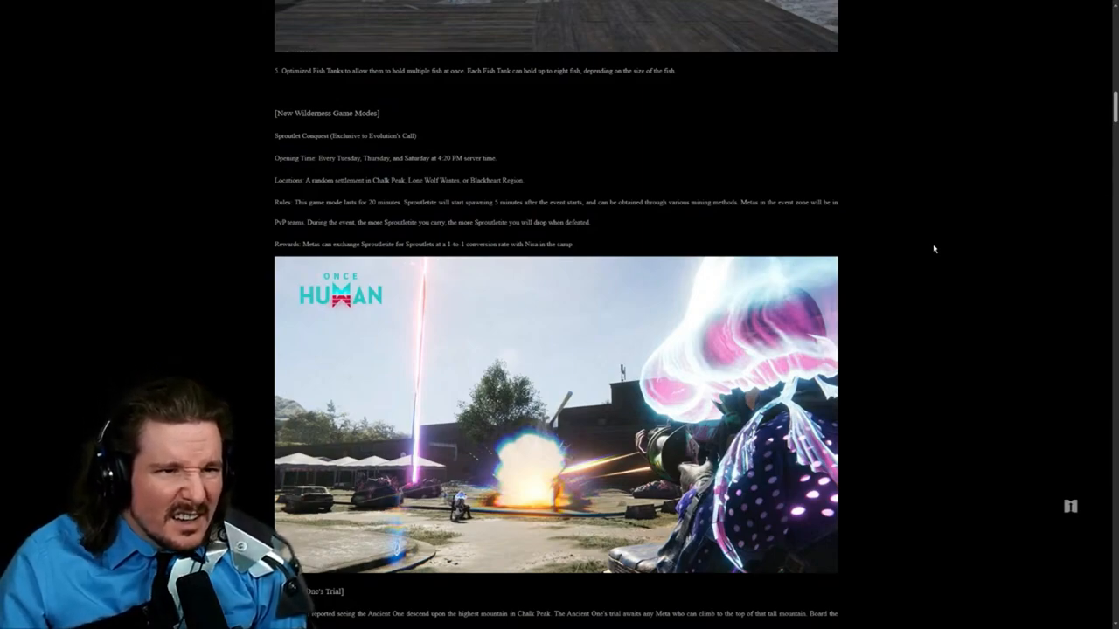
double_click(486, 222)
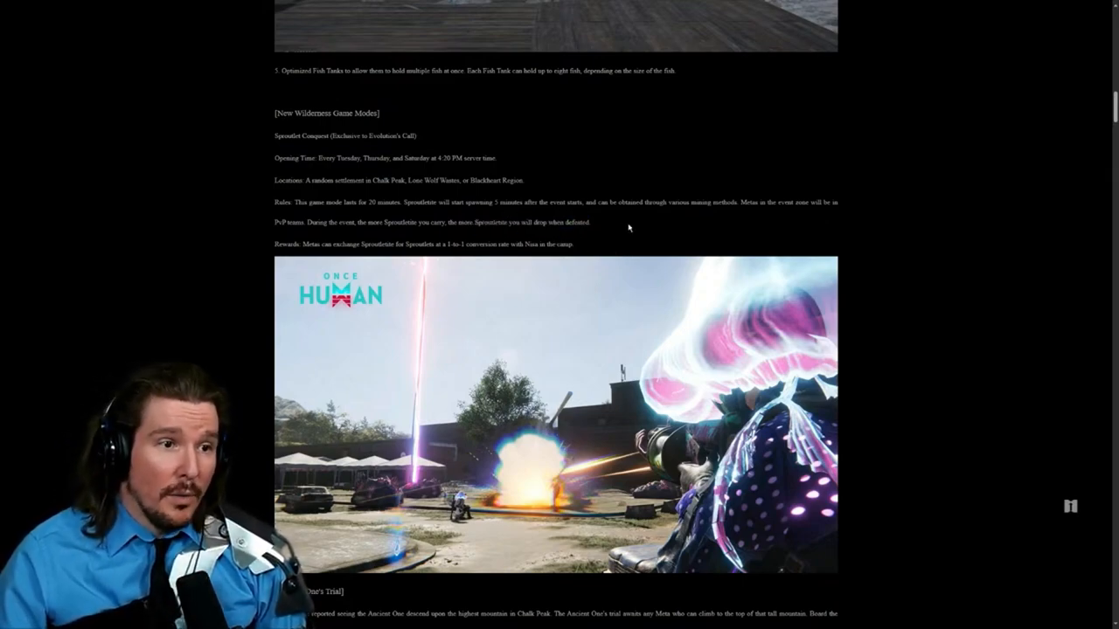
left_click_drag(278, 221, 591, 221)
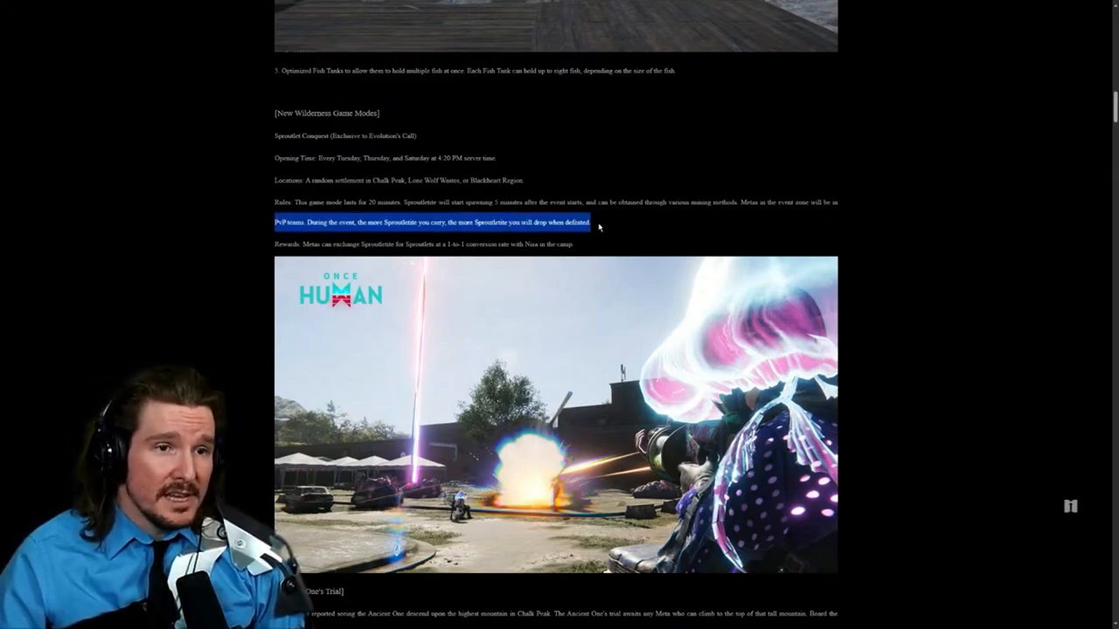
left_click(661, 231)
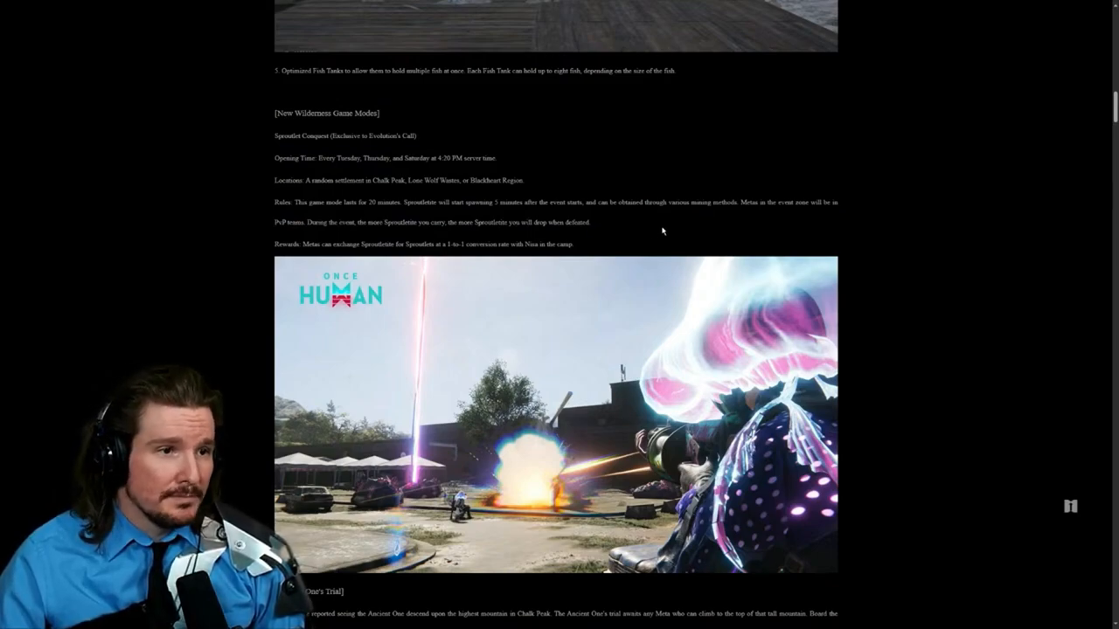
mouse_move(691, 227)
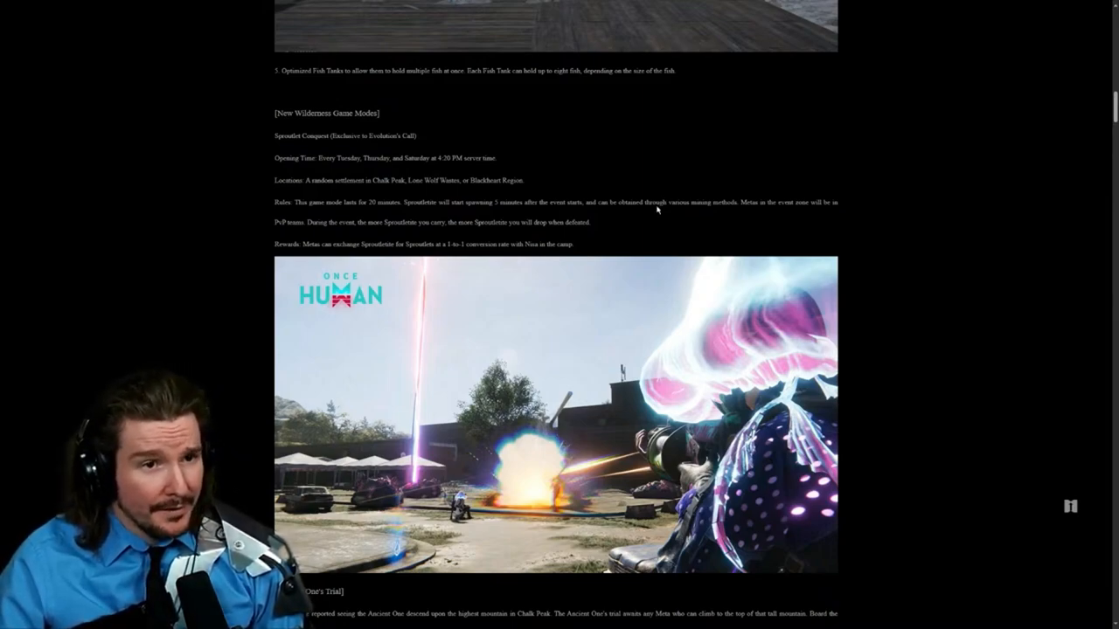
scroll("down", 3)
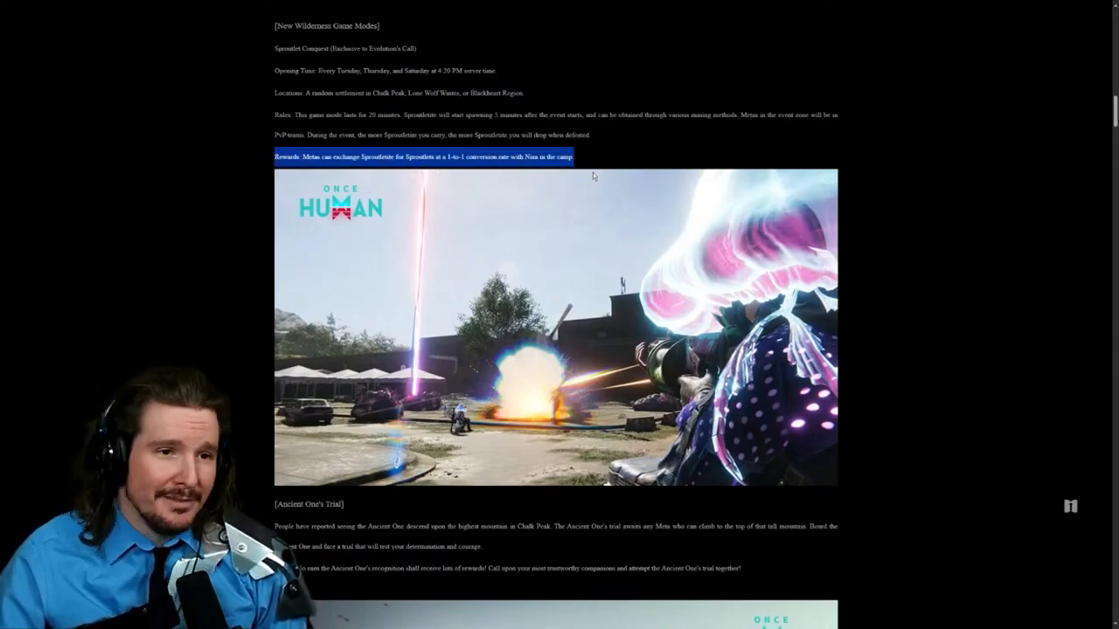
Step: Scroll through Ancient One's Trial and its airship image to the Mod Conversion heading
scroll("down", 3)
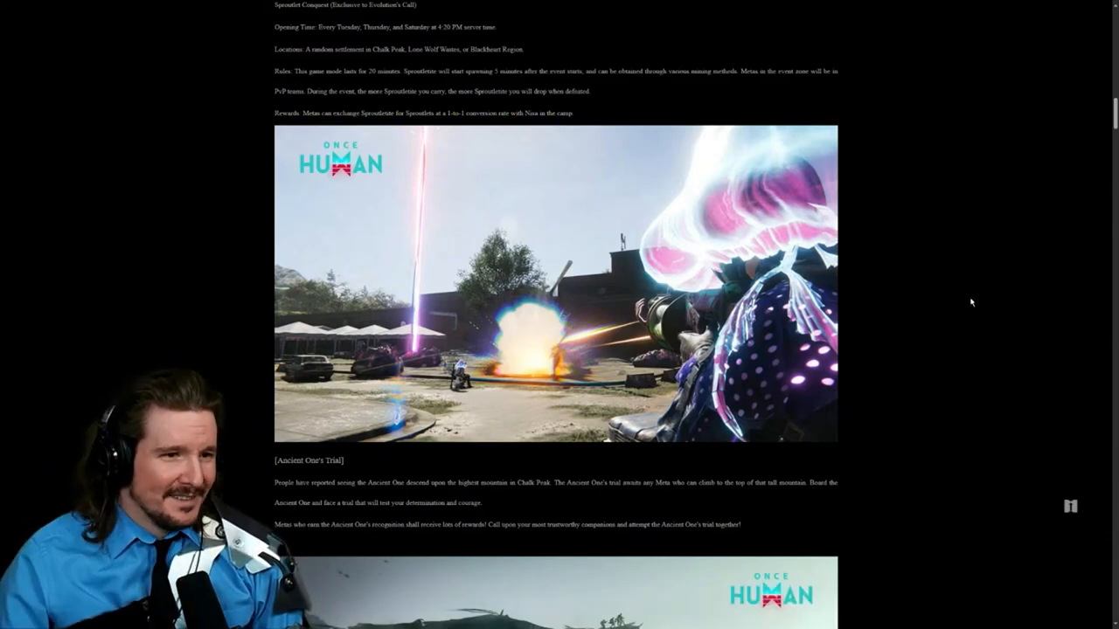
scroll("down", 3)
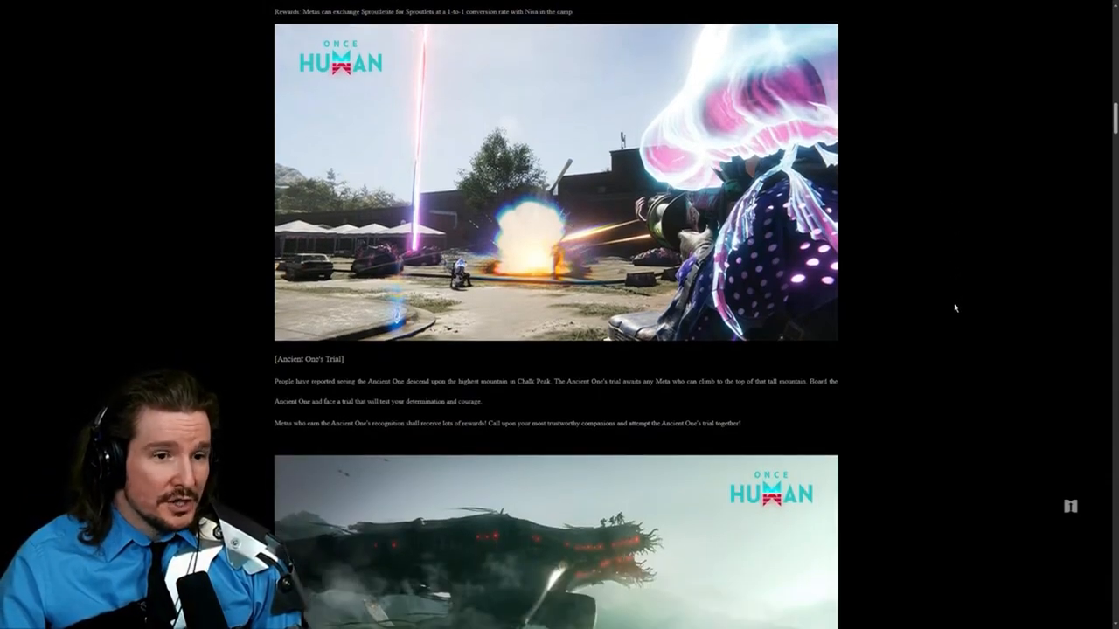
scroll("down", 3)
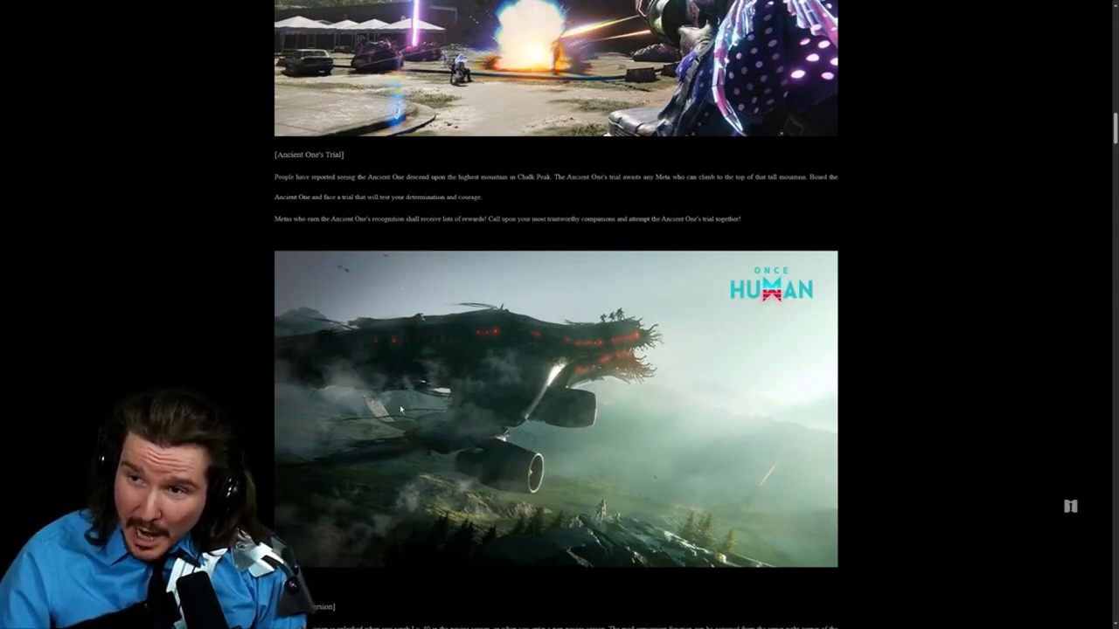
mouse_move(566, 331)
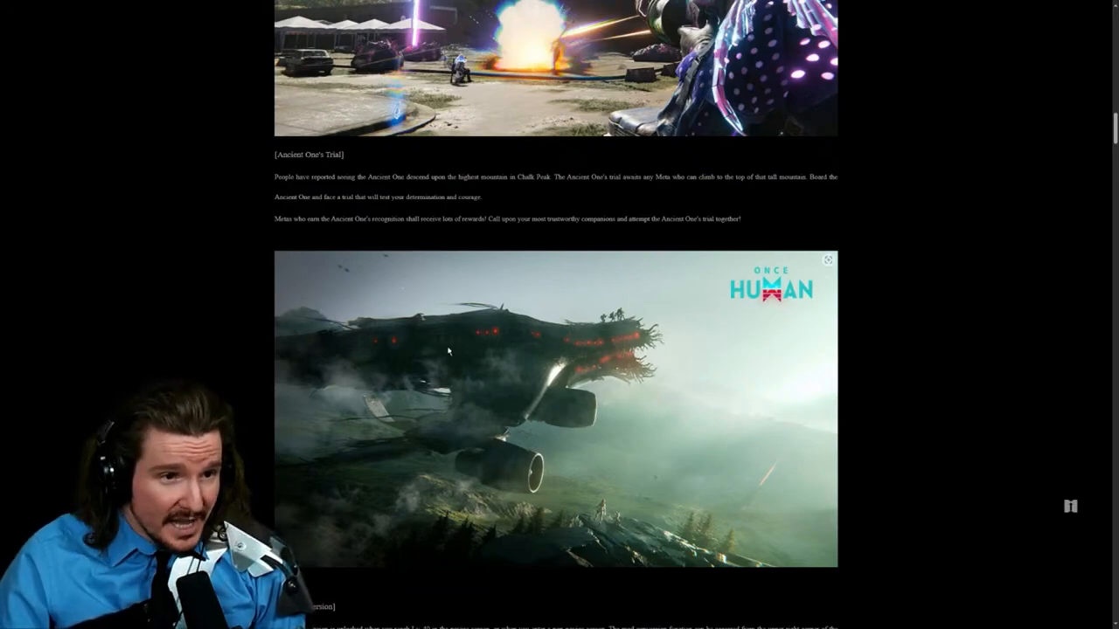
mouse_move(427, 370)
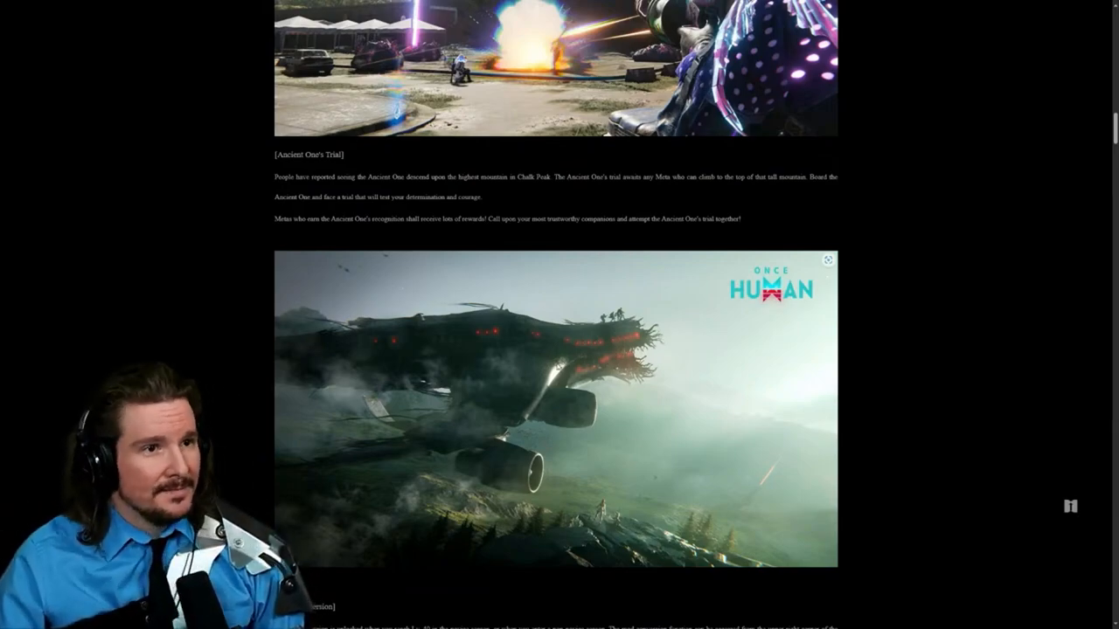
mouse_move(393, 341)
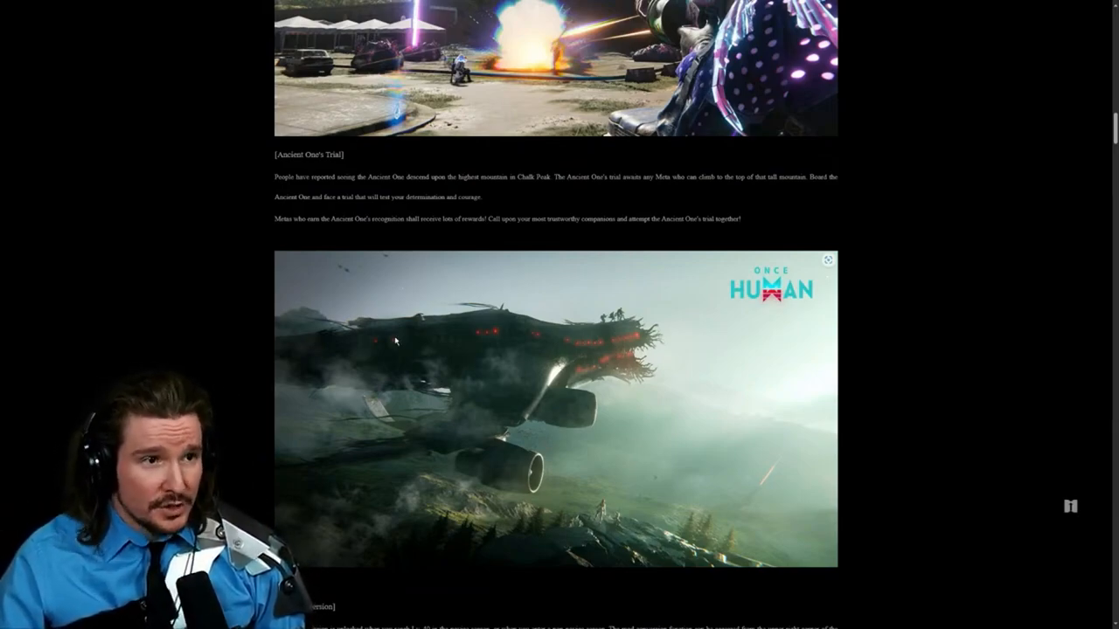
mouse_move(136, 315)
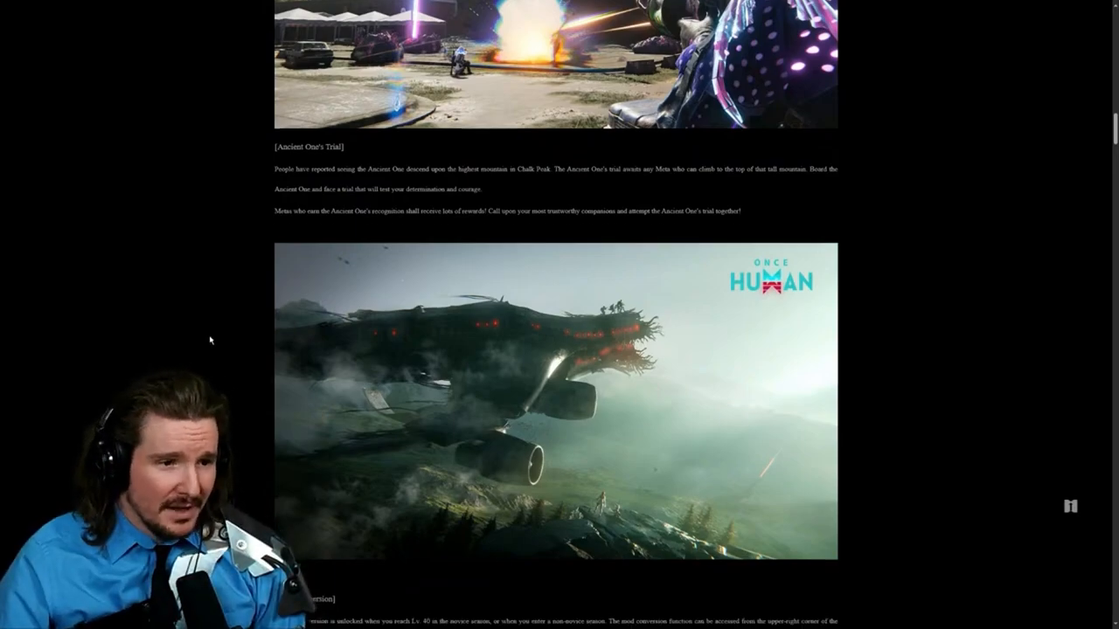
scroll("down", 3)
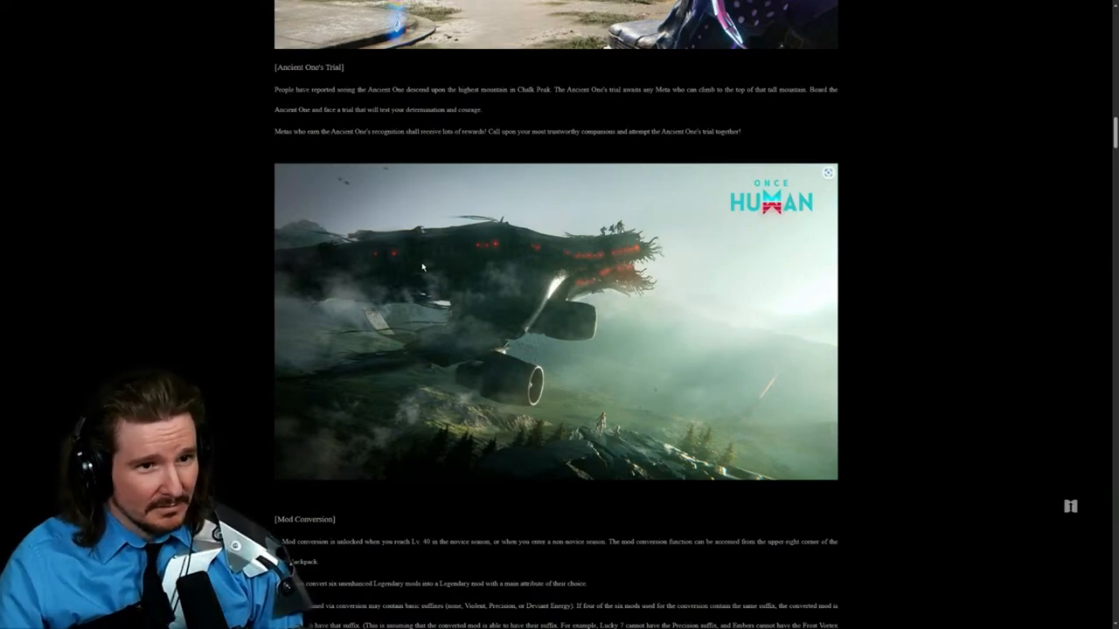
scroll("up", 3)
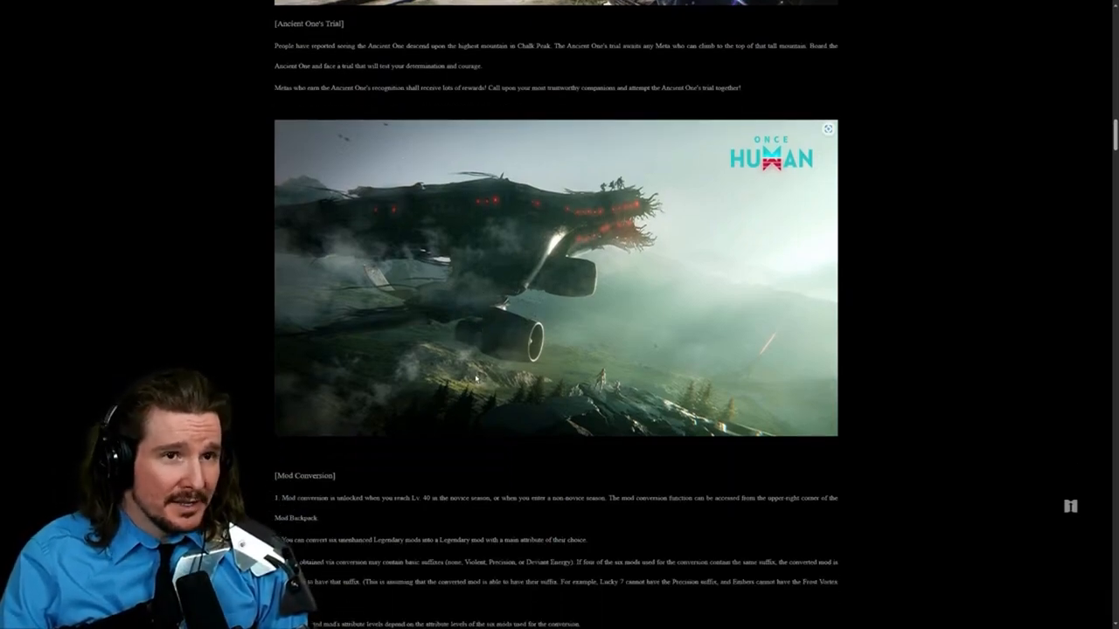
Step: Scroll through Mod Conversion, selecting its text, until Controller Support is near the top
scroll("down", 3)
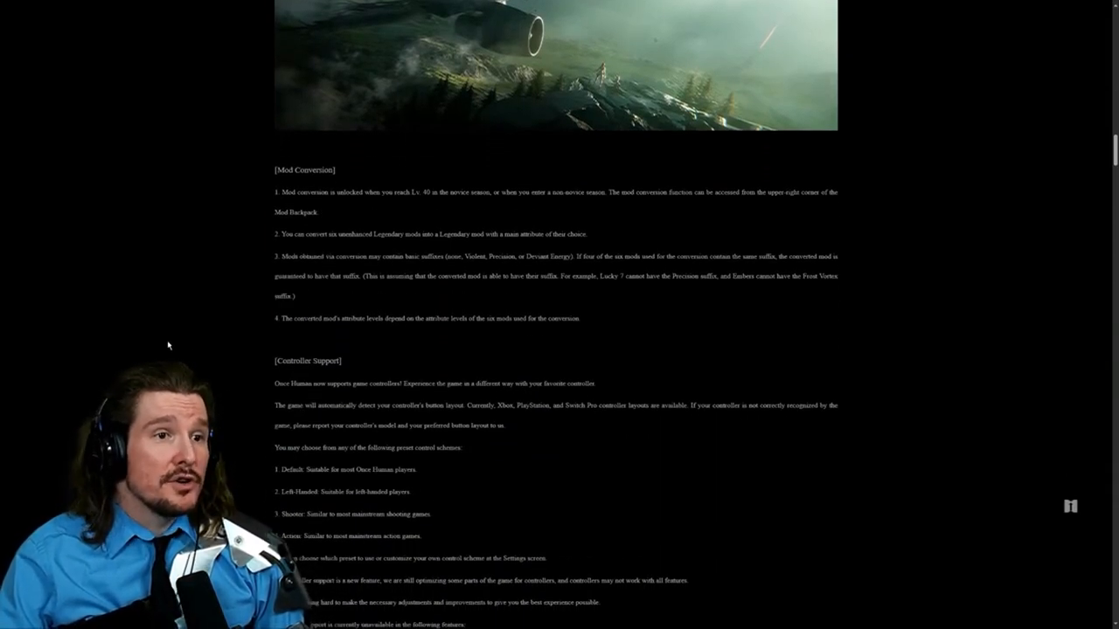
scroll("down", 3)
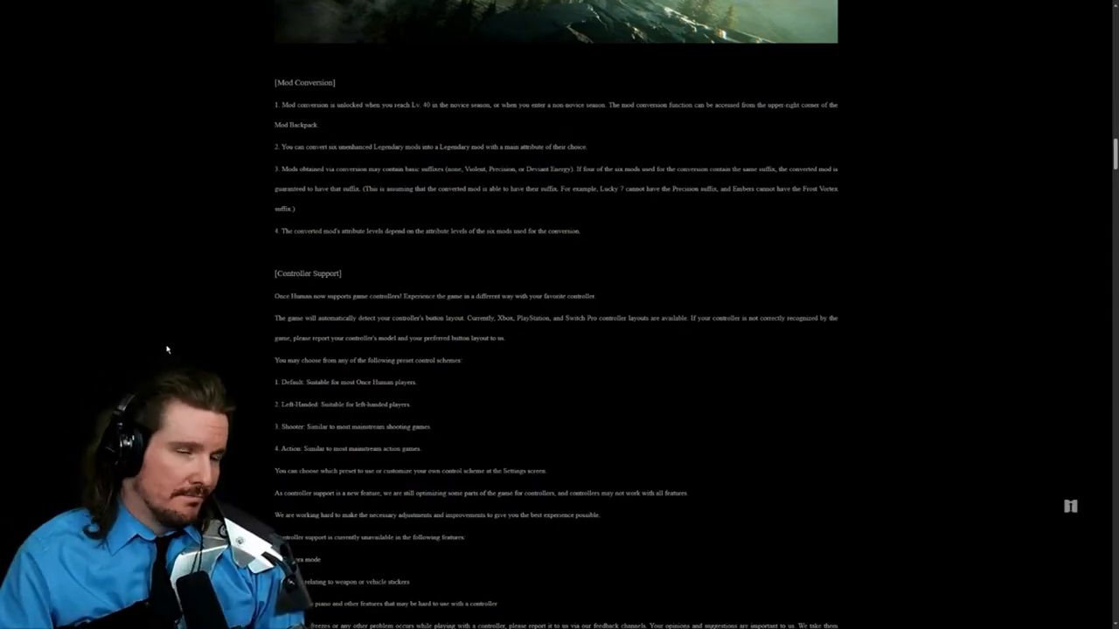
left_click_drag(276, 103, 821, 210)
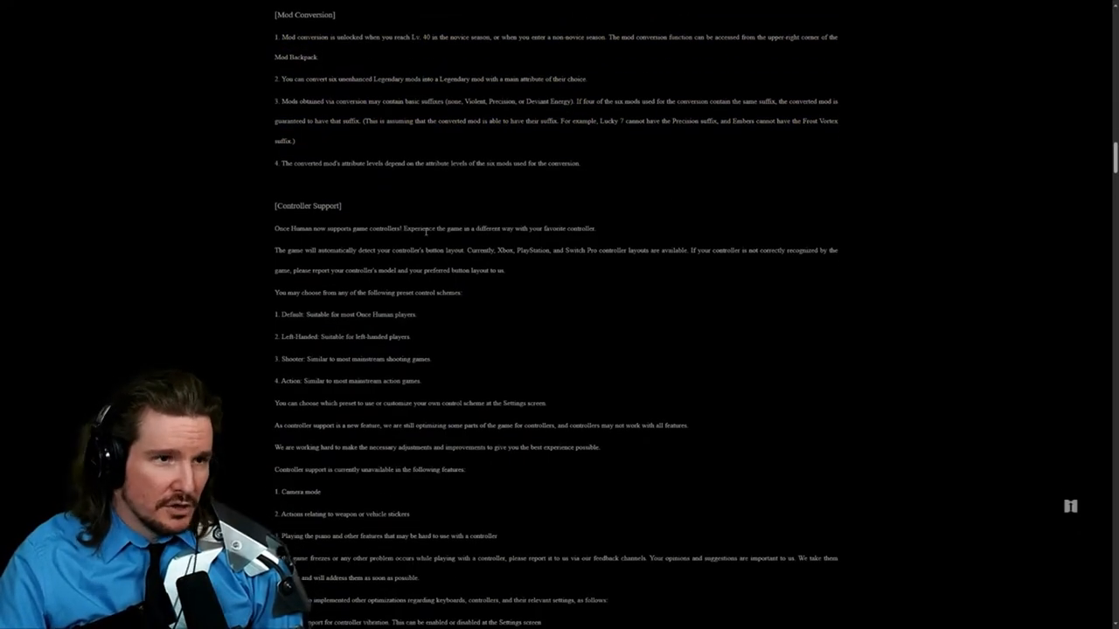
scroll("down", 3)
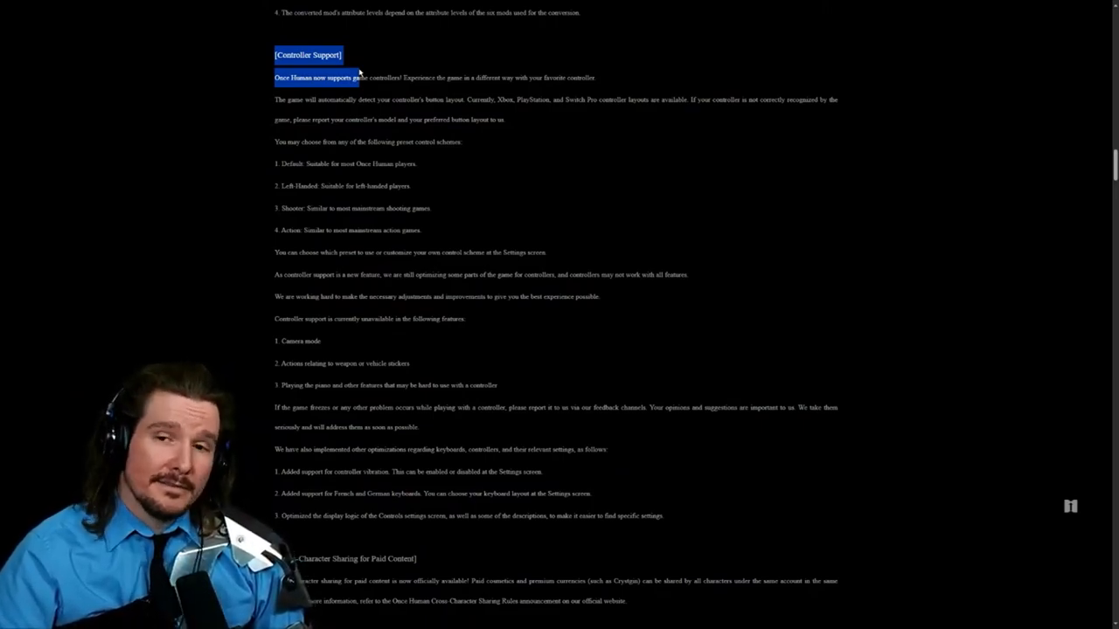
Step: Highlight the Controller Support heading, Switch Pro and controller types, then reach Cross-Character Sharing
left_click(265, 62)
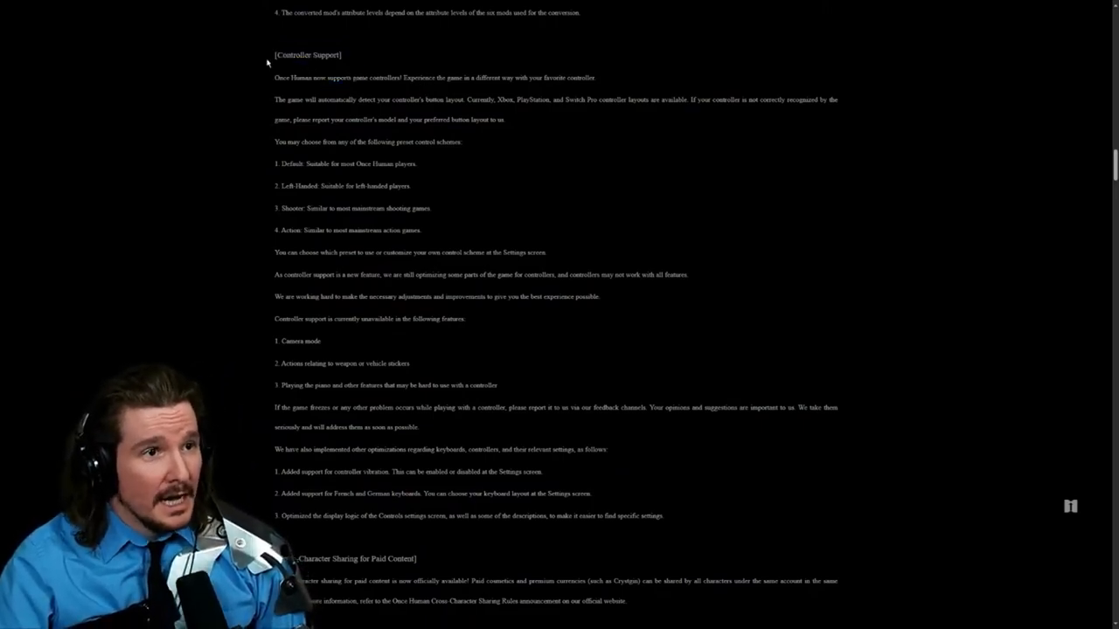
double_click(308, 54)
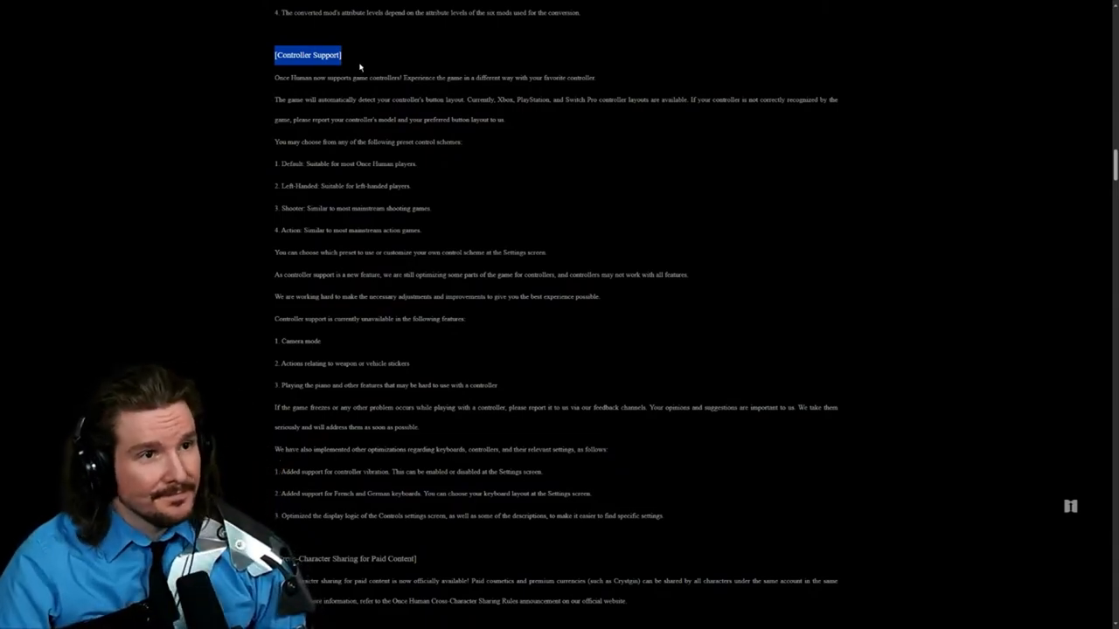
left_click_drag(308, 54, 503, 119)
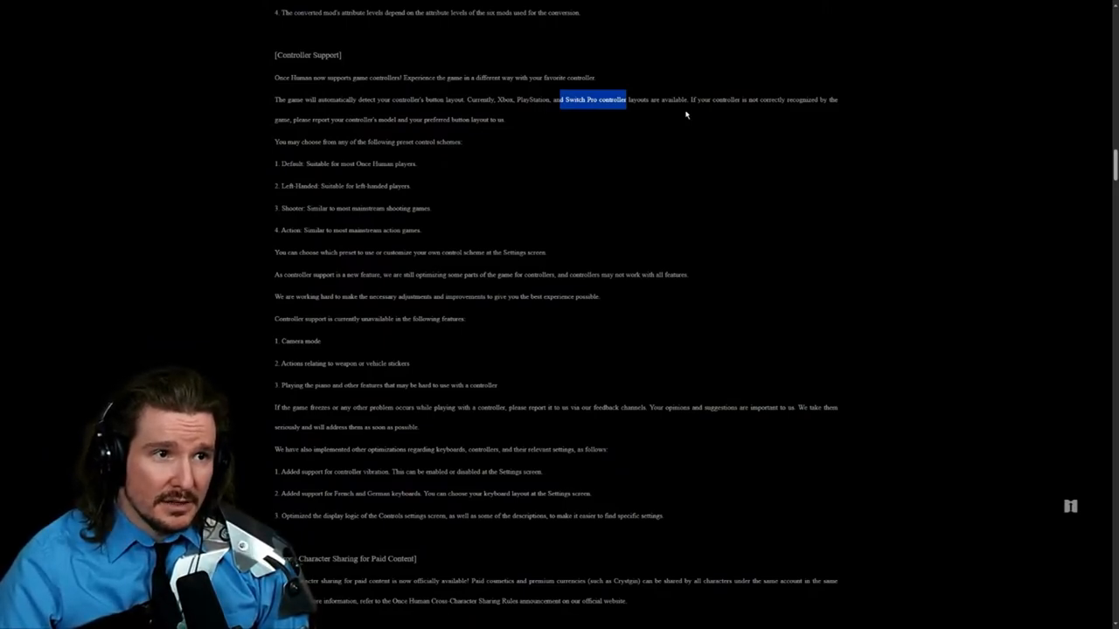
mouse_move(658, 117)
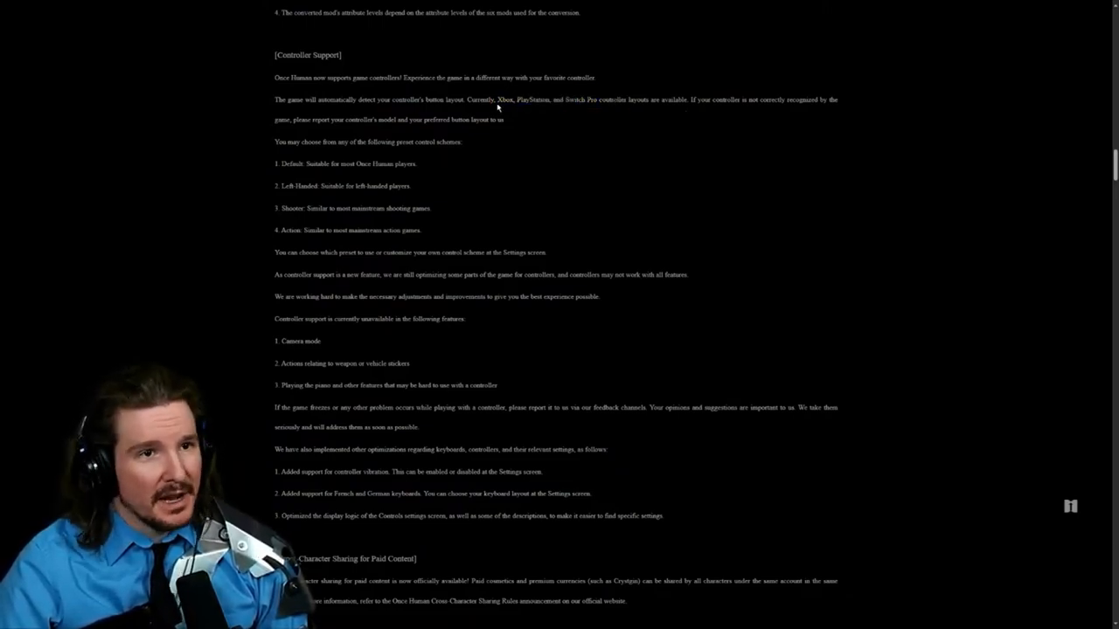
left_click_drag(496, 100, 625, 99)
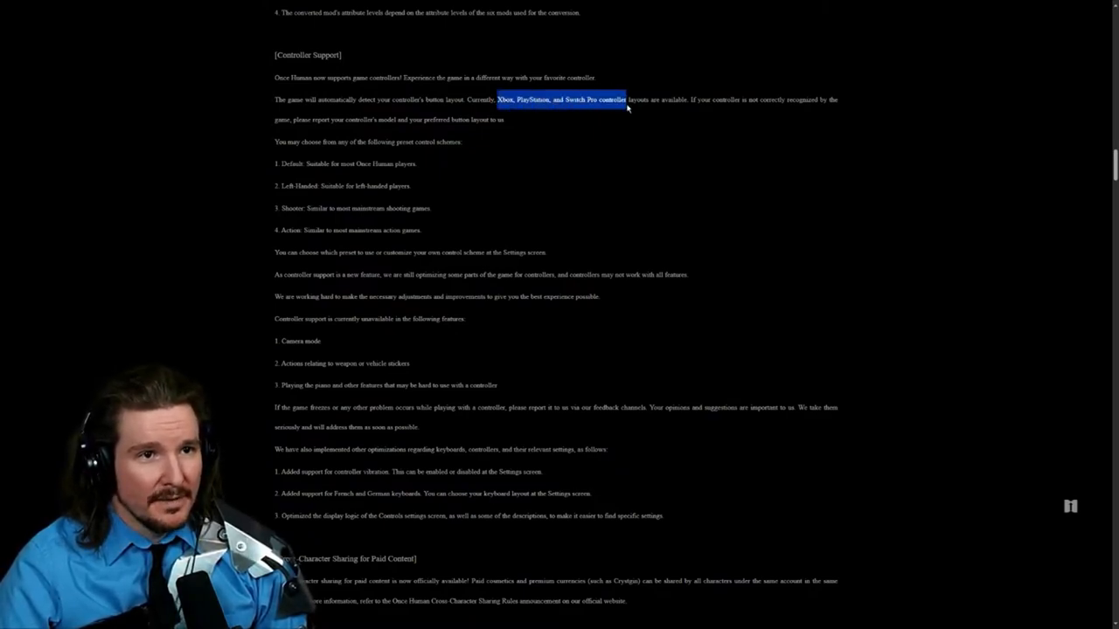
mouse_move(562, 196)
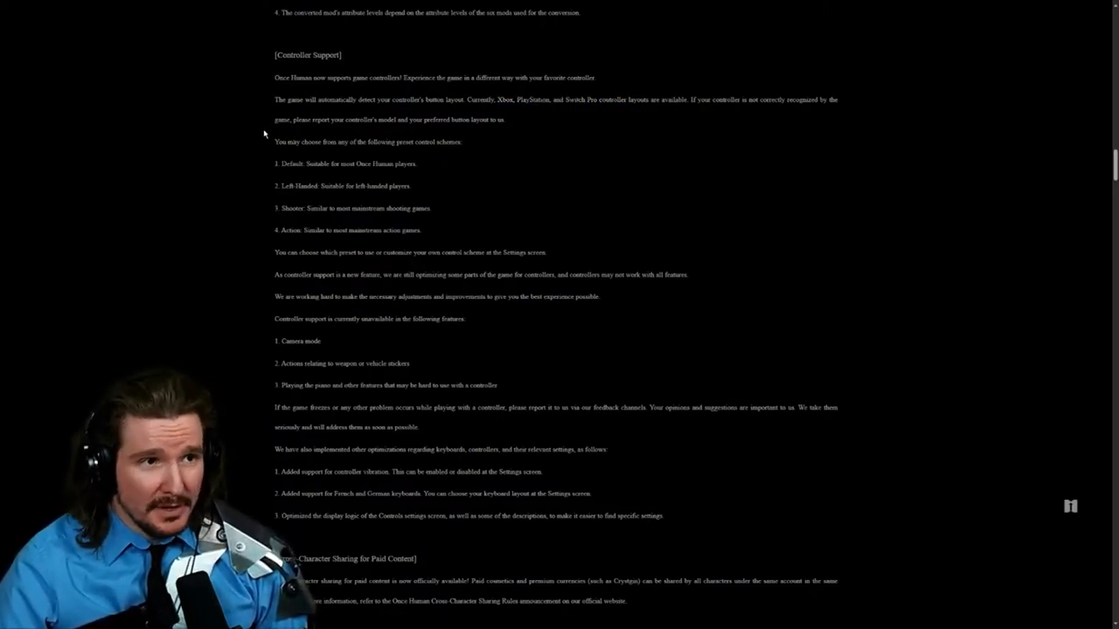
triple_click(367, 141)
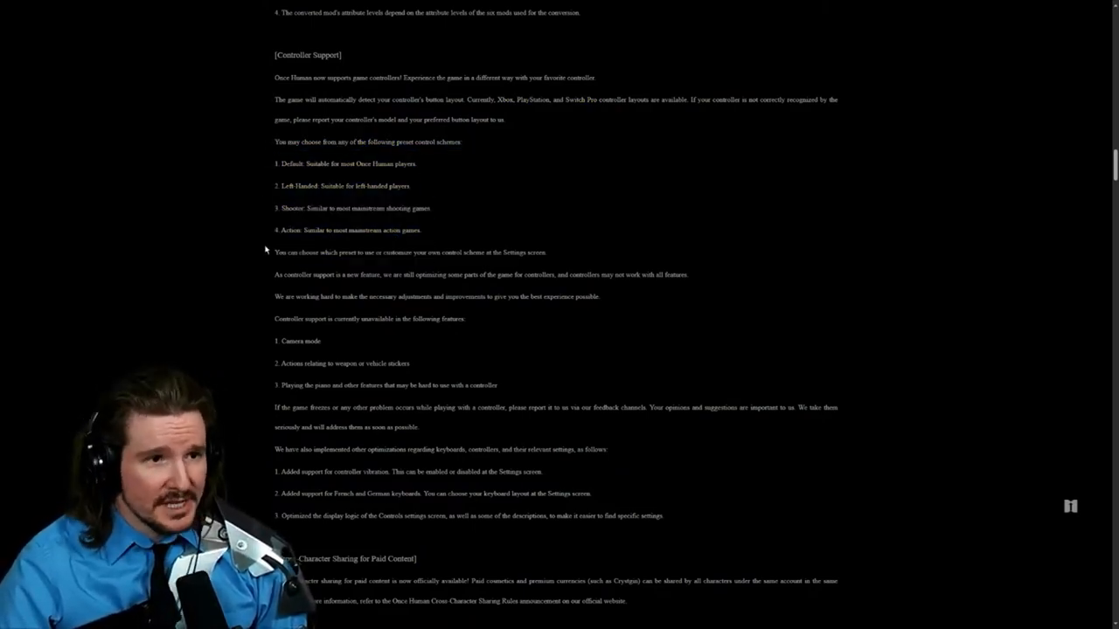
scroll("down", 3)
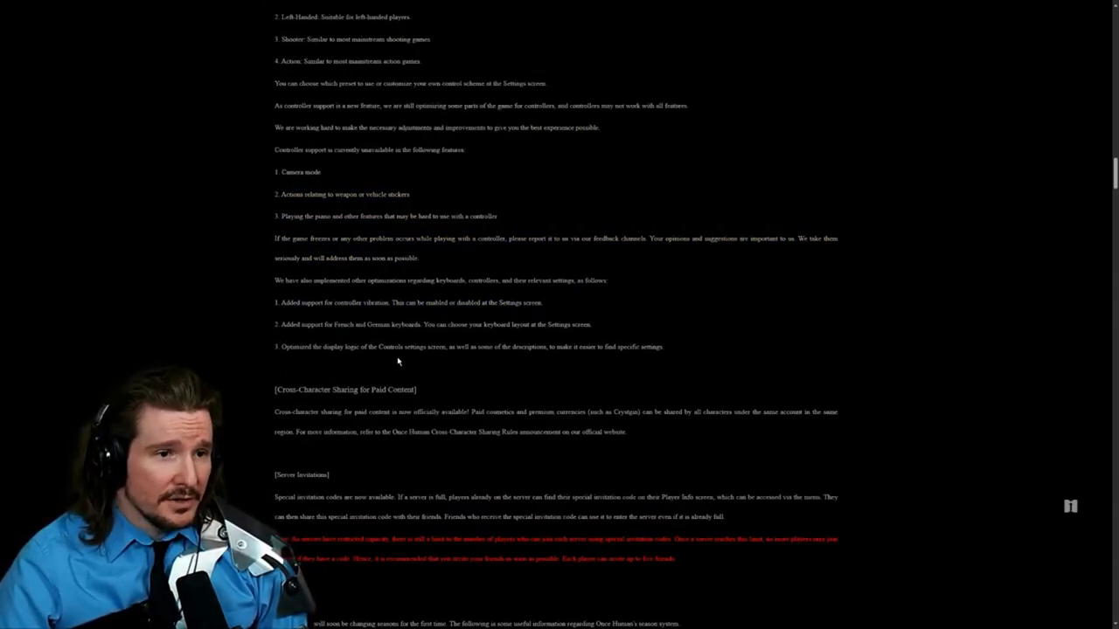
Step: Highlight the word Crystgin and scroll back so Cross-Character Sharing and Server Invitations stay in view
scroll("down", 3)
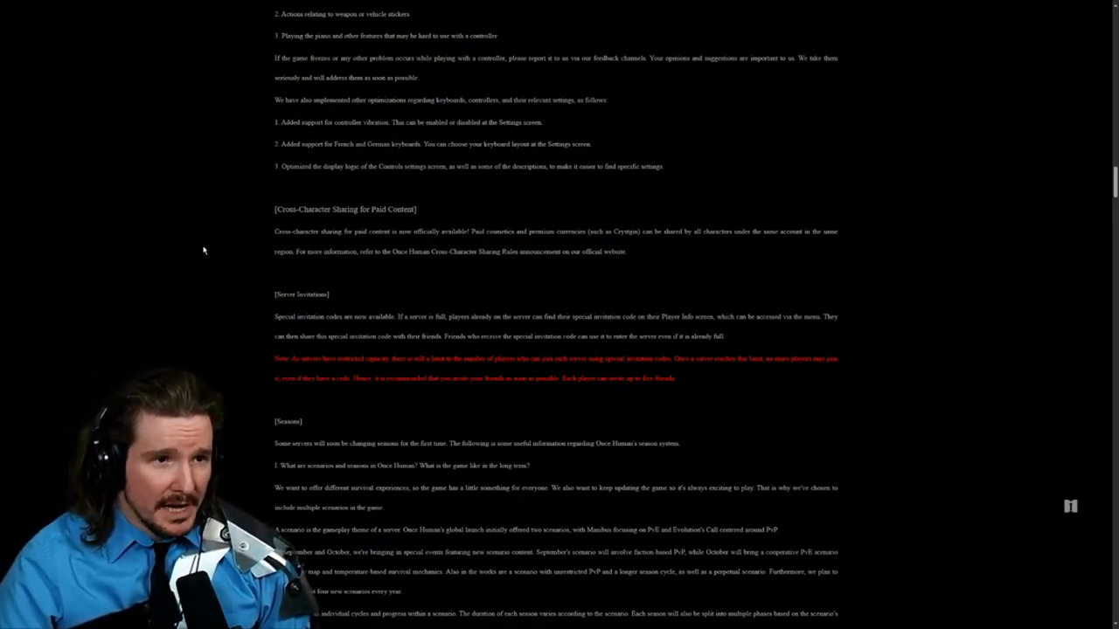
mouse_move(481, 245)
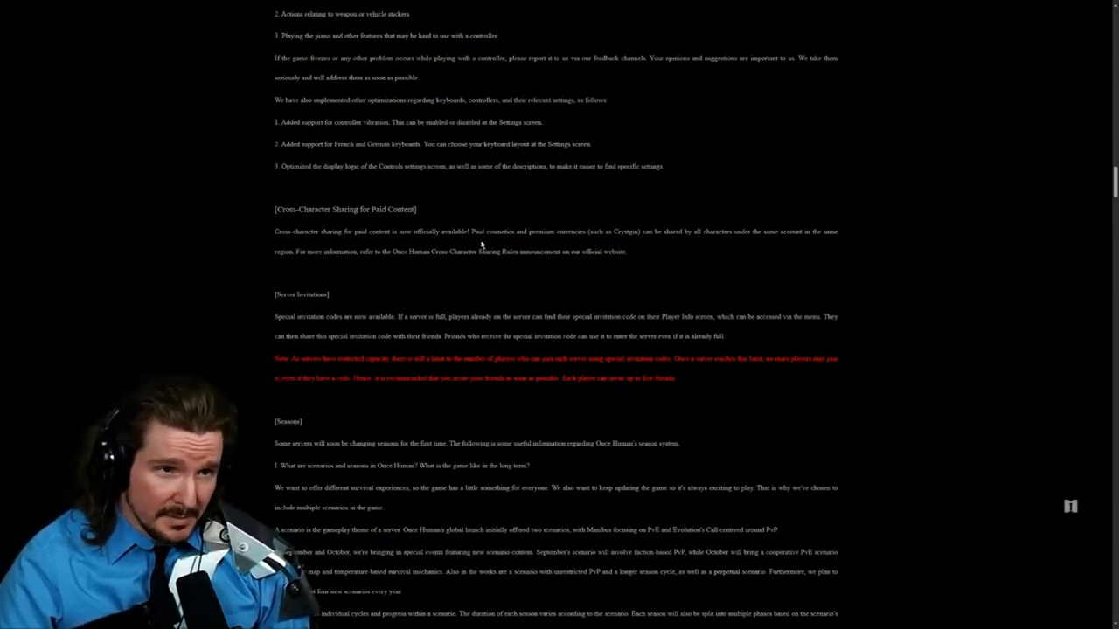
double_click(626, 230)
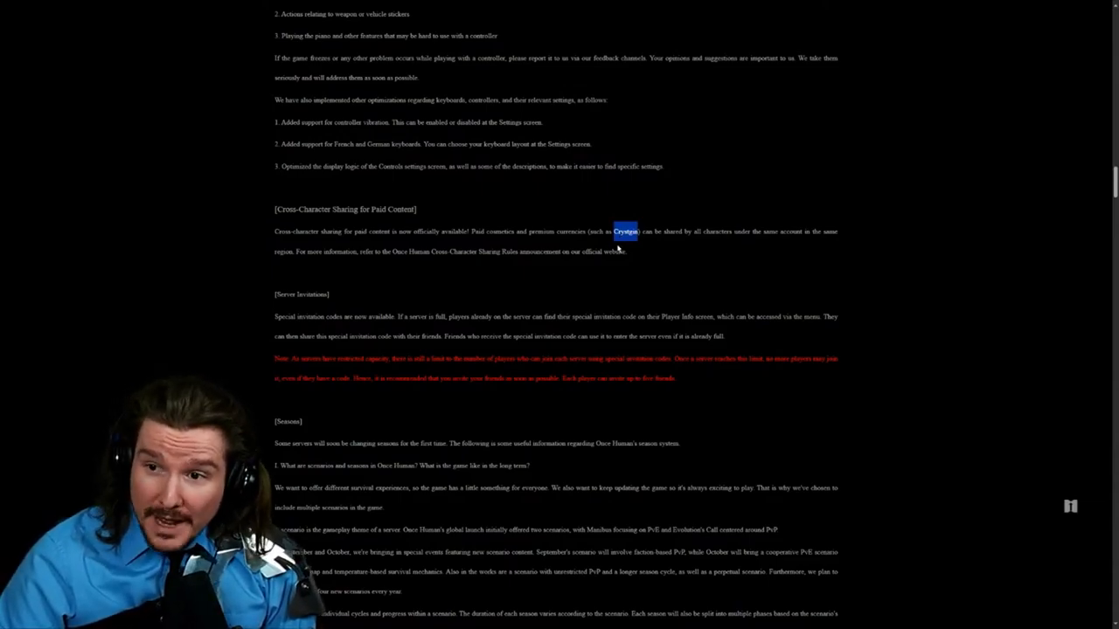
scroll("down", 3)
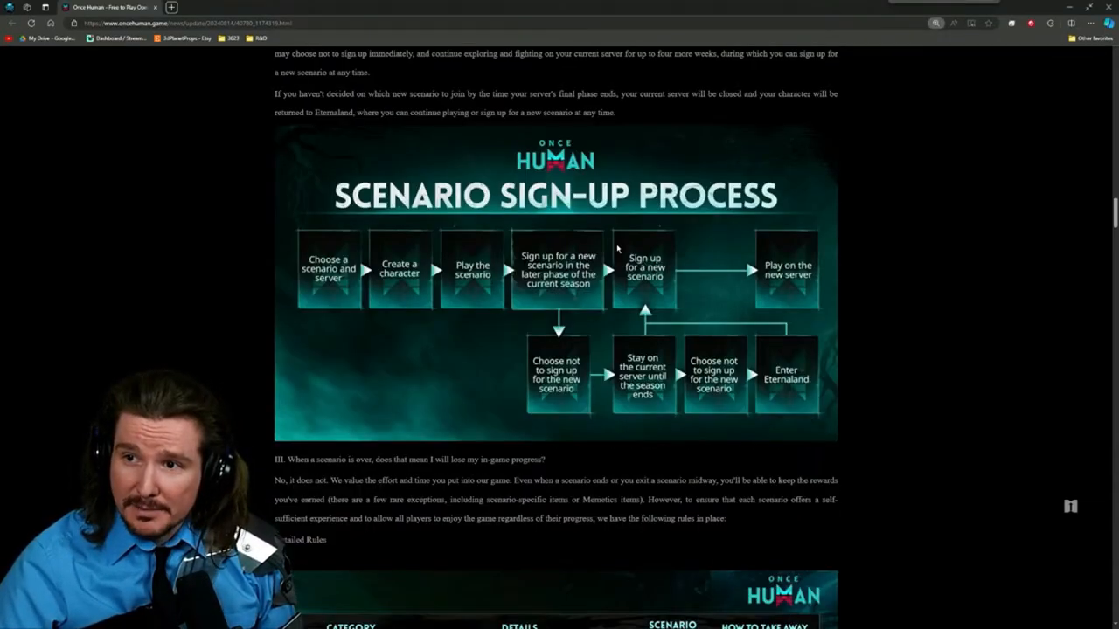
scroll("up", 3)
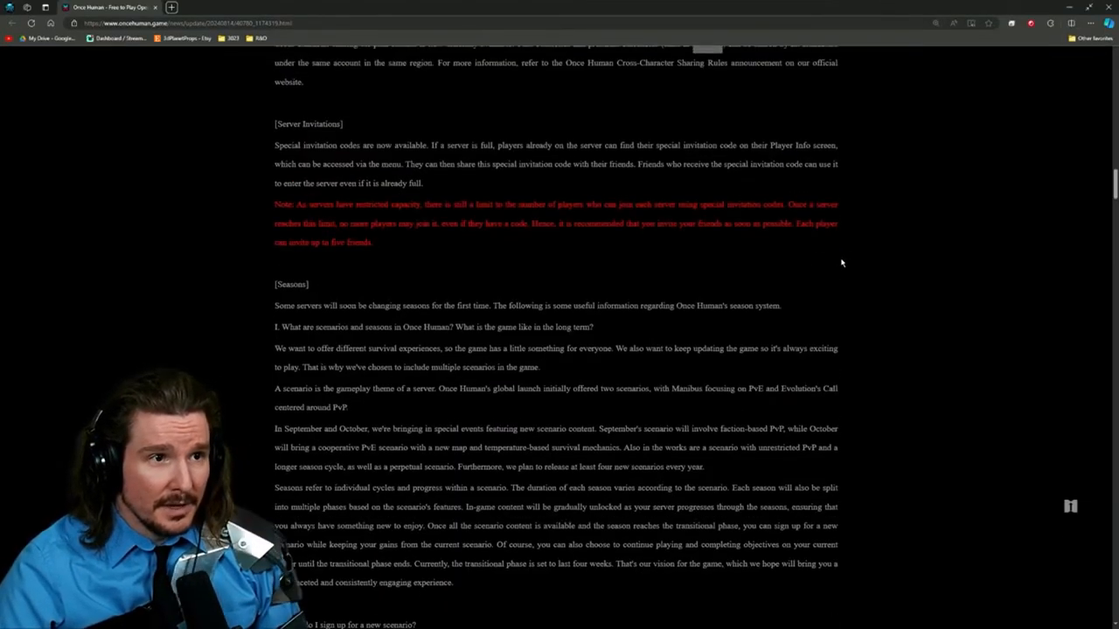
scroll("up", 3)
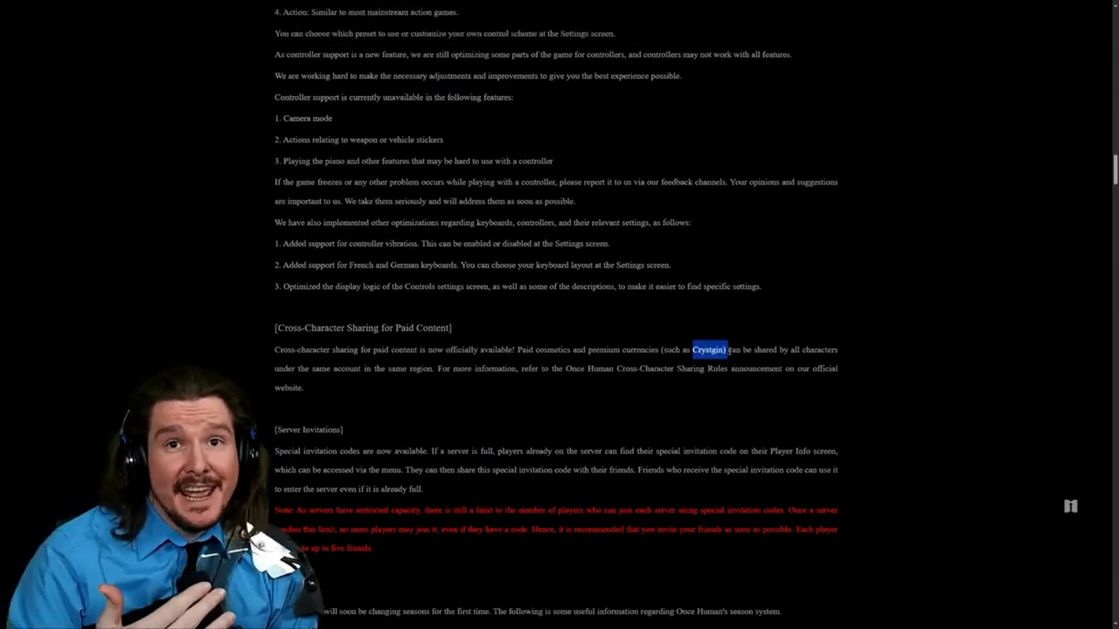
mouse_move(805, 307)
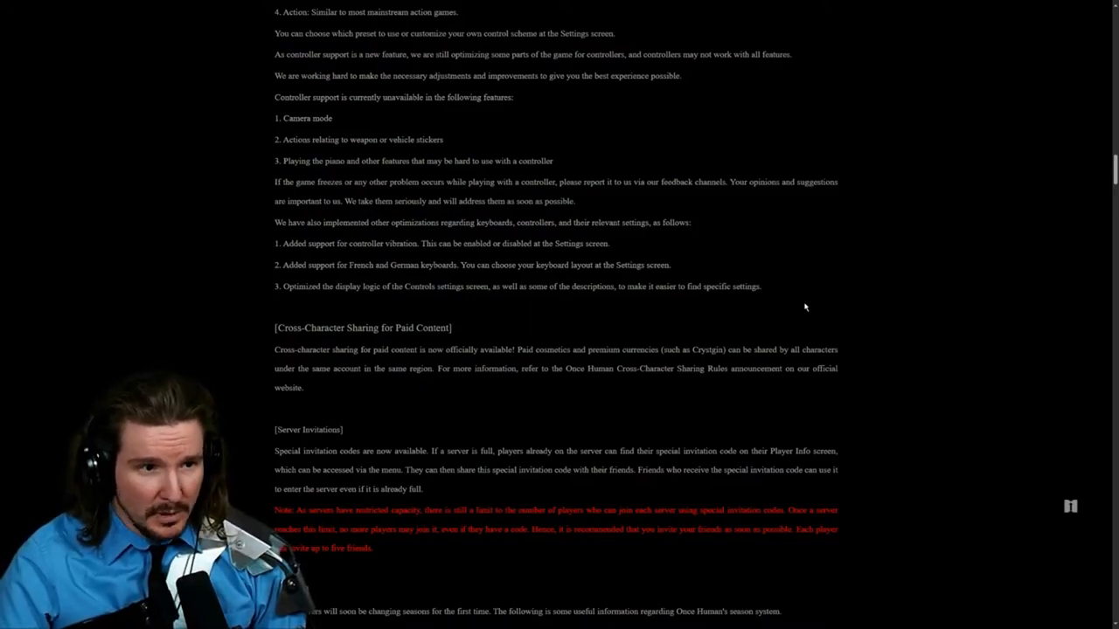
Step: Scroll below the red Server Invitations note to the Seasons heading and its opening questions
scroll("down", 3)
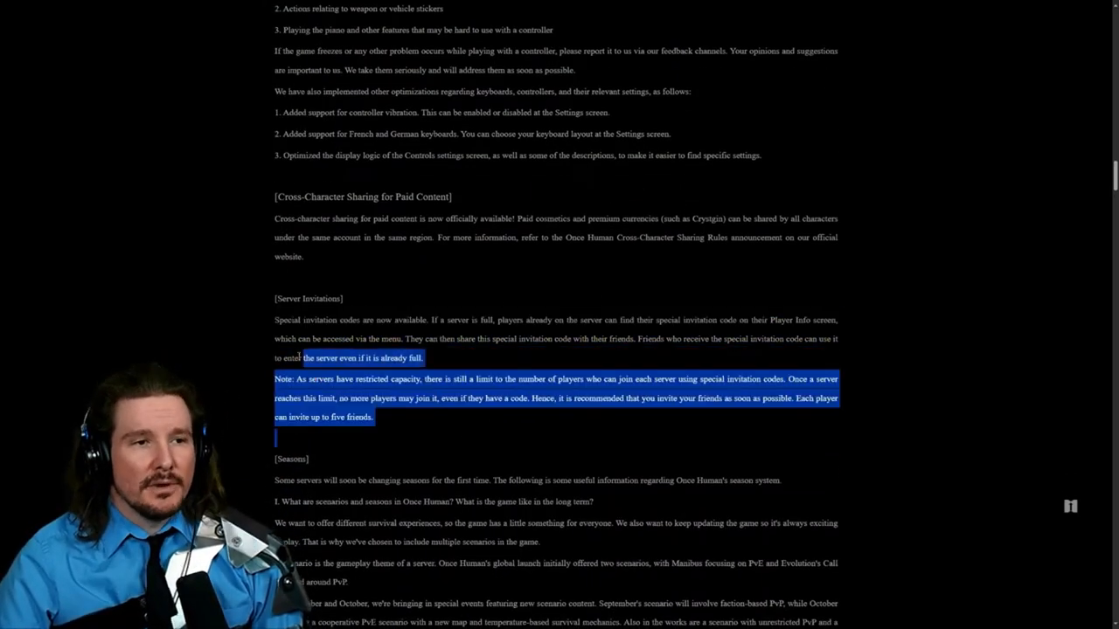
left_click(259, 328)
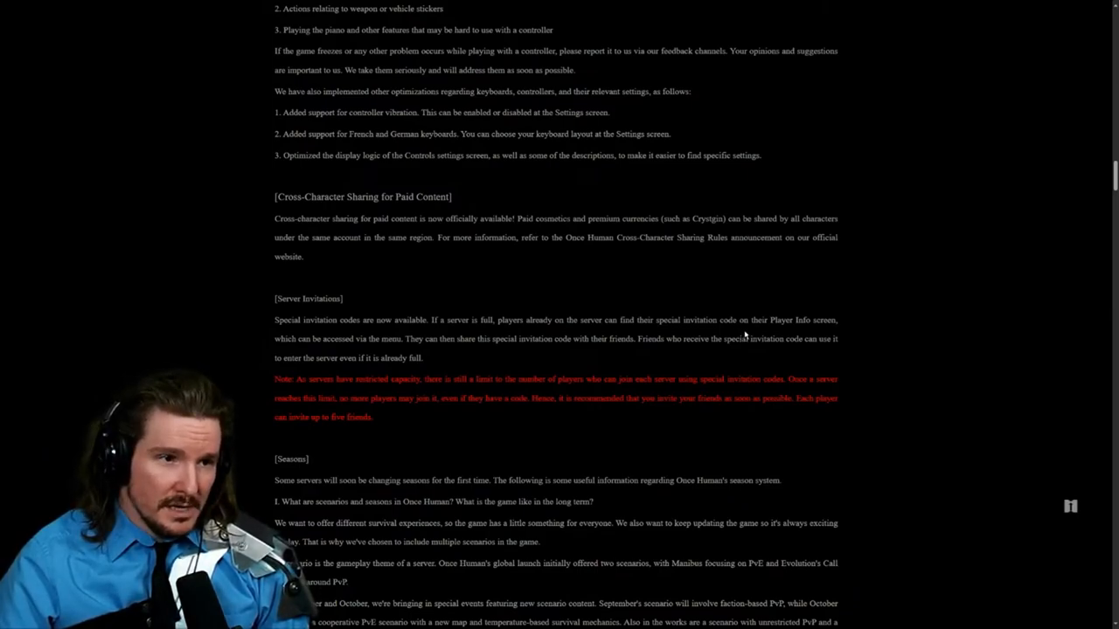
mouse_move(572, 286)
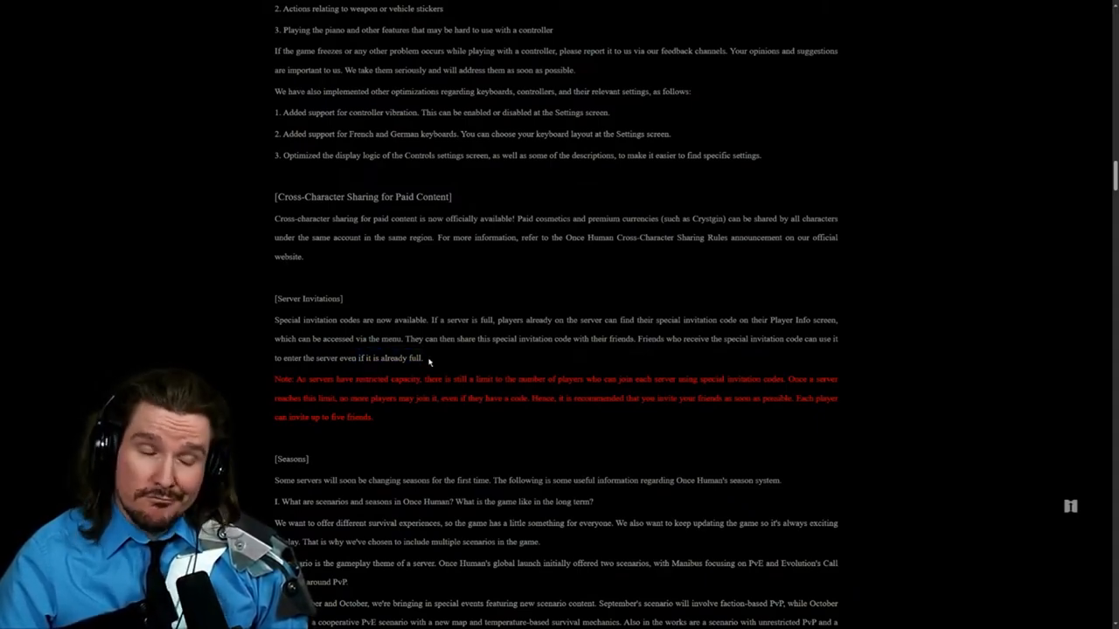
mouse_move(282, 370)
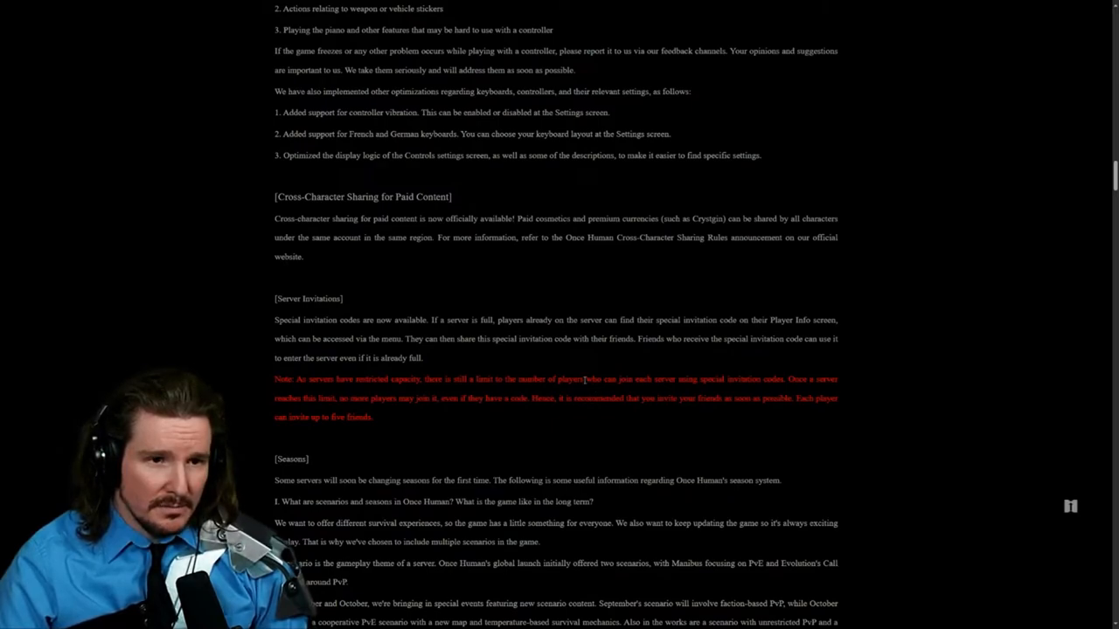
left_click_drag(586, 378, 738, 378)
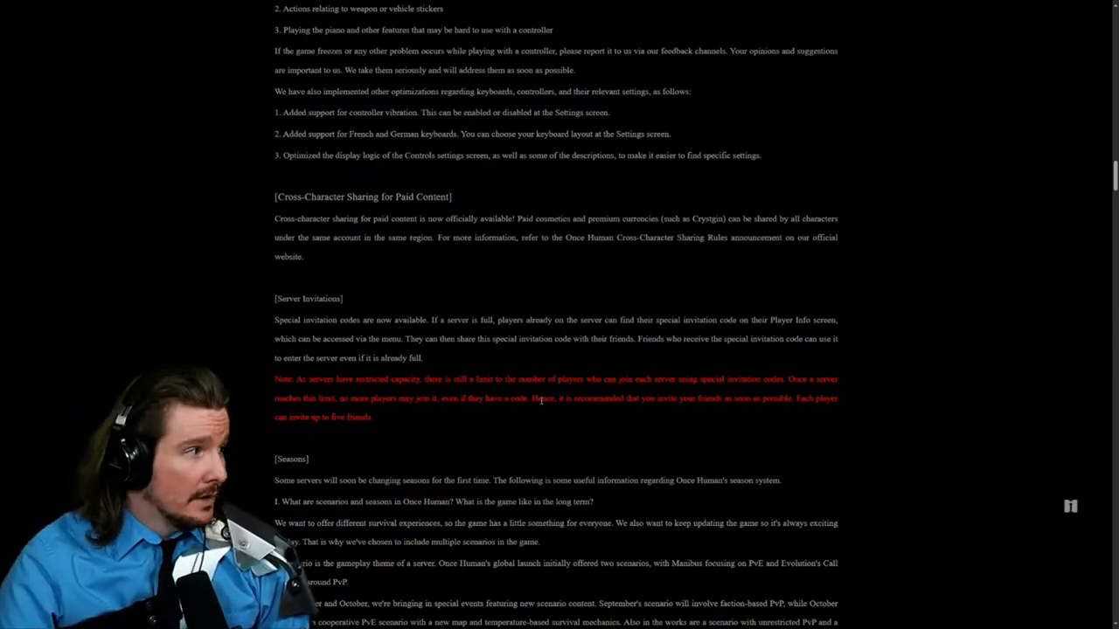
scroll("down", 3)
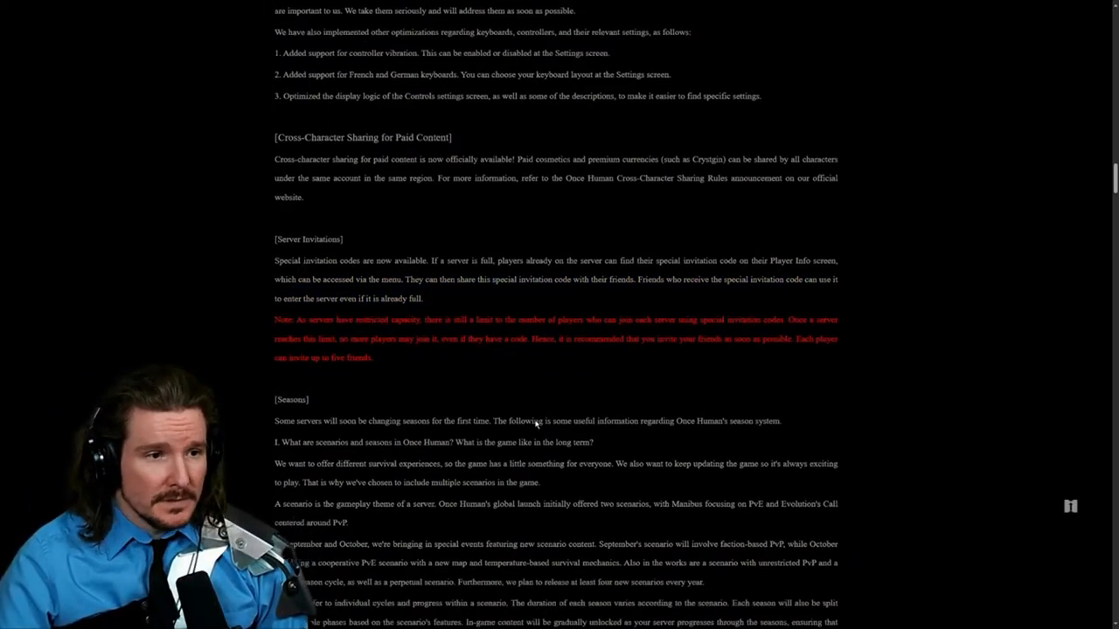
Step: Scroll to the first Seasons question and highlight its text while reading the answer
scroll("down", 3)
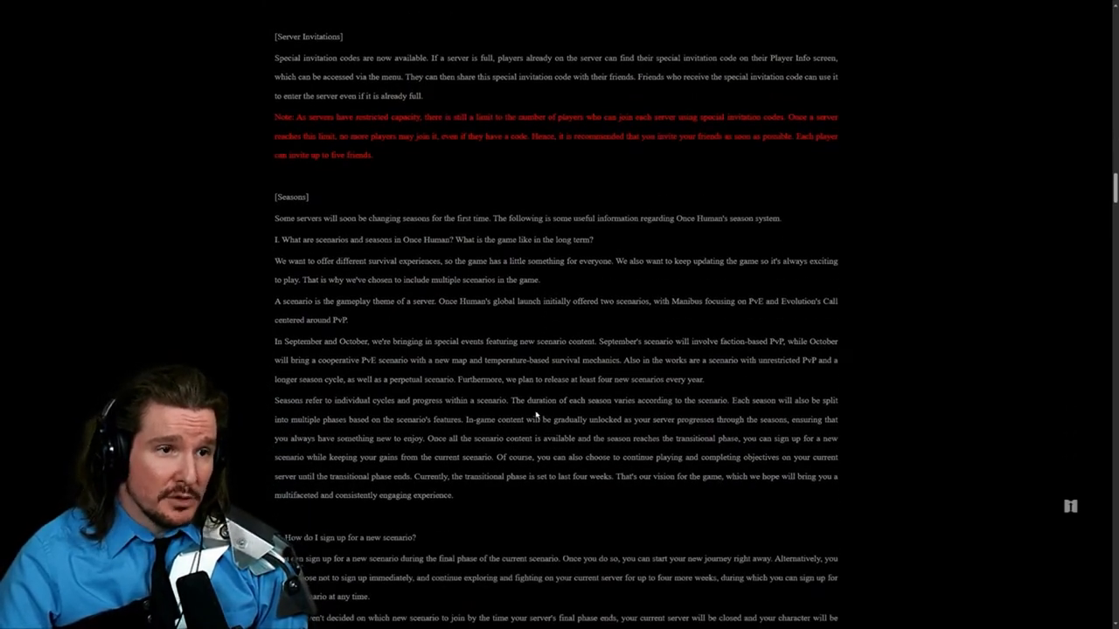
scroll("down", 3)
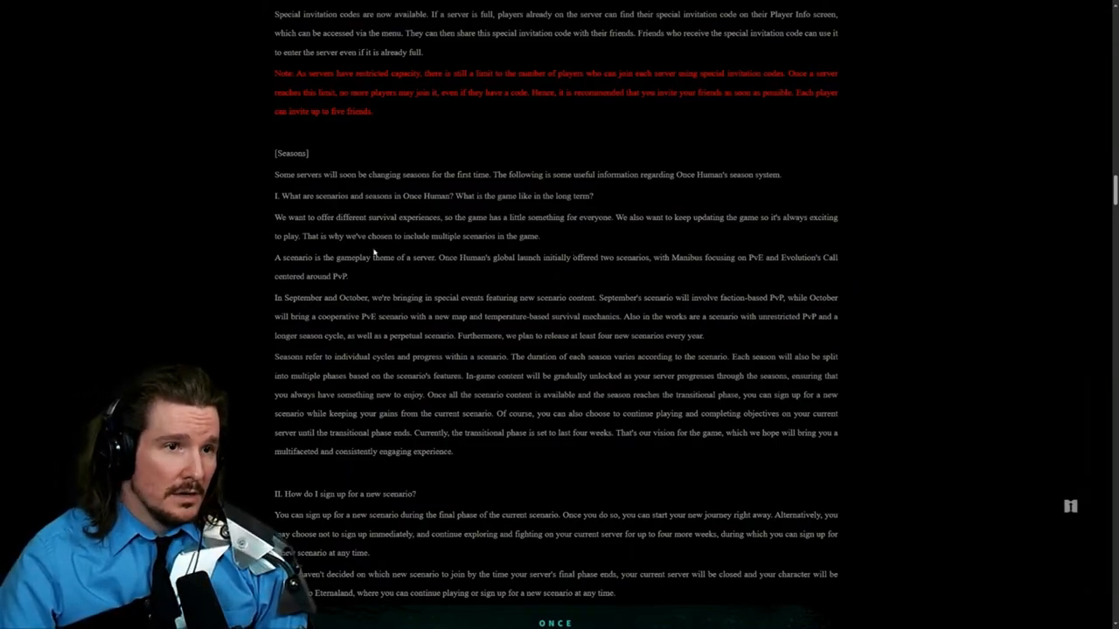
left_click_drag(274, 196, 446, 216)
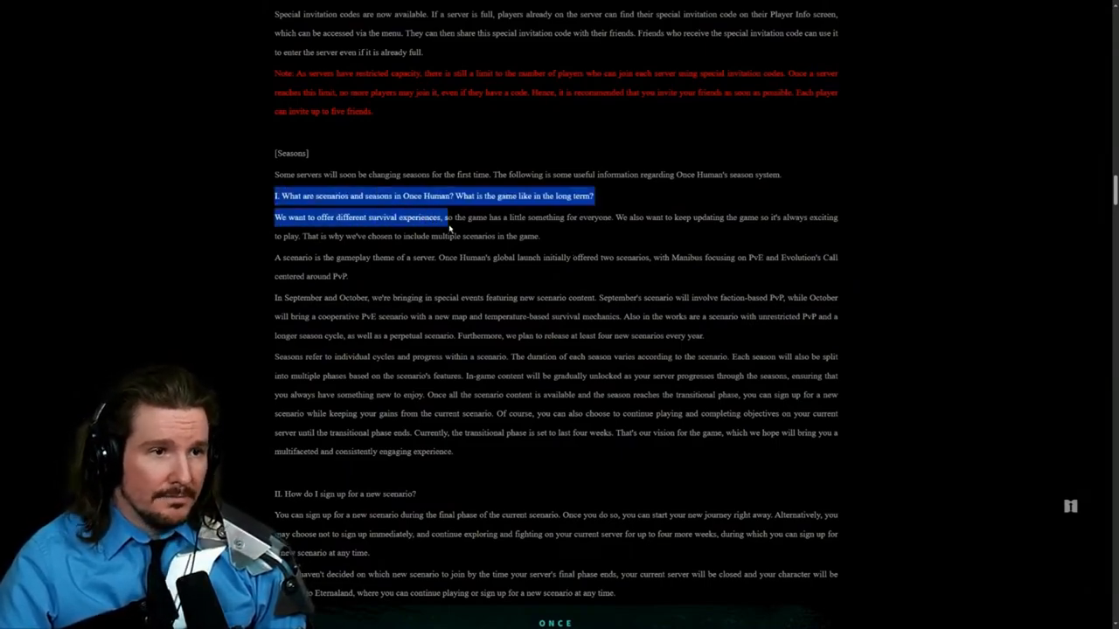
left_click_drag(448, 217, 650, 276)
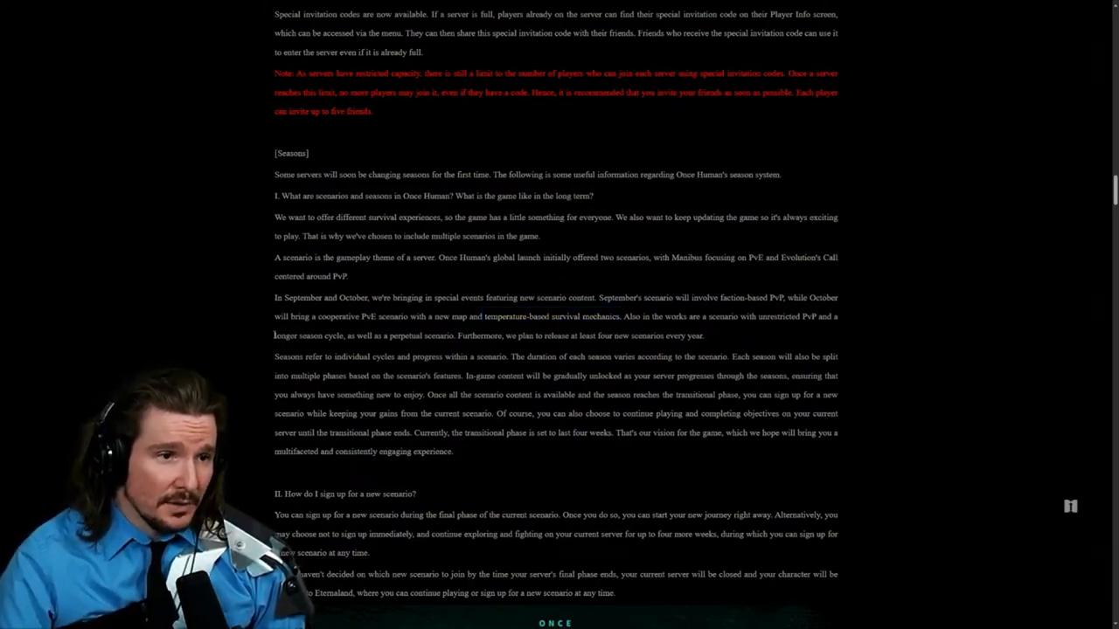
left_click_drag(346, 336, 444, 336)
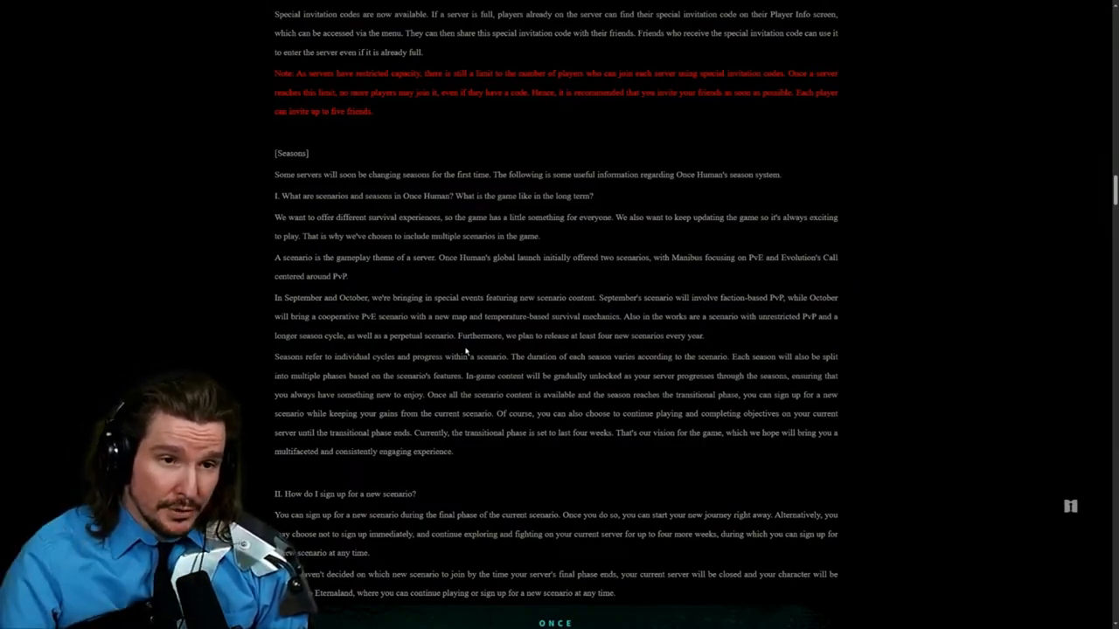
Step: Continue down to 'II. How do I sign up for a new scenario?' and the sign-up graphic title
scroll("down", 3)
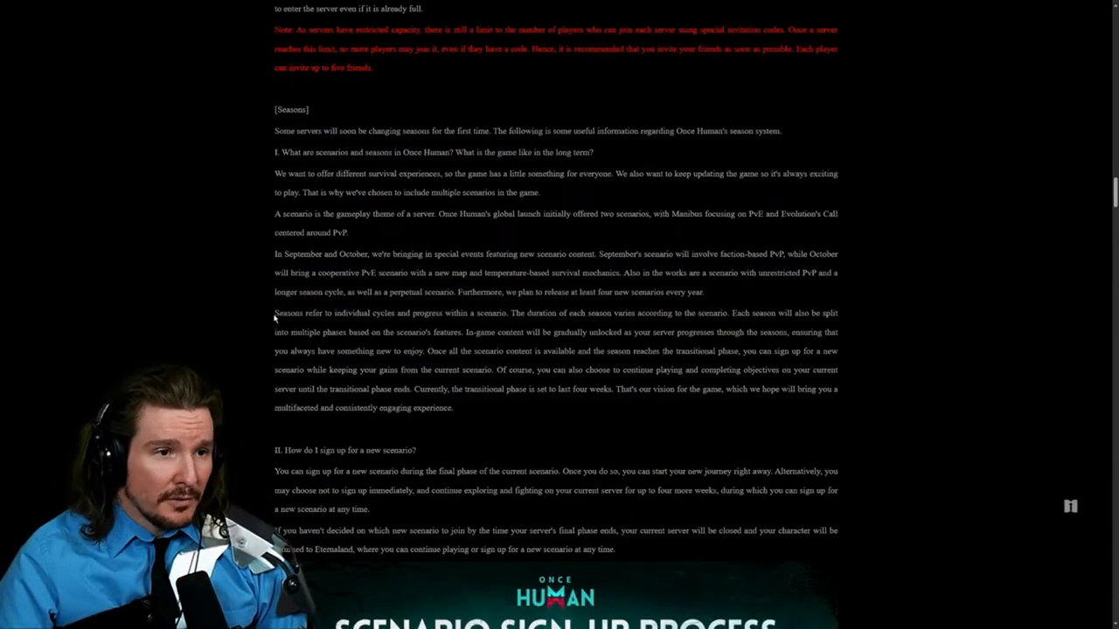
left_click_drag(273, 313, 461, 332)
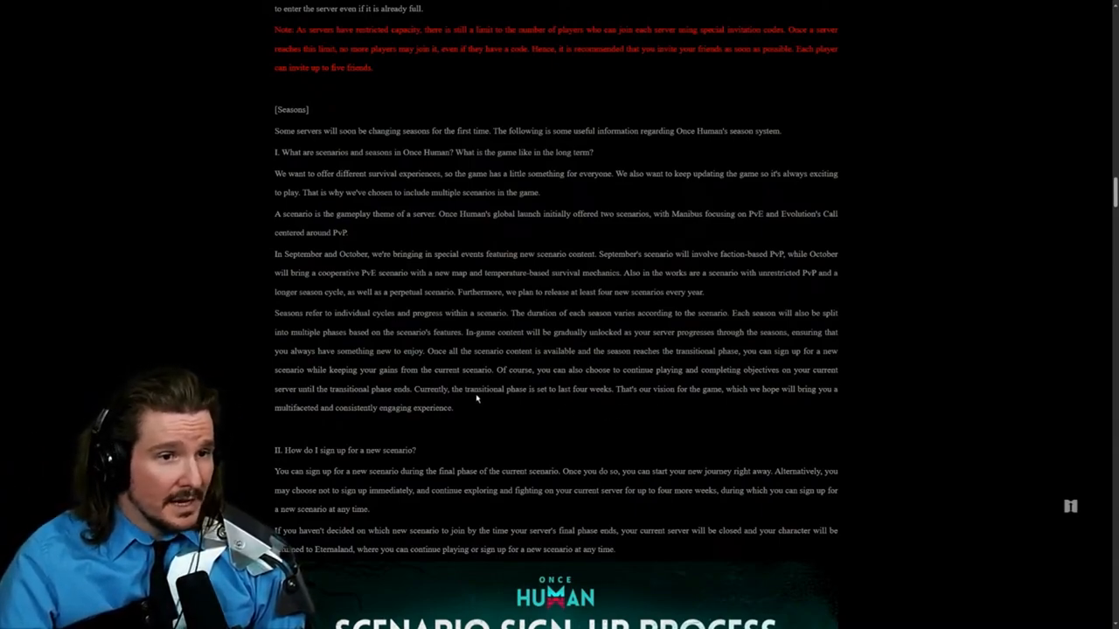
scroll("down", 3)
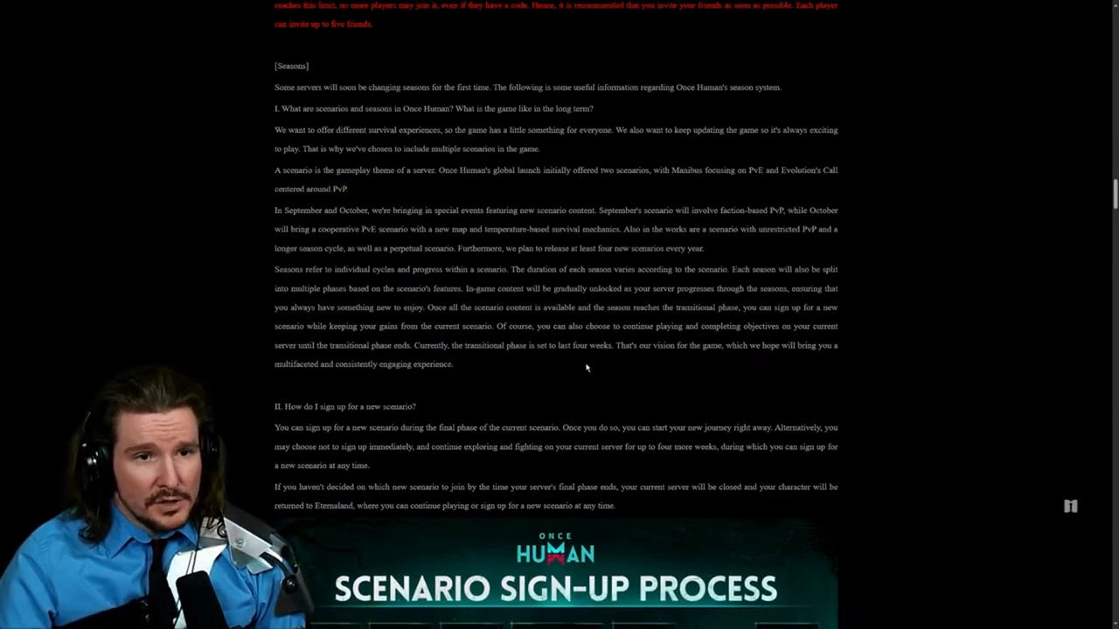
mouse_move(743, 321)
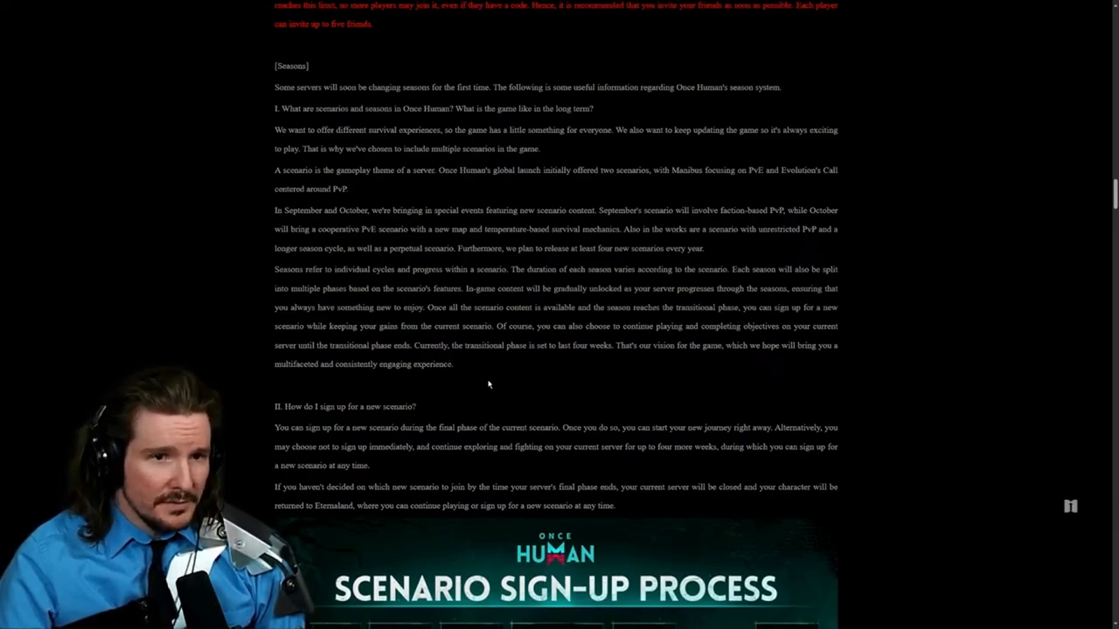
mouse_move(539, 368)
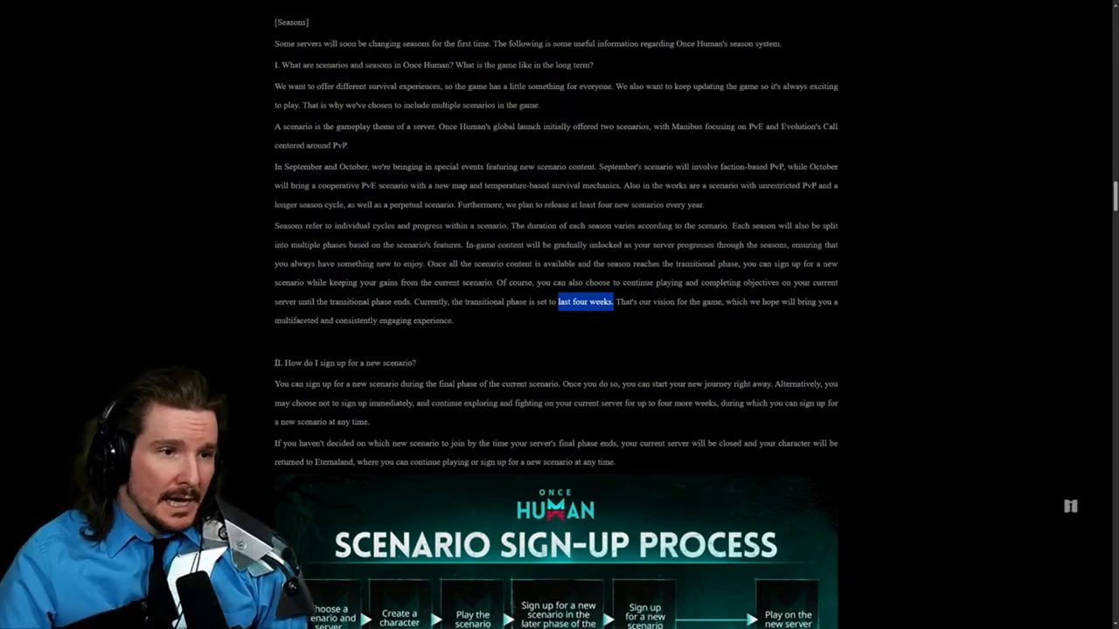
Step: Scroll down until the full Scenario Sign-Up Process flowchart is on screen
scroll("down", 3)
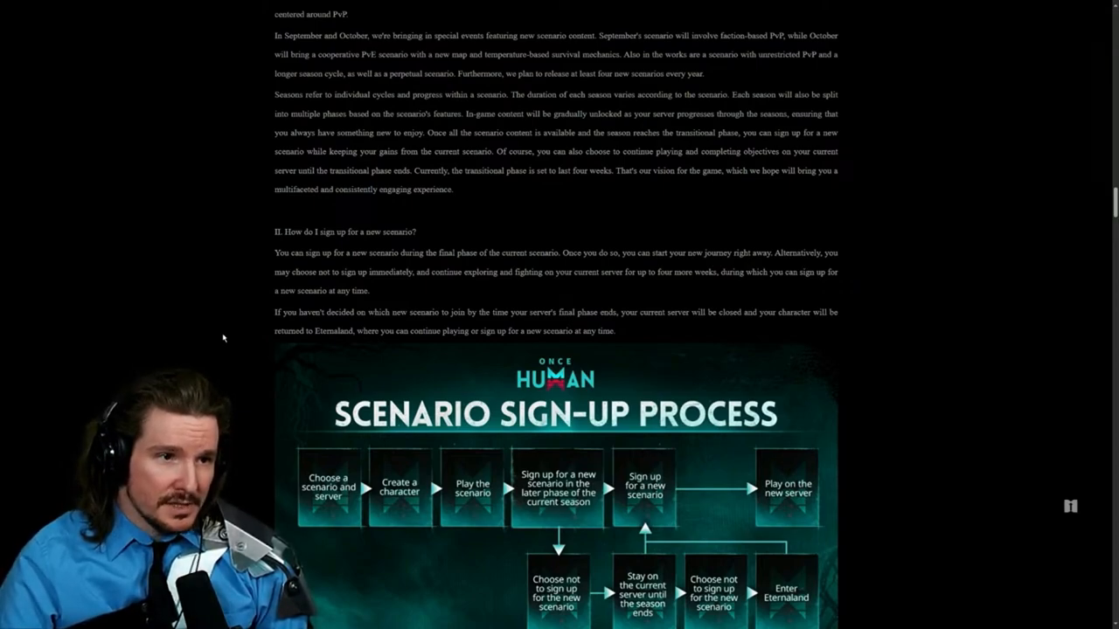
mouse_move(534, 280)
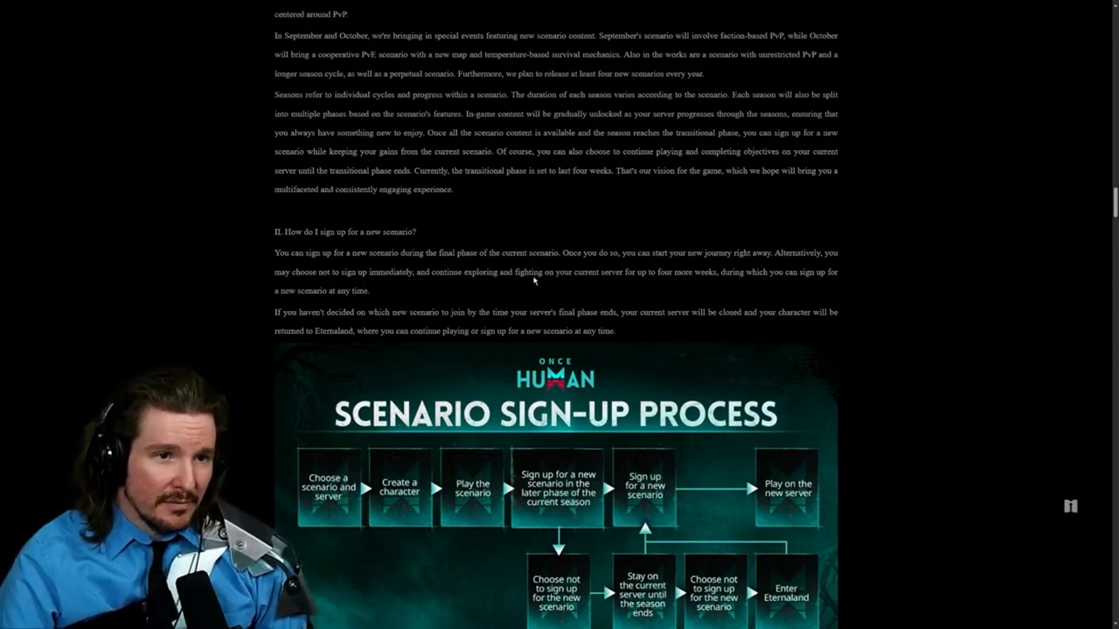
mouse_move(538, 280)
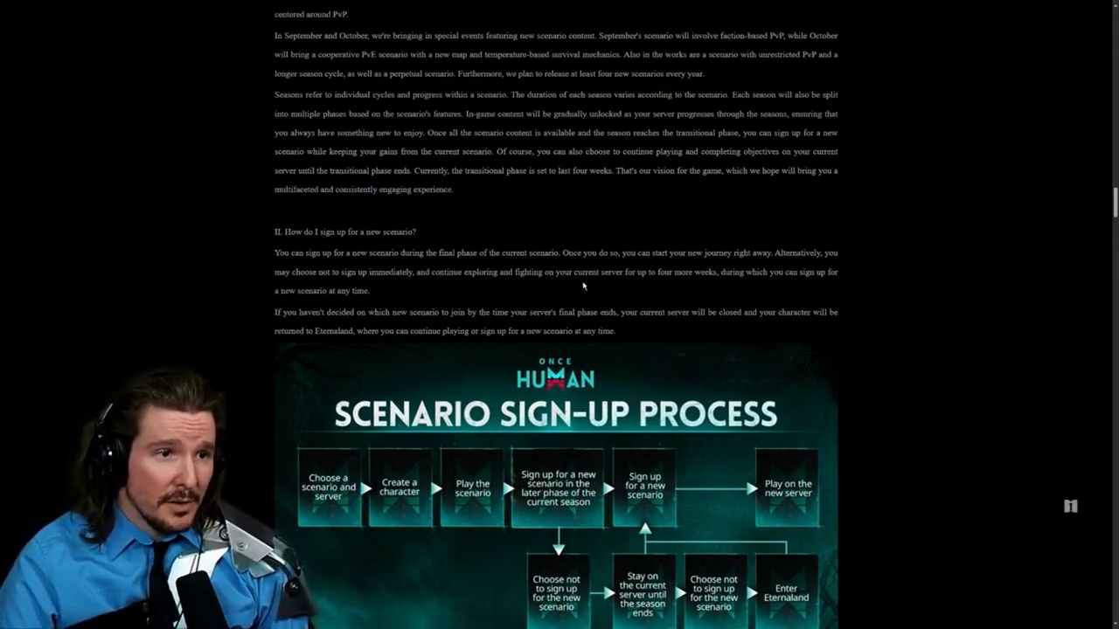
mouse_move(236, 311)
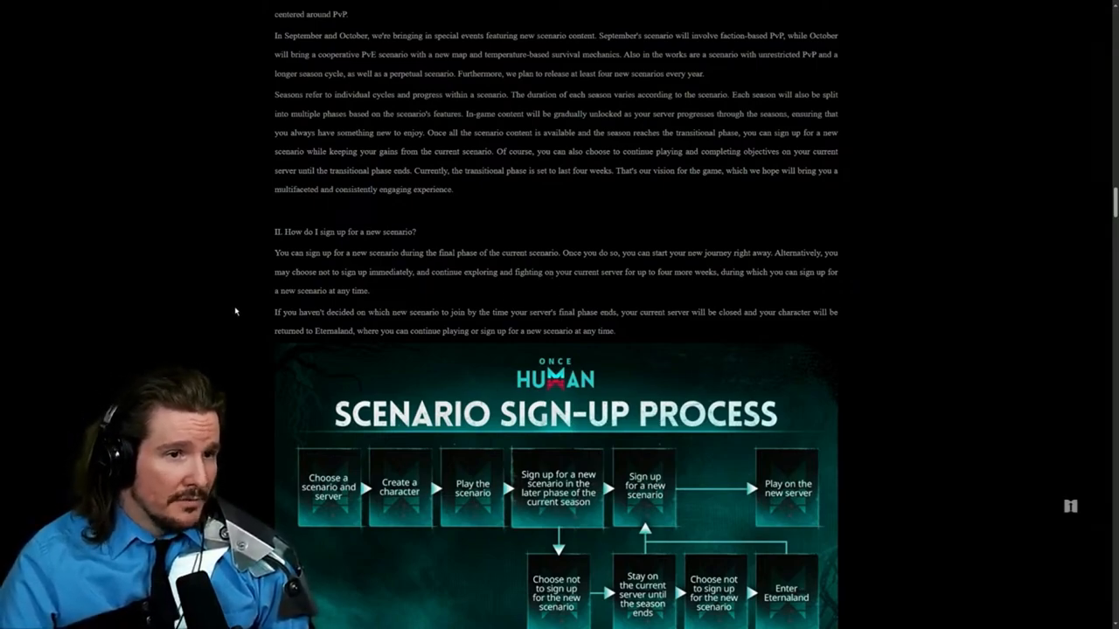
scroll("down", 3)
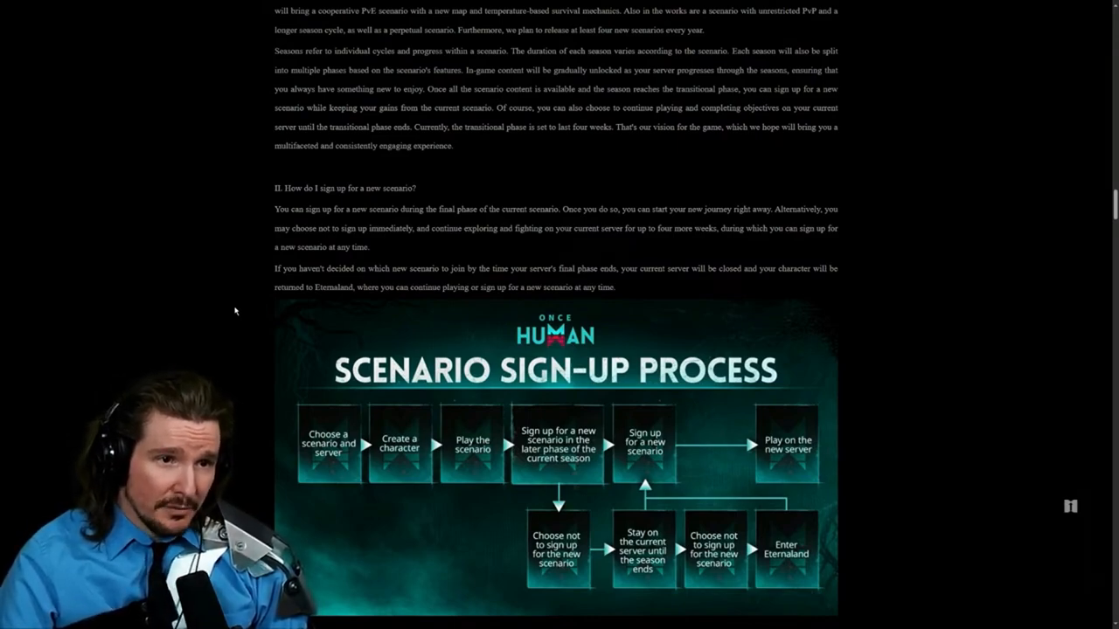
Step: Scroll past the flowchart to the in-game progress question and the start of the Detailed Rules table
scroll("down", 3)
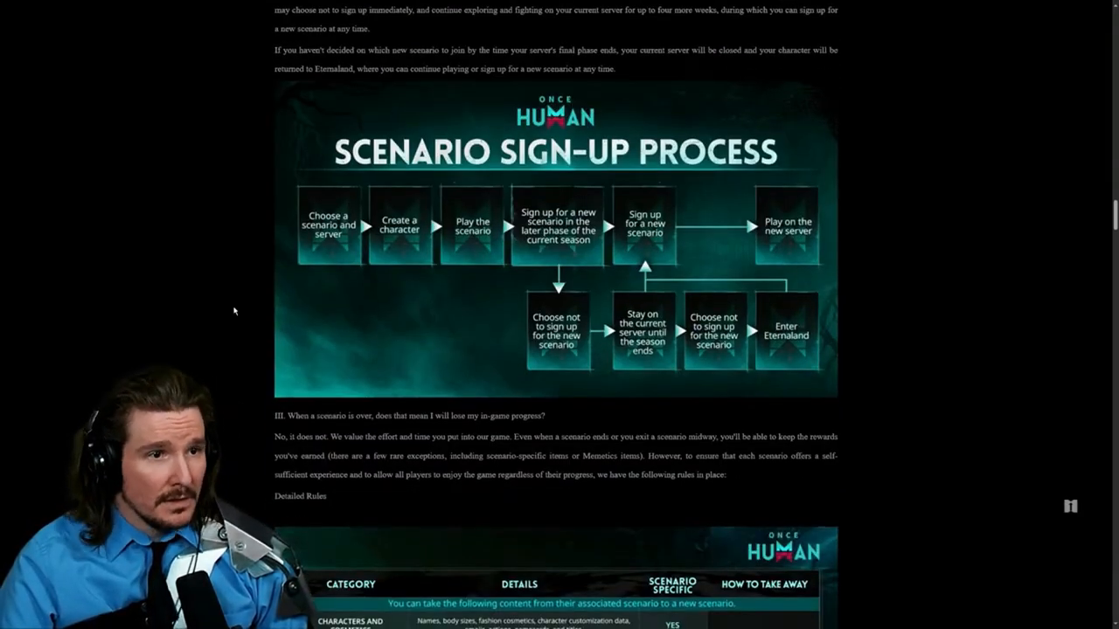
scroll("up", 3)
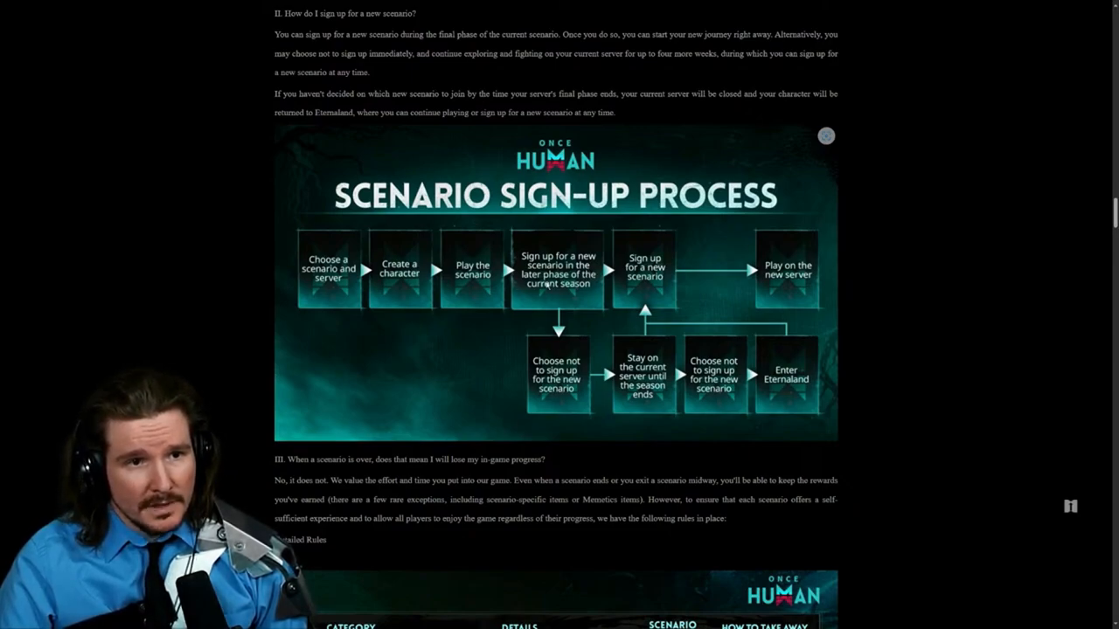
mouse_move(539, 294)
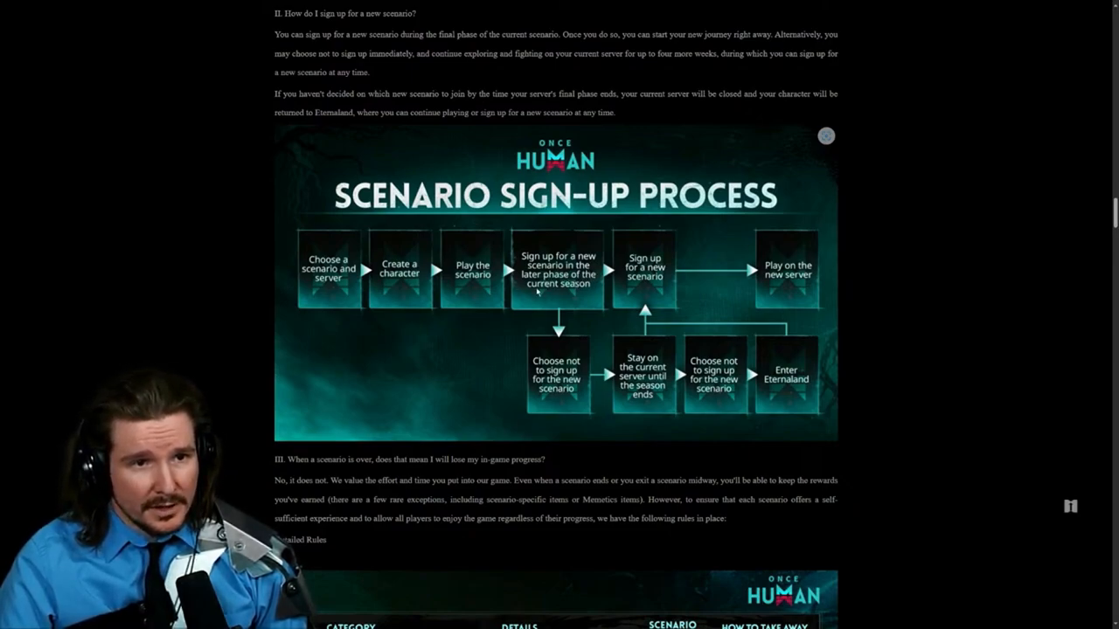
mouse_move(811, 280)
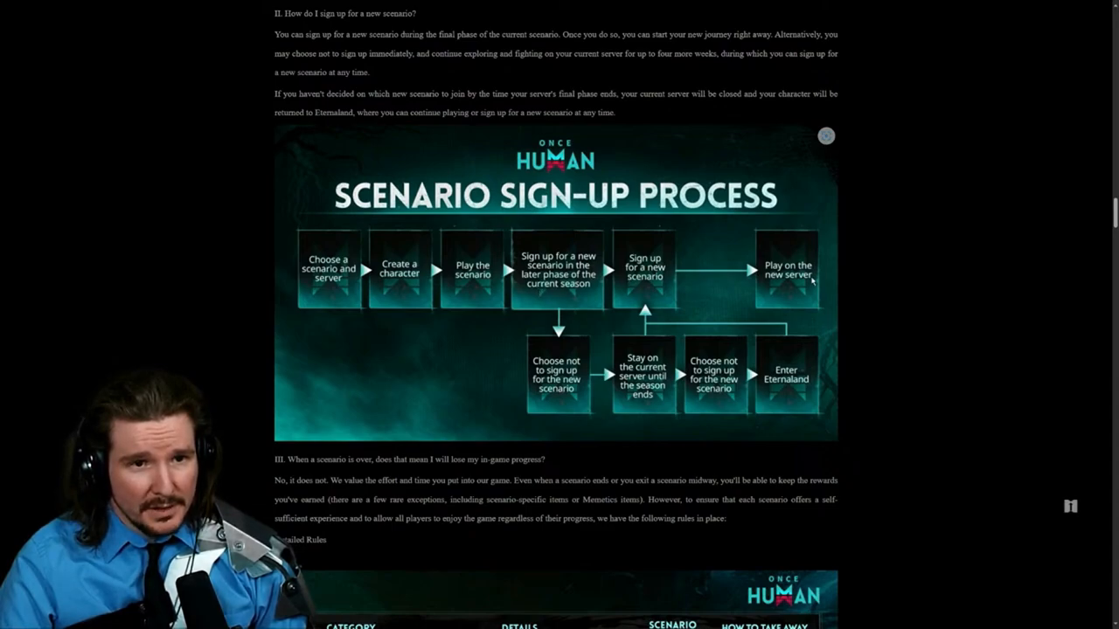
mouse_move(472, 392)
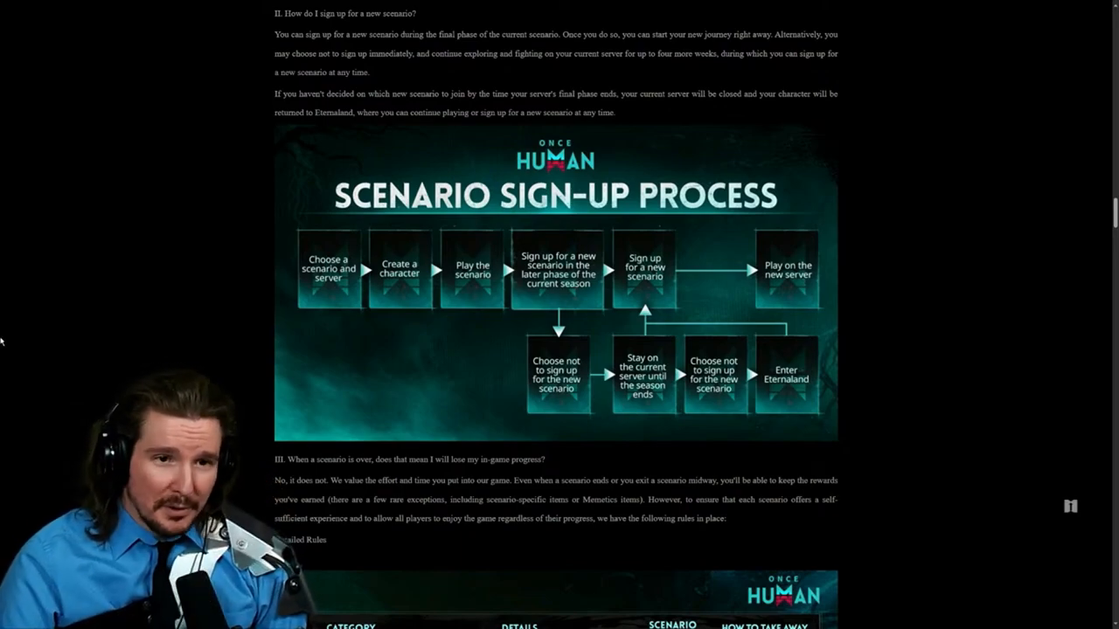
scroll("up", 3)
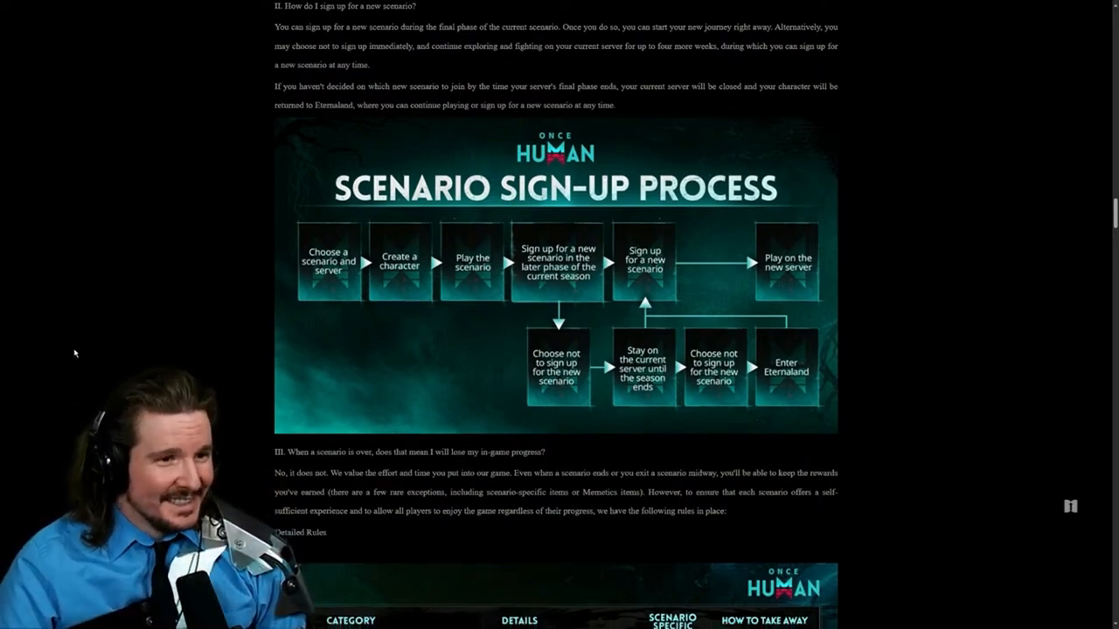
scroll("down", 3)
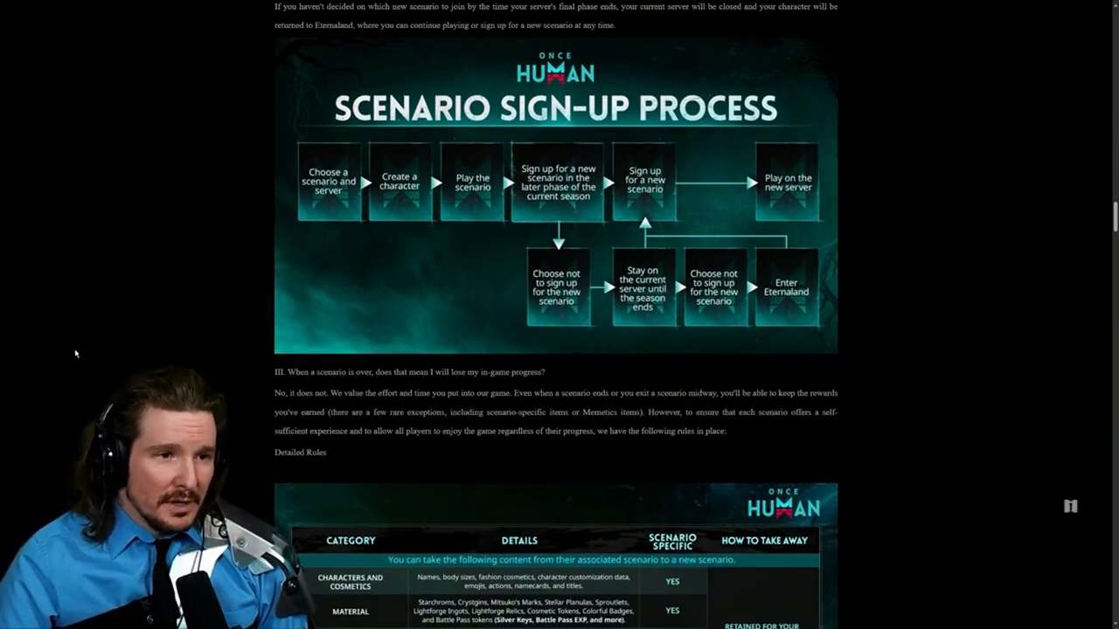
scroll("down", 3)
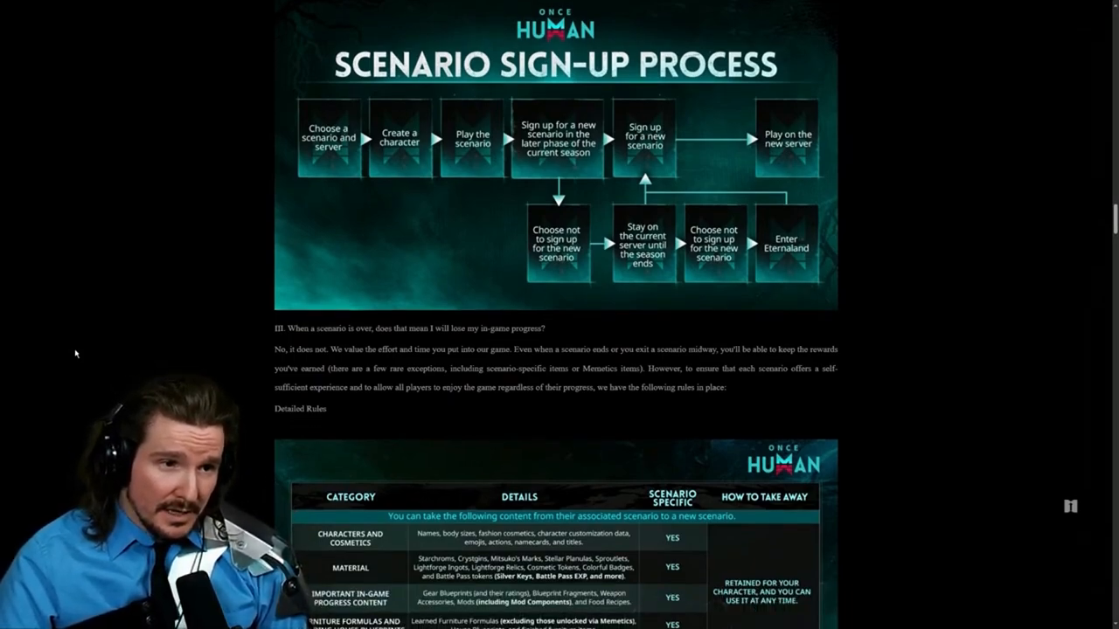
Step: Scroll through both Detailed Rules tables down to the Eternaland Depot question
scroll("down", 3)
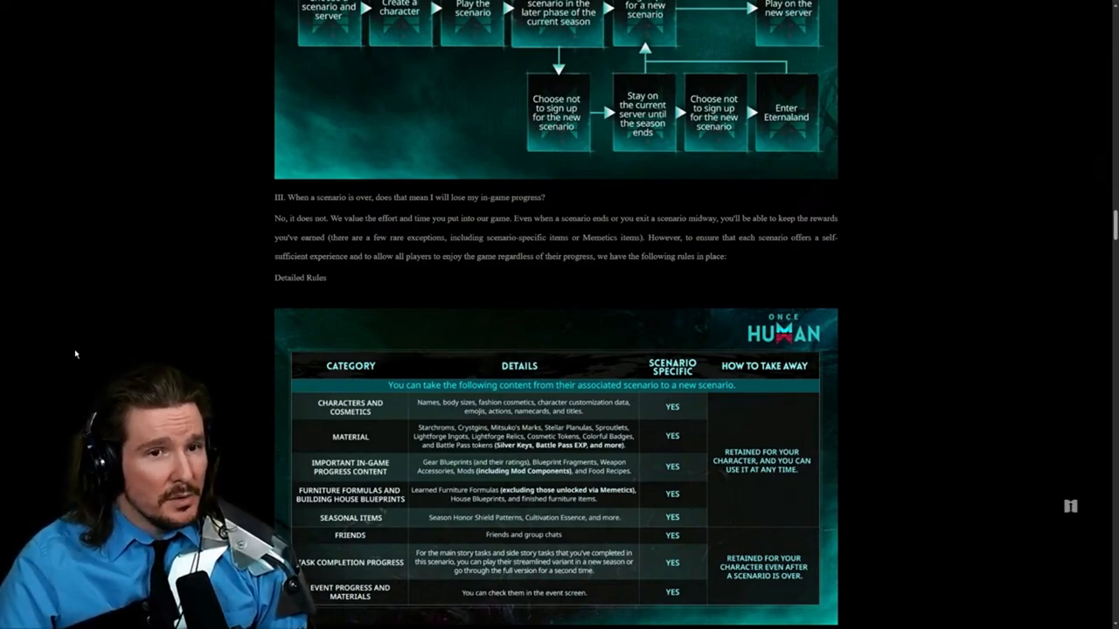
scroll("down", 3)
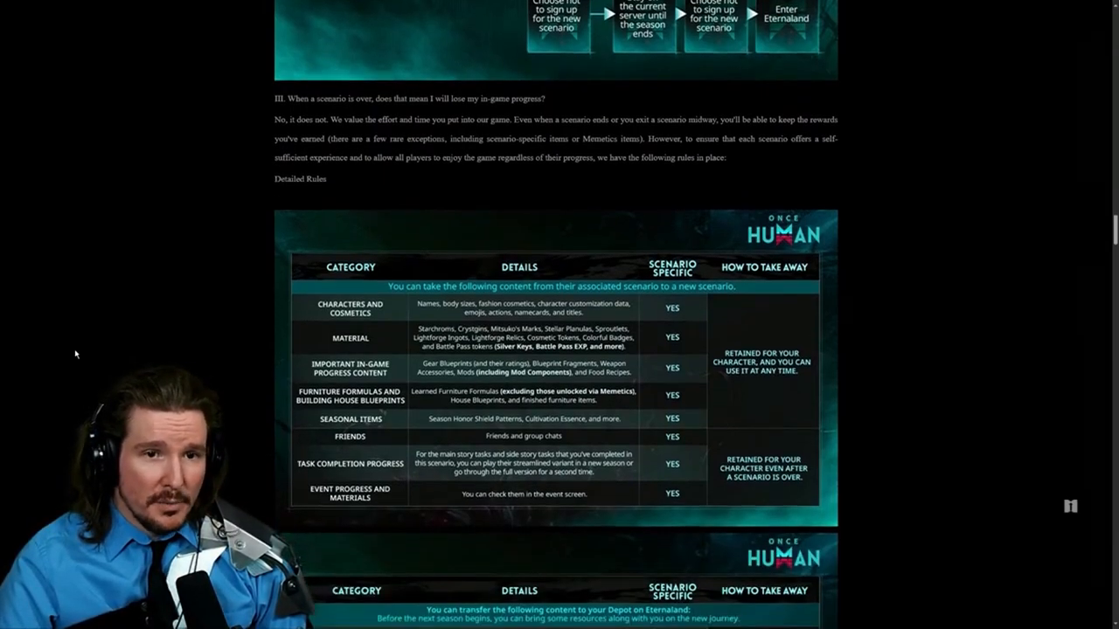
scroll("down", 3)
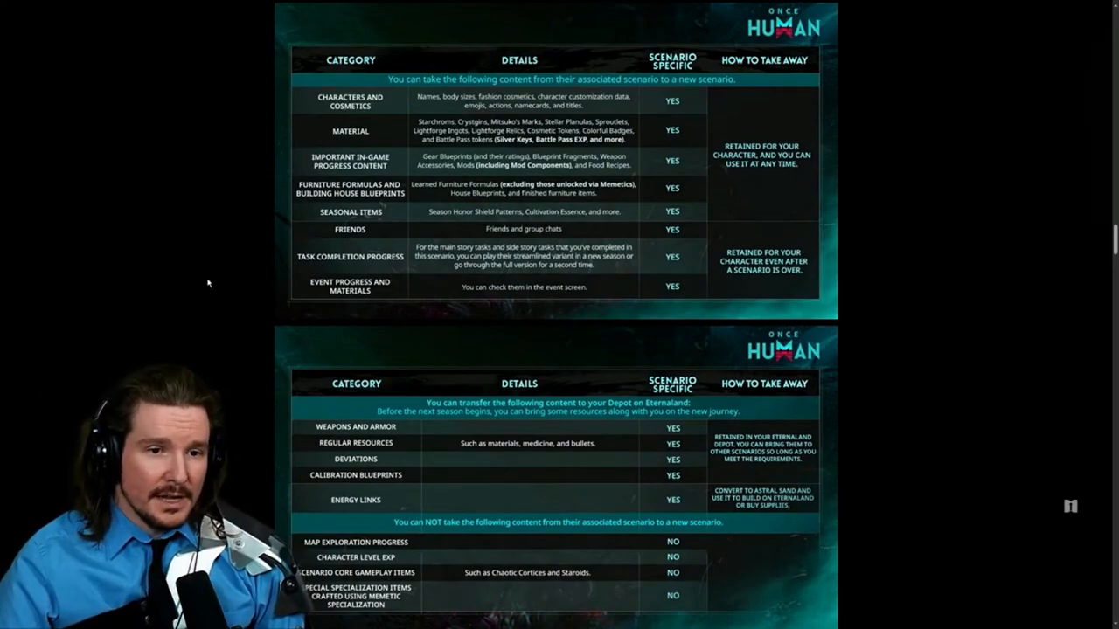
scroll("down", 3)
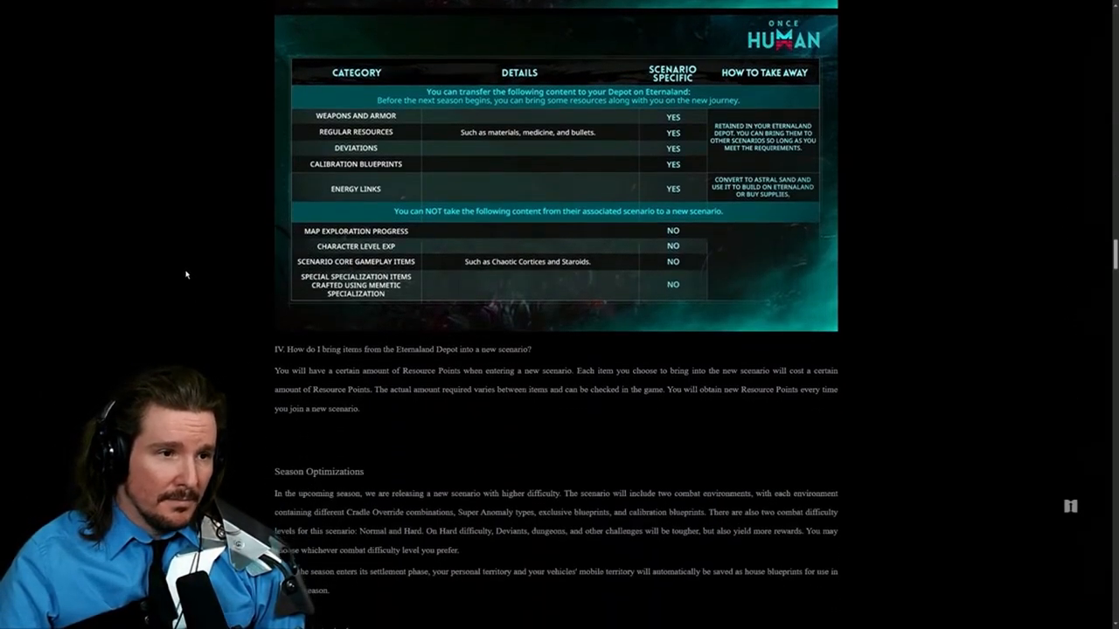
scroll("down", 3)
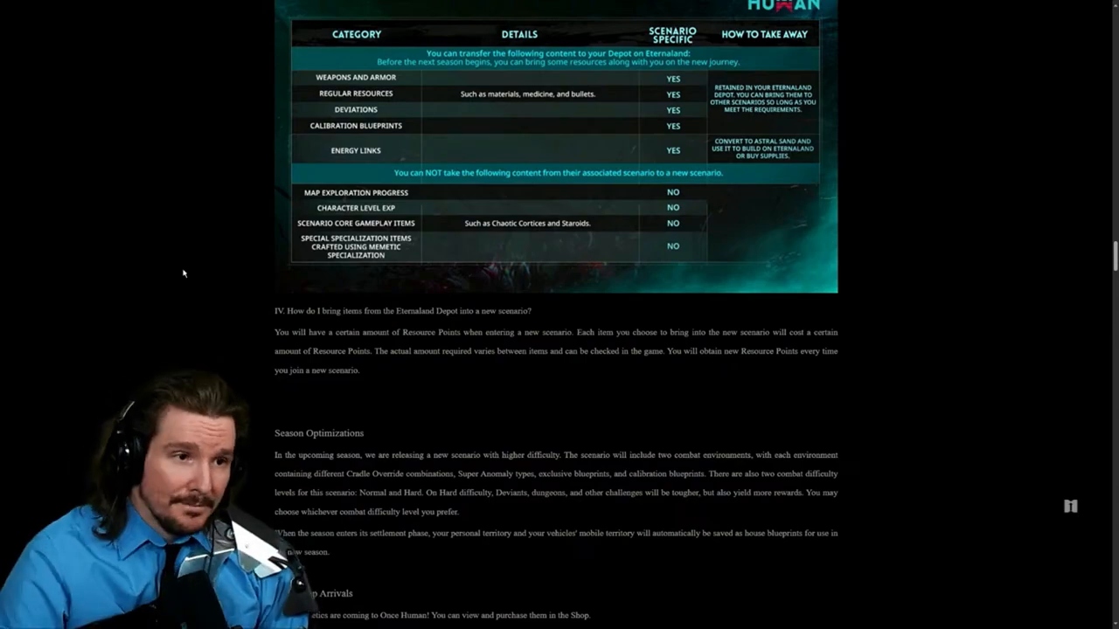
Step: Scroll down to show Season Optimizations and the New Shop Arrivals list with the teddy image
scroll("down", 3)
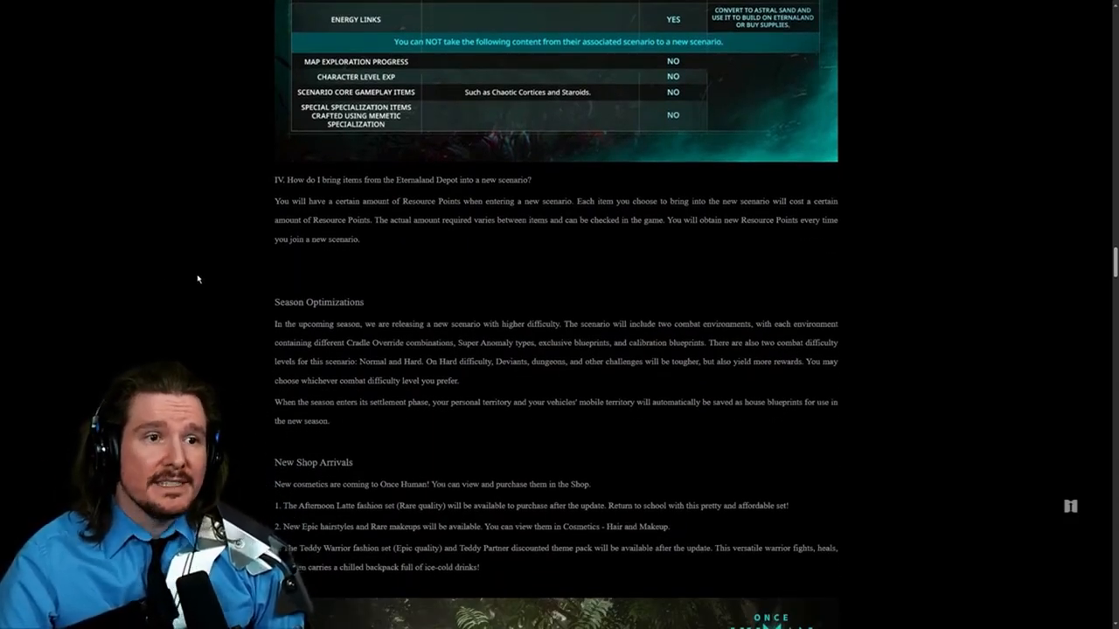
scroll("down", 3)
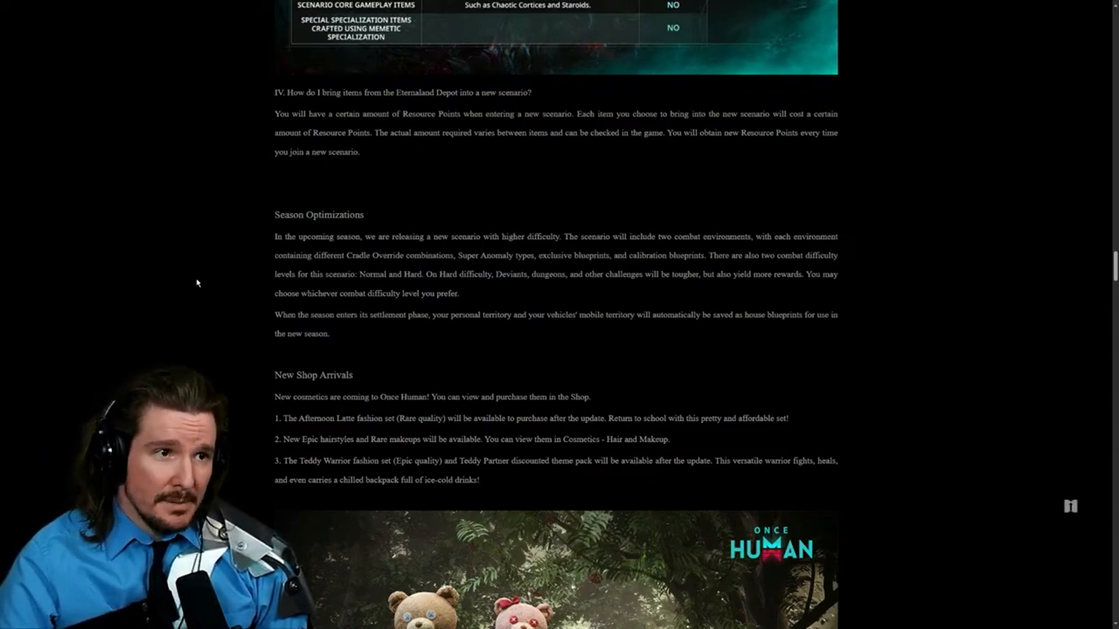
scroll("down", 3)
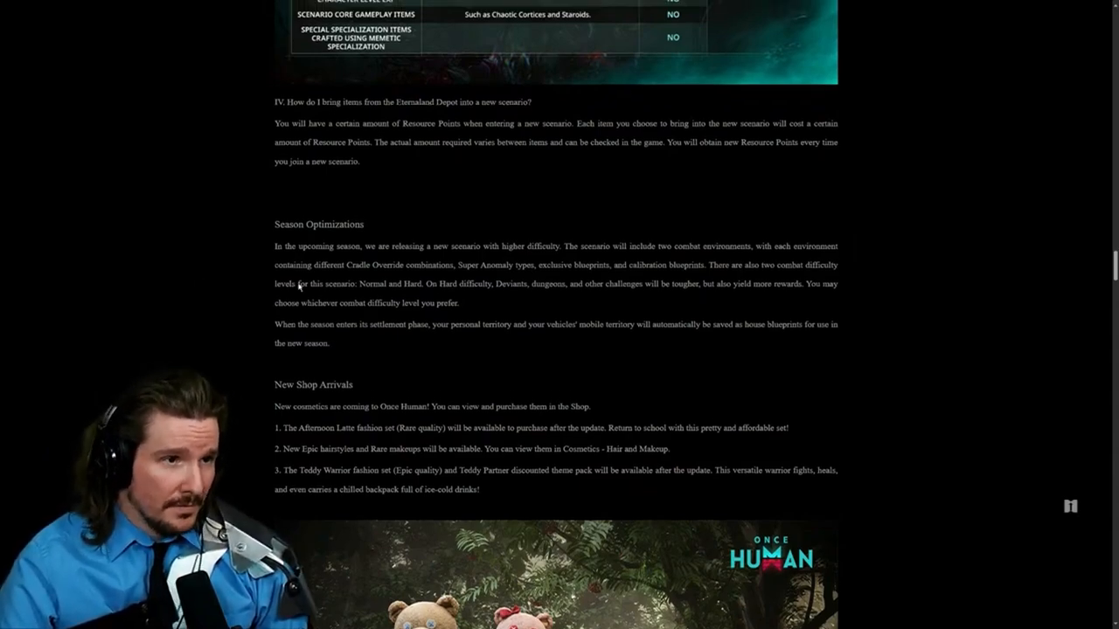
Step: Scroll slowly through the New Shop Arrivals list and the teddy bear fashion image
scroll("down", 3)
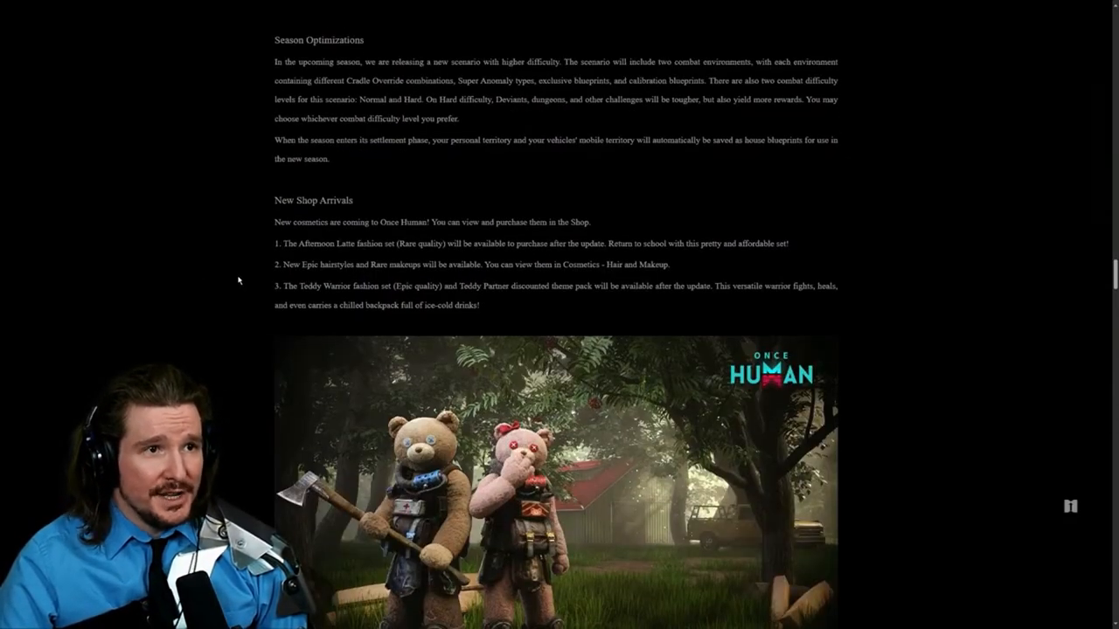
scroll("up", 3)
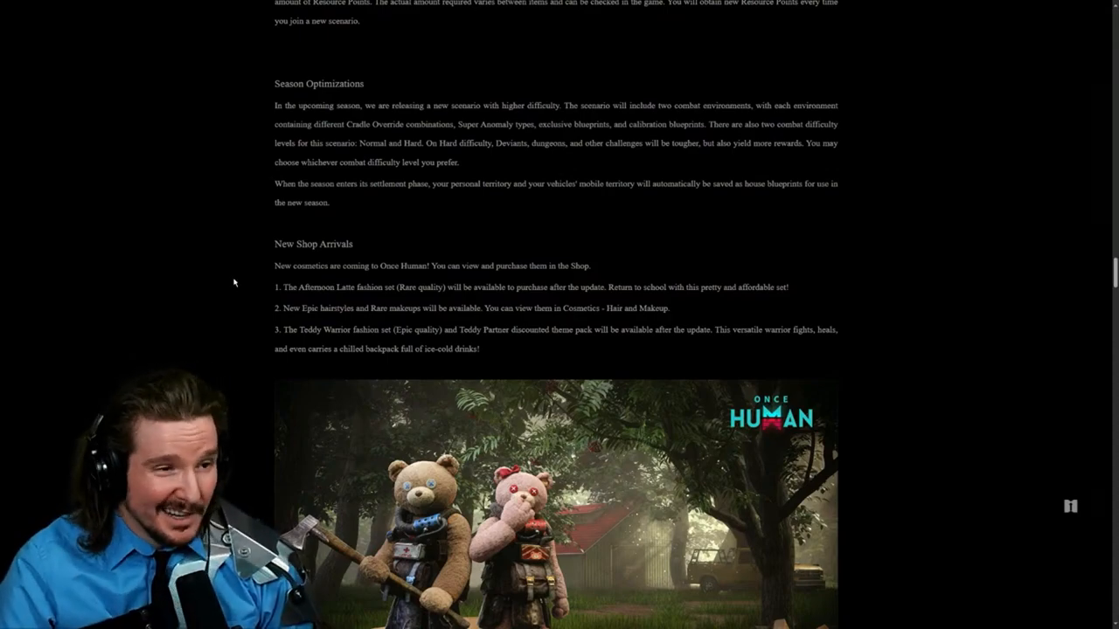
scroll("down", 3)
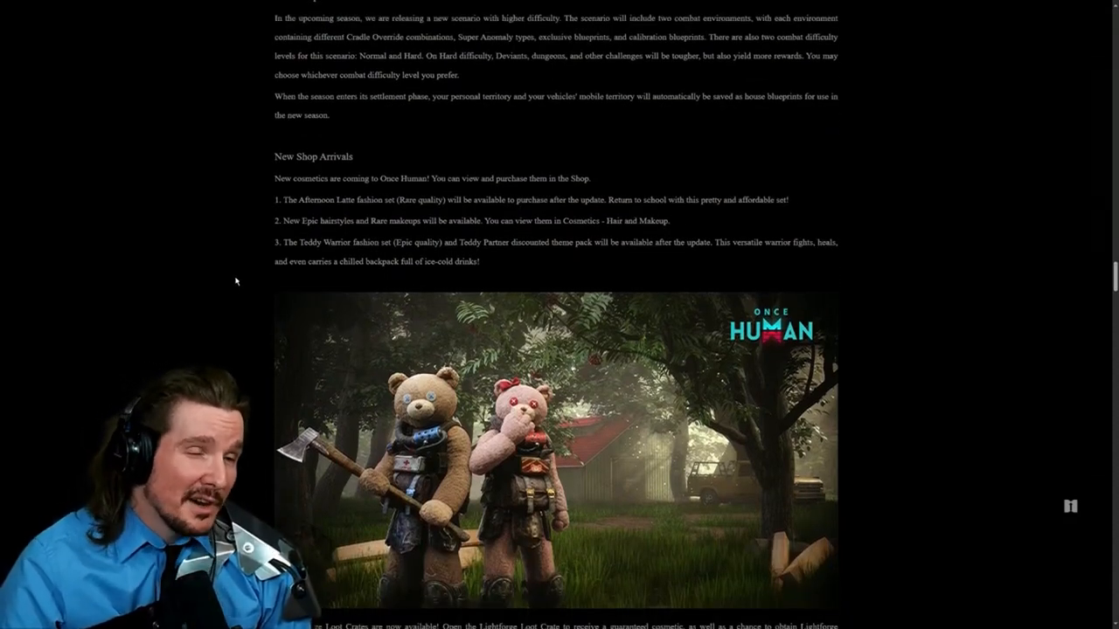
scroll("down", 3)
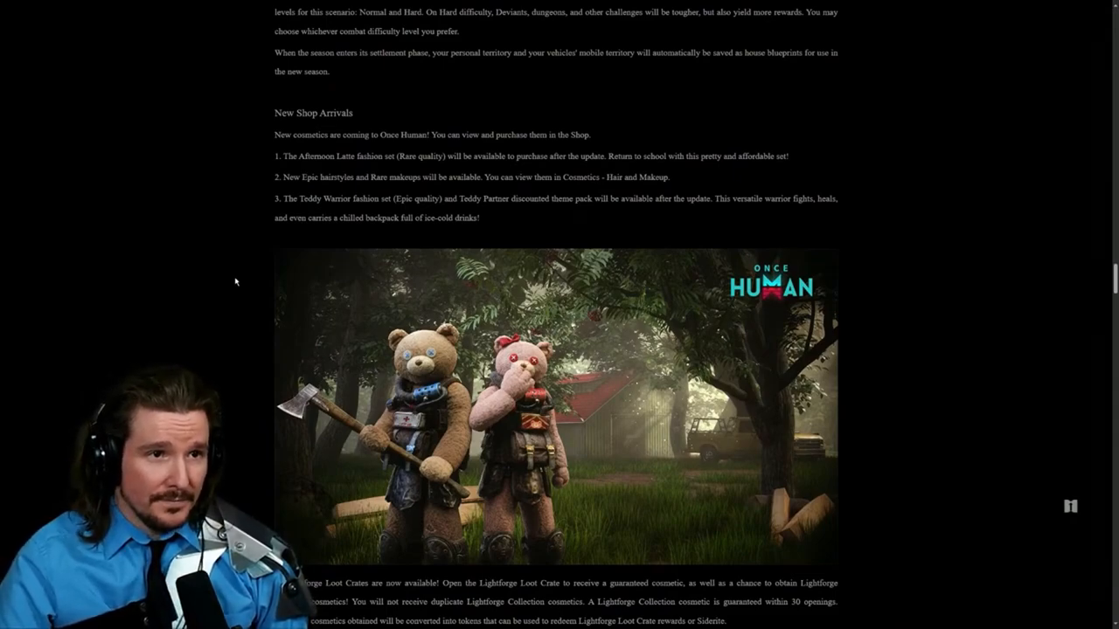
mouse_move(276, 178)
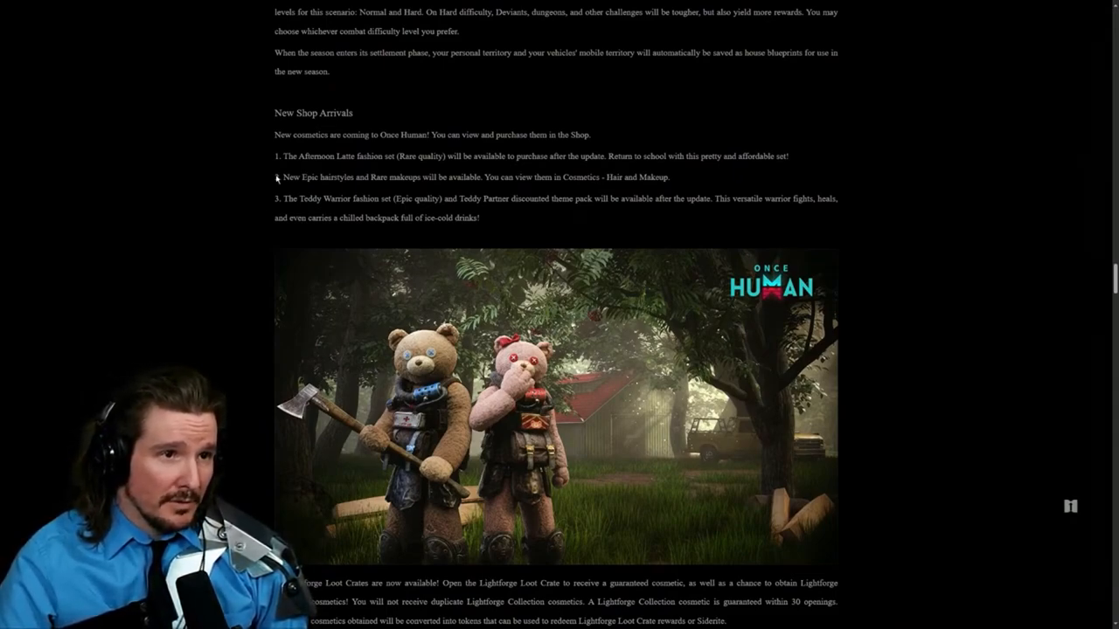
mouse_move(278, 178)
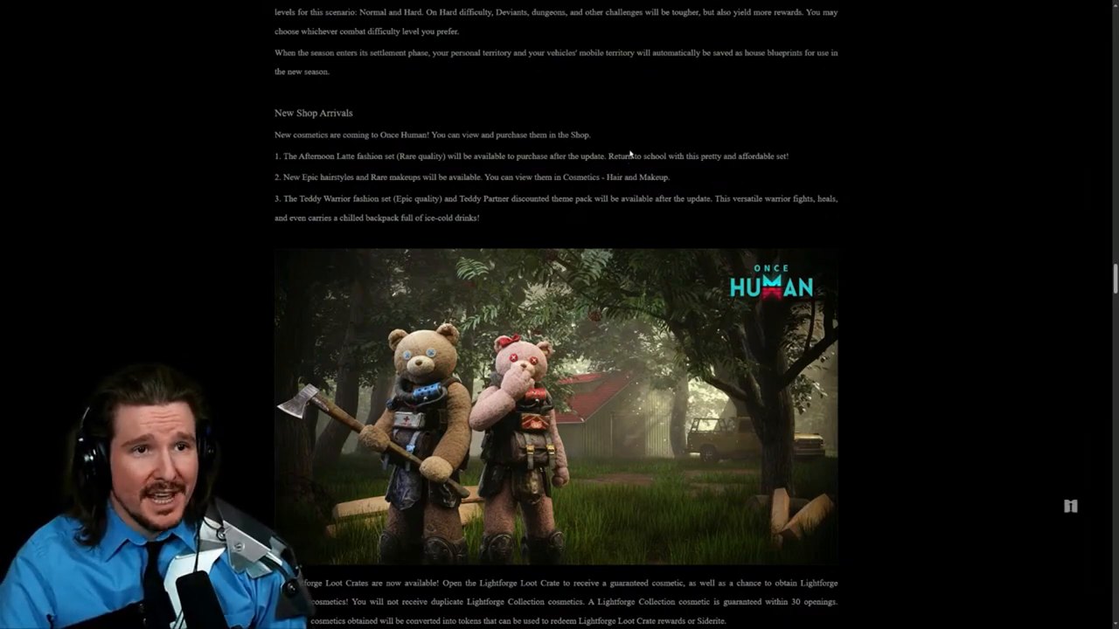
mouse_move(603, 166)
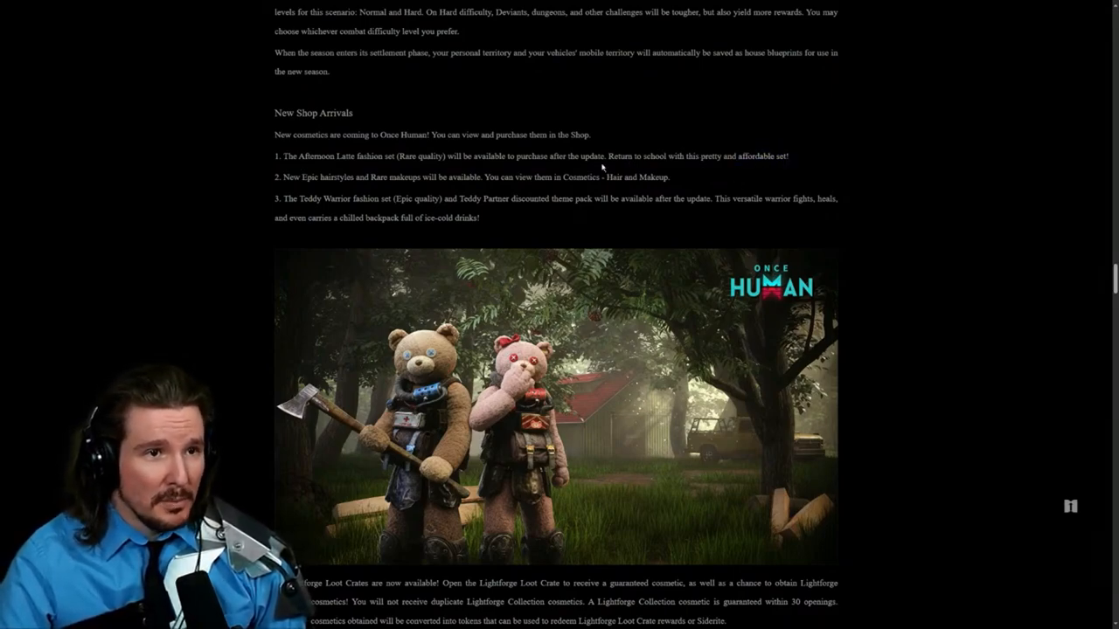
scroll("down", 3)
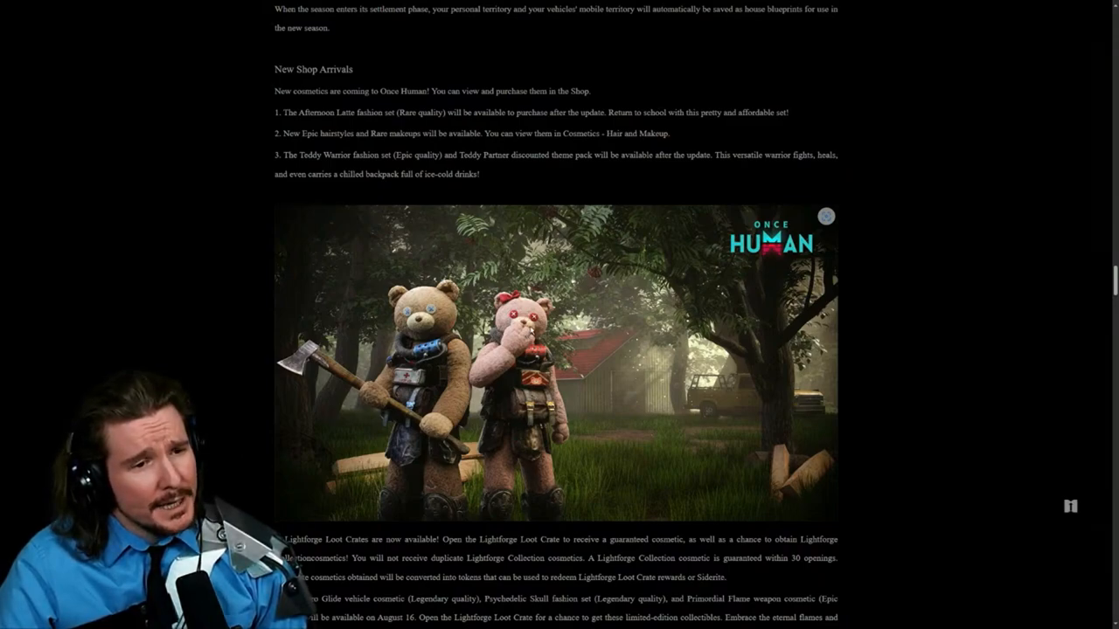
scroll("down", 3)
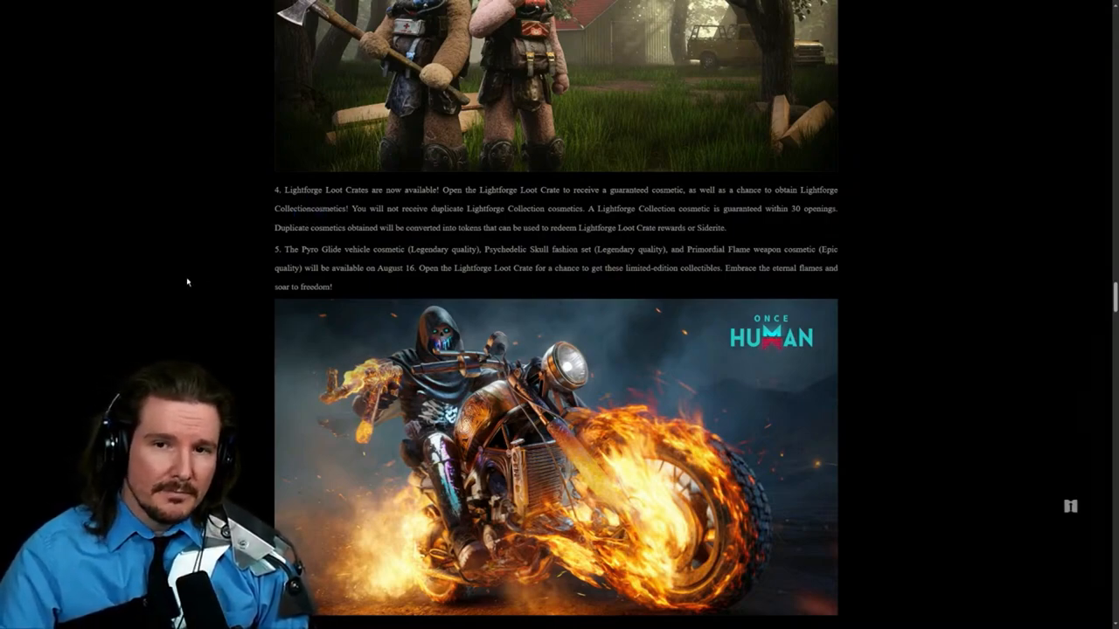
mouse_move(150, 273)
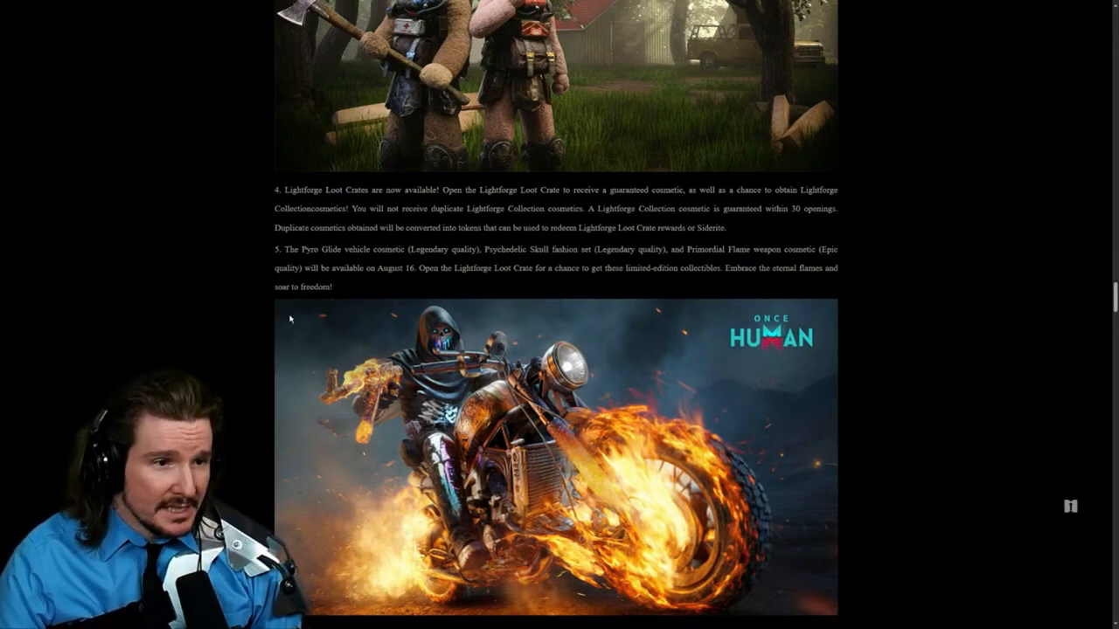
mouse_move(195, 369)
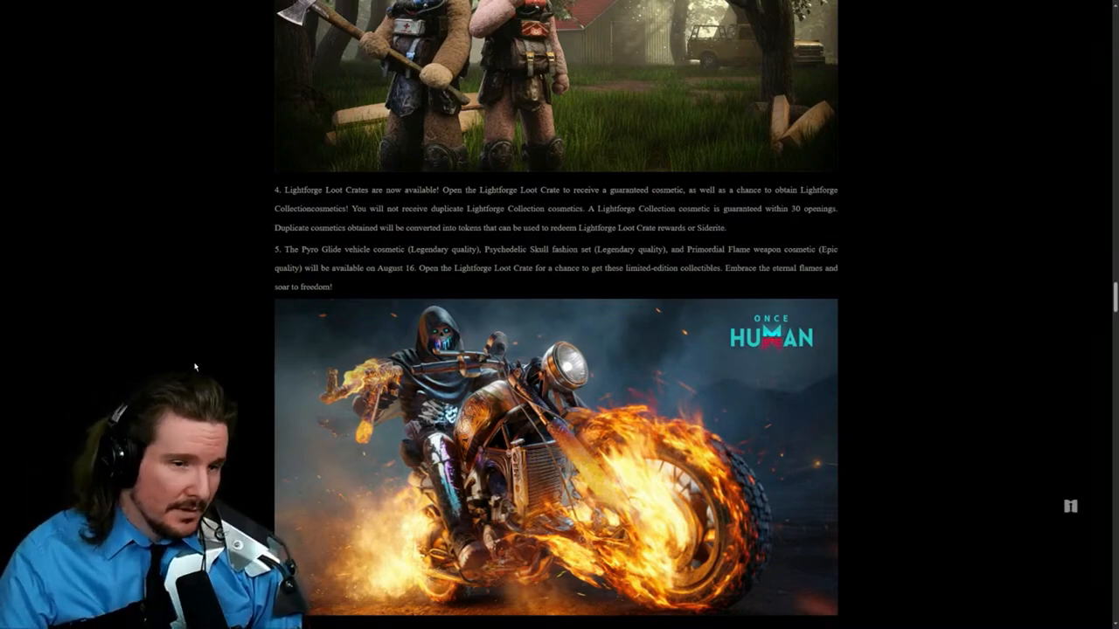
Step: Scroll past the Pyro Glide motorcycle image to the Event Updates section
scroll("down", 3)
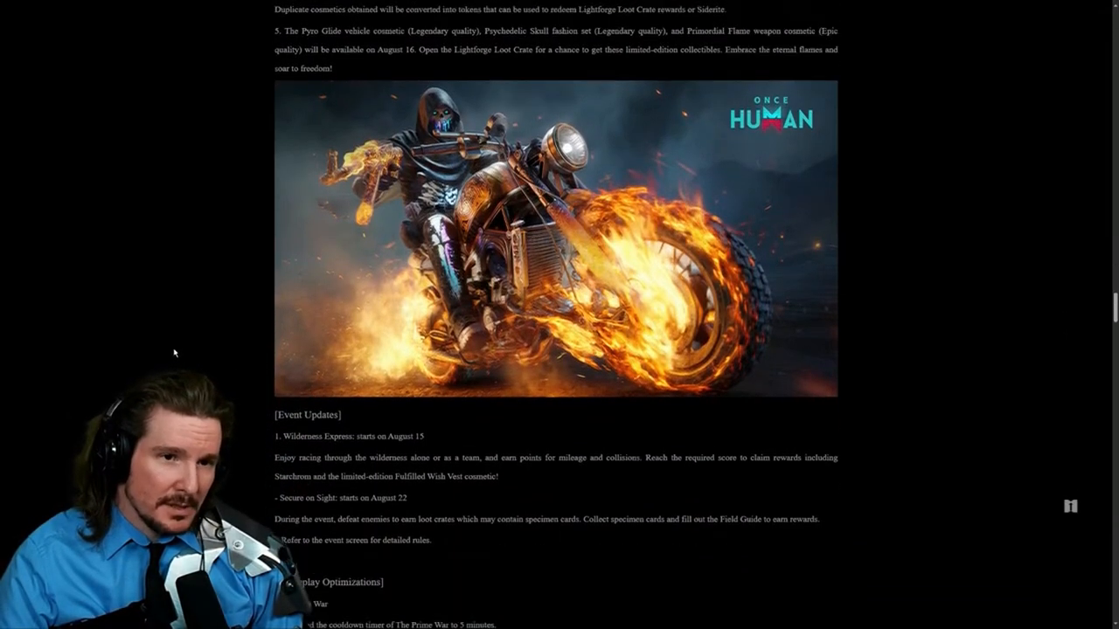
Step: Scroll through Event Updates and the Gameplay Optimizations covering The Prime War changes
scroll("down", 3)
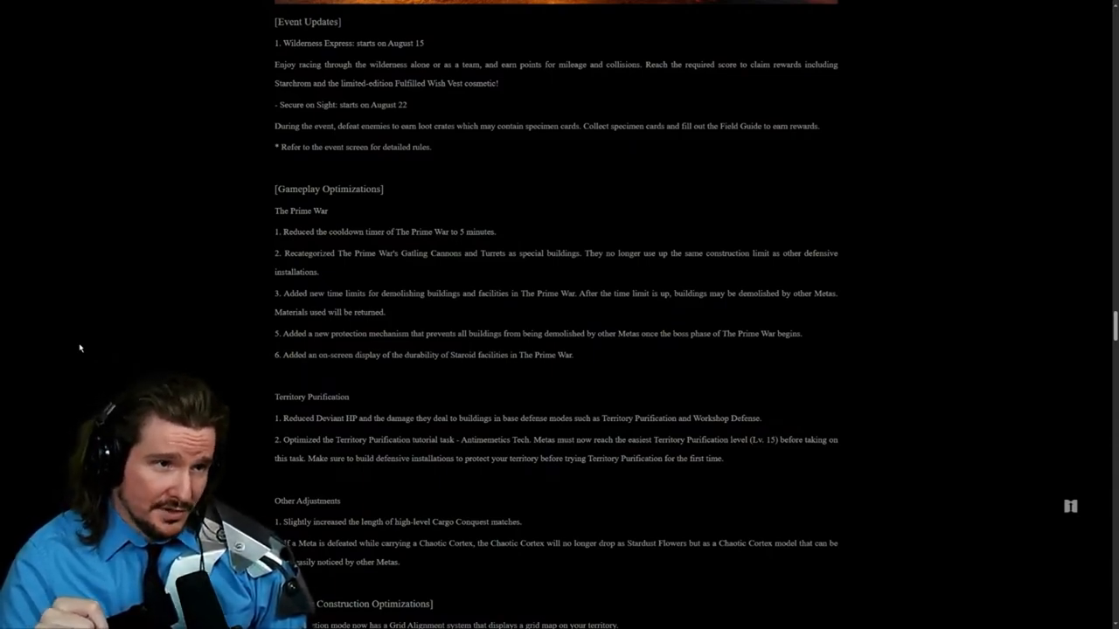
mouse_move(252, 231)
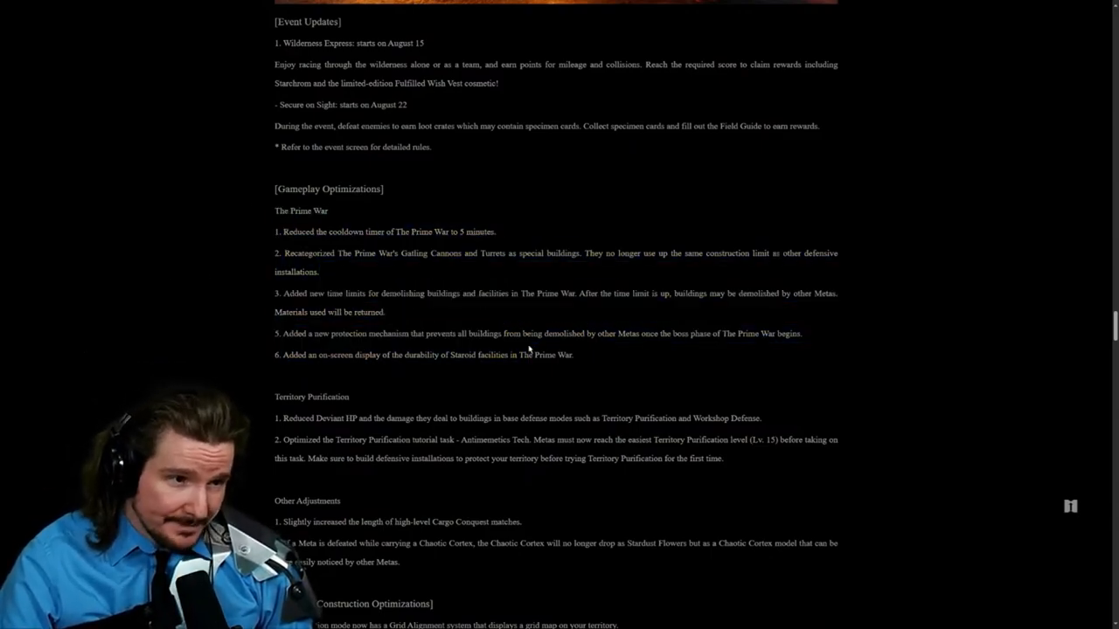
mouse_move(245, 297)
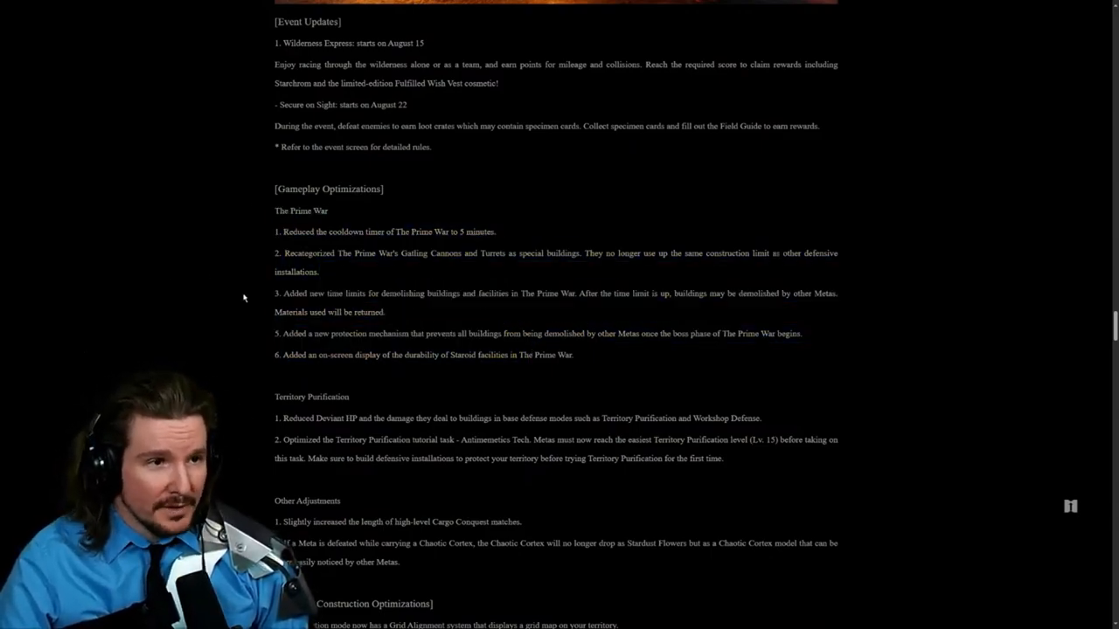
scroll("down", 3)
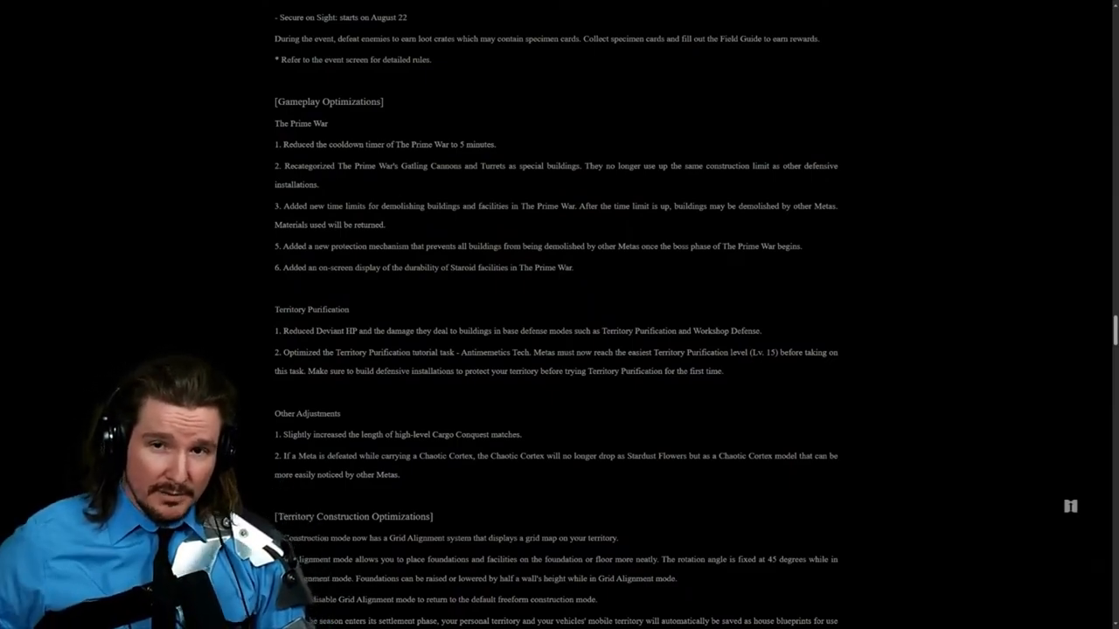
Step: Scroll past Gameplay Optimizations until the Territory Construction Optimizations list shows
scroll("down", 3)
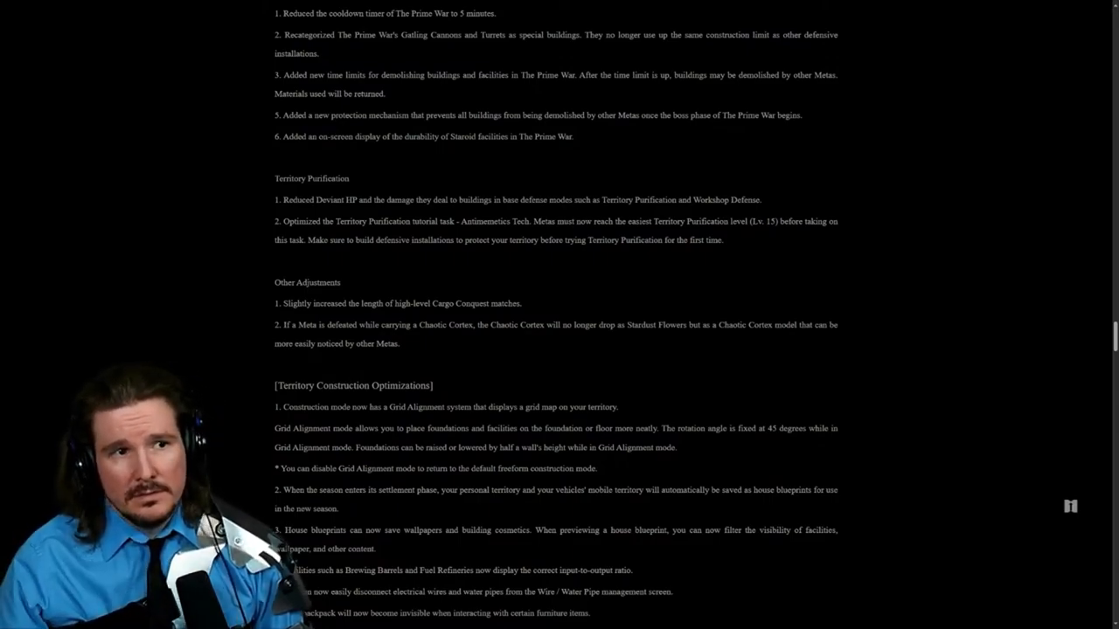
scroll("down", 3)
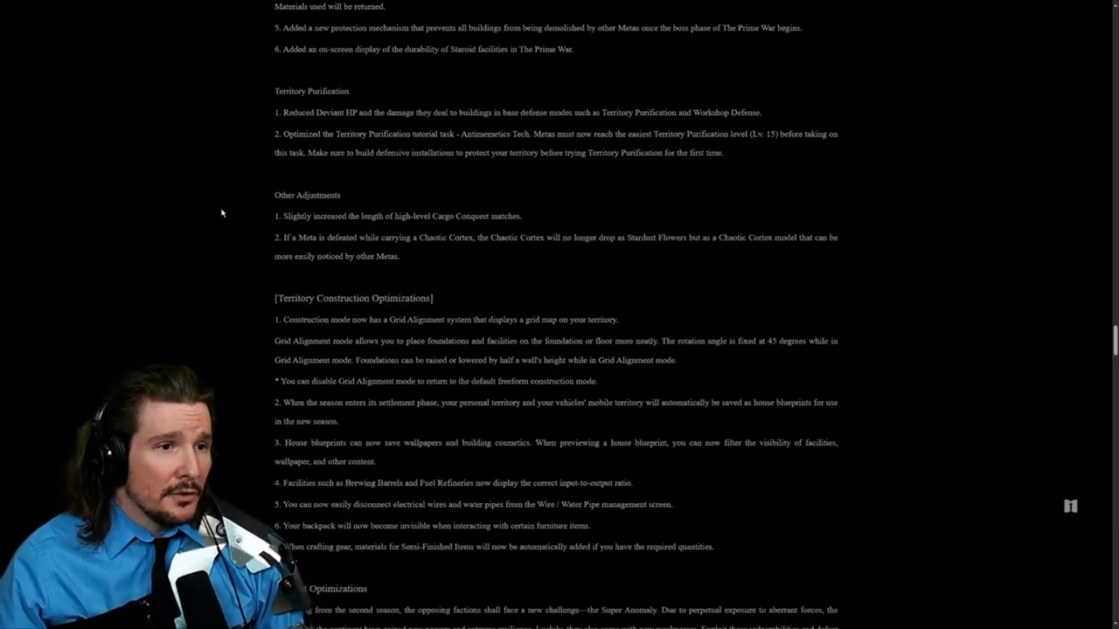
mouse_move(245, 224)
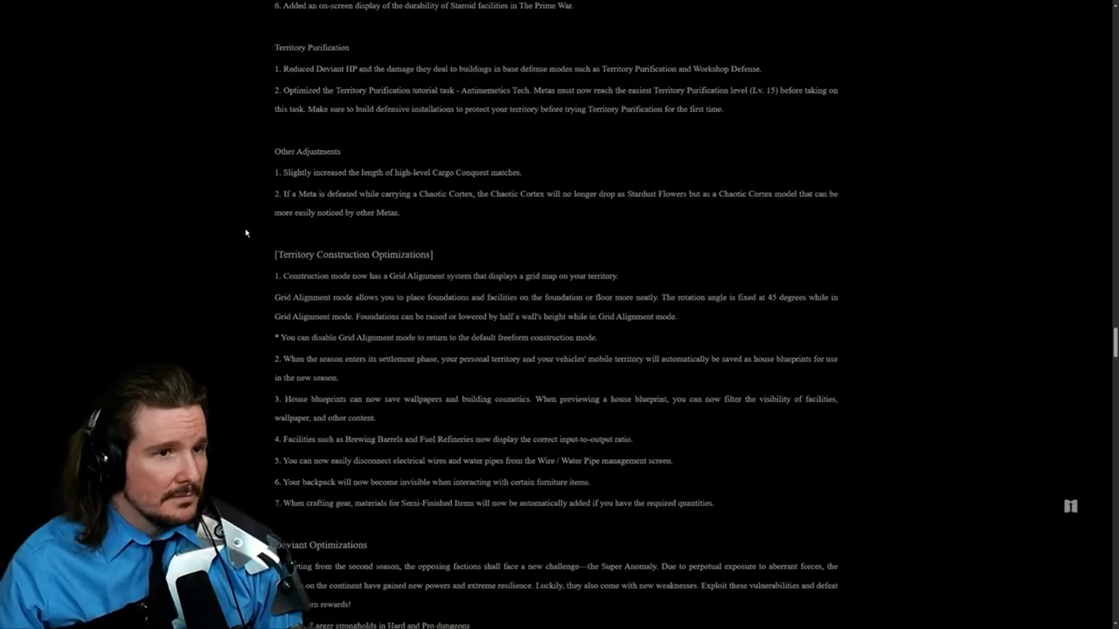
mouse_move(367, 206)
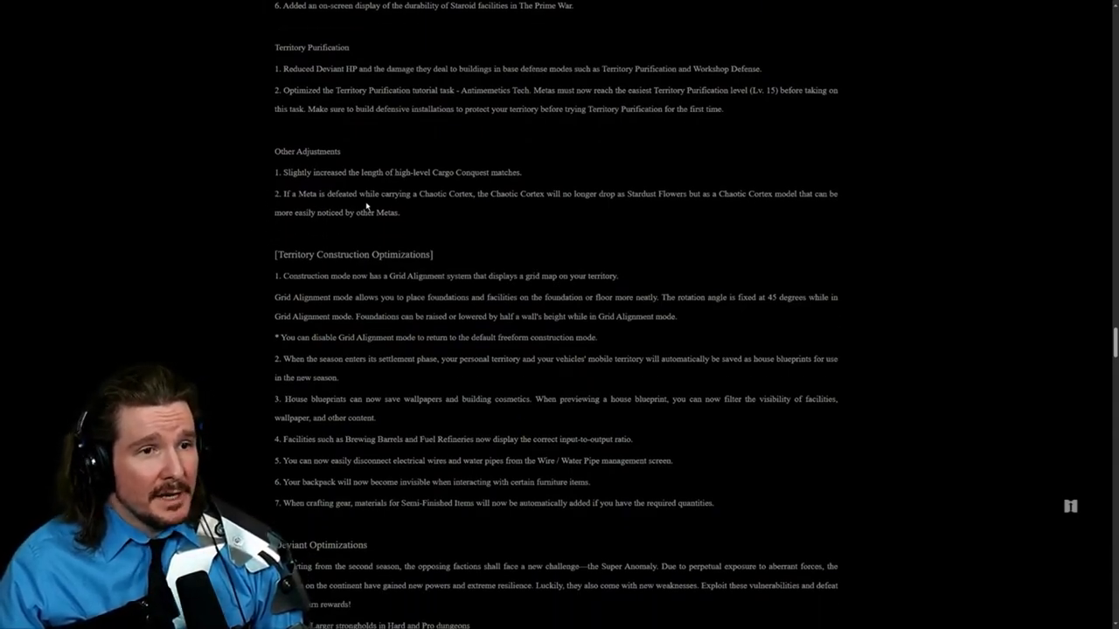
mouse_move(459, 202)
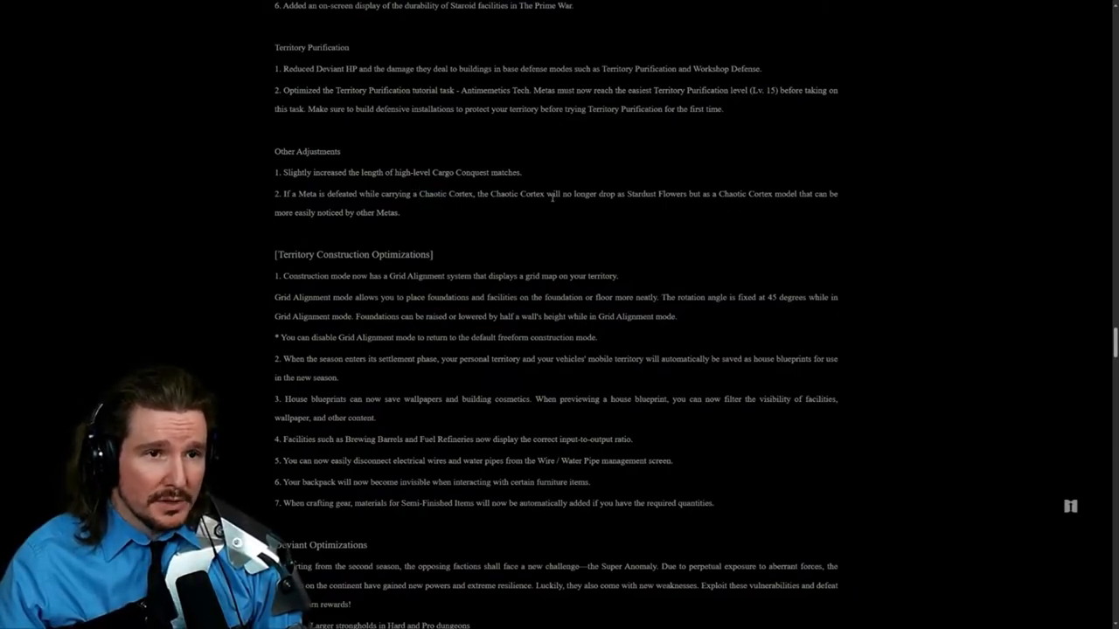
mouse_move(755, 249)
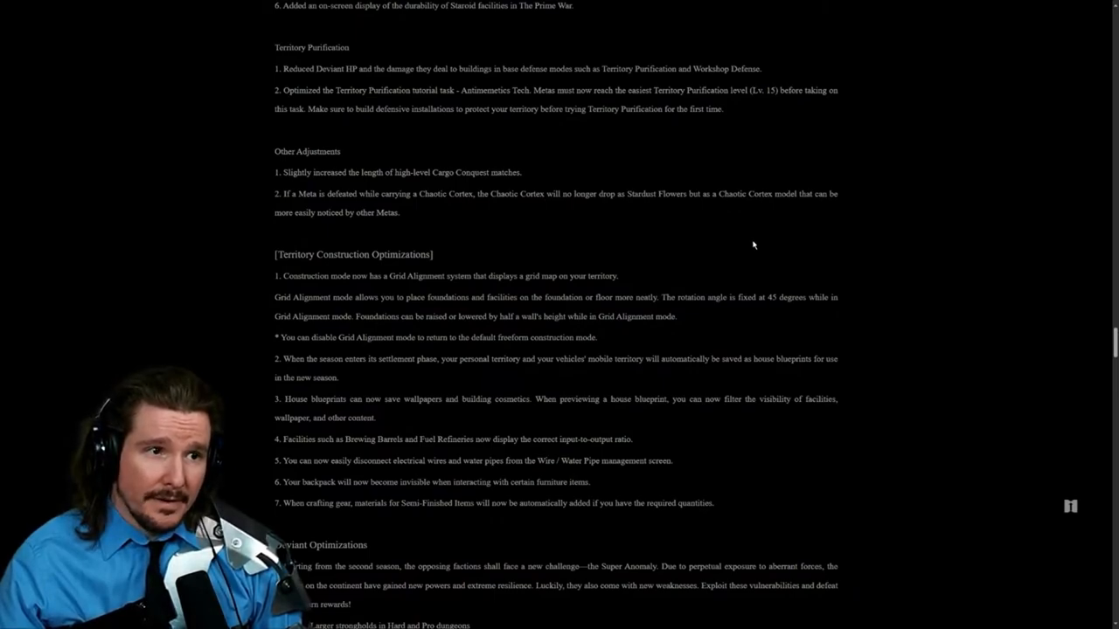
Step: Scroll into Territory Construction Optimizations and highlight the house blueprint wallpapers note while reading
scroll("down", 3)
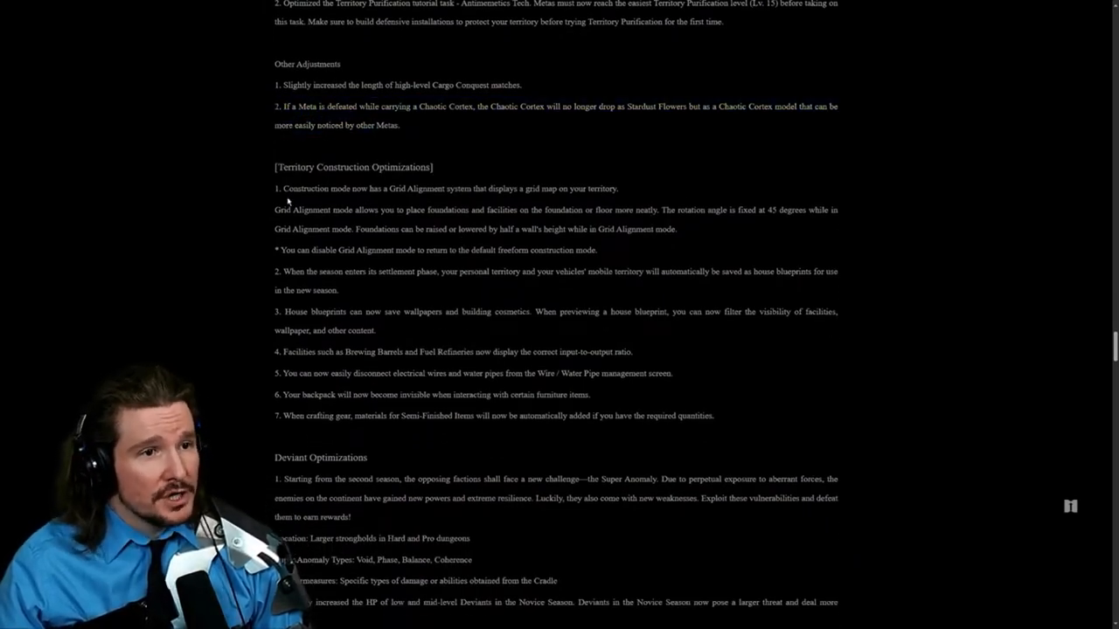
scroll("down", 3)
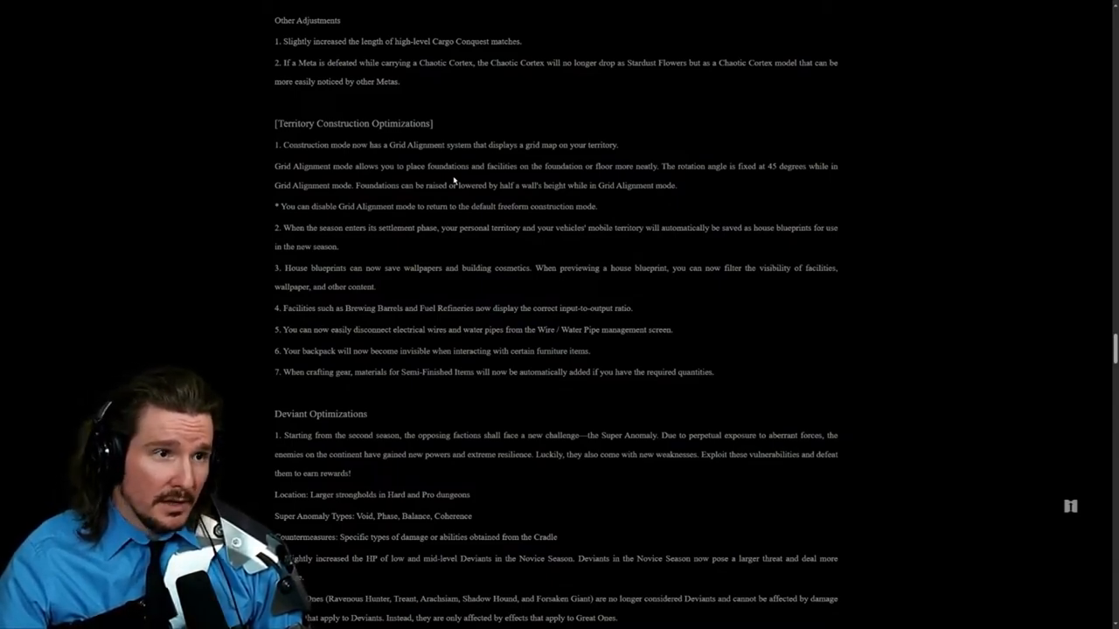
mouse_move(416, 196)
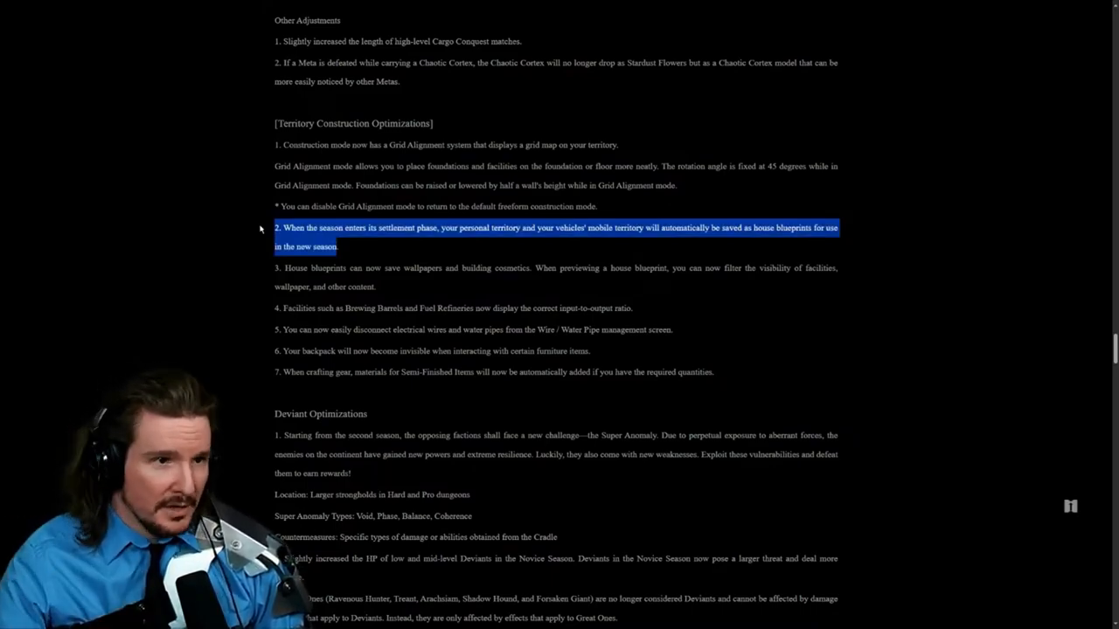
left_click(388, 287)
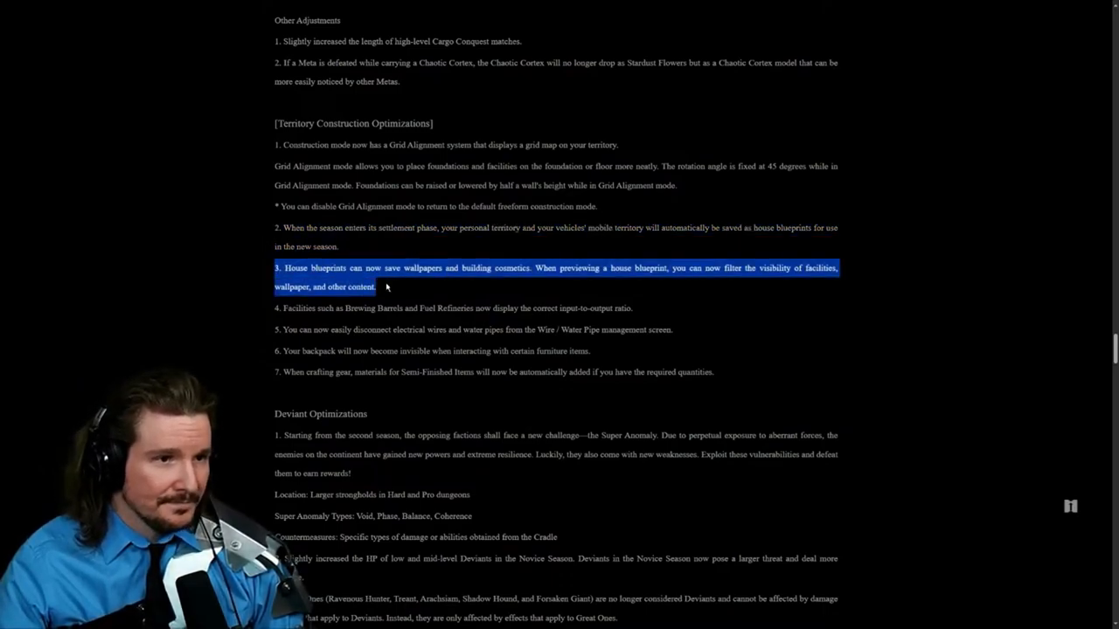
mouse_move(195, 321)
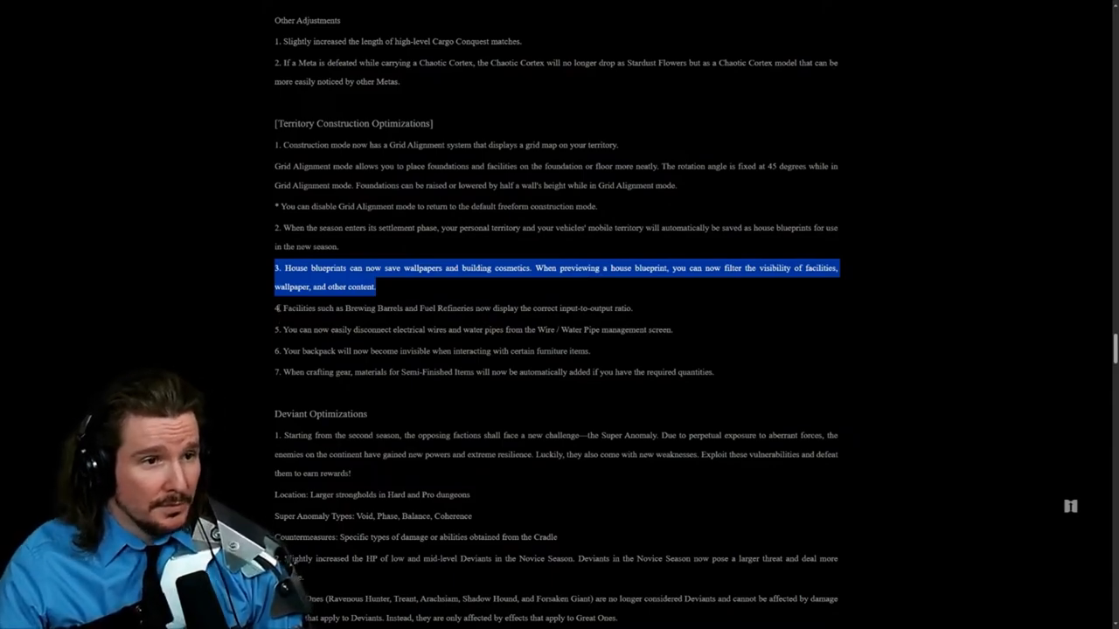
left_click(455, 308)
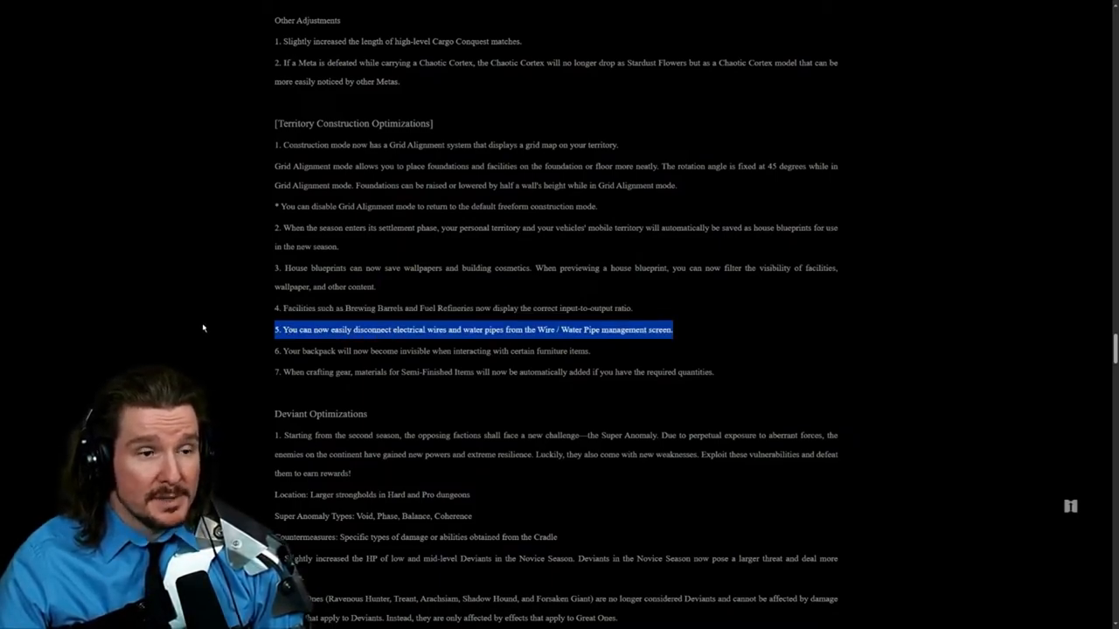
Step: Continue down through Deviant Optimizations to where Combat Optimizations begins
scroll("down", 3)
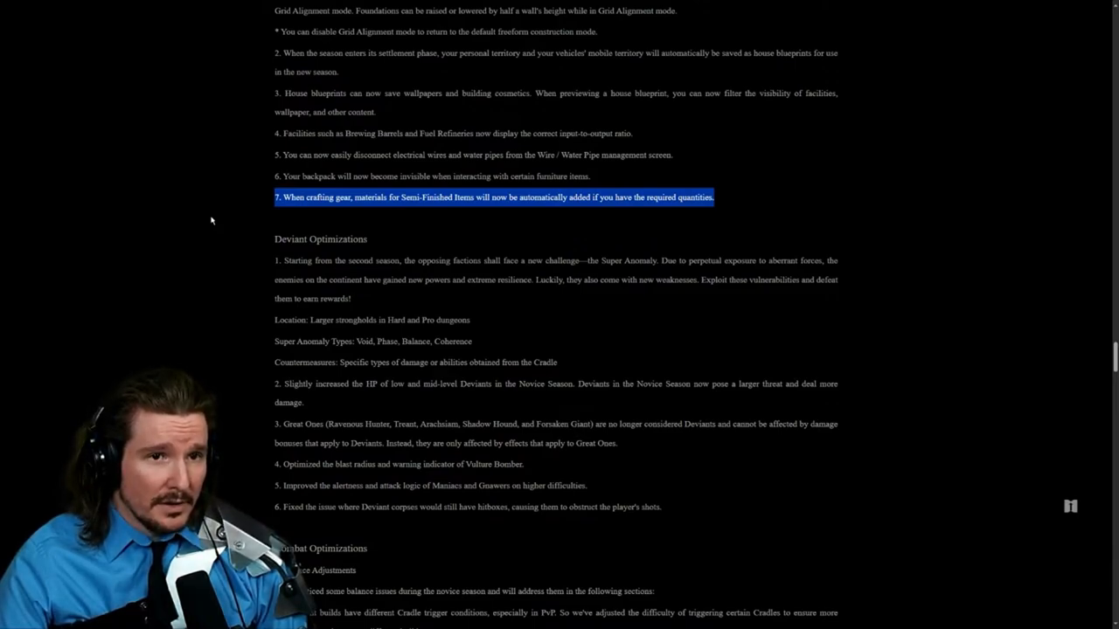
mouse_move(249, 233)
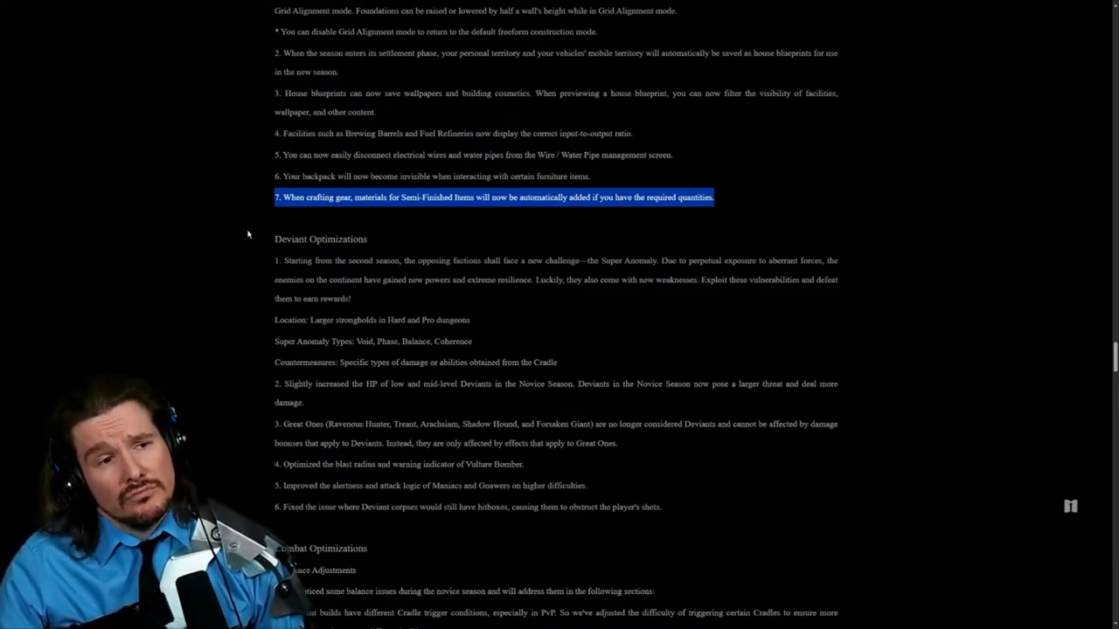
scroll("down", 3)
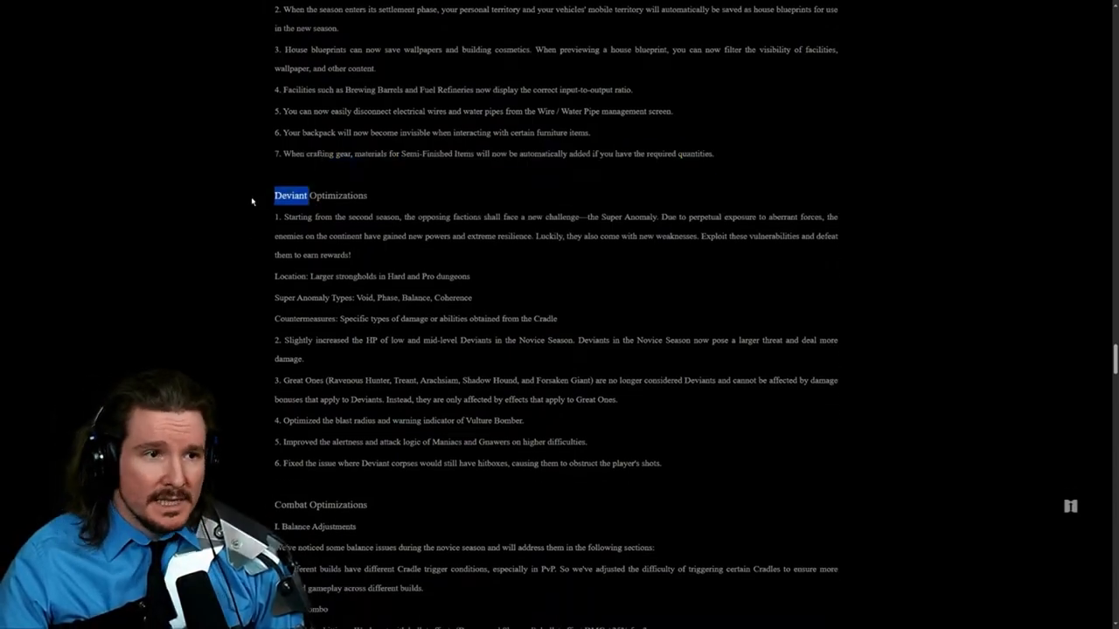
Step: Scroll down so the Deviant Optimizations section sits at the top of the window
scroll("down", 3)
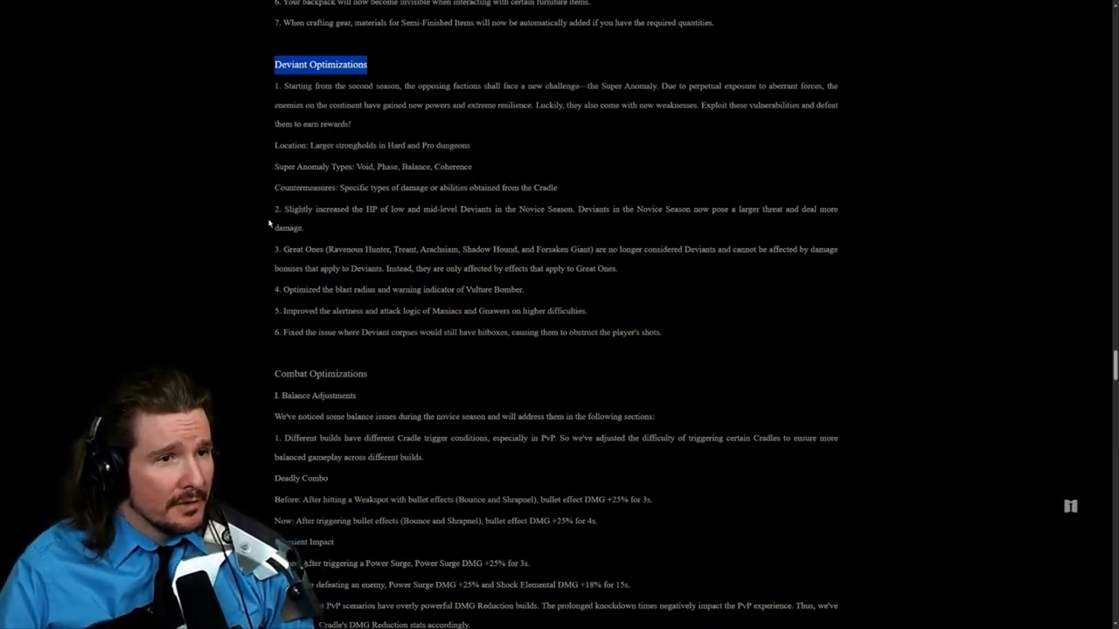
scroll("down", 3)
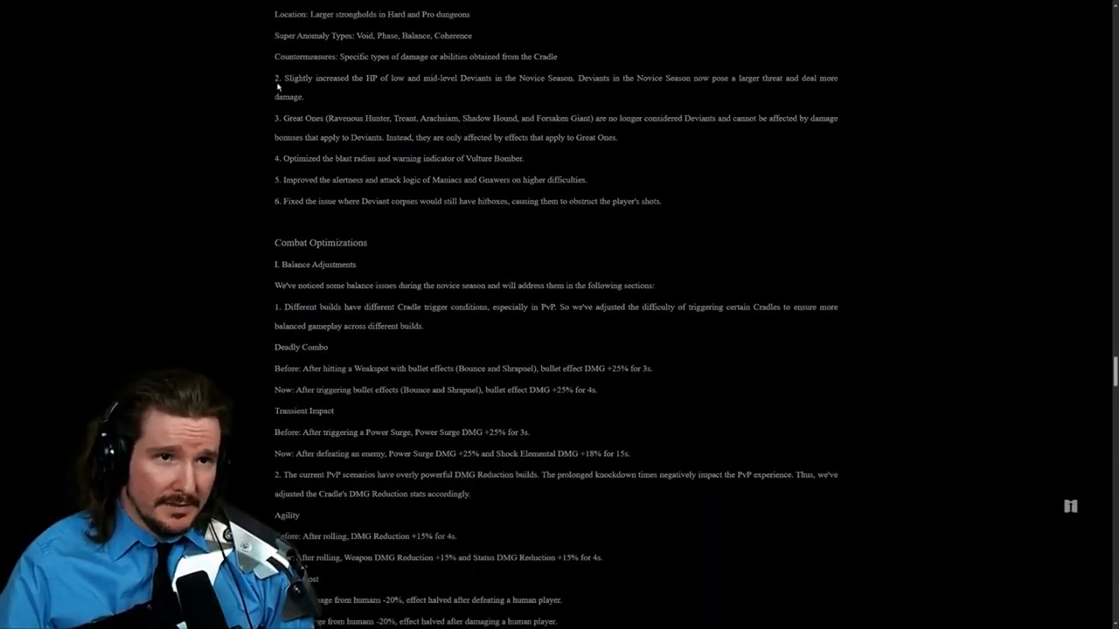
Step: Highlight the Great Ones note while reading it, clearing and re-selecting the sentence
left_click_drag(276, 77, 328, 96)
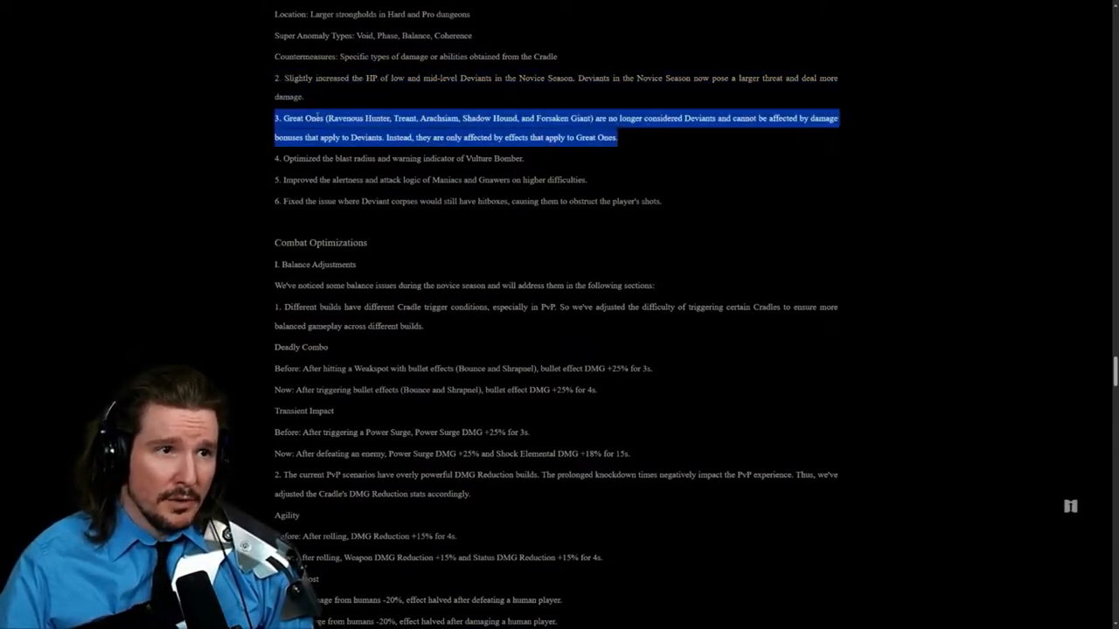
left_click(633, 129)
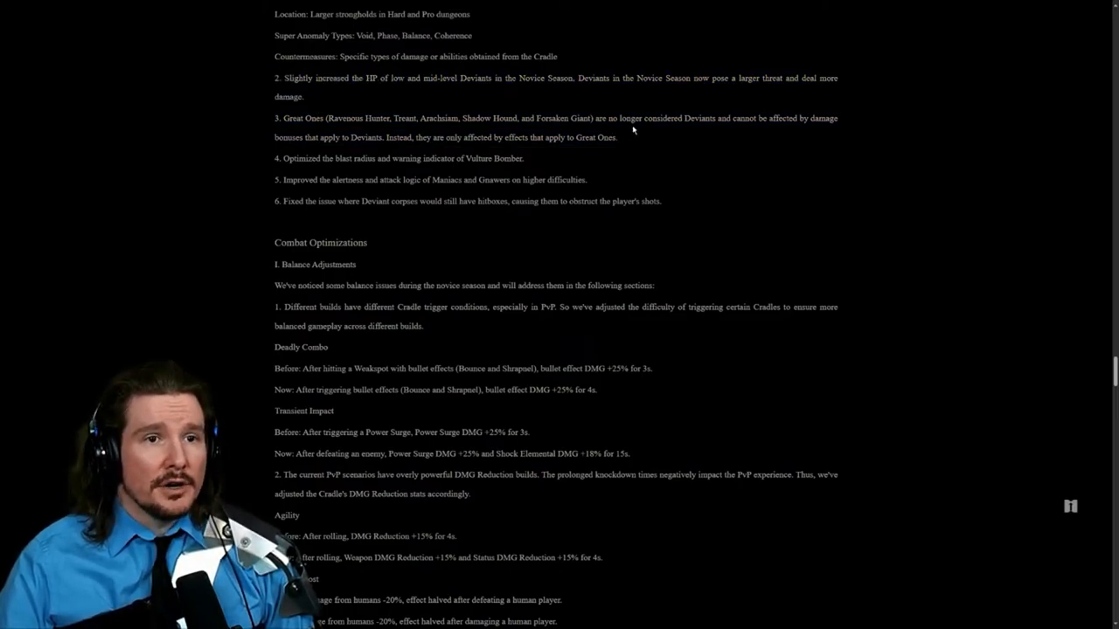
mouse_move(712, 127)
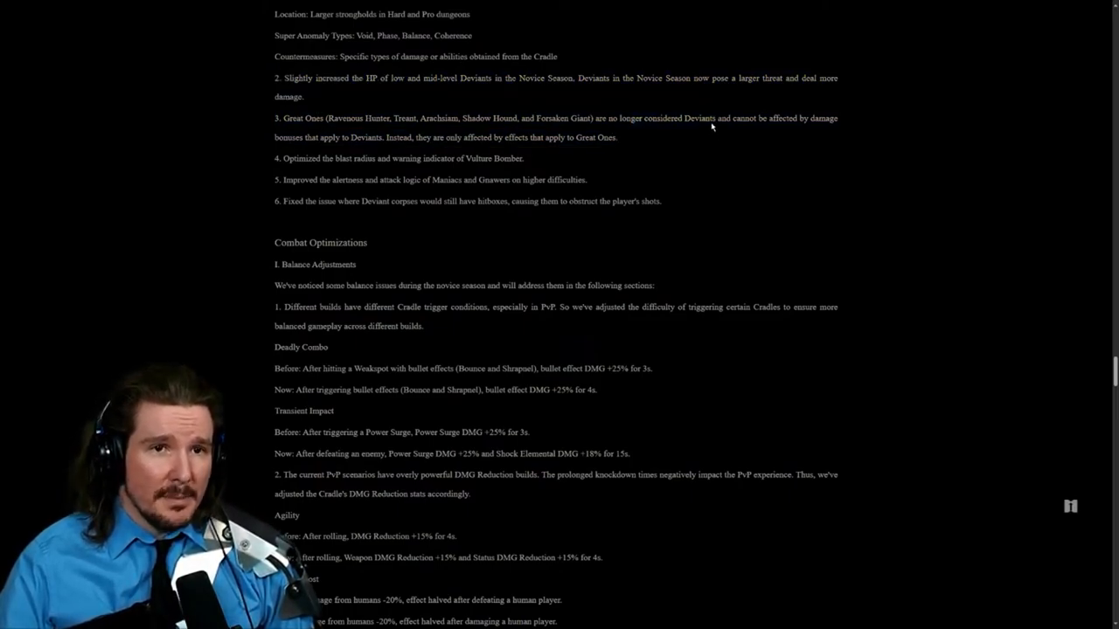
left_click_drag(274, 137, 370, 136)
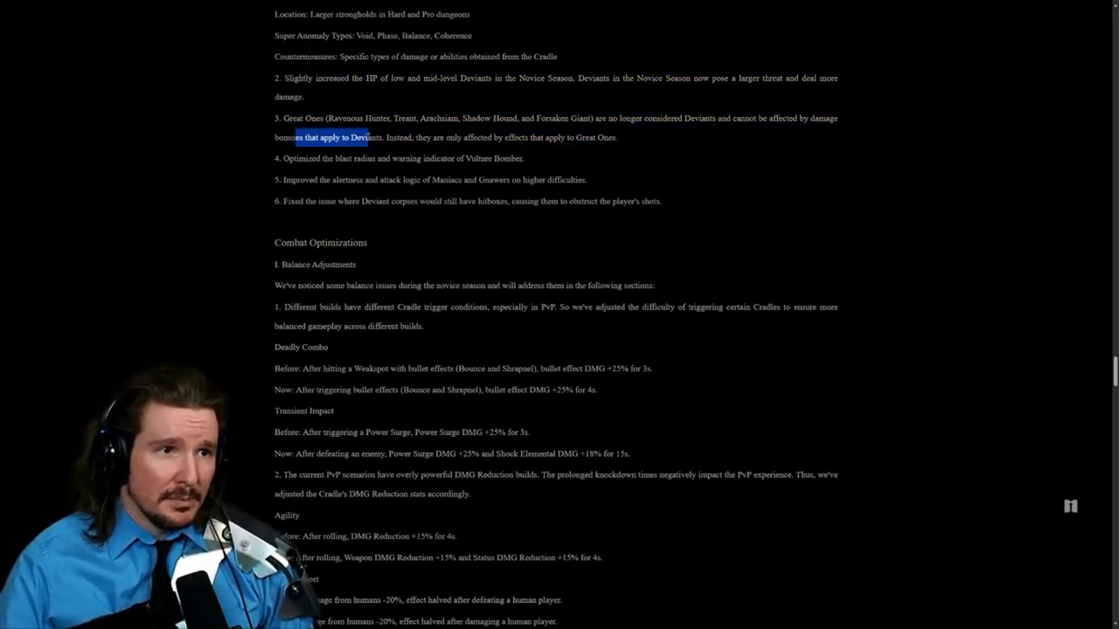
left_click_drag(371, 136, 615, 136)
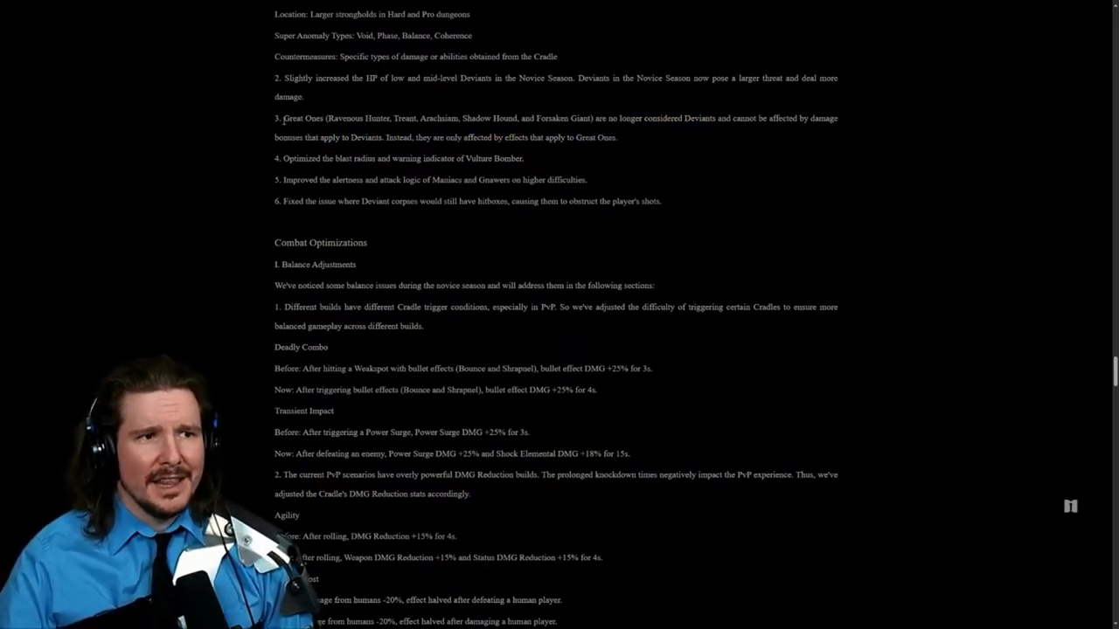
left_click_drag(281, 119, 650, 143)
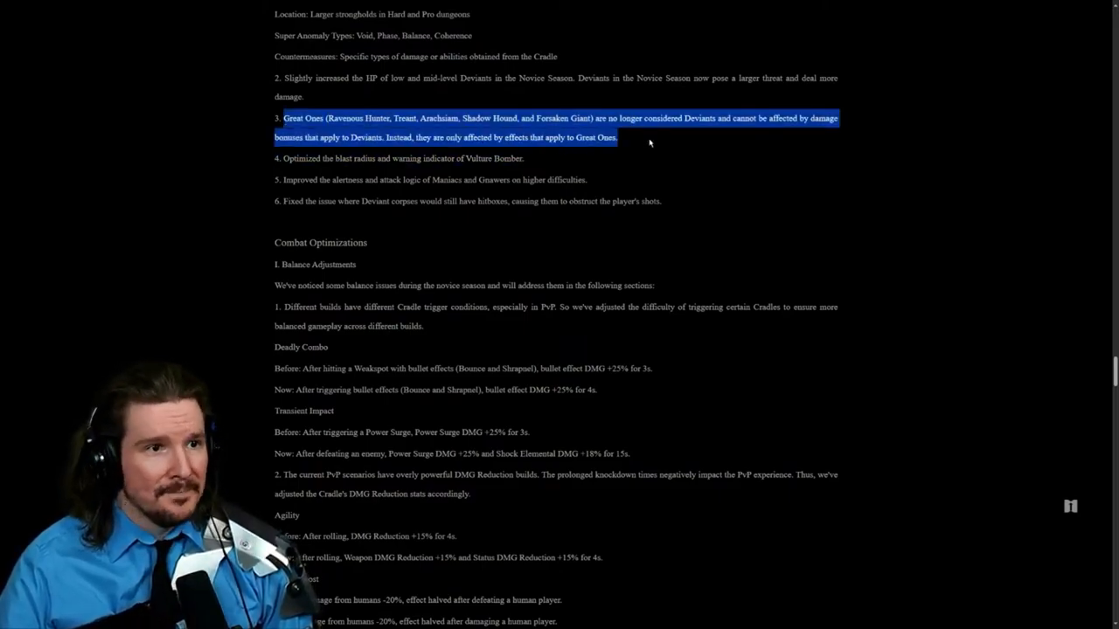
double_click(328, 158)
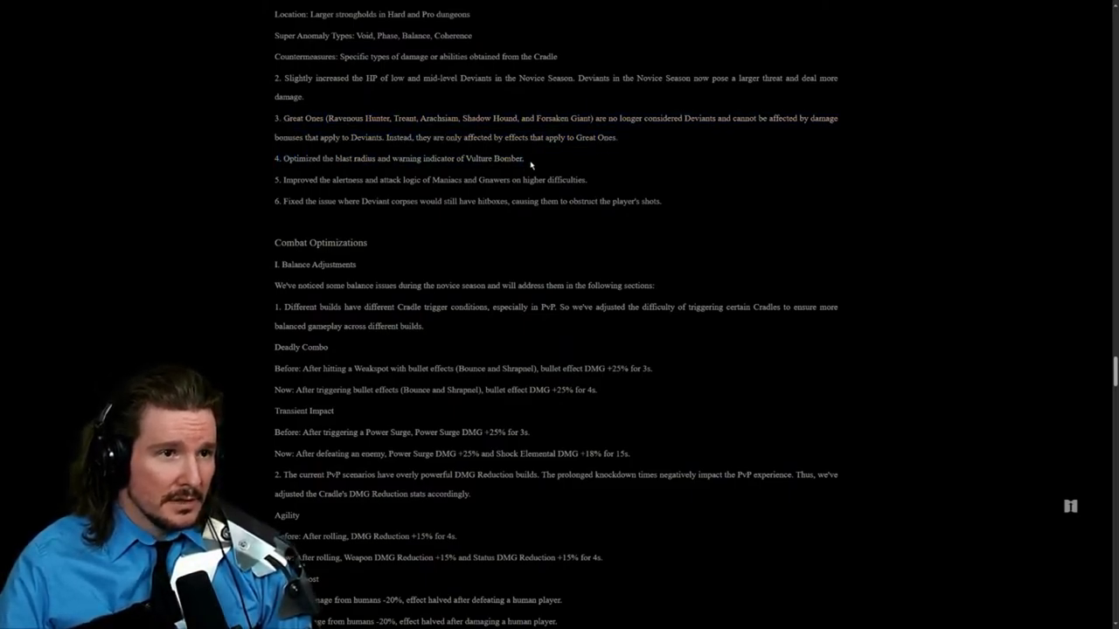
Step: Highlight the Maniacs and Gnawers alertness note and the Deviant corpse hitbox fix, then continue down
left_click_drag(281, 179, 457, 179)
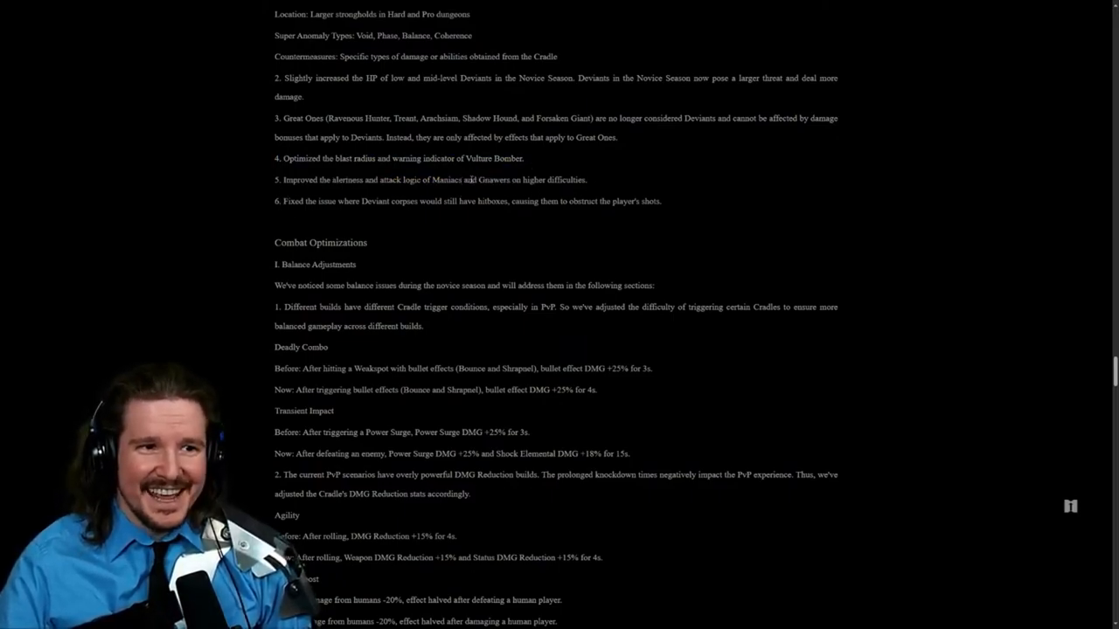
double_click(493, 178)
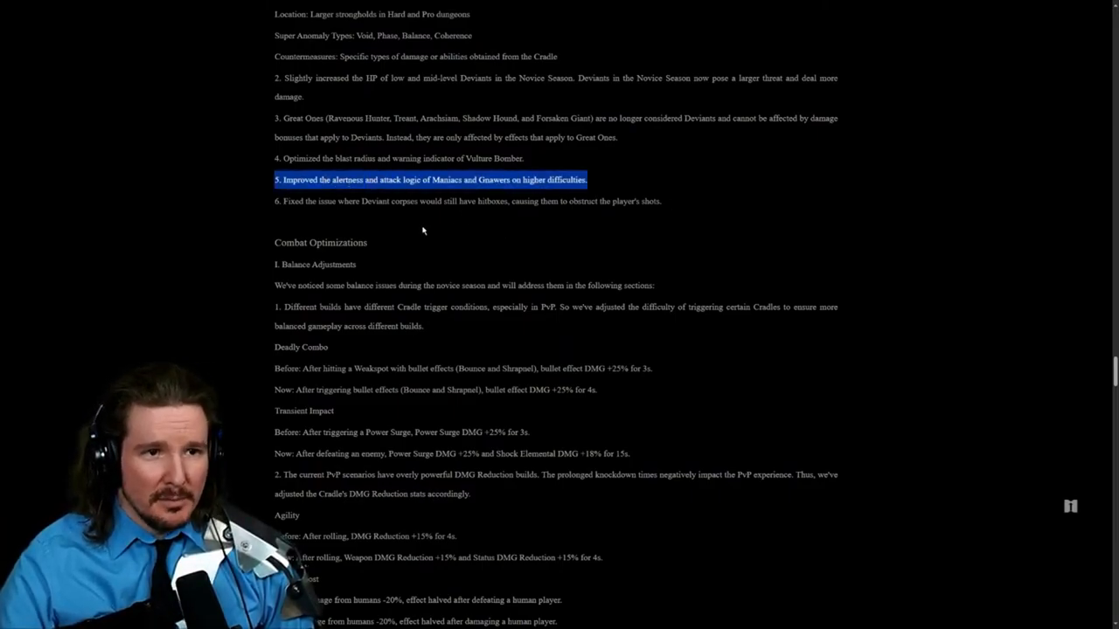
mouse_move(444, 231)
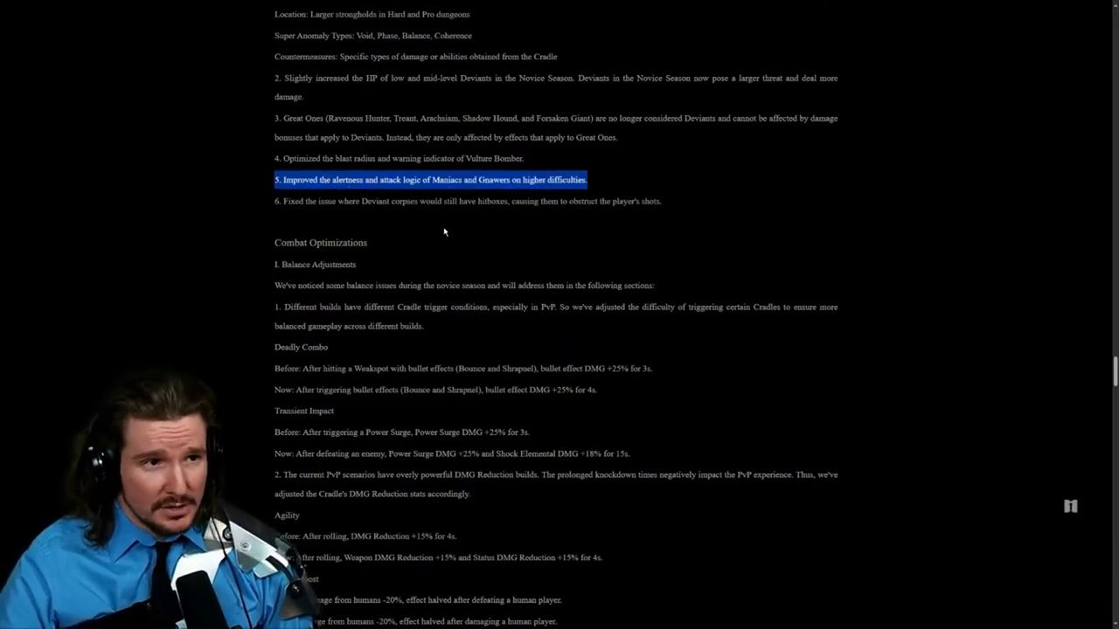
mouse_move(300, 229)
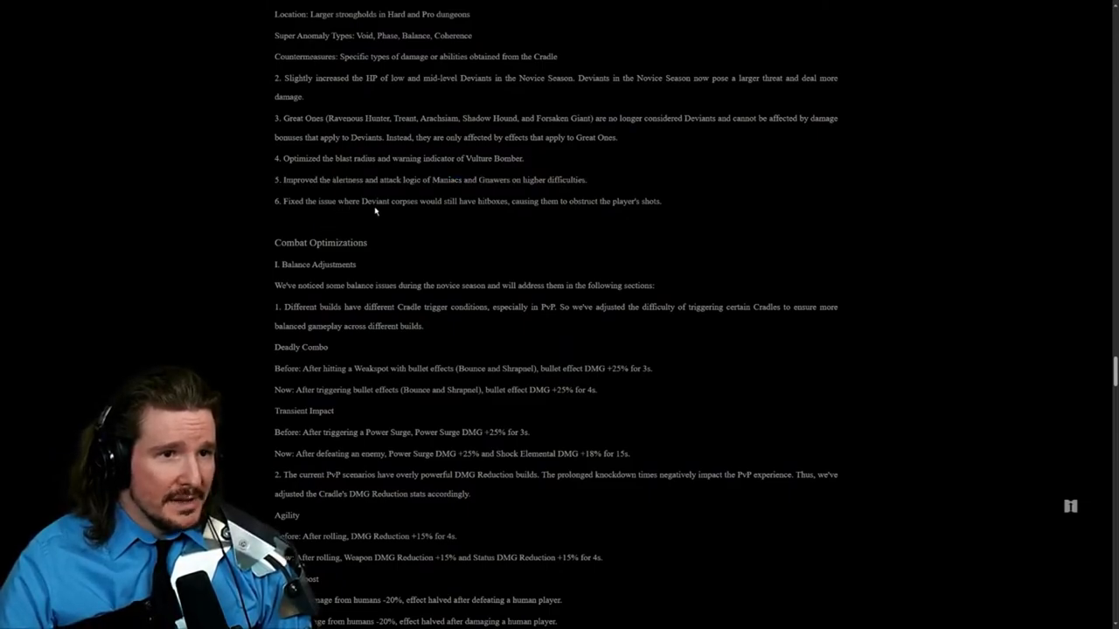
left_click_drag(388, 201, 528, 201)
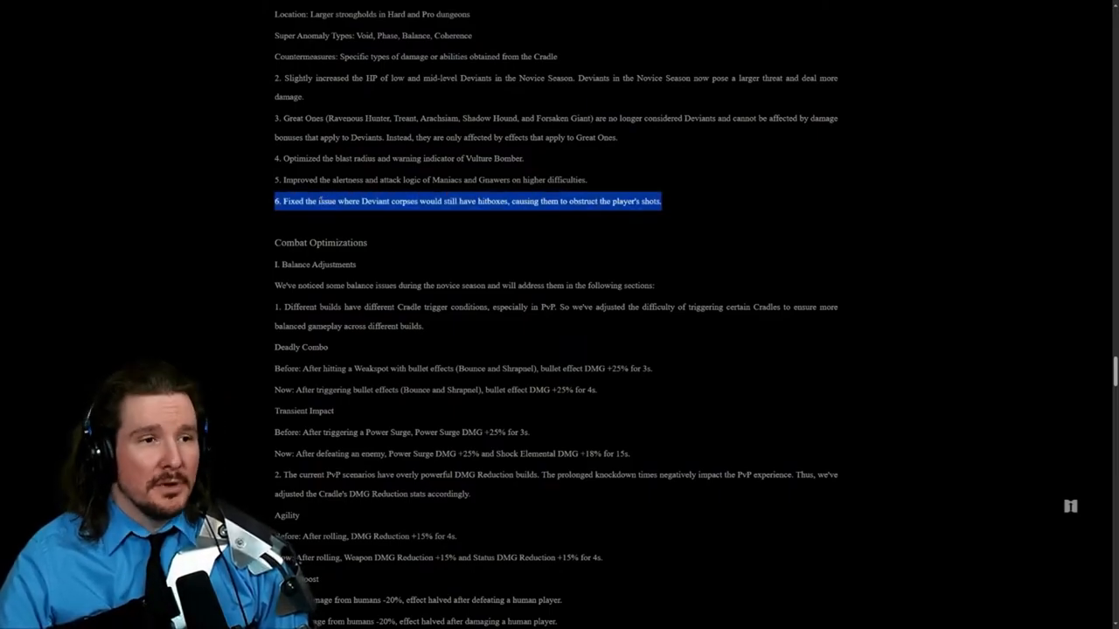
scroll("down", 3)
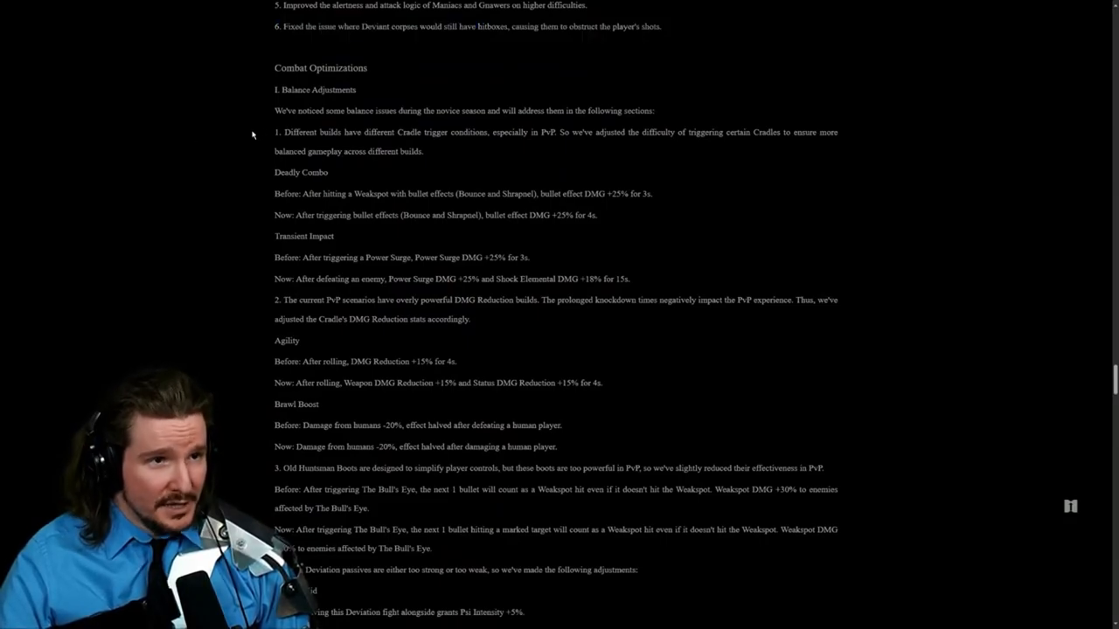
Step: Highlight the Cradle trigger conditions note and the PvP DMG Reduction paragraph
left_click_drag(276, 133, 437, 150)
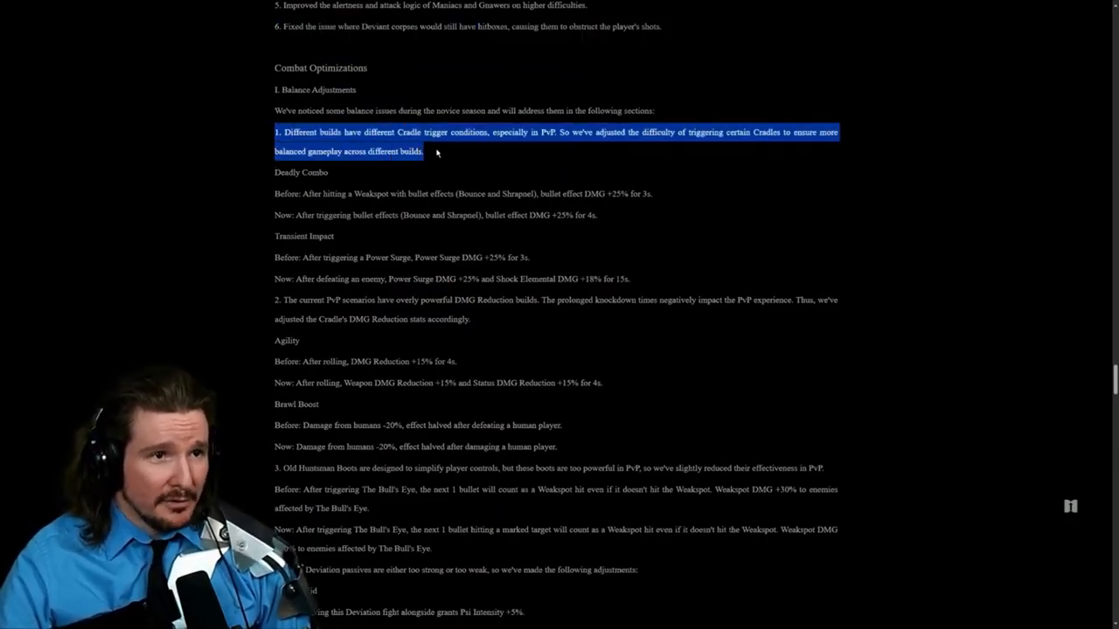
mouse_move(463, 151)
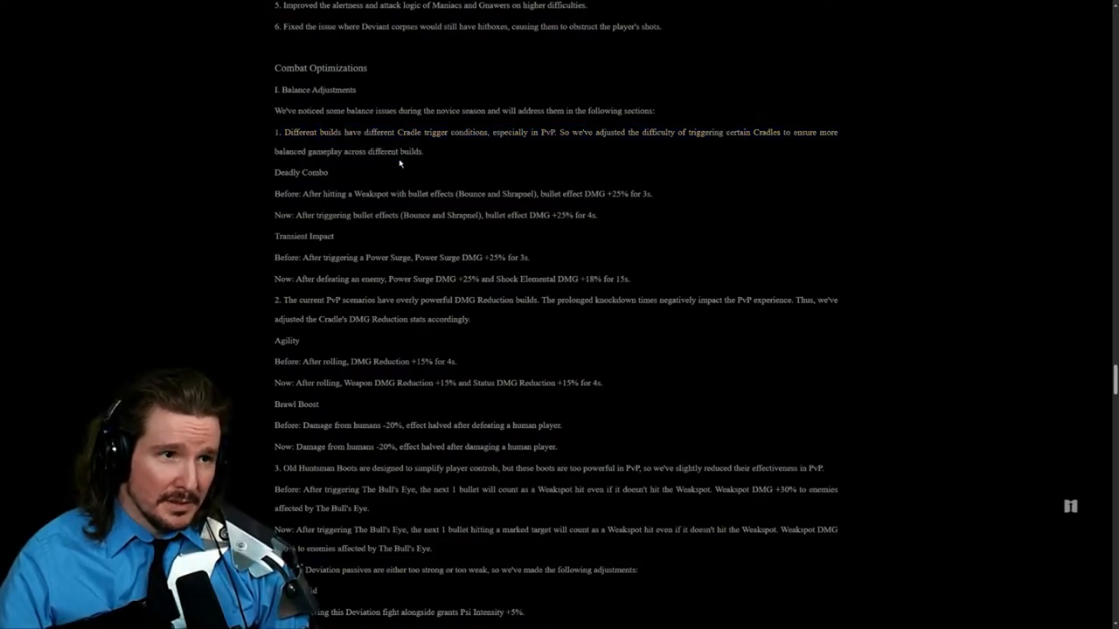
mouse_move(271, 190)
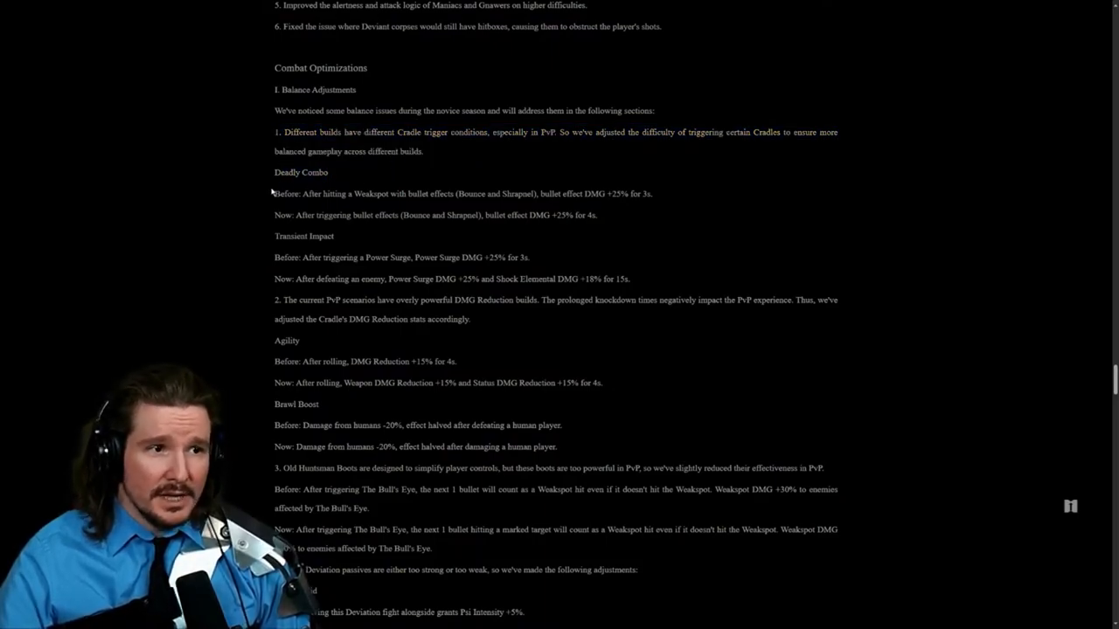
left_click_drag(272, 193, 640, 280)
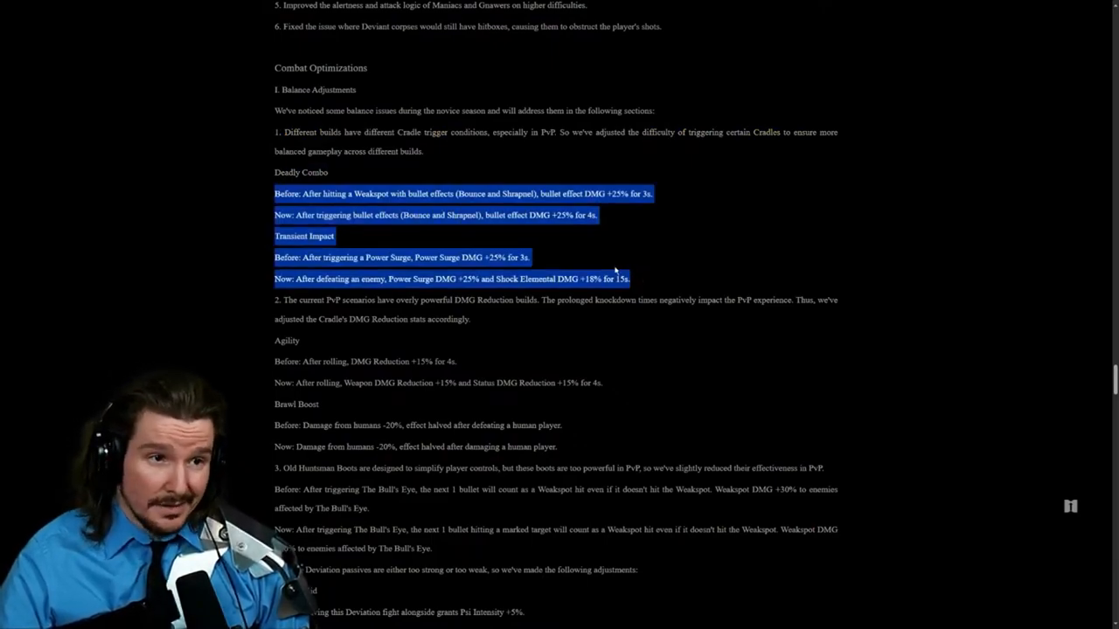
mouse_move(608, 266)
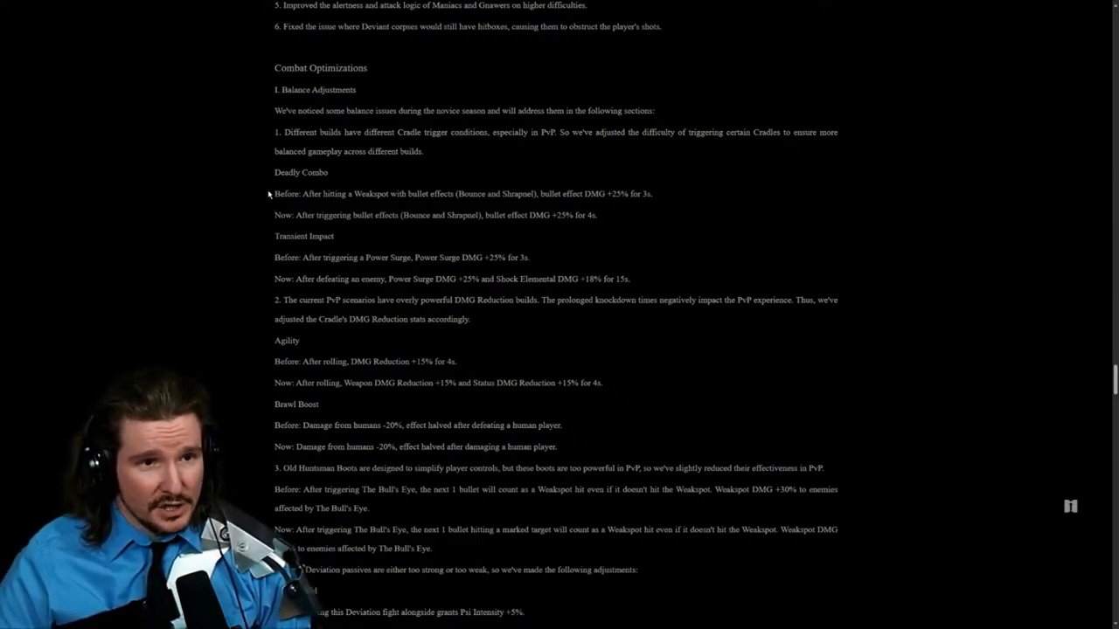
mouse_move(575, 291)
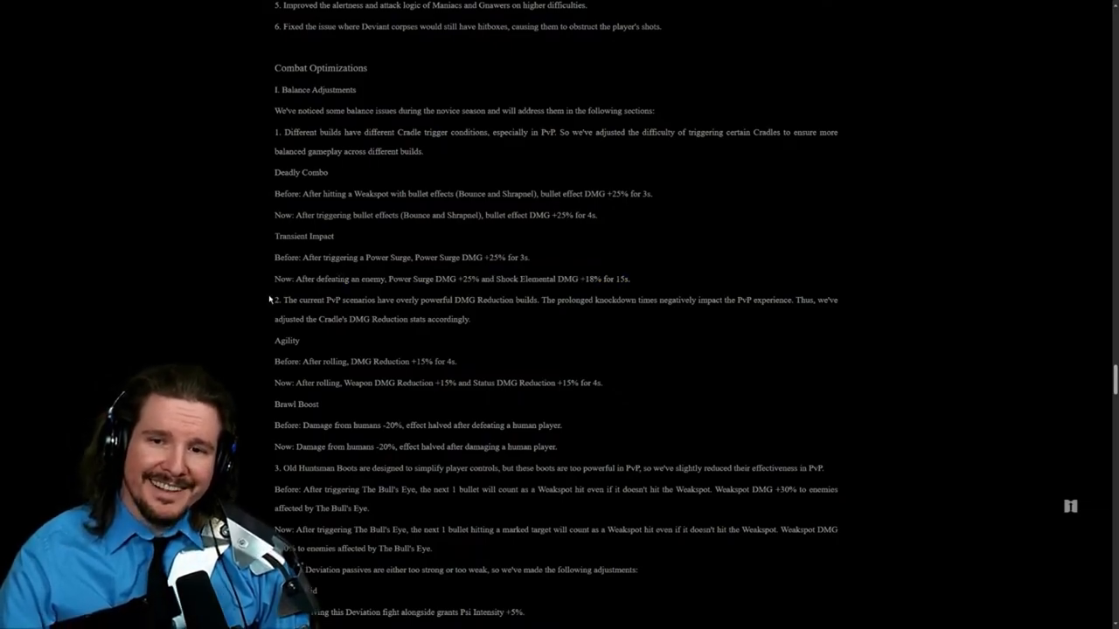
mouse_move(304, 316)
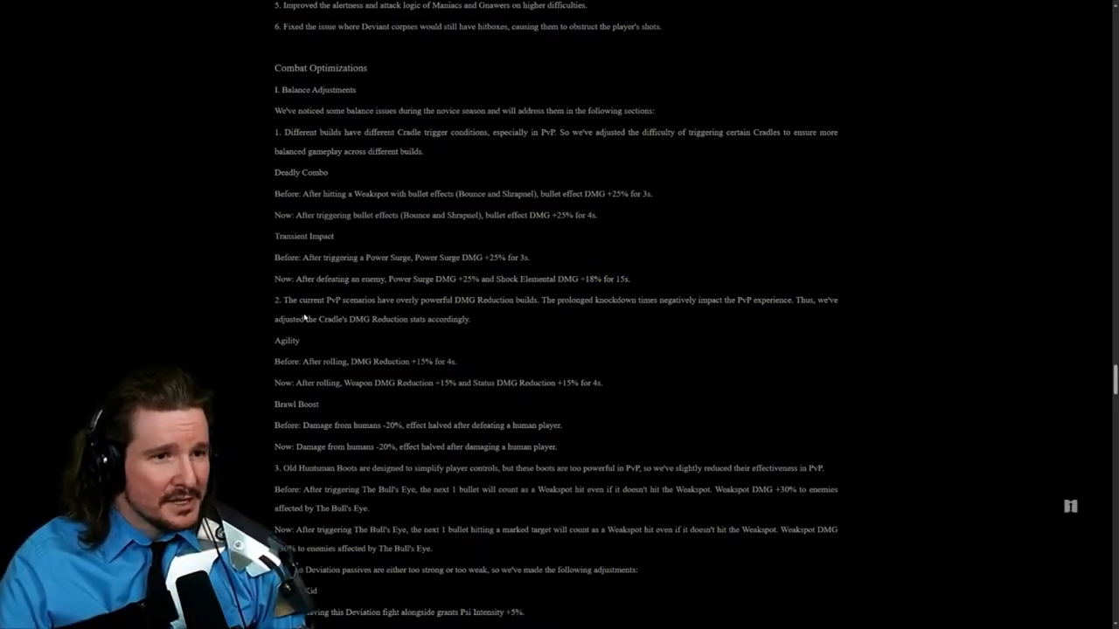
left_click_drag(273, 301, 470, 318)
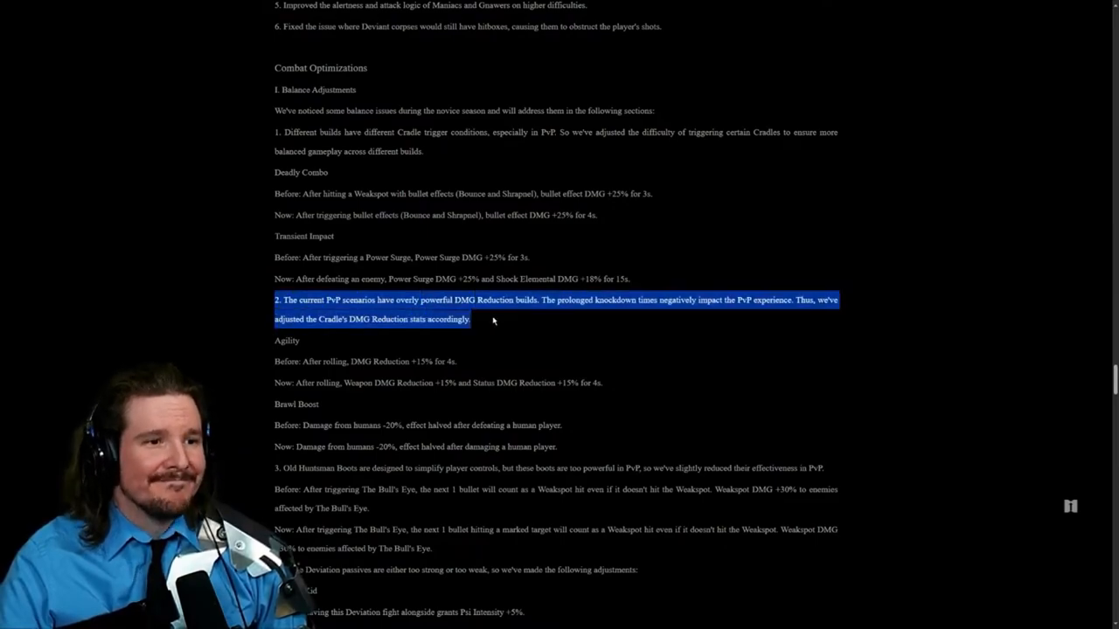
Step: Bring the Agility change up and mark 'Weapon' and its Before and Now lines
scroll("down", 3)
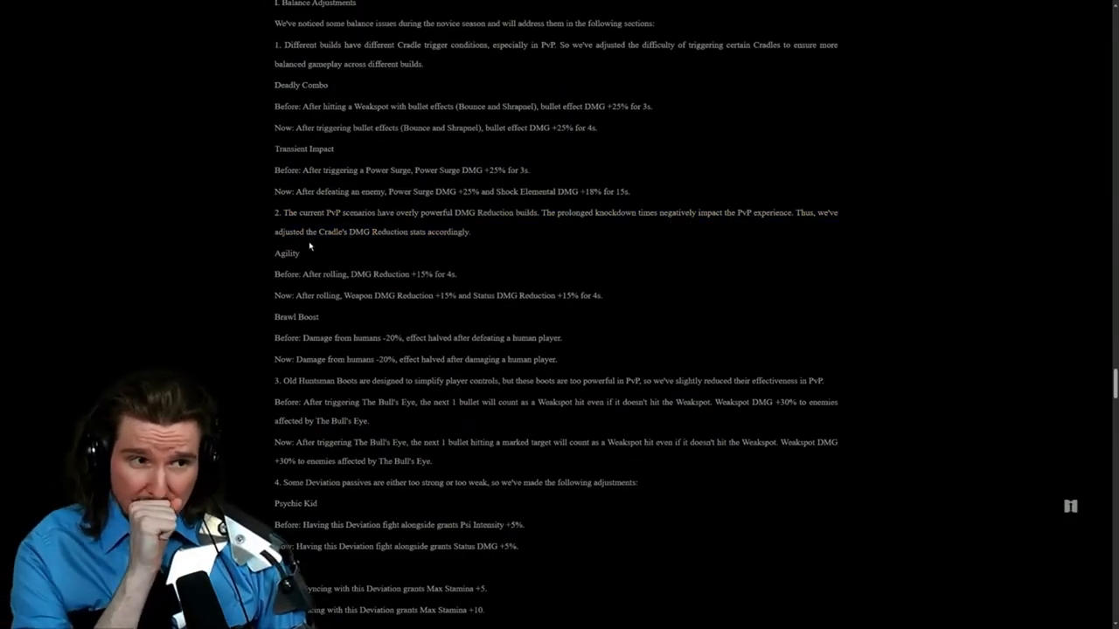
mouse_move(289, 231)
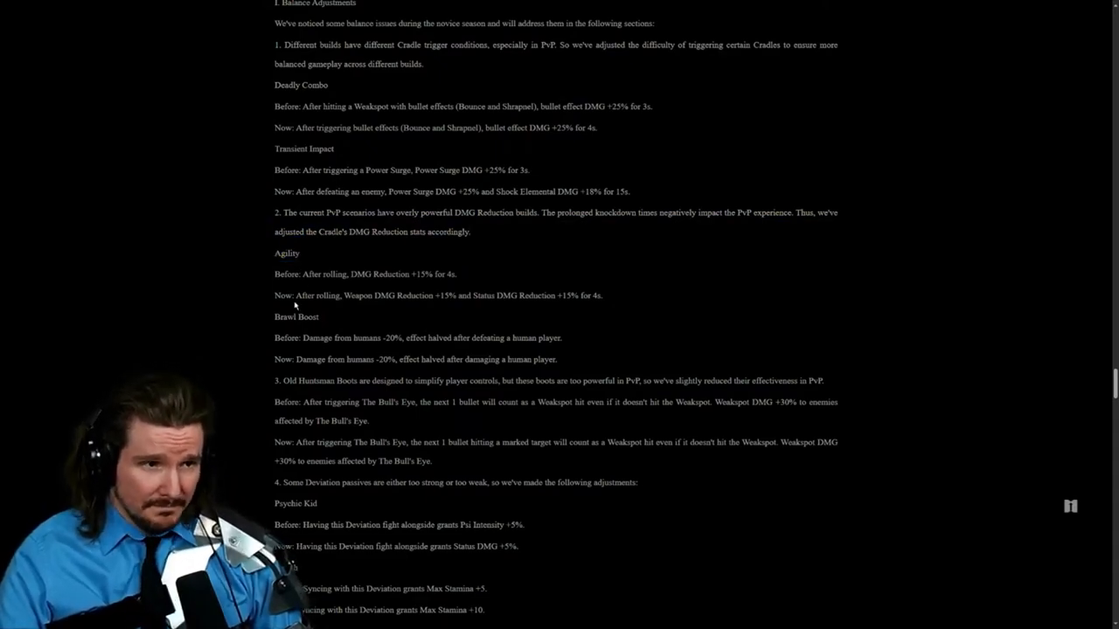
mouse_move(622, 301)
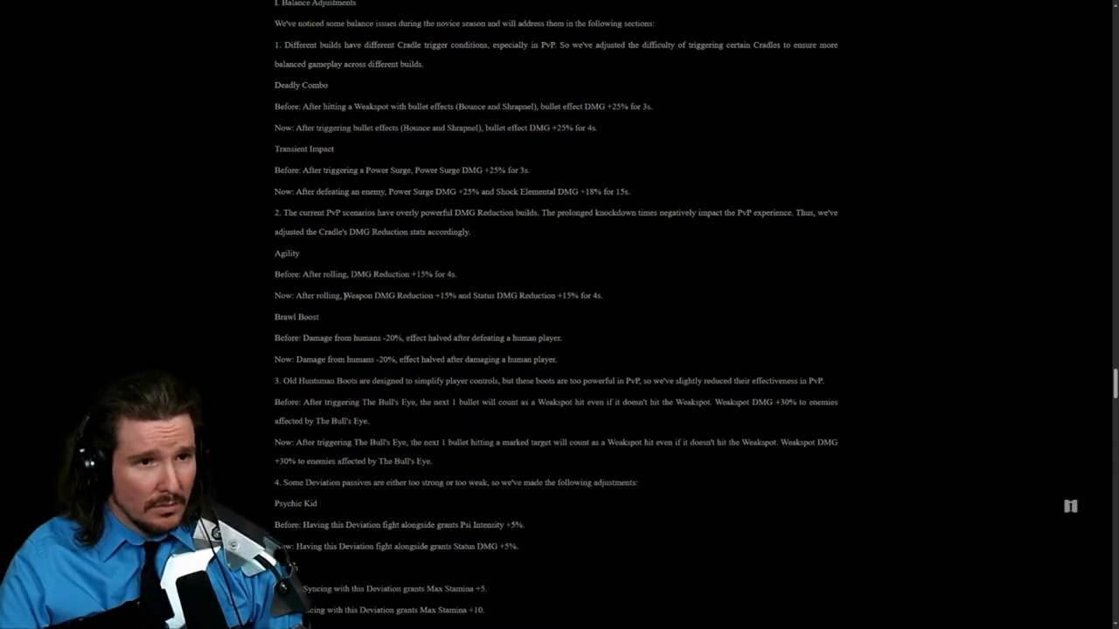
double_click(388, 296)
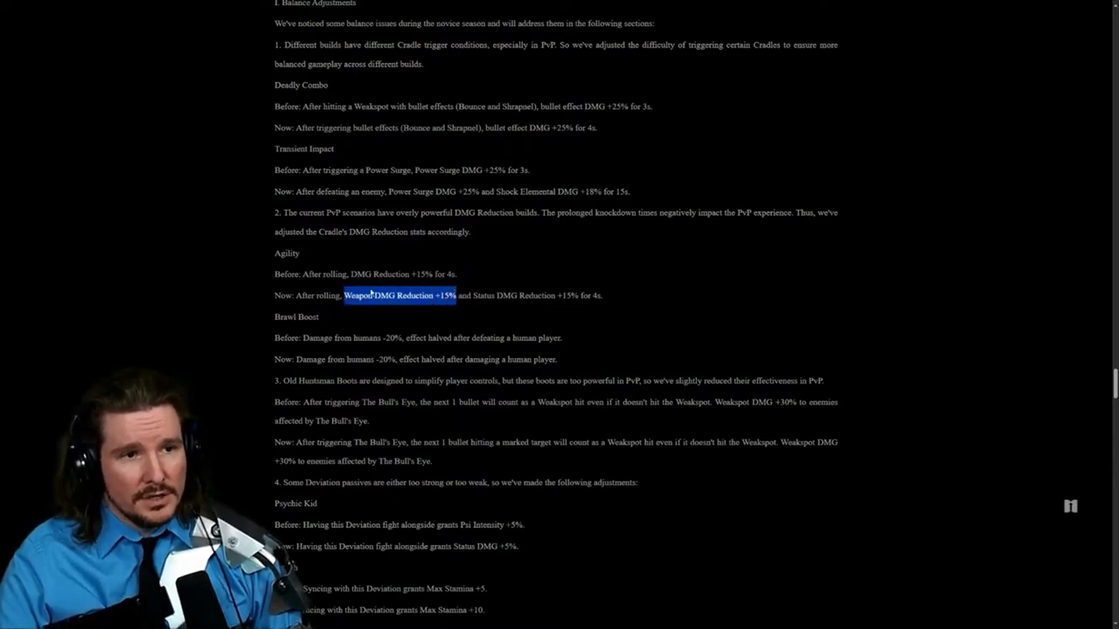
left_click_drag(399, 294, 504, 294)
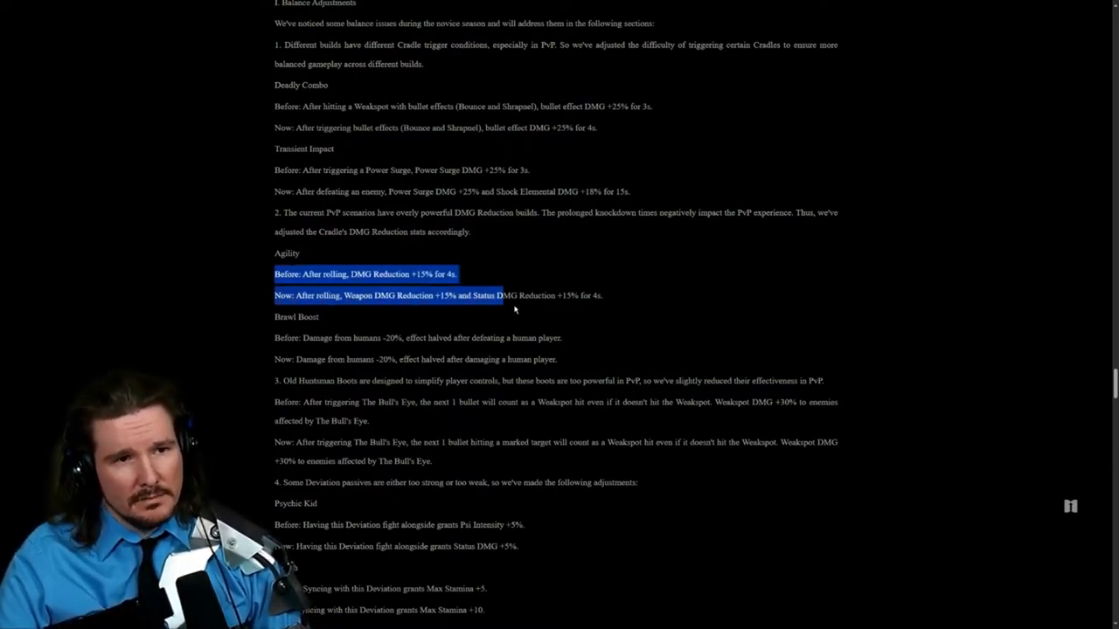
Step: Mark a word in the Old Huntsman Boots note and its Bull's Eye Before line
scroll("down", 3)
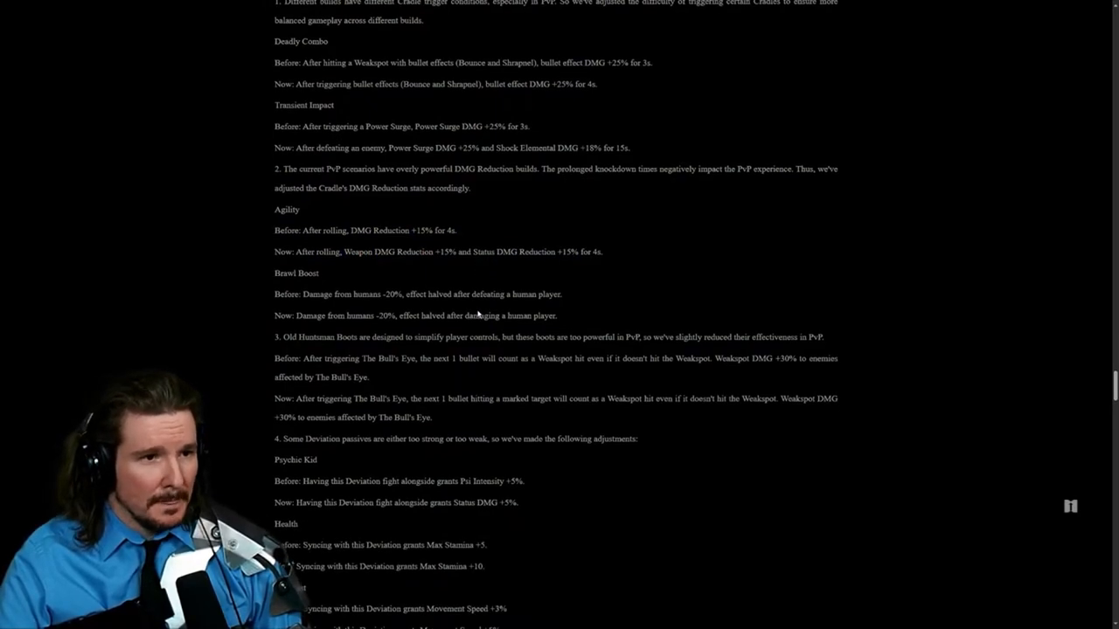
mouse_move(463, 308)
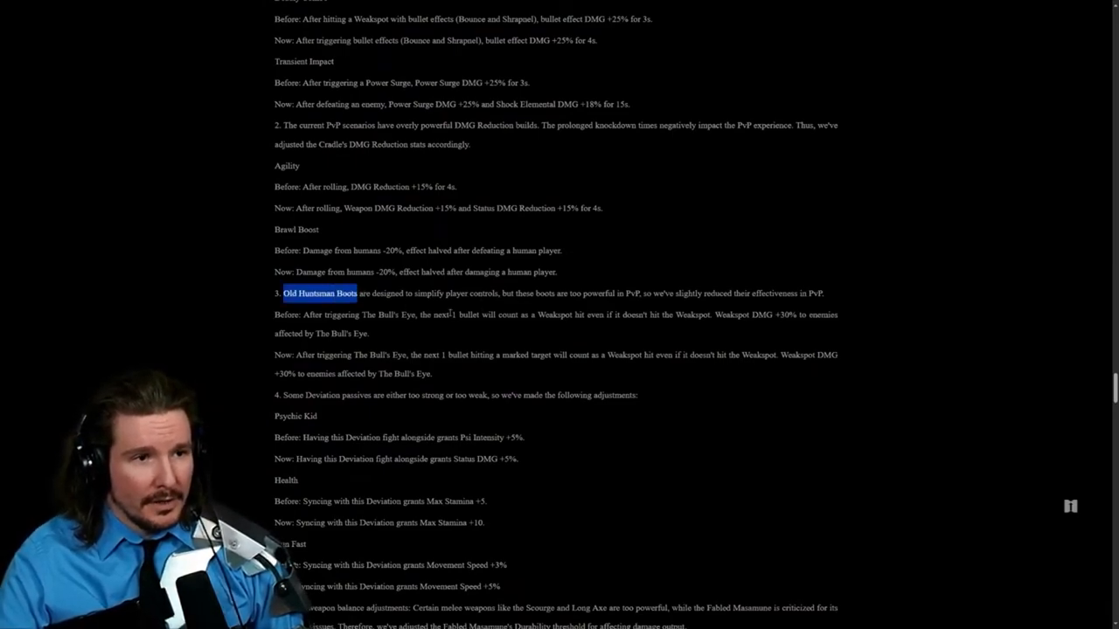
mouse_move(192, 341)
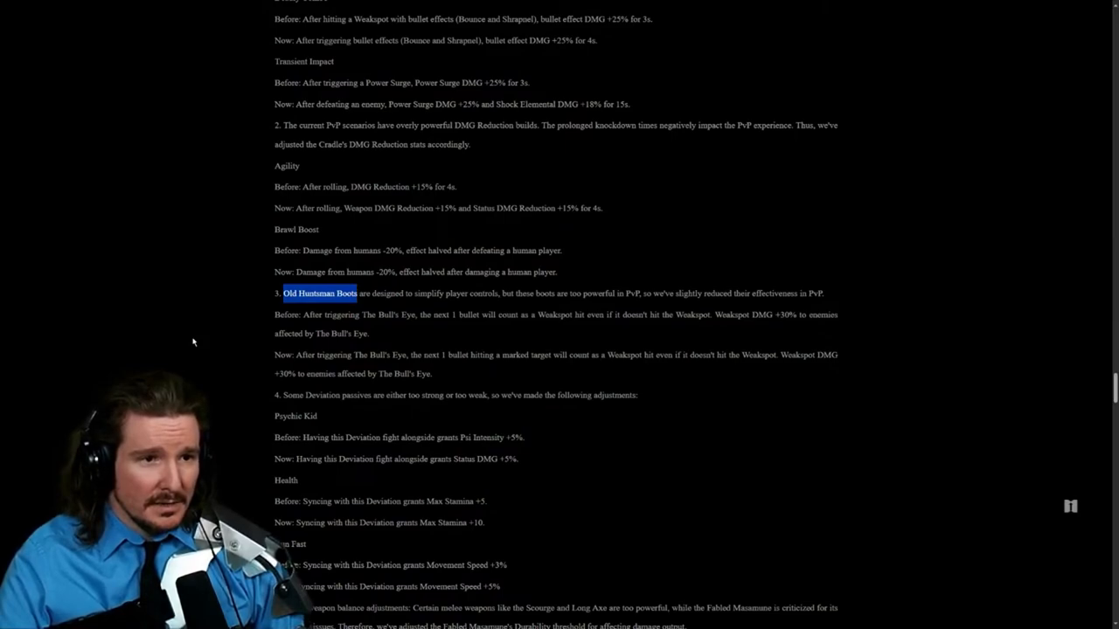
mouse_move(262, 314)
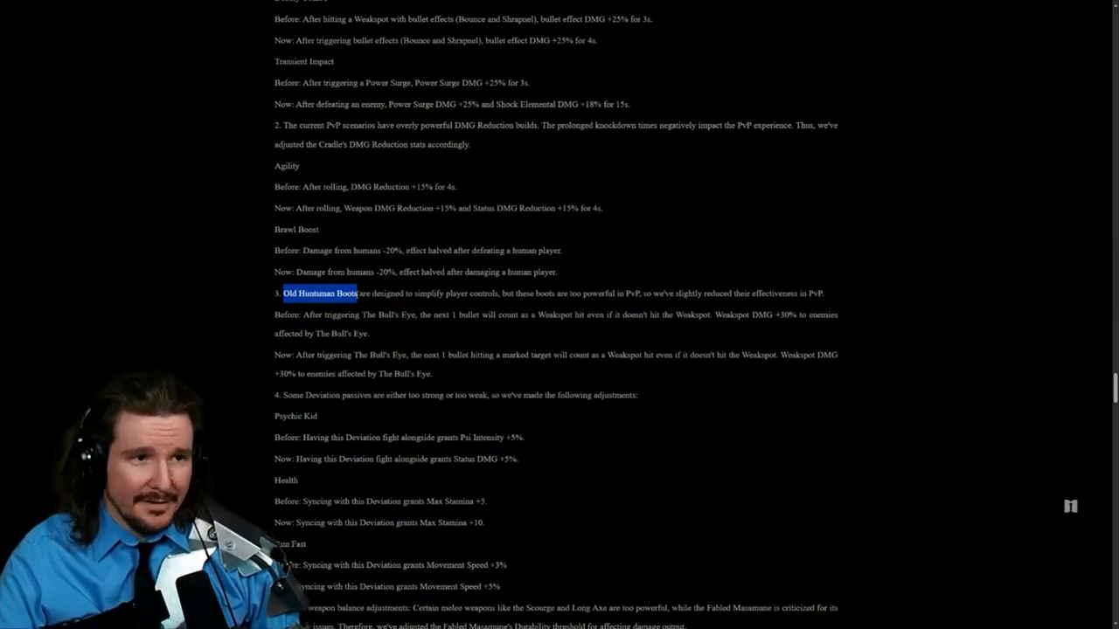
double_click(388, 294)
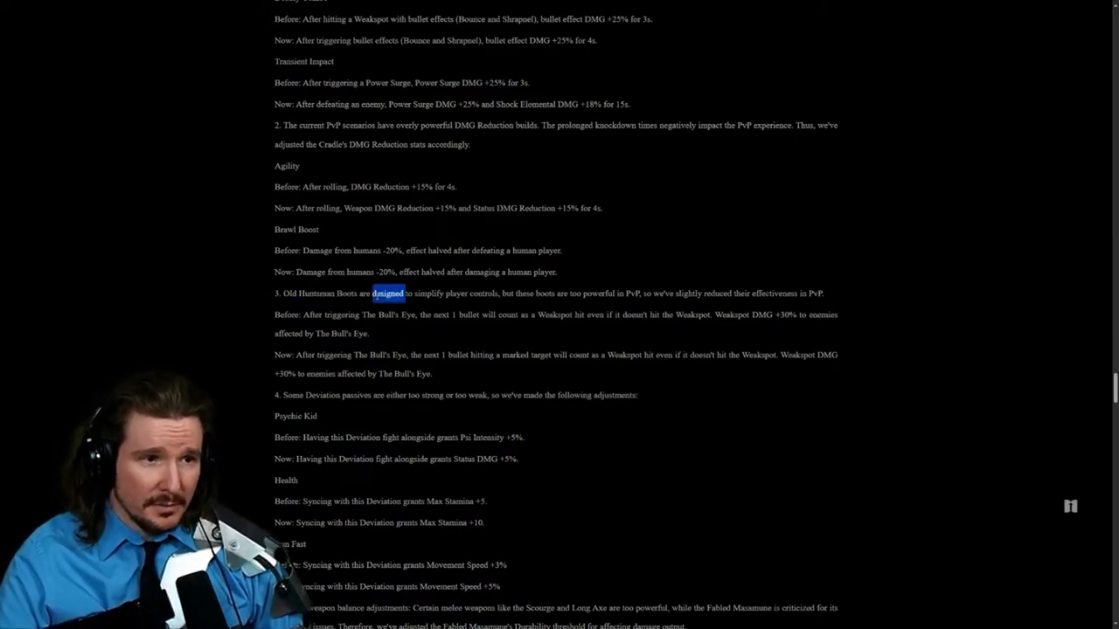
triple_click(551, 294)
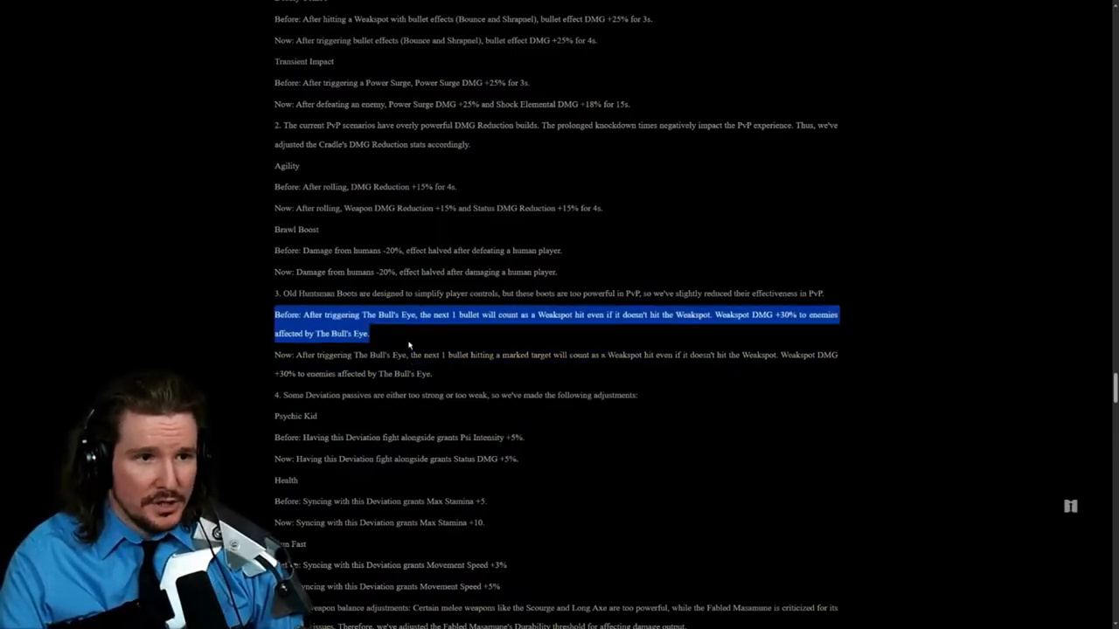
mouse_move(265, 315)
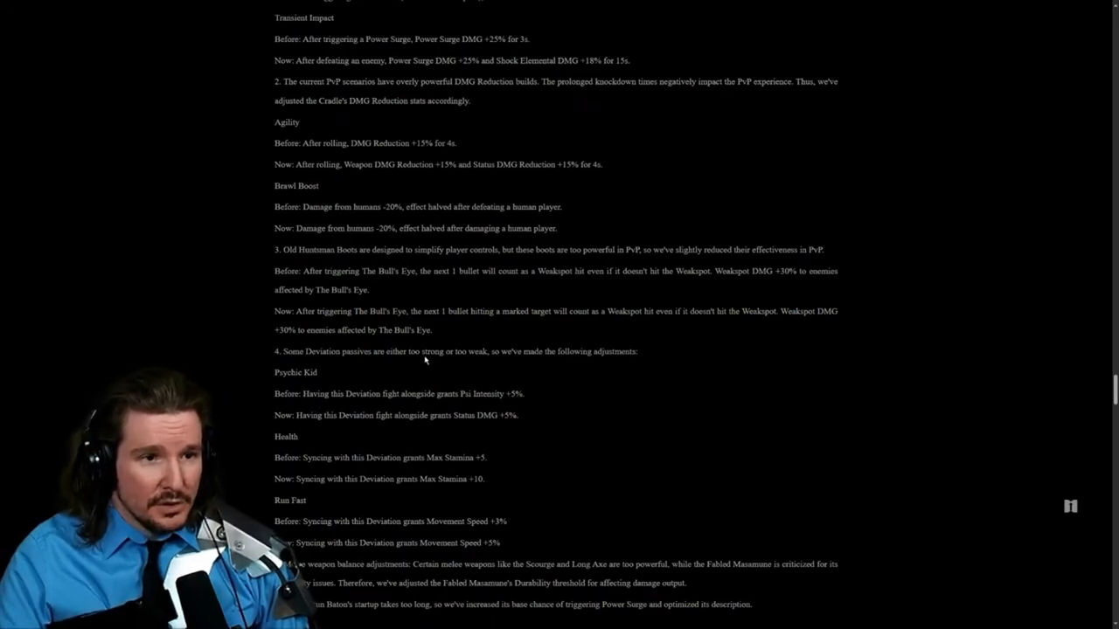
Step: Mark the Psychic Kid Before and Now lines, then read down to the Long Axe and Stun Baton changes
scroll("down", 3)
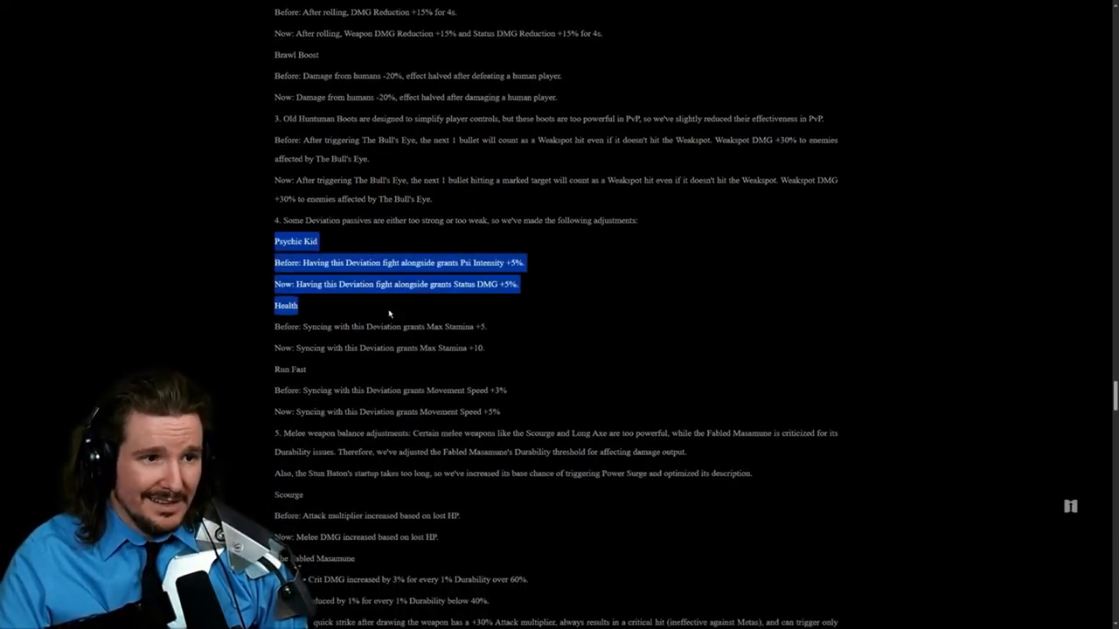
left_click_drag(388, 315, 542, 409)
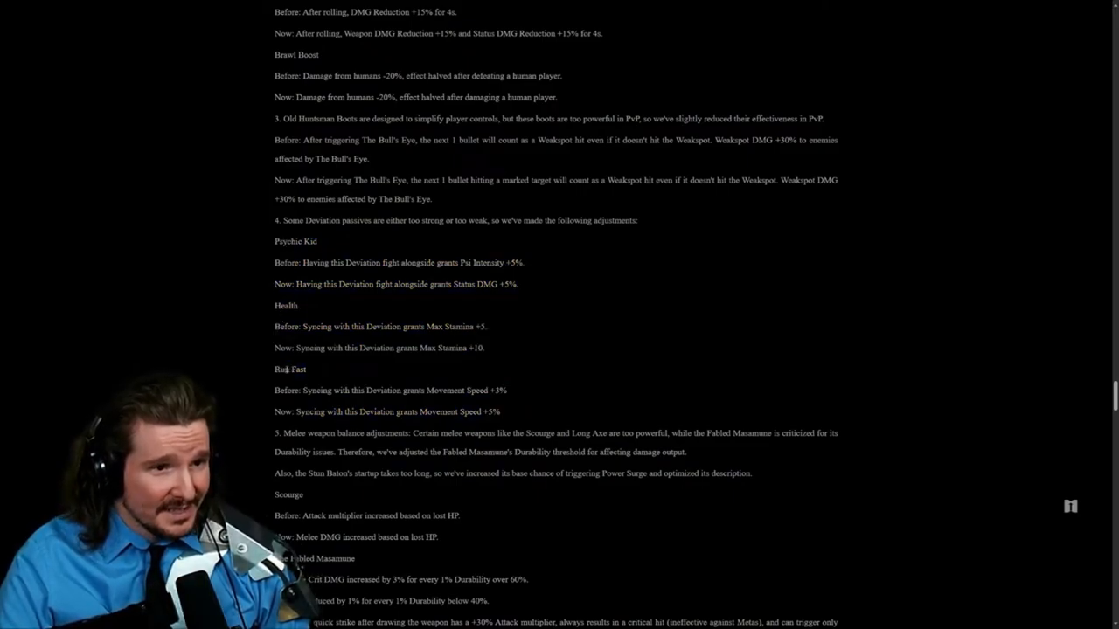
scroll("down", 3)
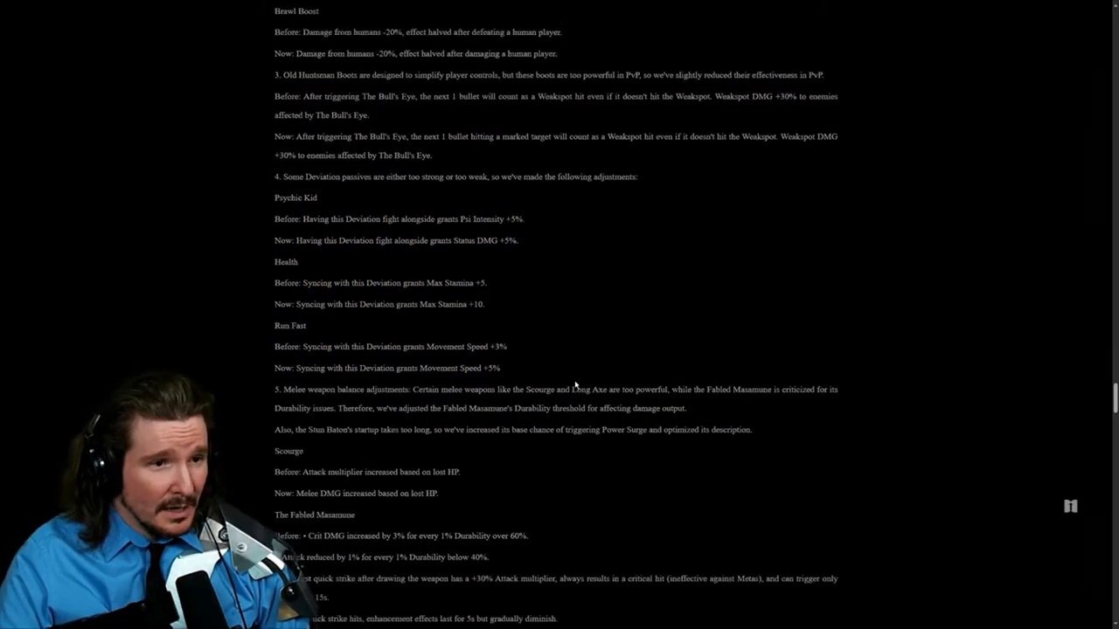
mouse_move(715, 343)
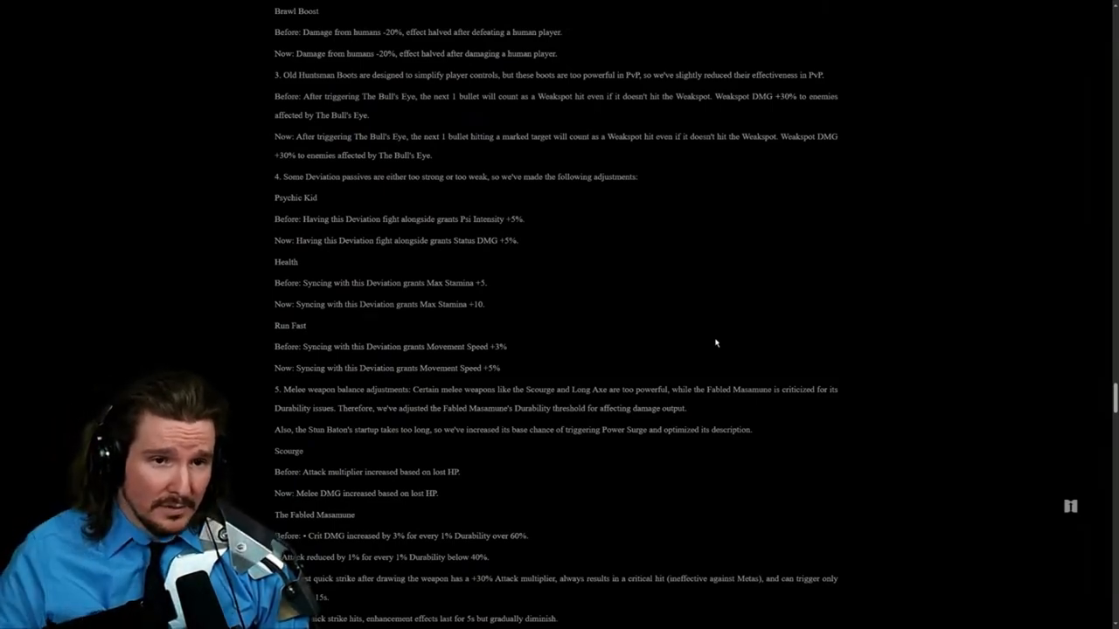
mouse_move(651, 371)
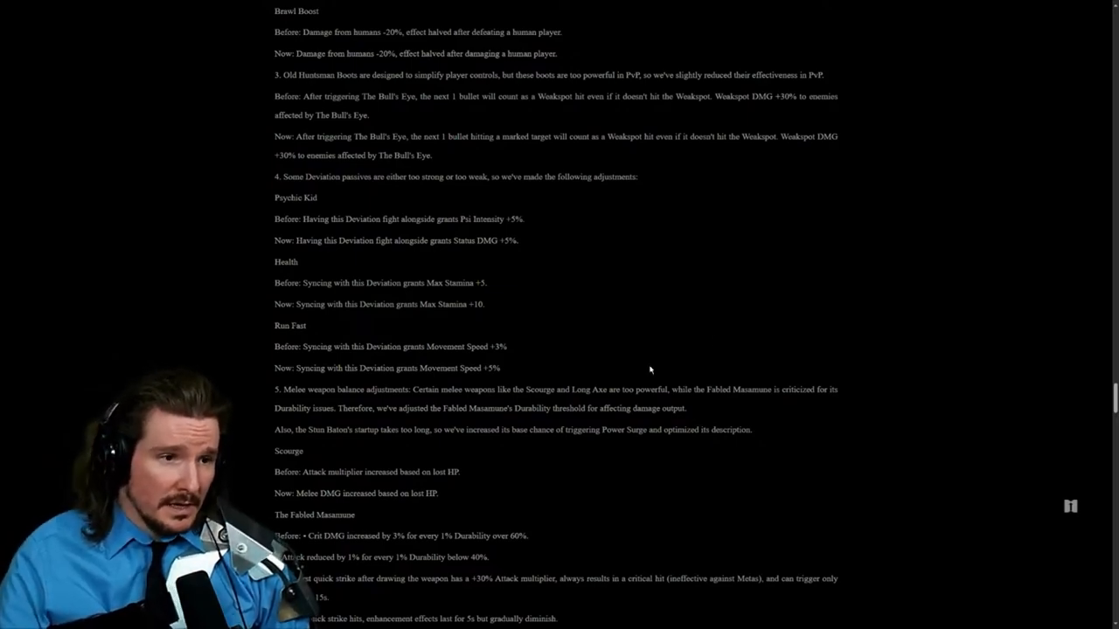
mouse_move(360, 444)
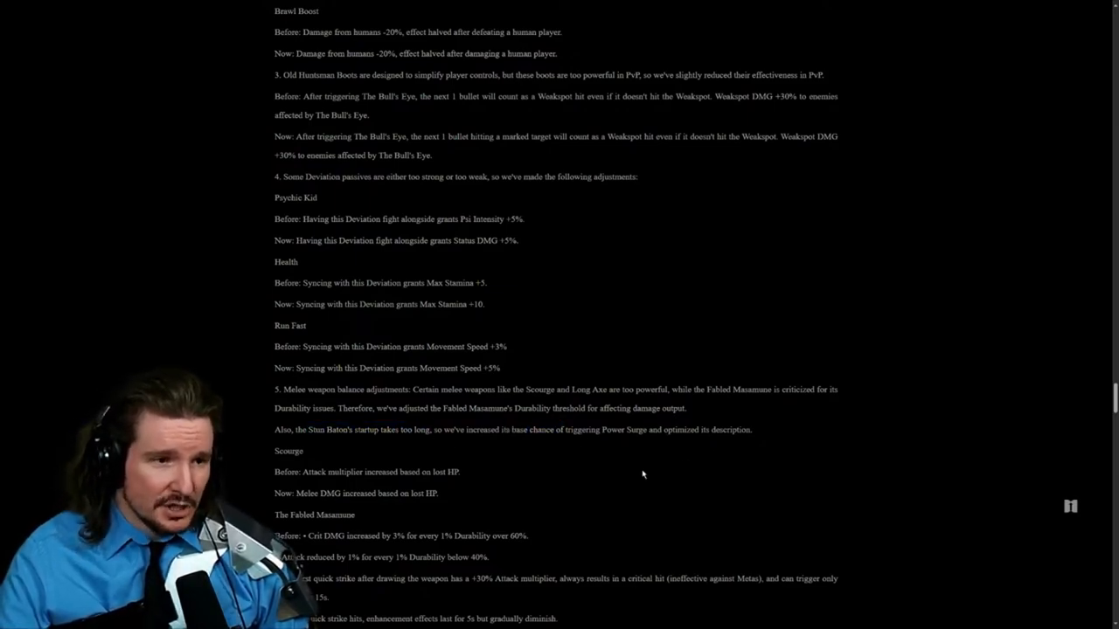
scroll("down", 3)
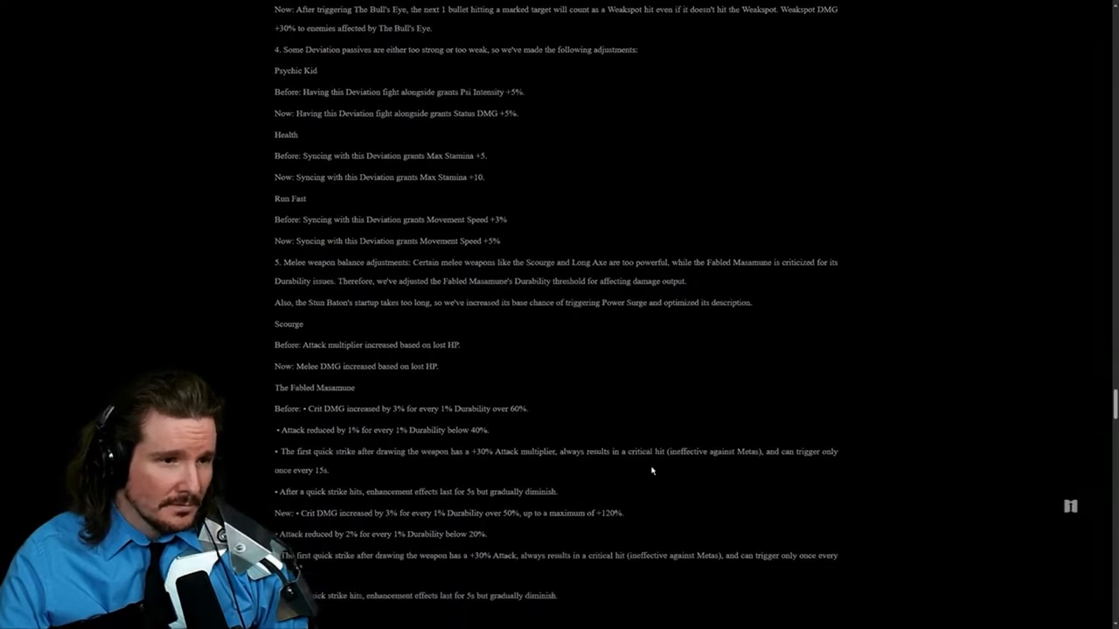
scroll("down", 3)
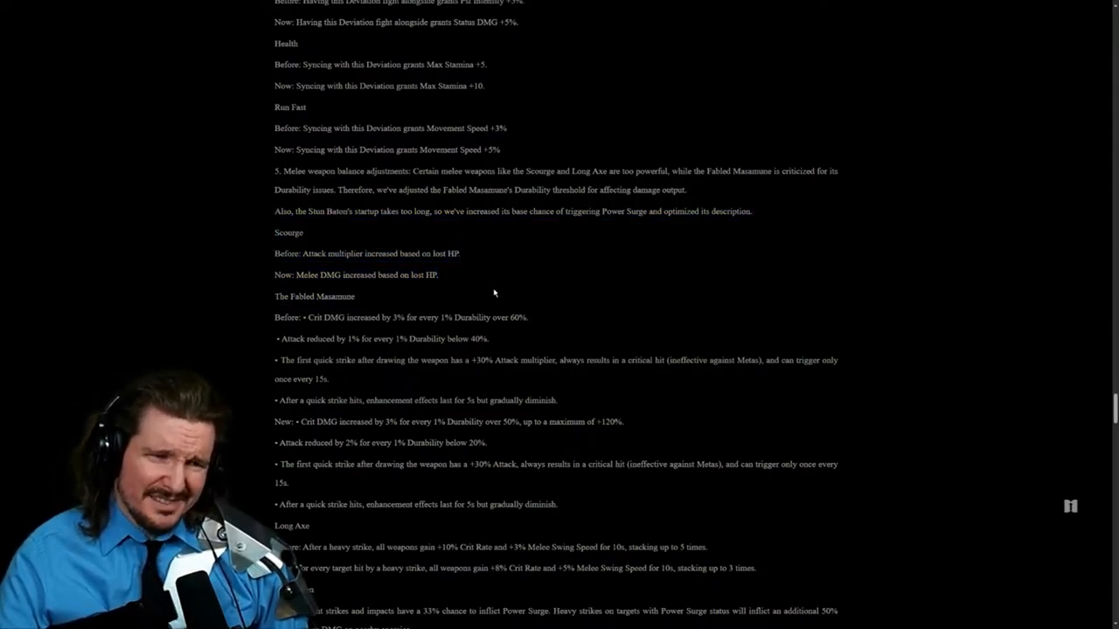
mouse_move(271, 378)
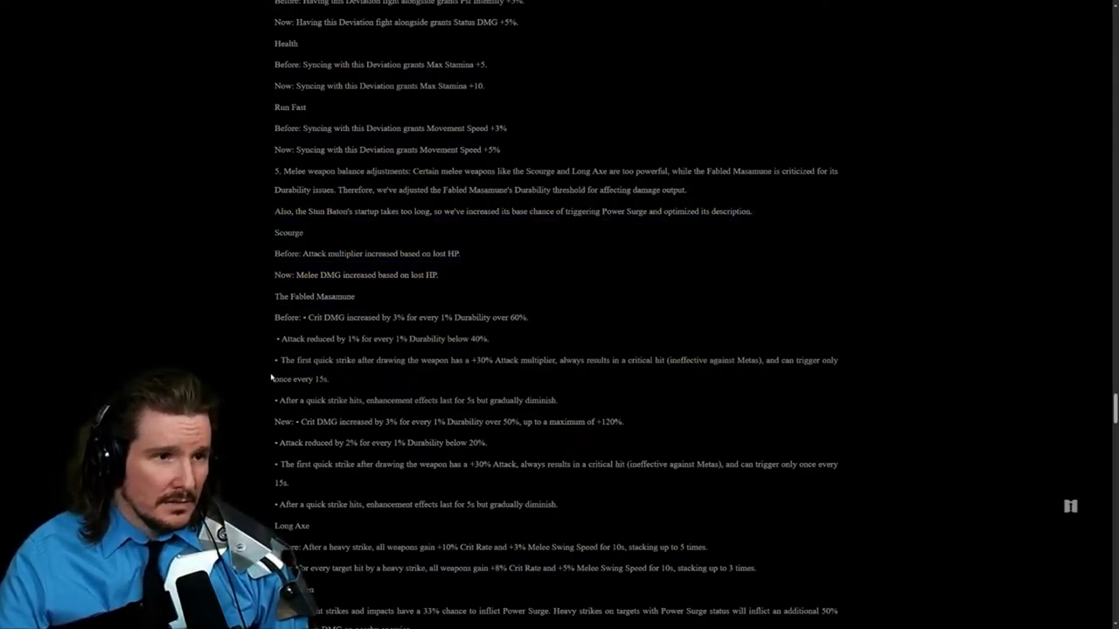
scroll("down", 3)
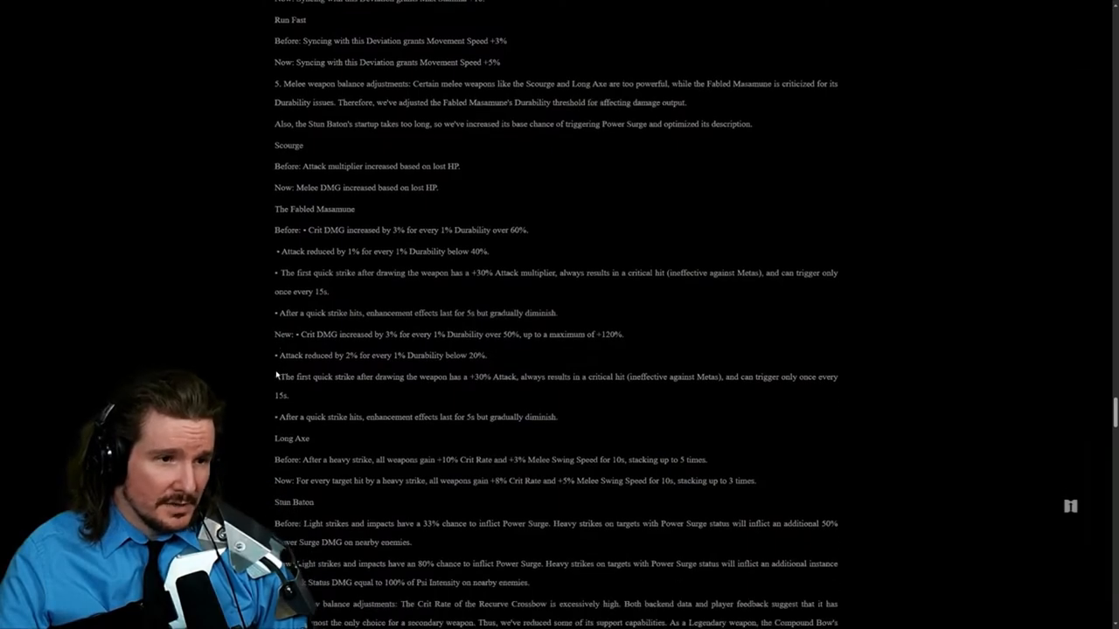
scroll("down", 3)
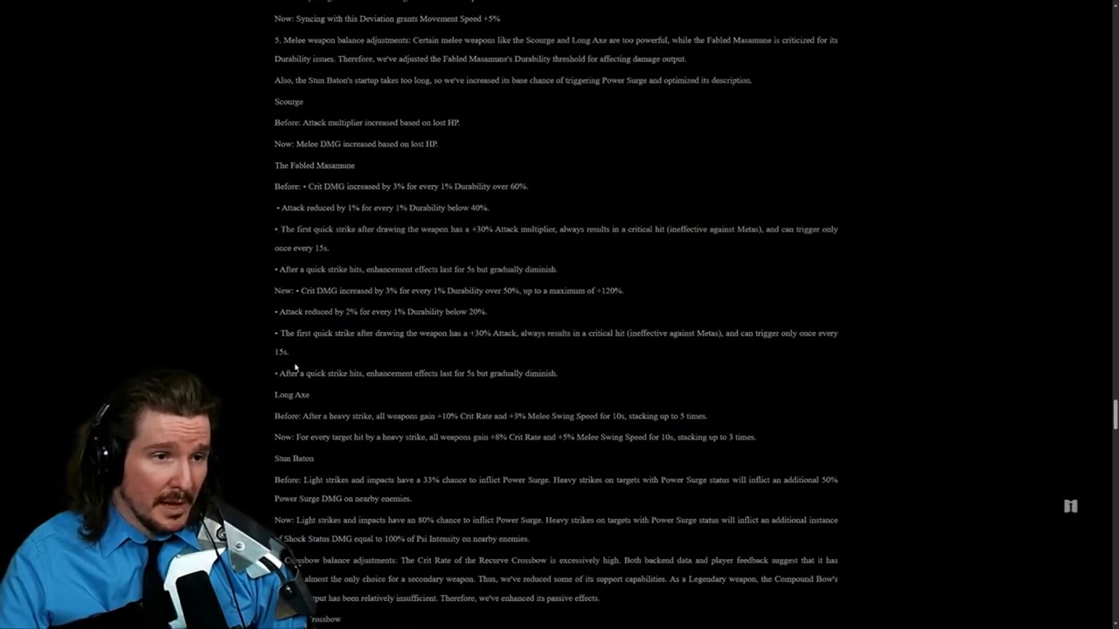
scroll("down", 3)
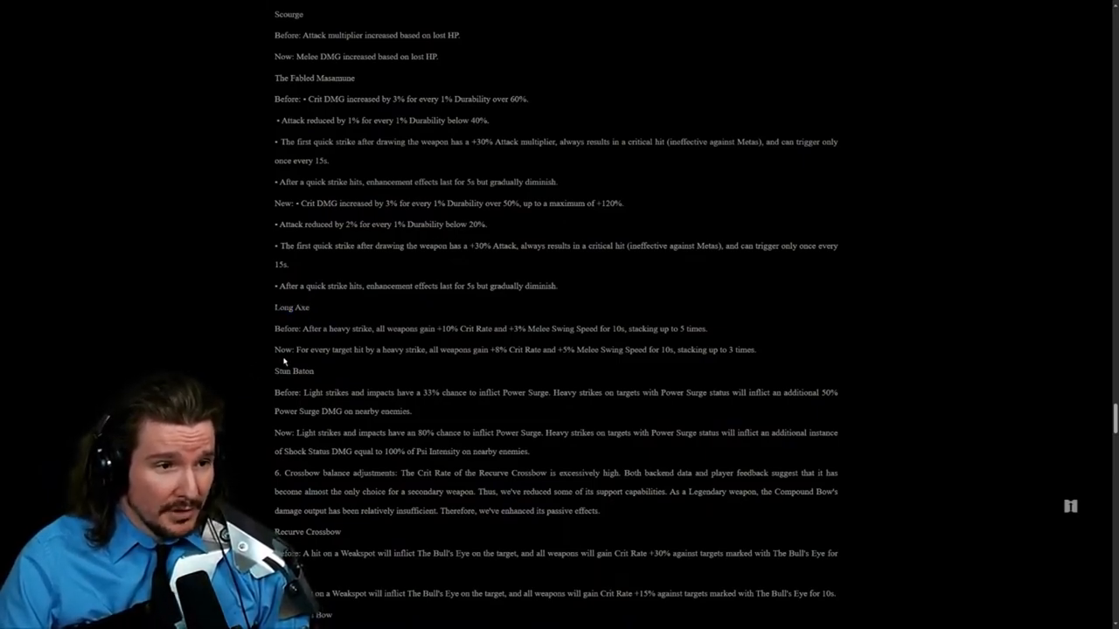
Step: Scroll past the Recurve Crossbow and Doombringer weapon balance entries
scroll("down", 3)
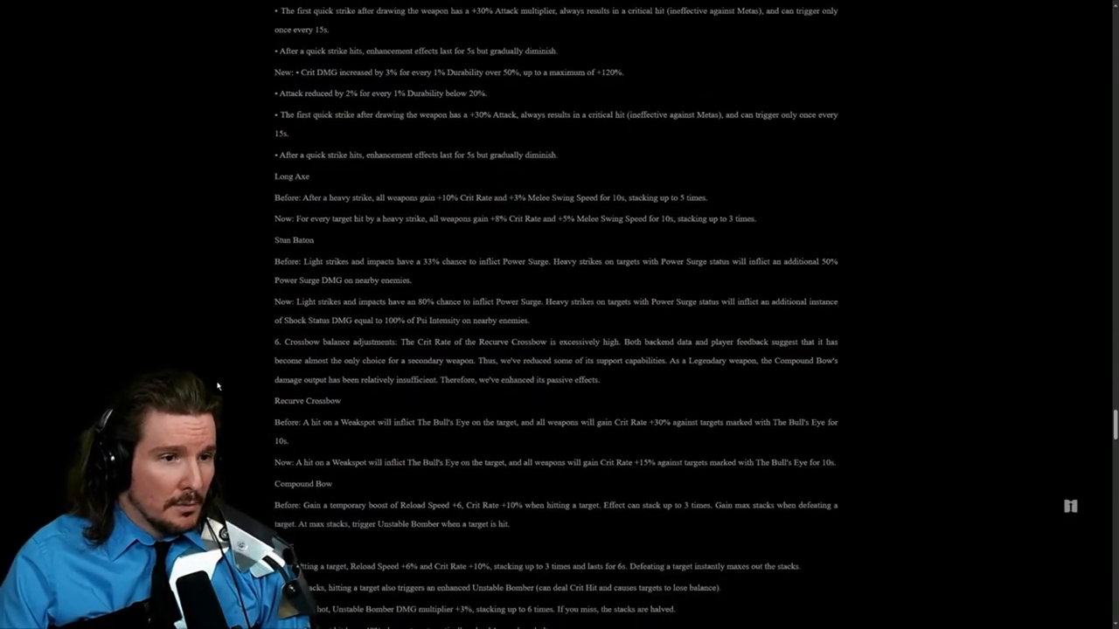
scroll("down", 3)
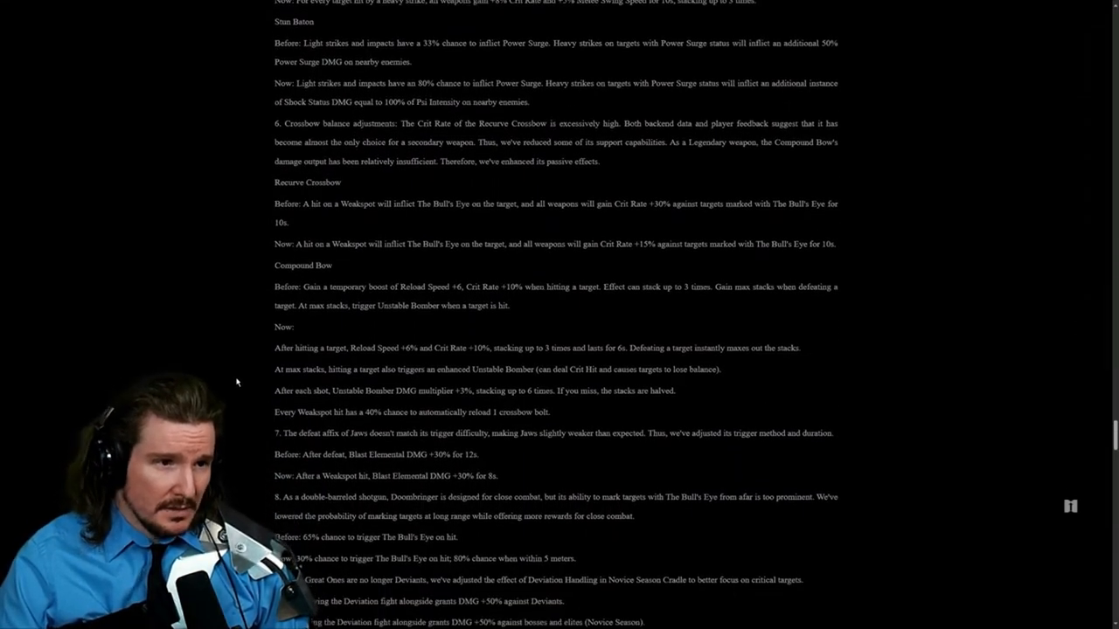
scroll("down", 3)
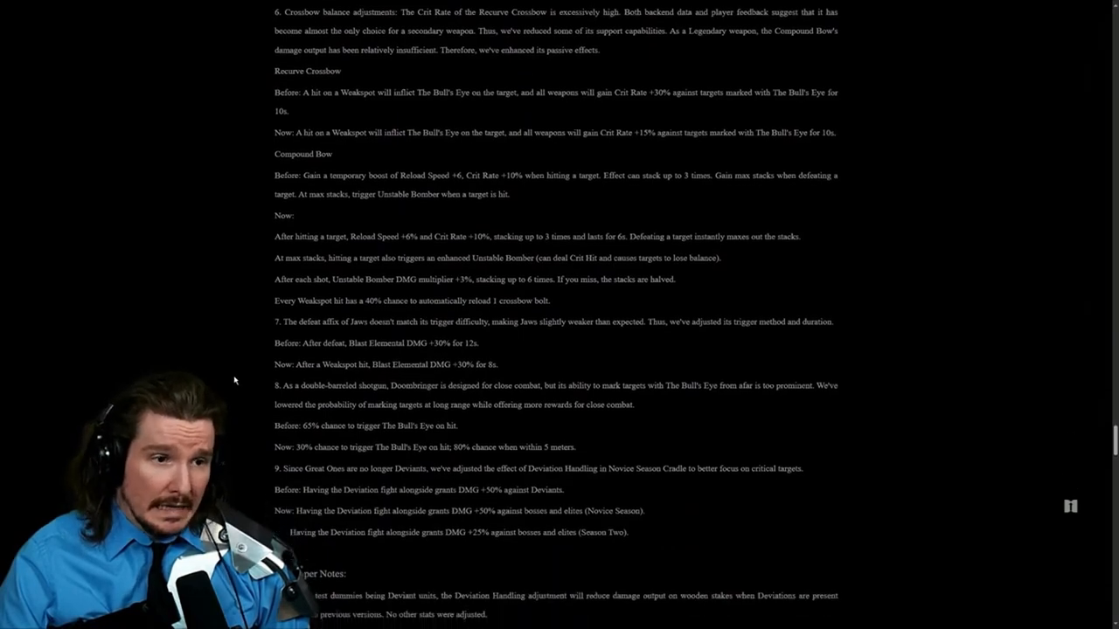
scroll("down", 3)
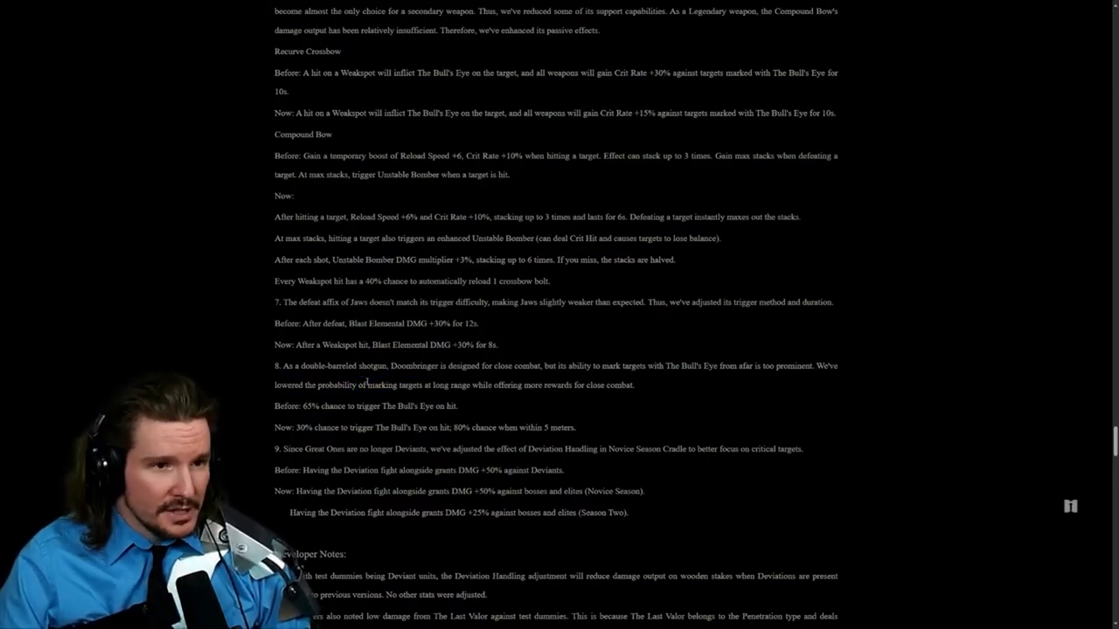
mouse_move(208, 357)
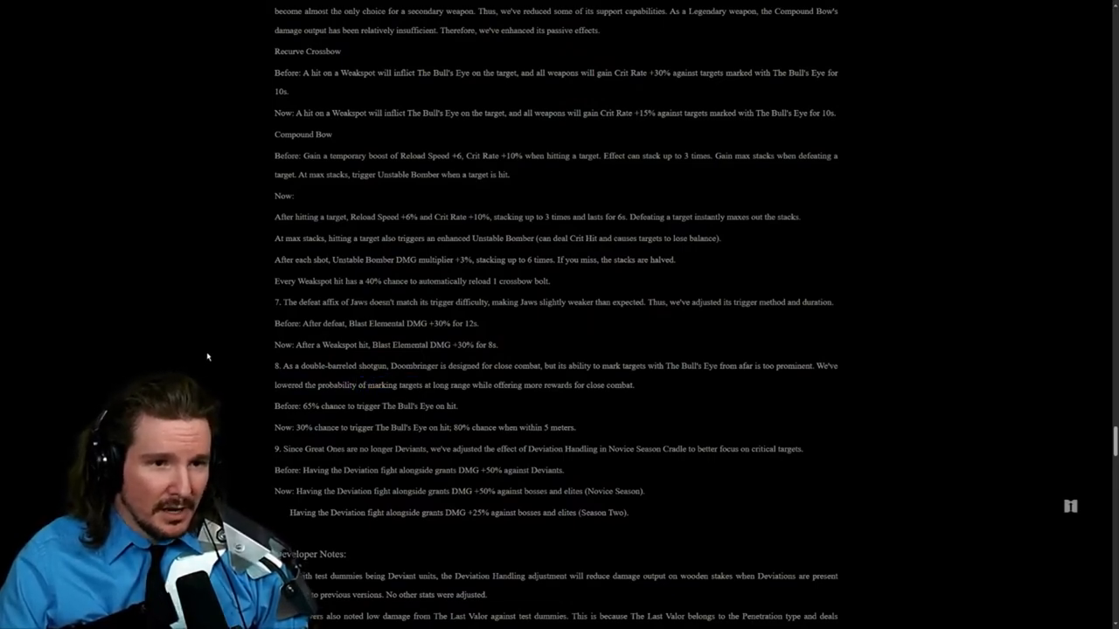
mouse_move(285, 405)
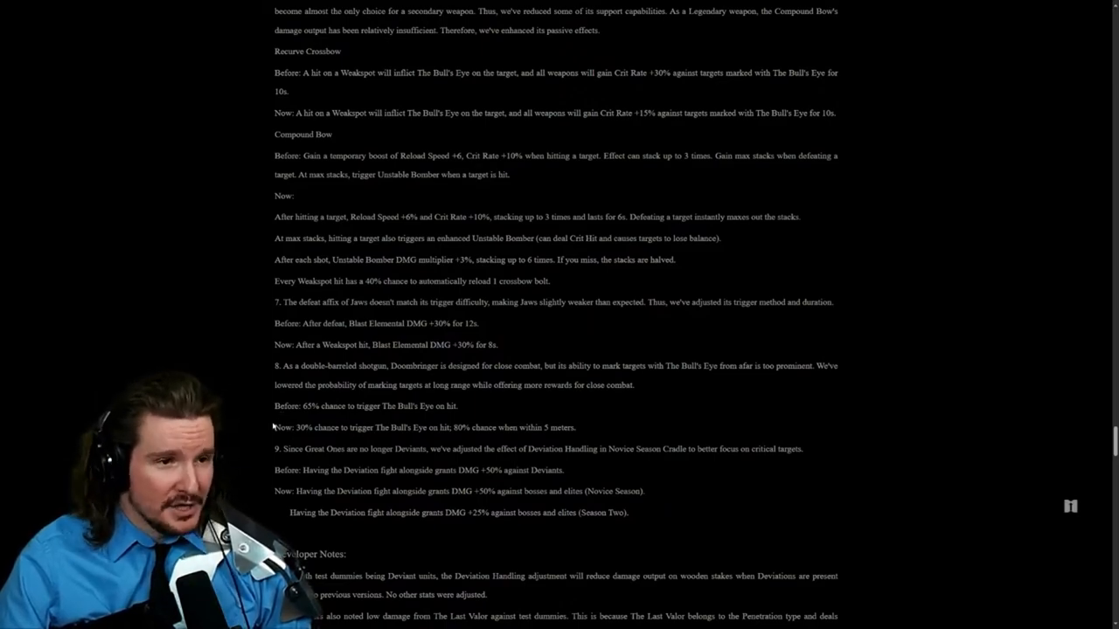
Step: Highlight the 65% Bull's Eye trigger chance while reading, then continue to the Developer Notes
left_click_drag(274, 426, 437, 427)
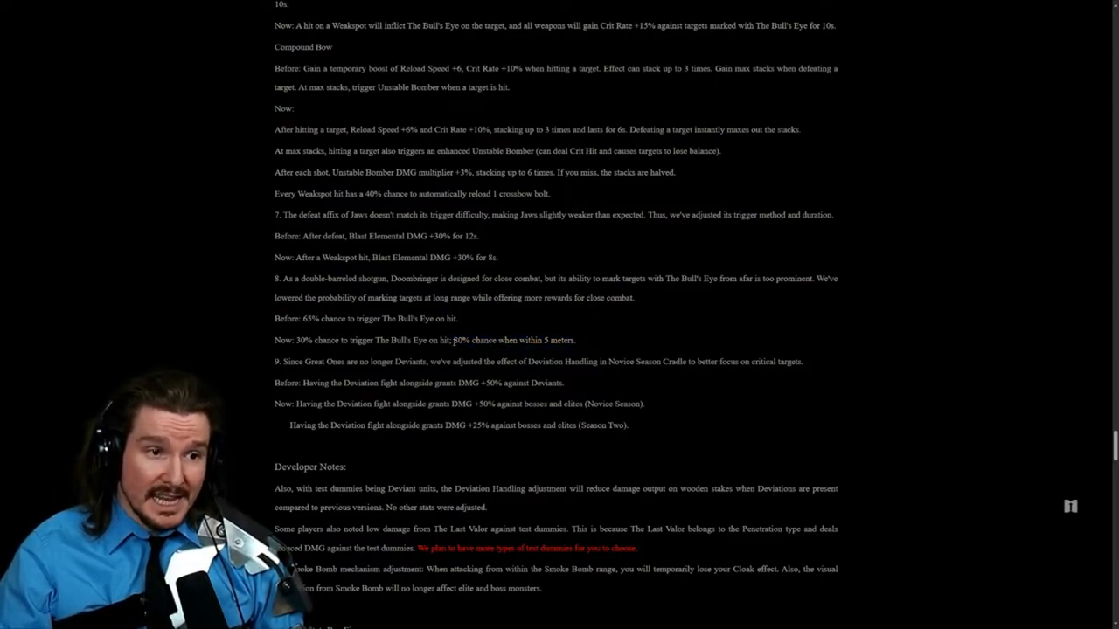
double_click(308, 318)
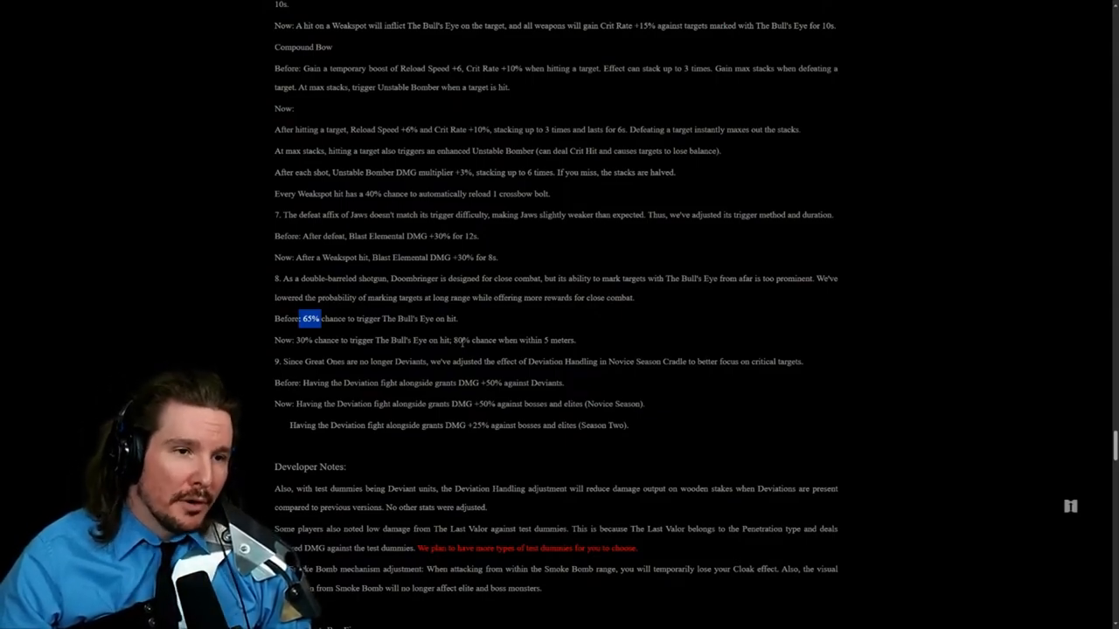
left_click_drag(299, 318, 621, 360)
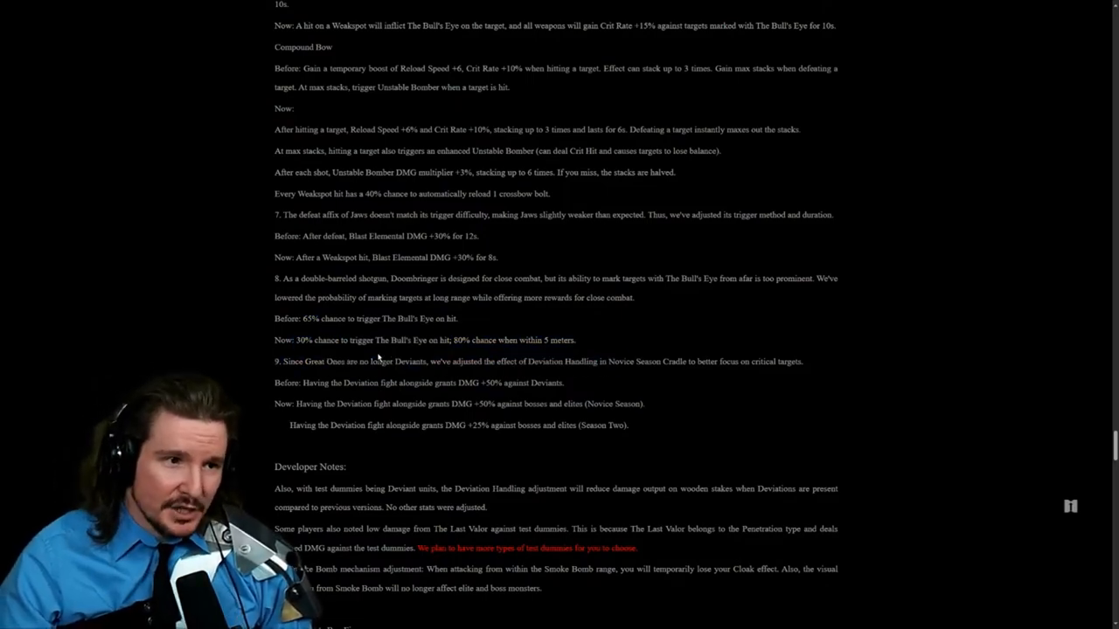
mouse_move(581, 343)
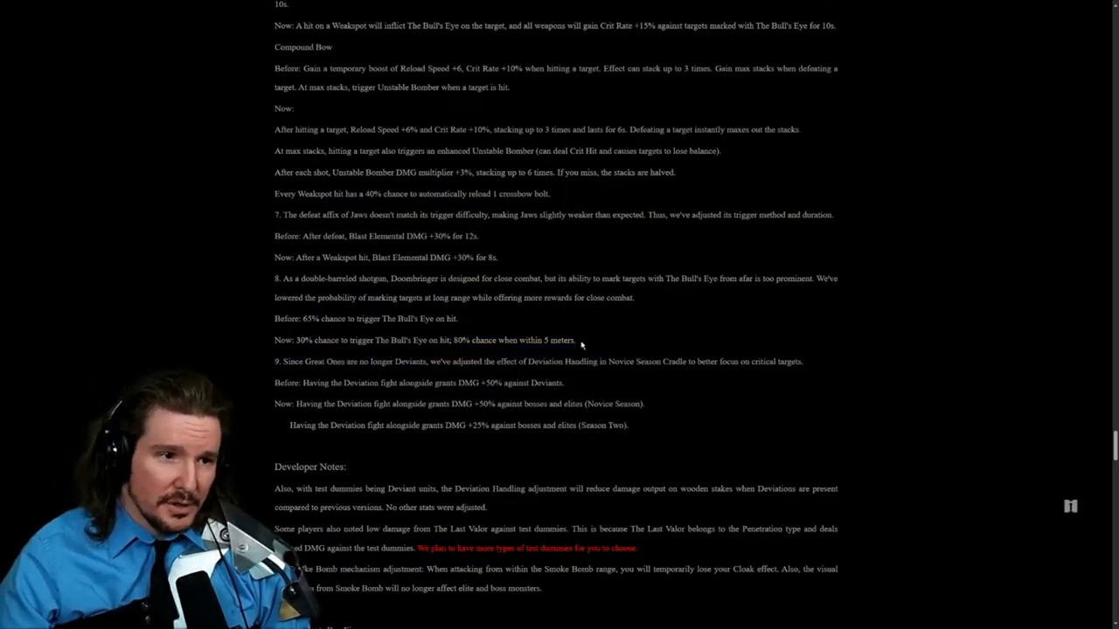
scroll("down", 3)
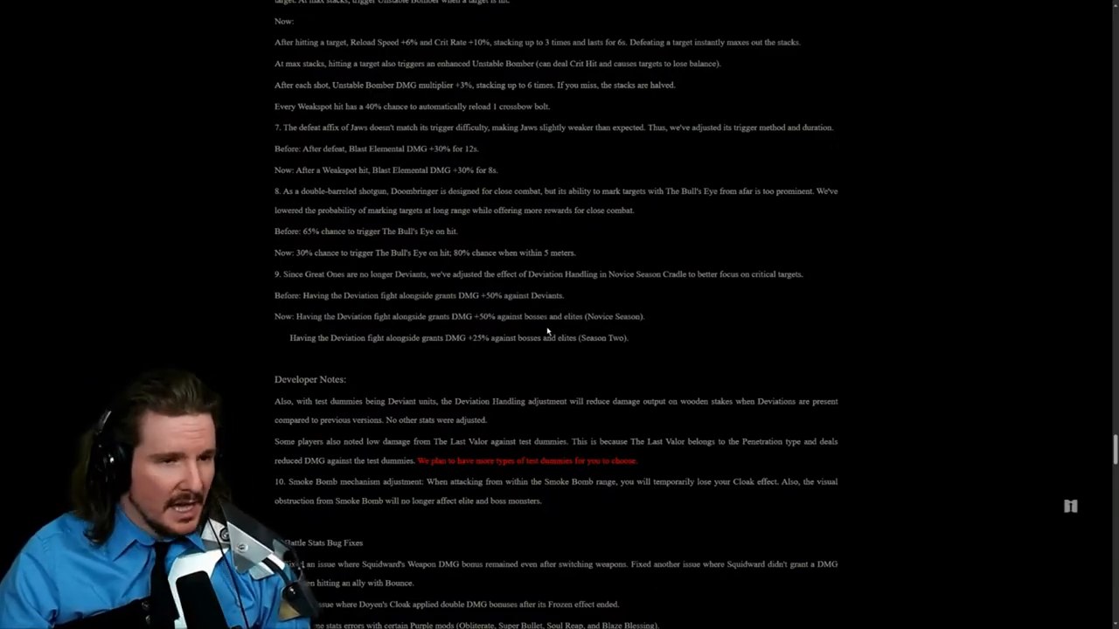
Step: Highlight the Developer Notes passage and move down to the Battle Stats Bug Fixes list
double_click(297, 380)
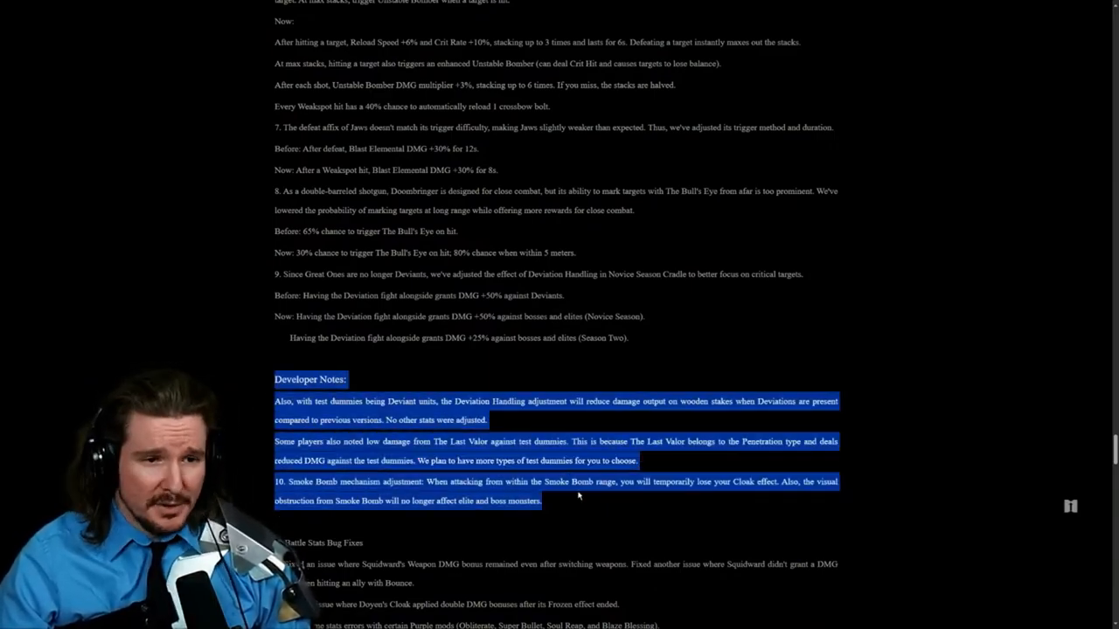
scroll("down", 3)
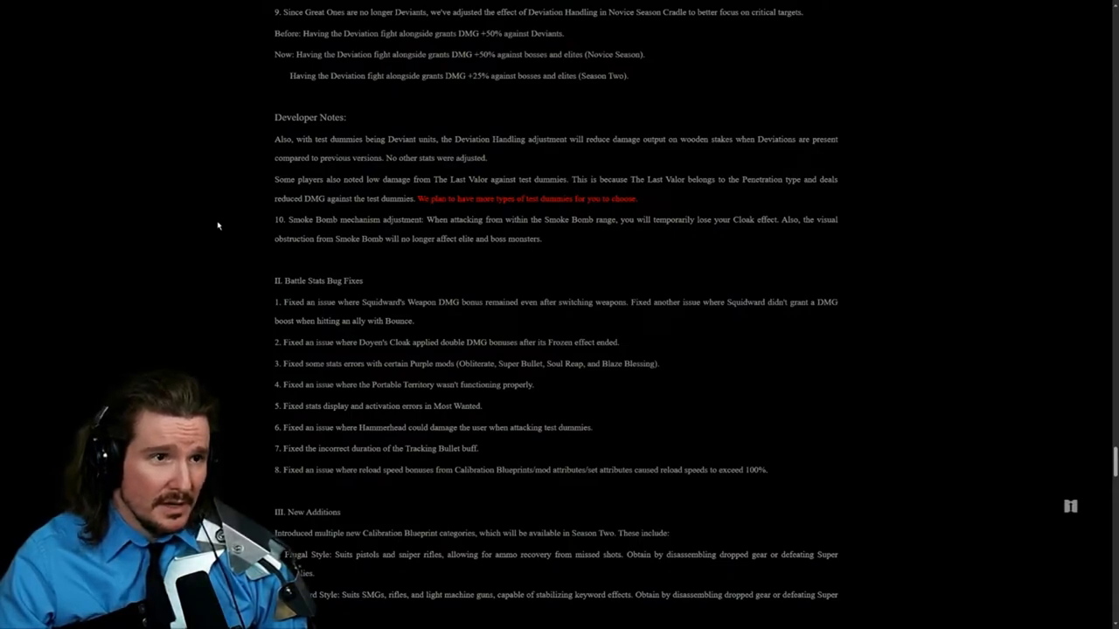
Step: Read the bug fix list, marking Squidward's and Deyon's Cloak in the first two fixes
left_click_drag(274, 140, 486, 157)
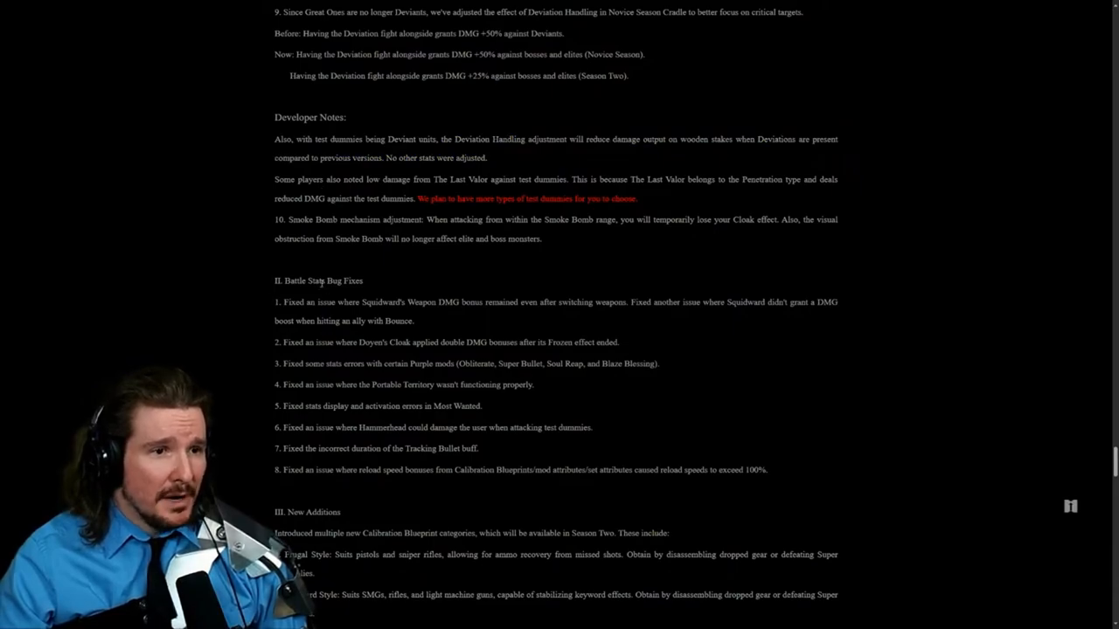
scroll("down", 3)
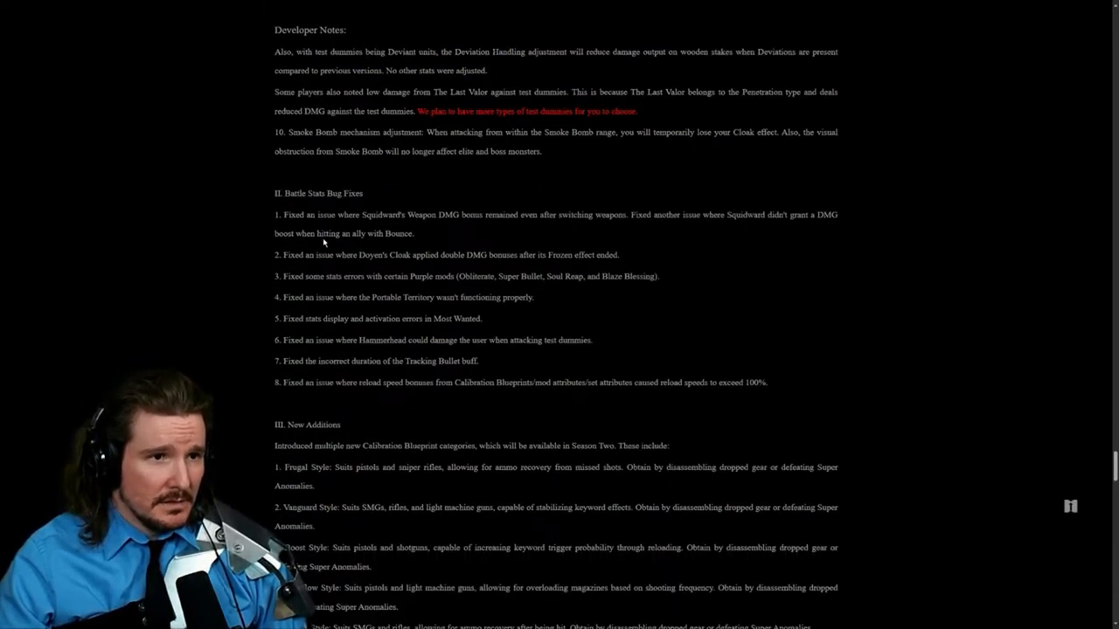
double_click(382, 214)
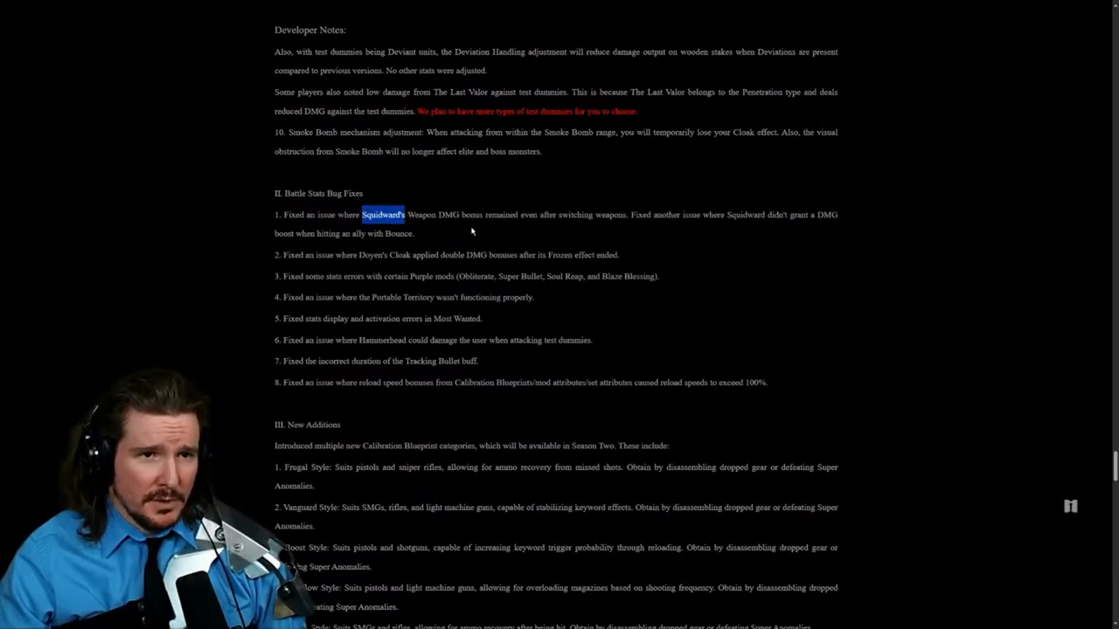
mouse_move(489, 237)
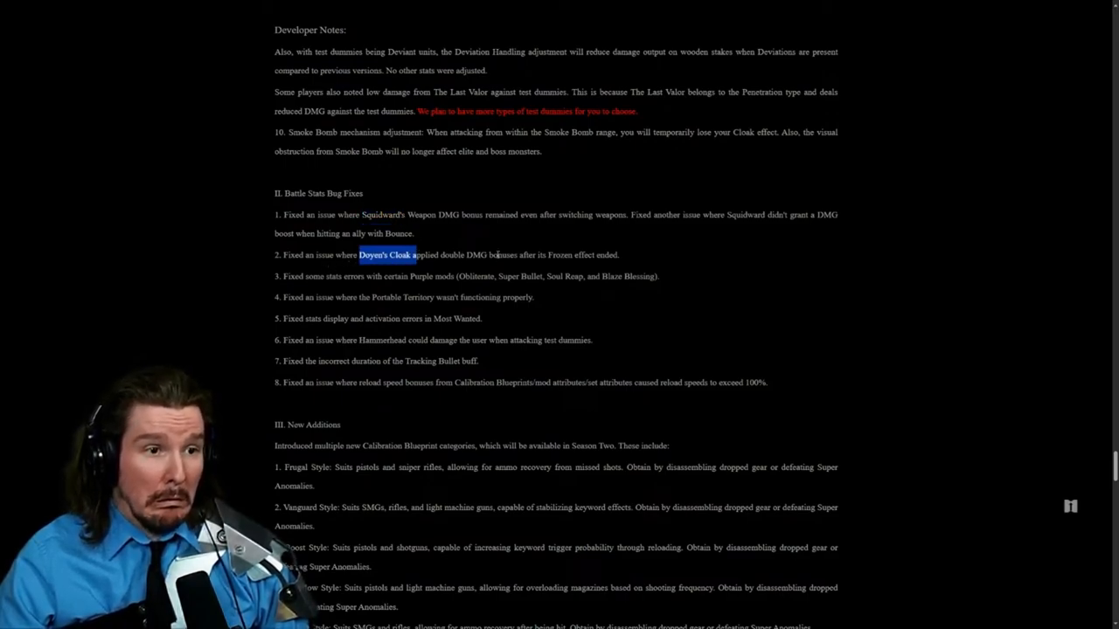
left_click_drag(385, 256, 594, 256)
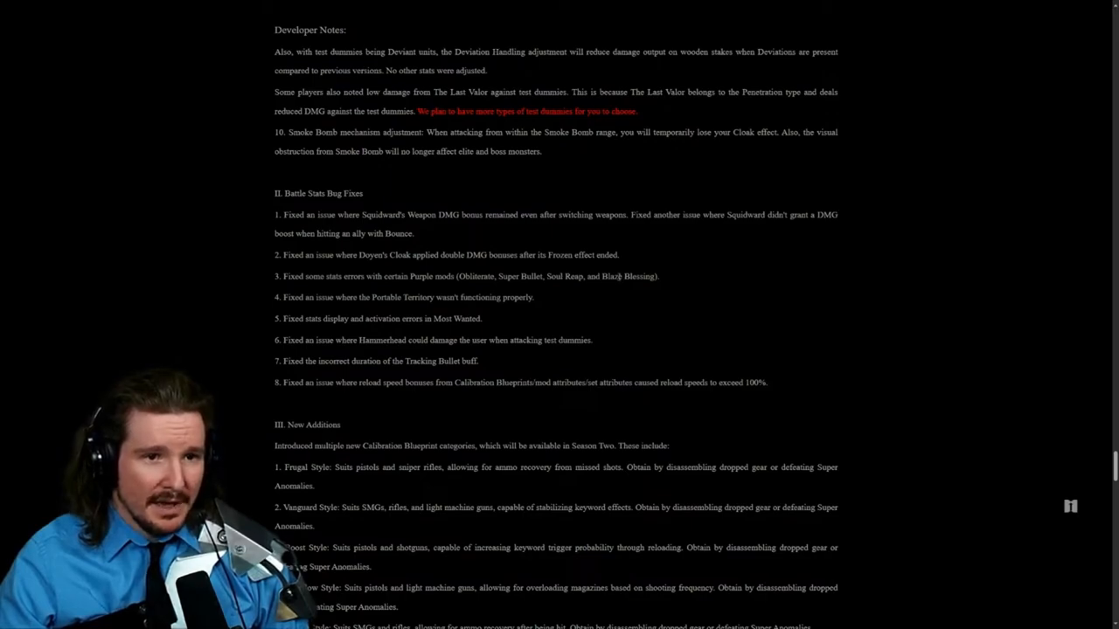
double_click(334, 276)
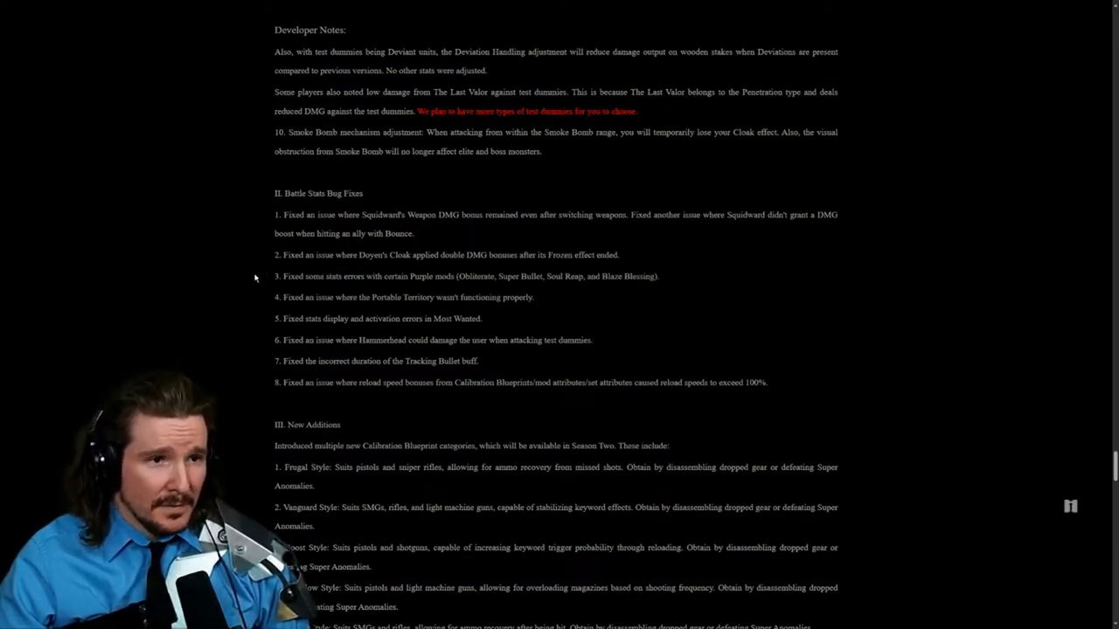
mouse_move(241, 284)
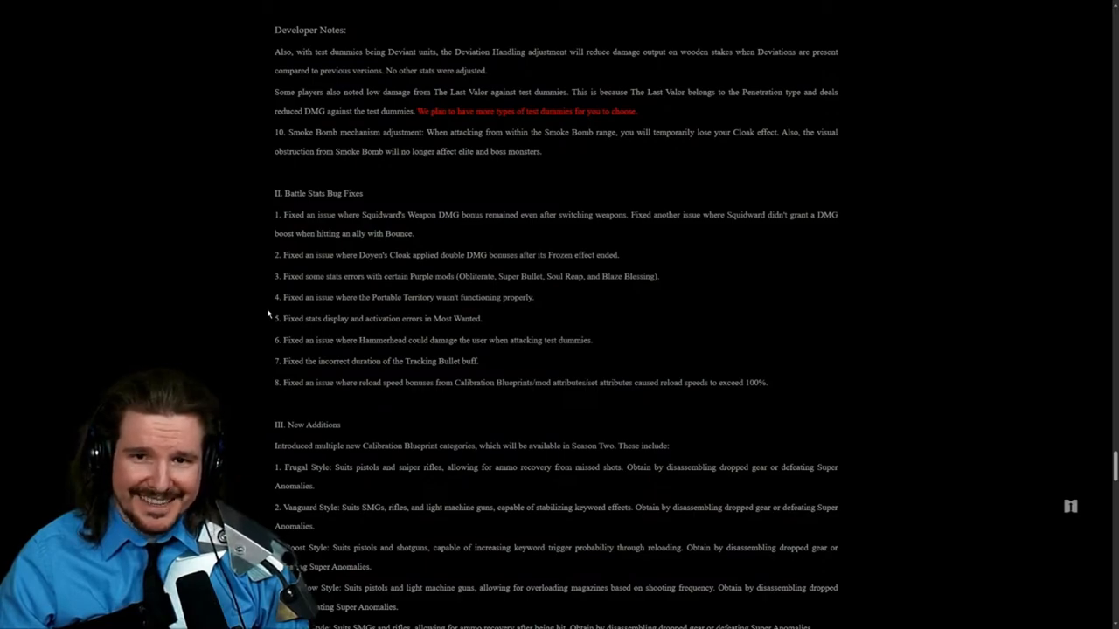
double_click(383, 213)
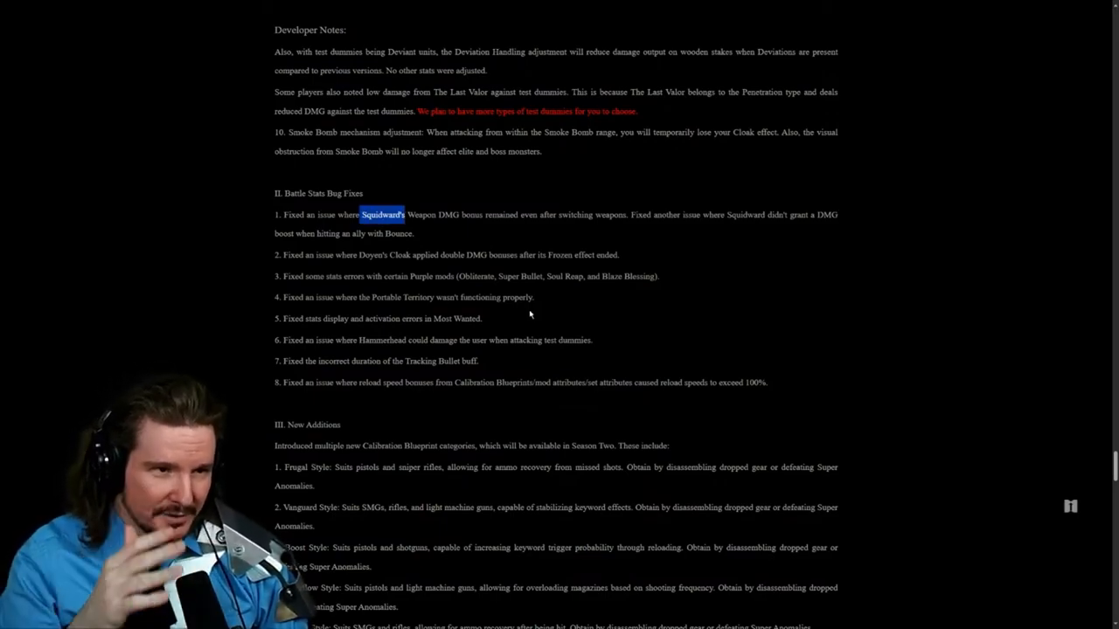
mouse_move(549, 315)
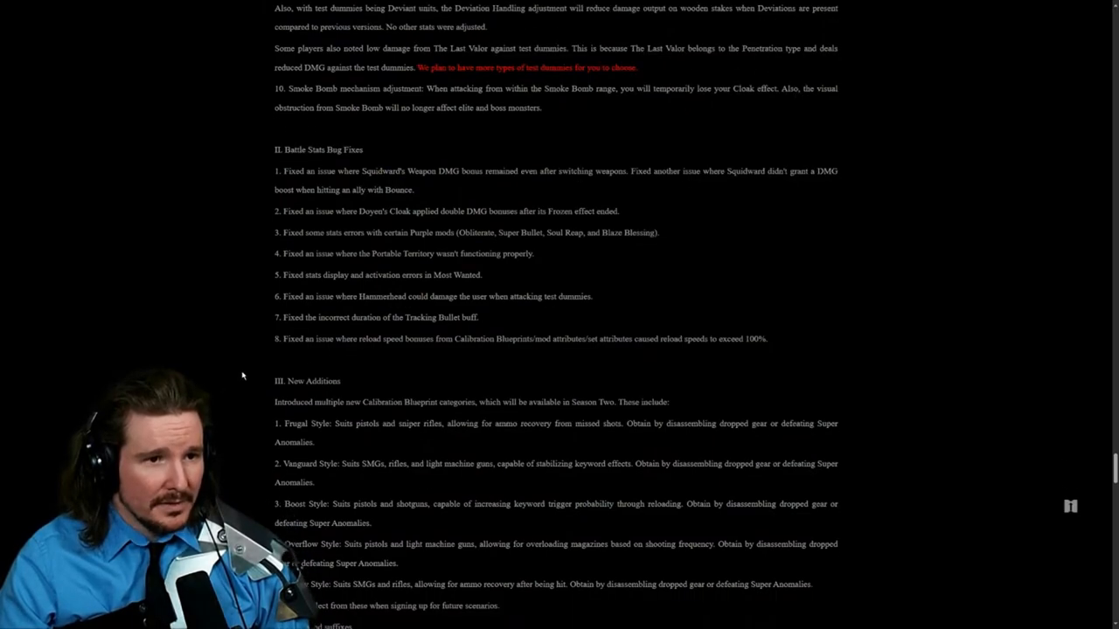
Step: Bring the New Additions notes on Calibration Blueprint styles and the two mod suffixes into view
scroll("down", 3)
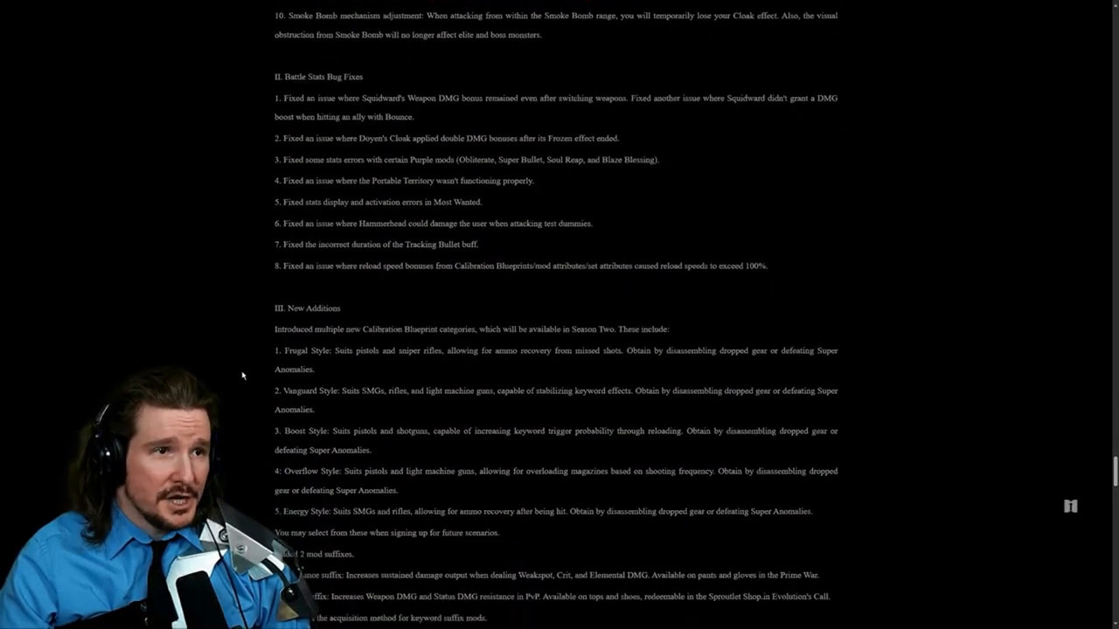
scroll("down", 3)
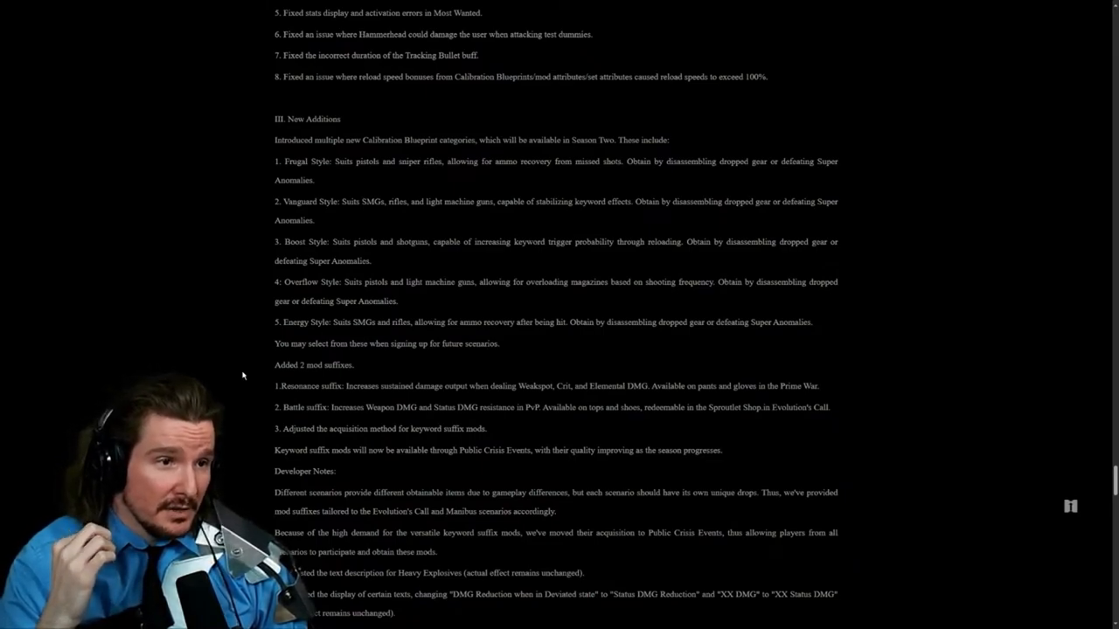
mouse_move(343, 242)
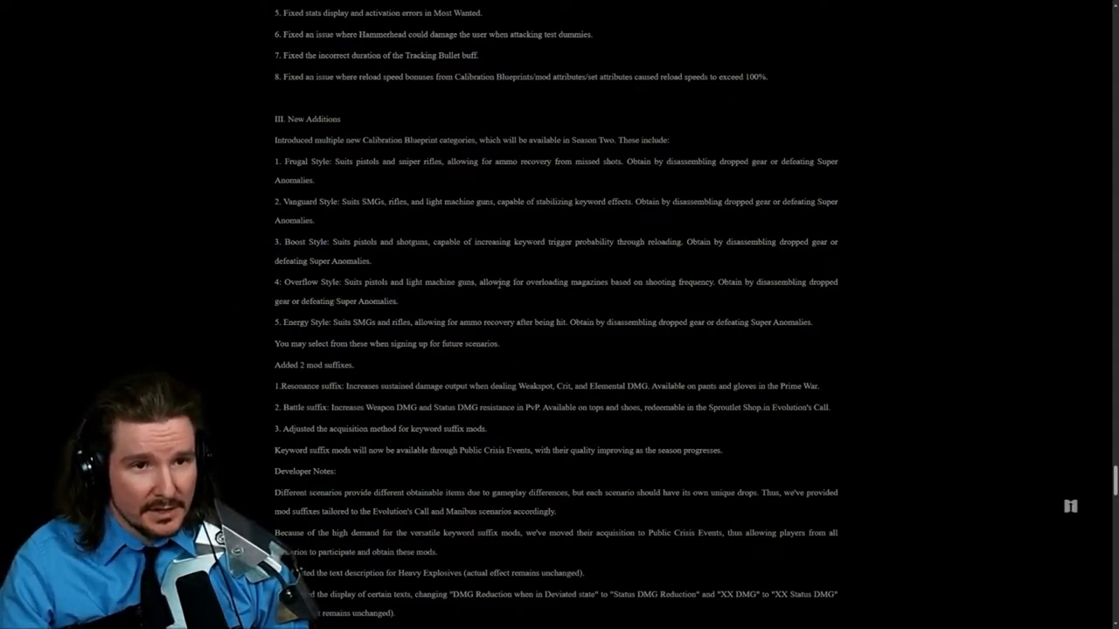
scroll("up", 3)
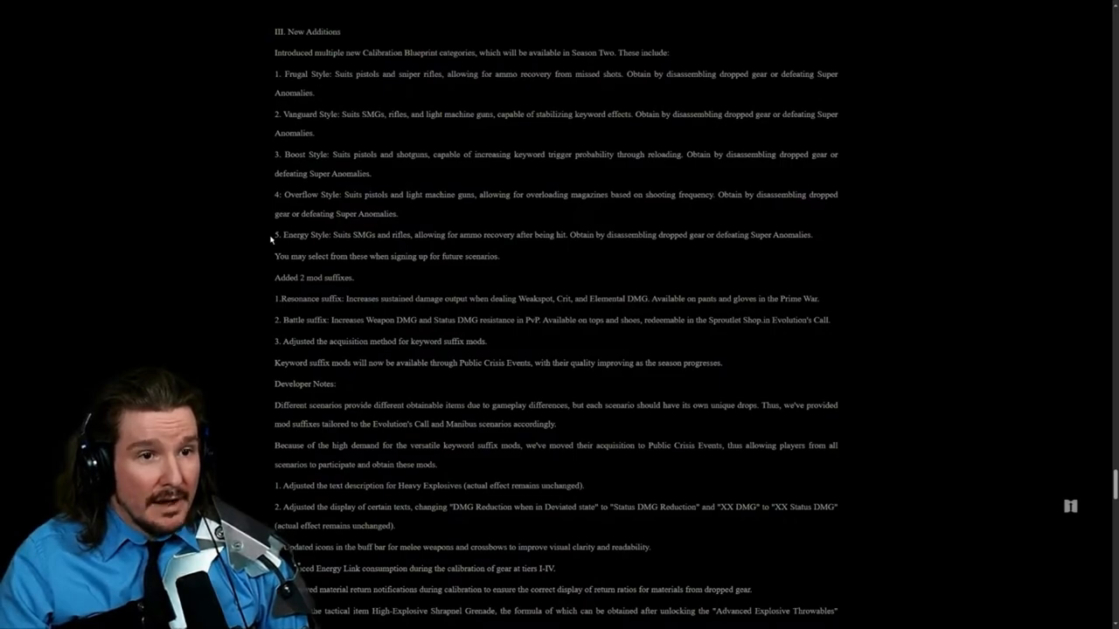
mouse_move(282, 245)
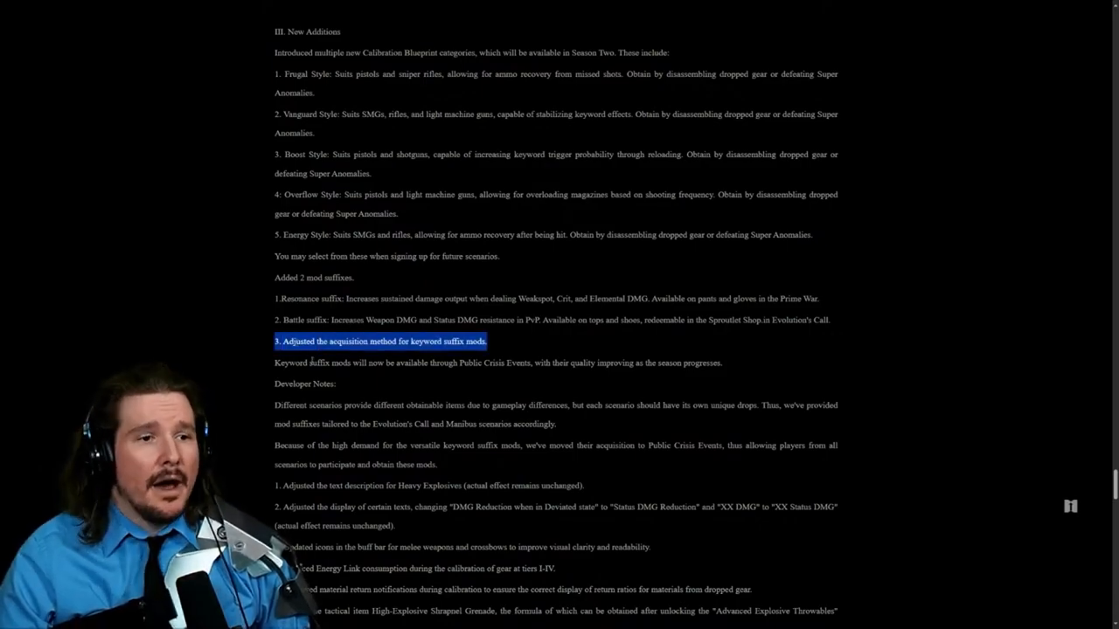
scroll("up", 3)
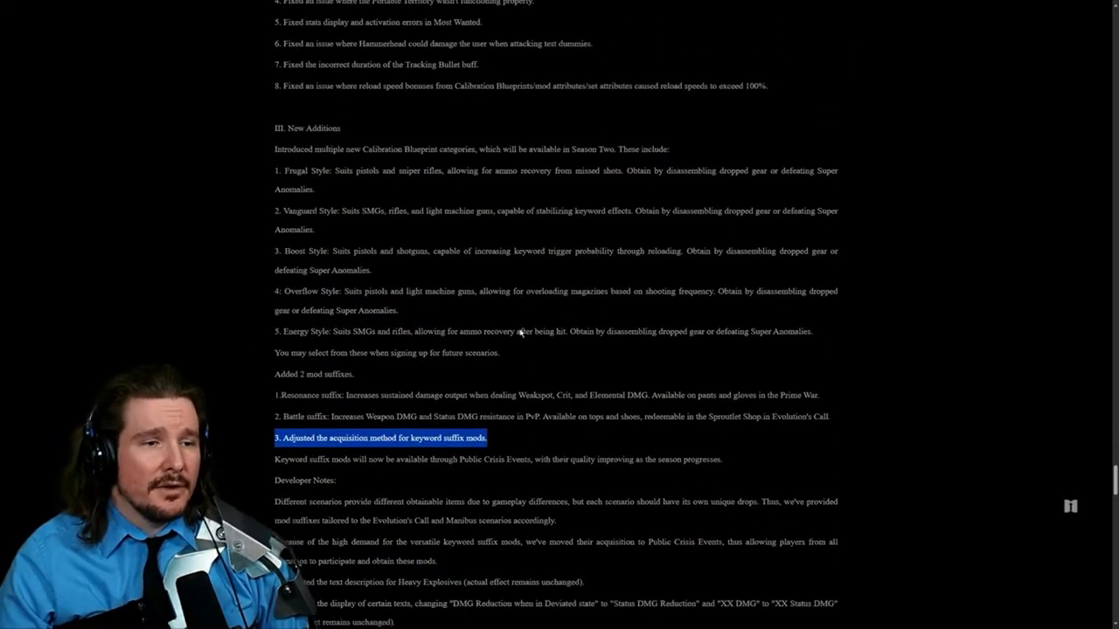
Step: Reach the Deviation Optimizations & Adjustments notes and mark their opening phrases
scroll("down", 3)
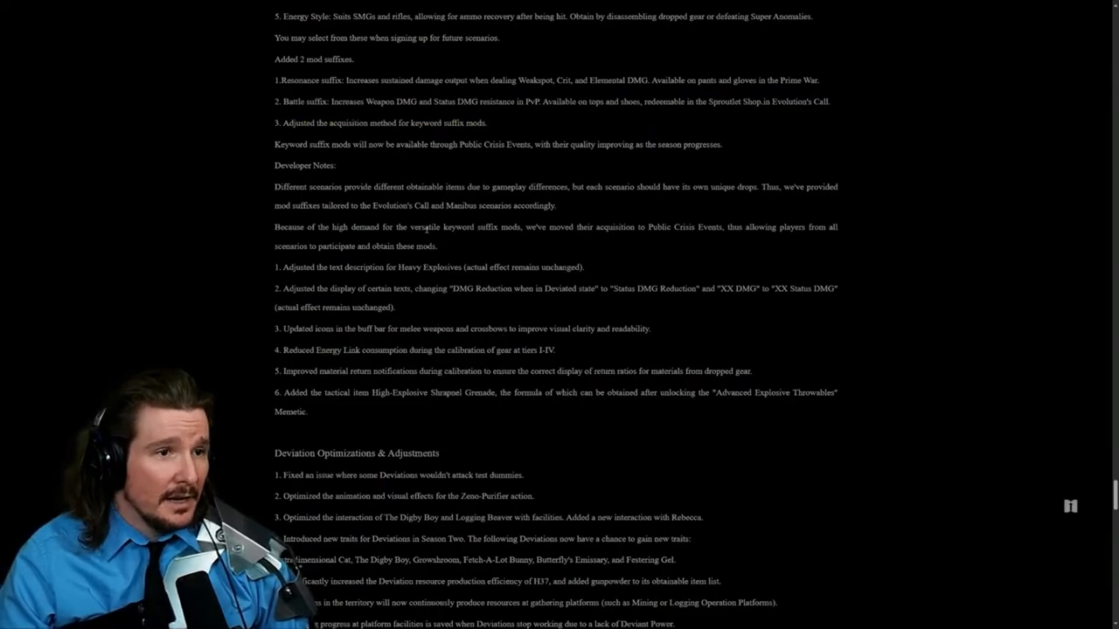
mouse_move(248, 332)
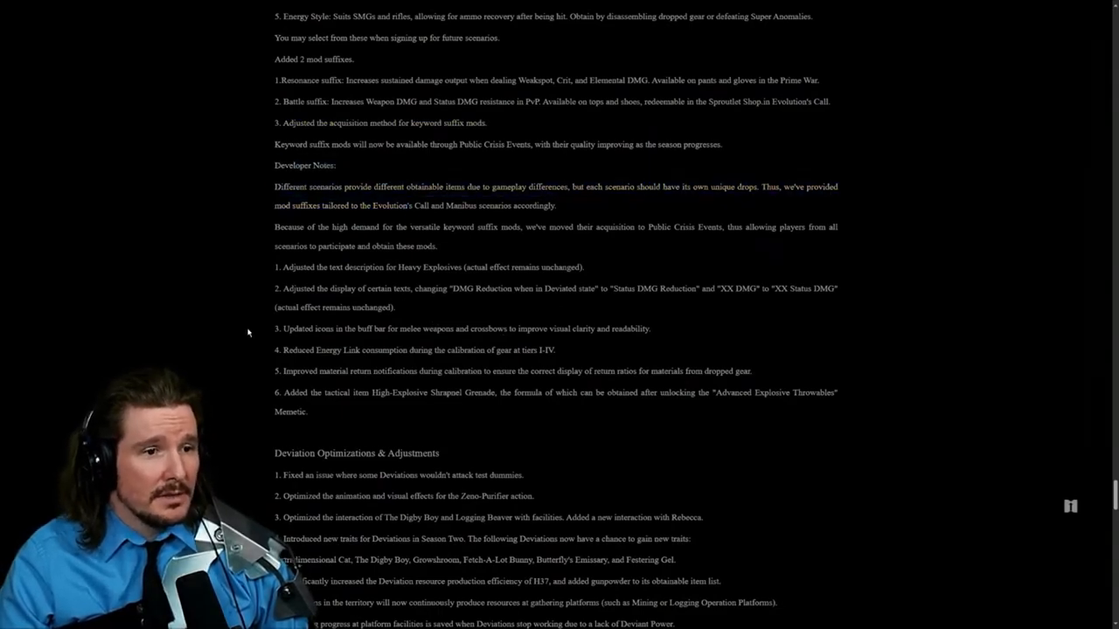
scroll("down", 3)
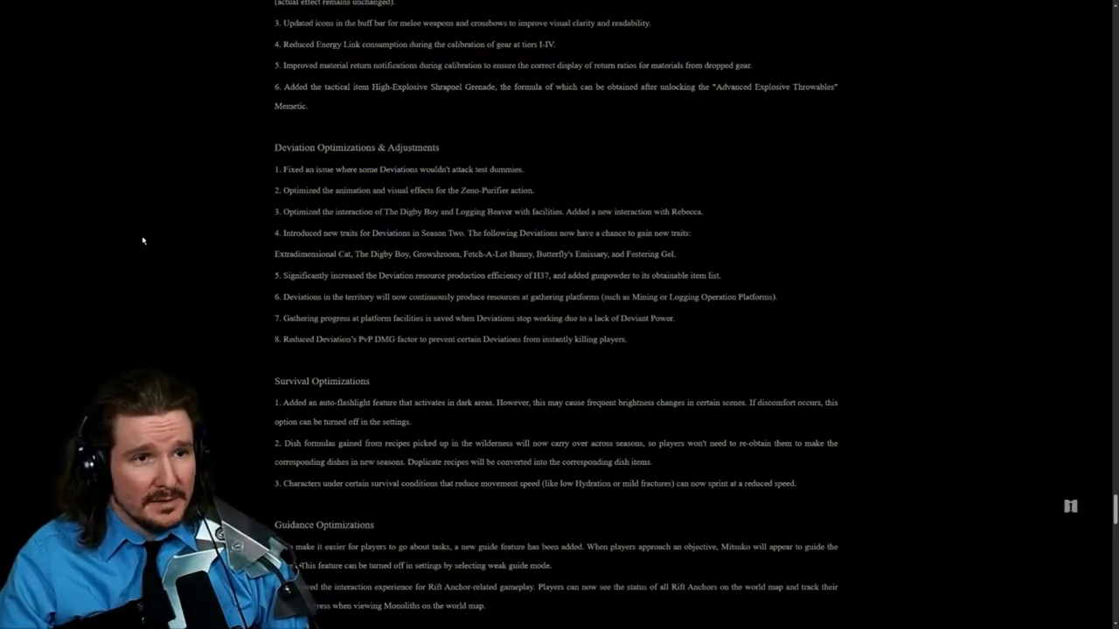
mouse_move(248, 224)
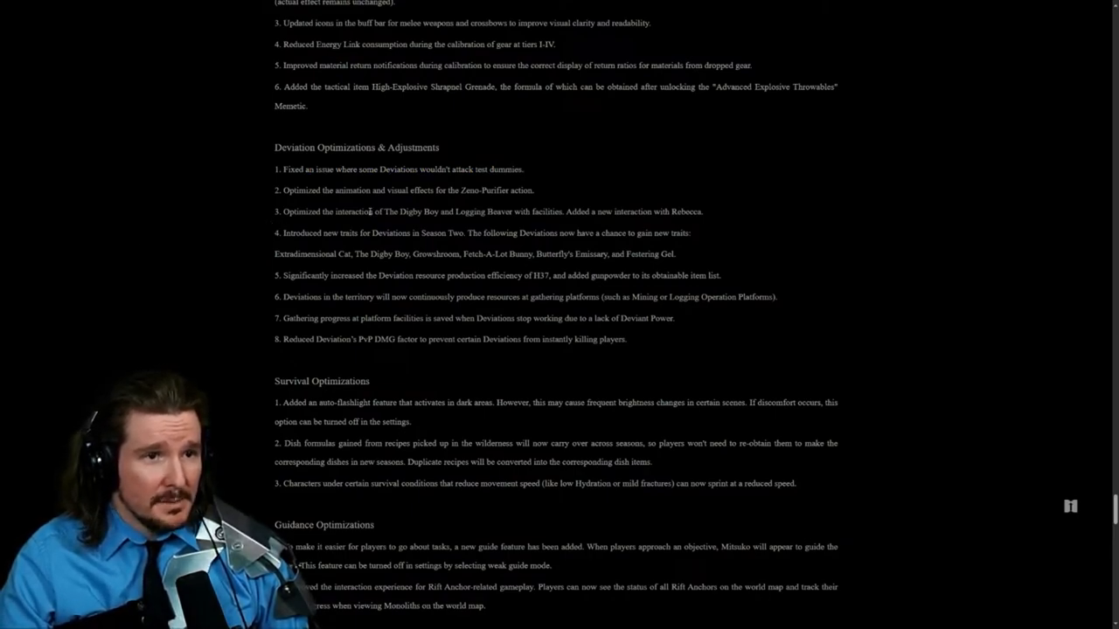
left_click_drag(370, 210, 567, 209)
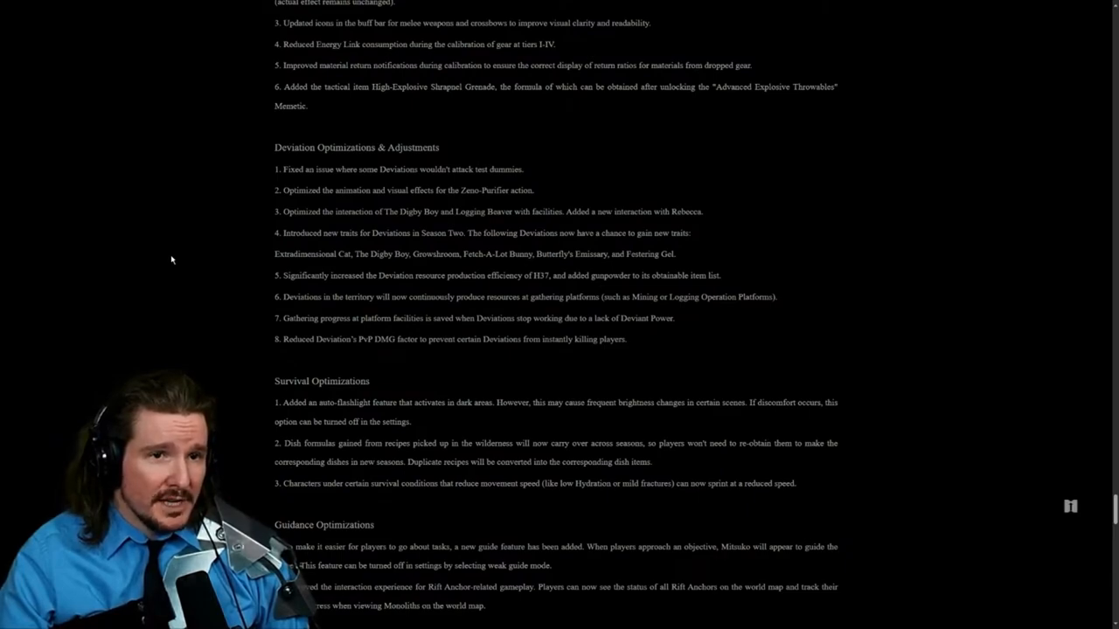
double_click(304, 253)
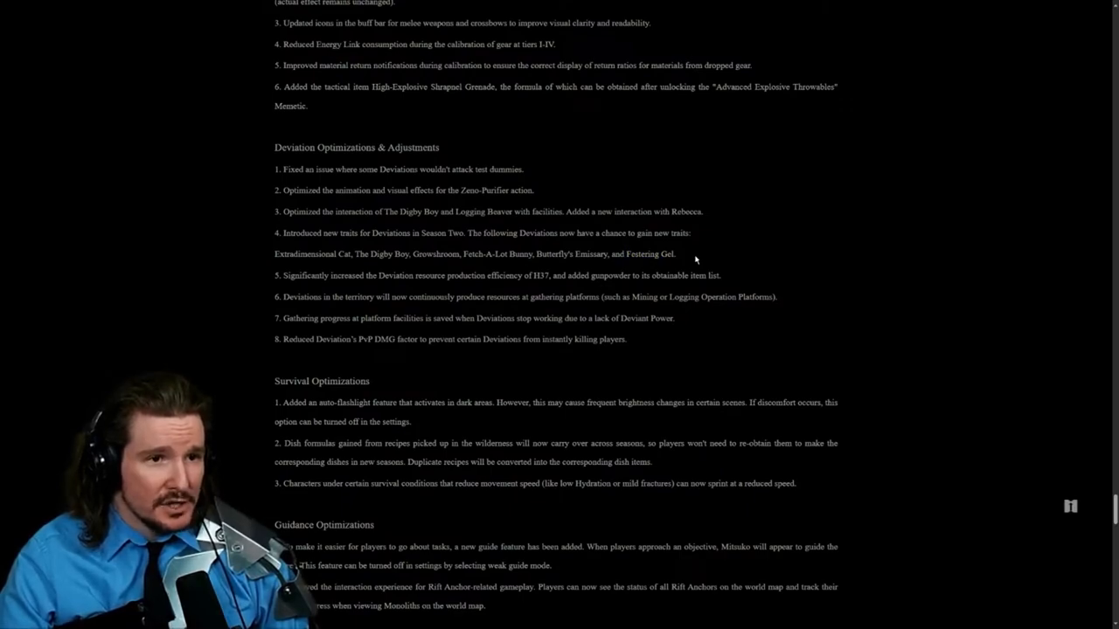
Step: Mark the H07 name, the Mining and Logging platforms note, and the reduced Deviation PvP damage note
double_click(542, 277)
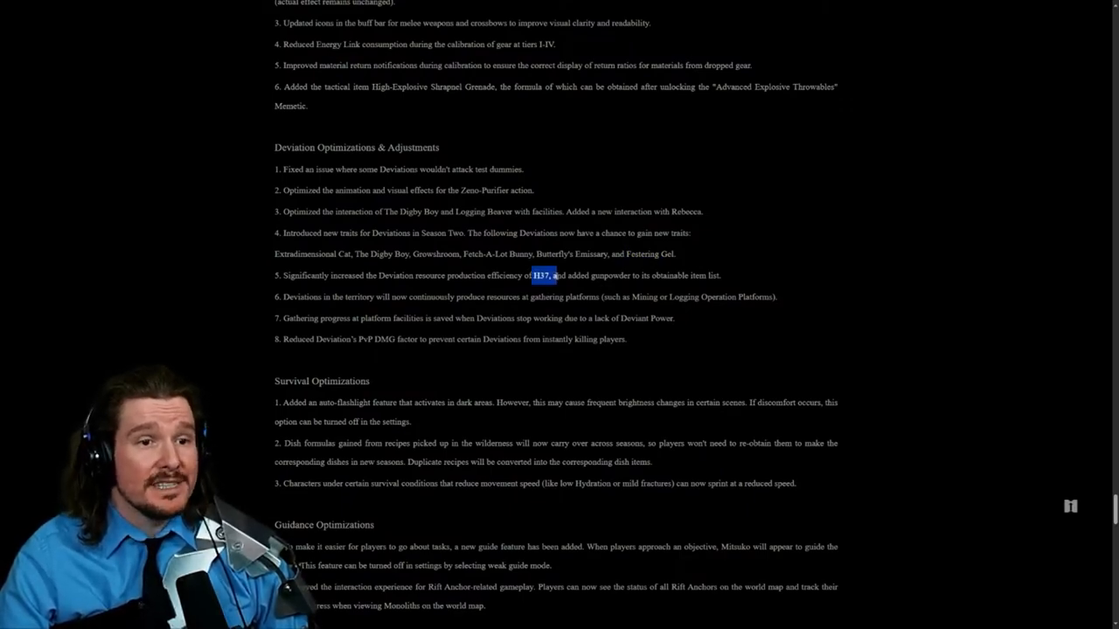
left_click_drag(532, 276, 663, 276)
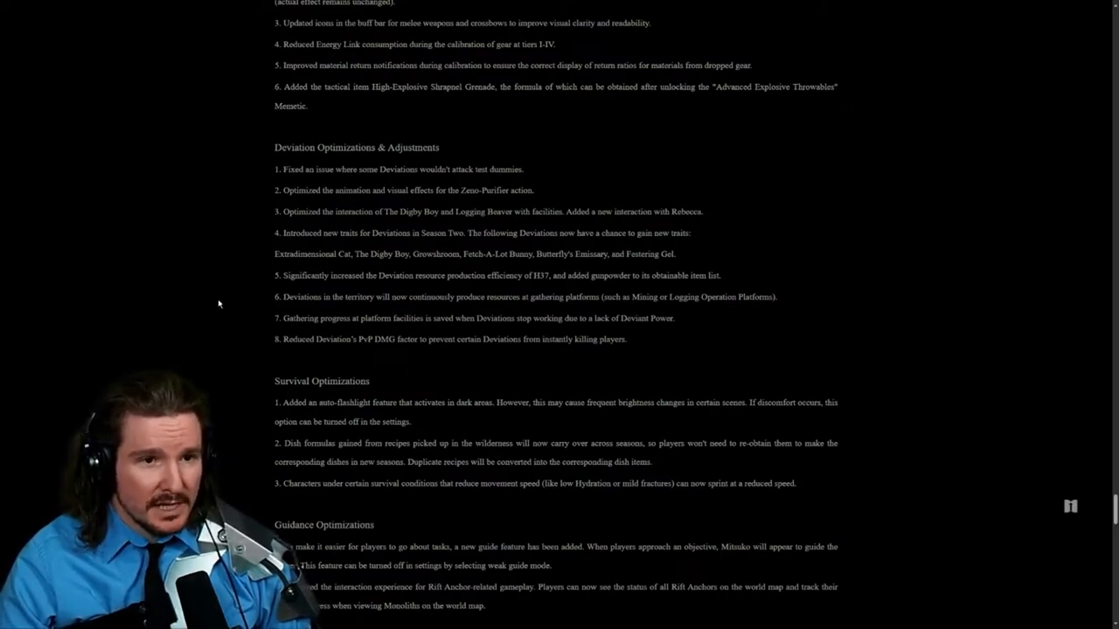
left_click_drag(601, 297, 776, 297)
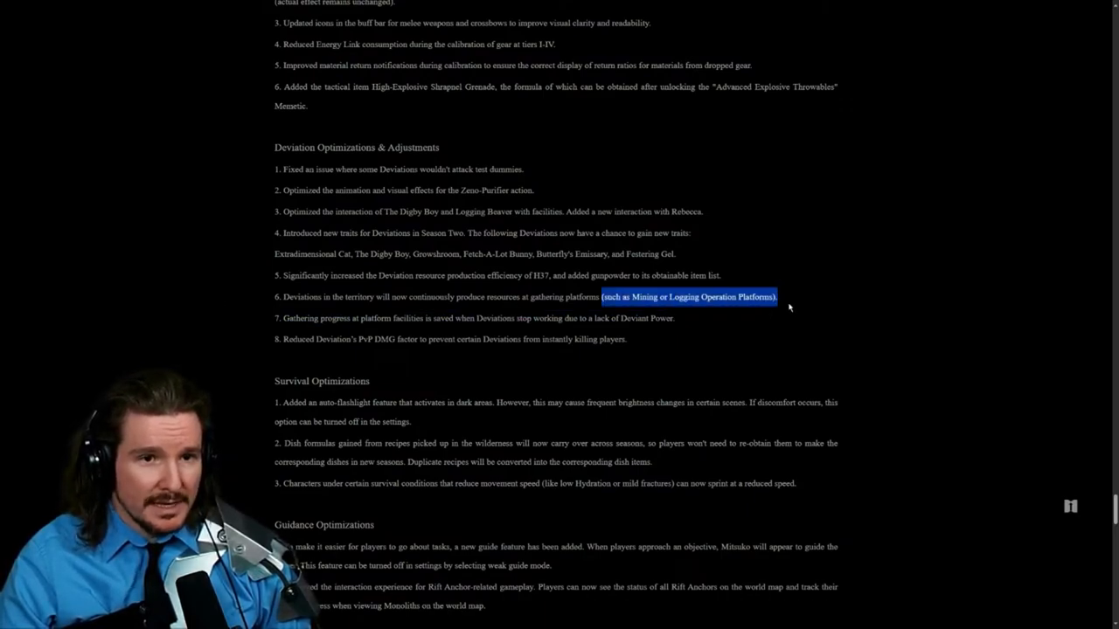
mouse_move(616, 315)
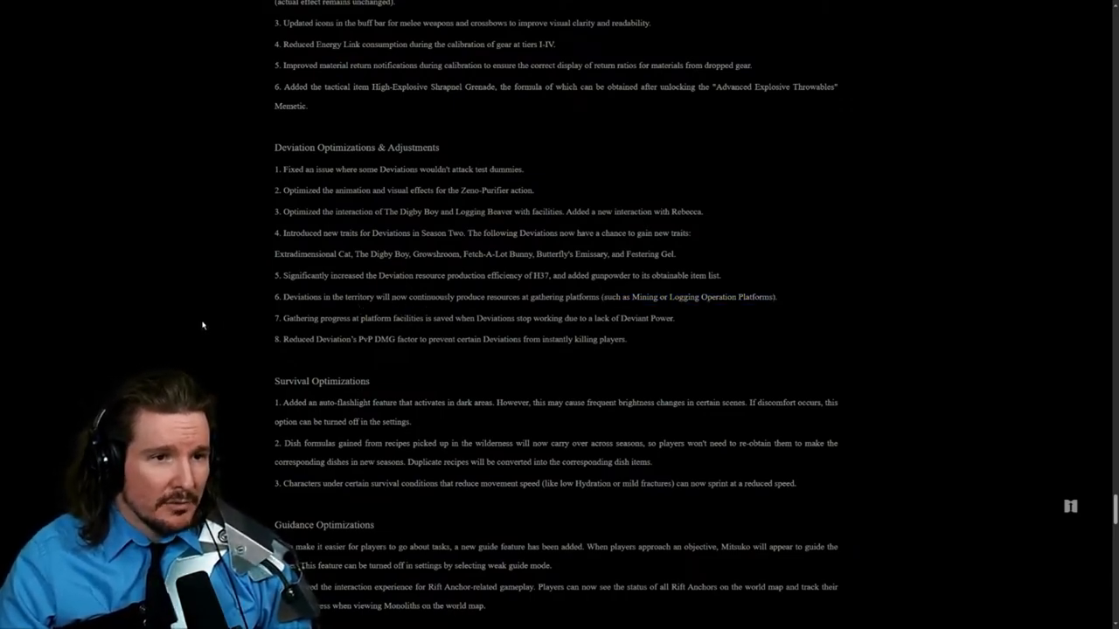
mouse_move(416, 328)
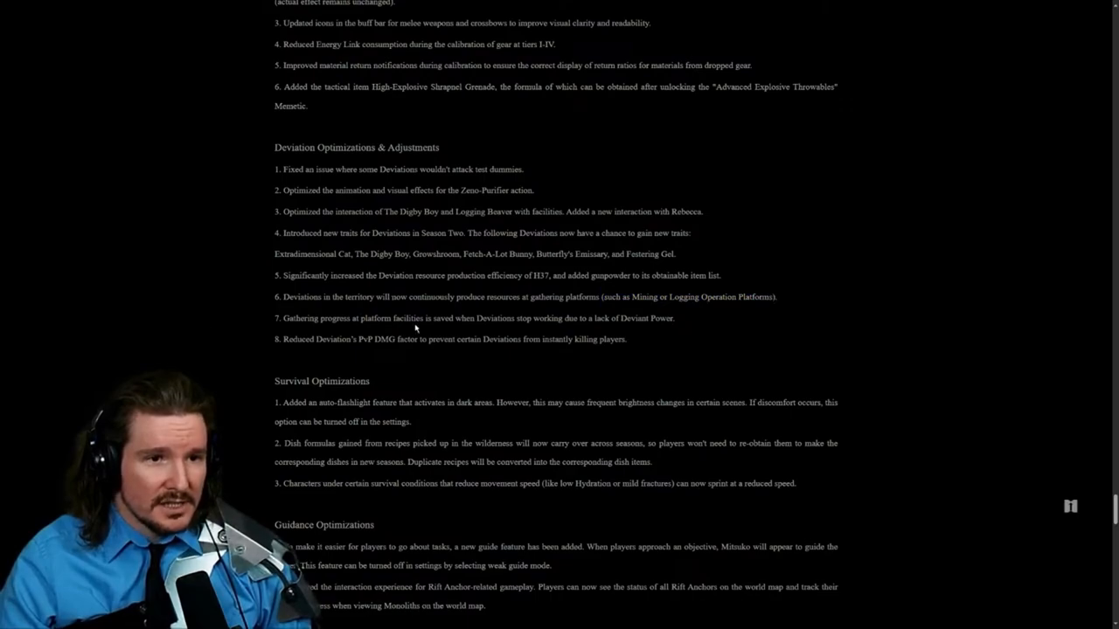
triple_click(472, 318)
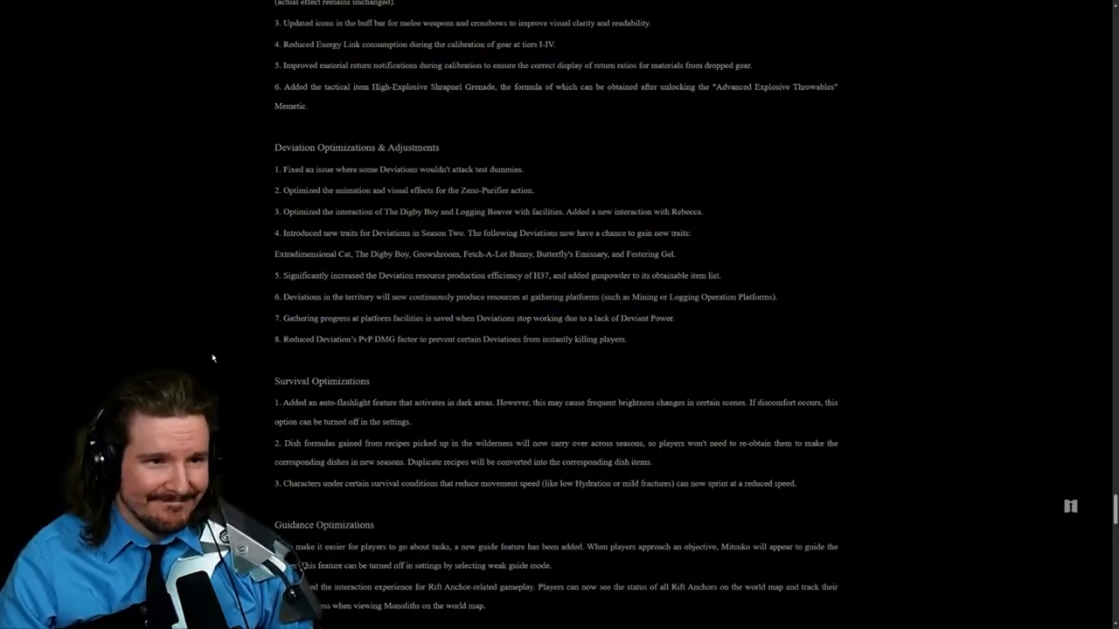
mouse_move(627, 348)
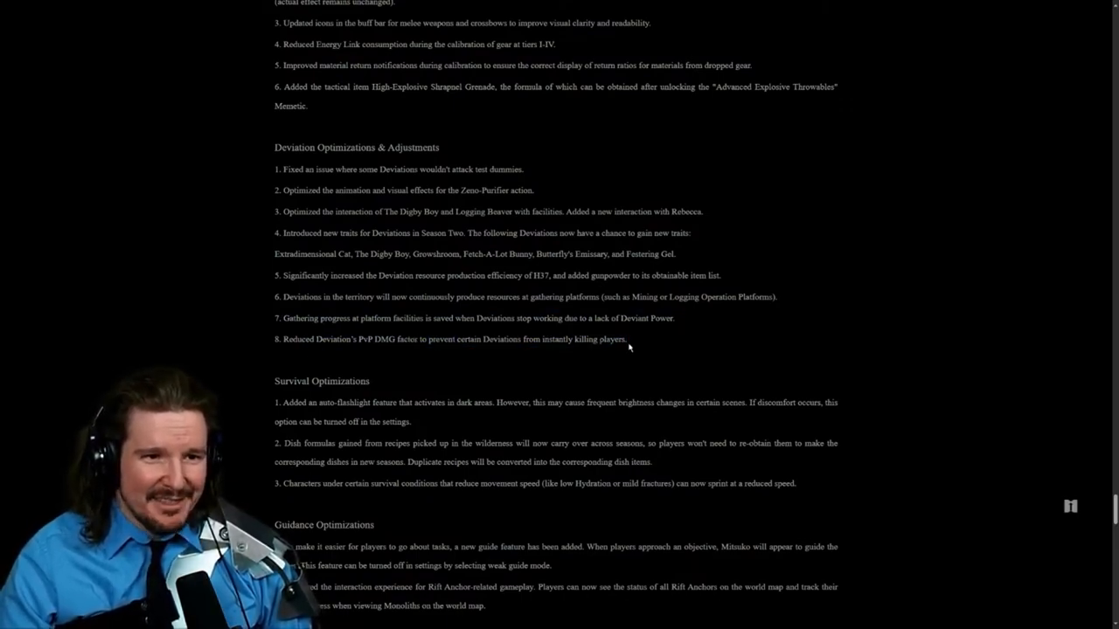
Step: Mark the dish formulas carry-over sentence and the sprinting-at-reduced-speed note in Survival Optimizations
scroll("up", 3)
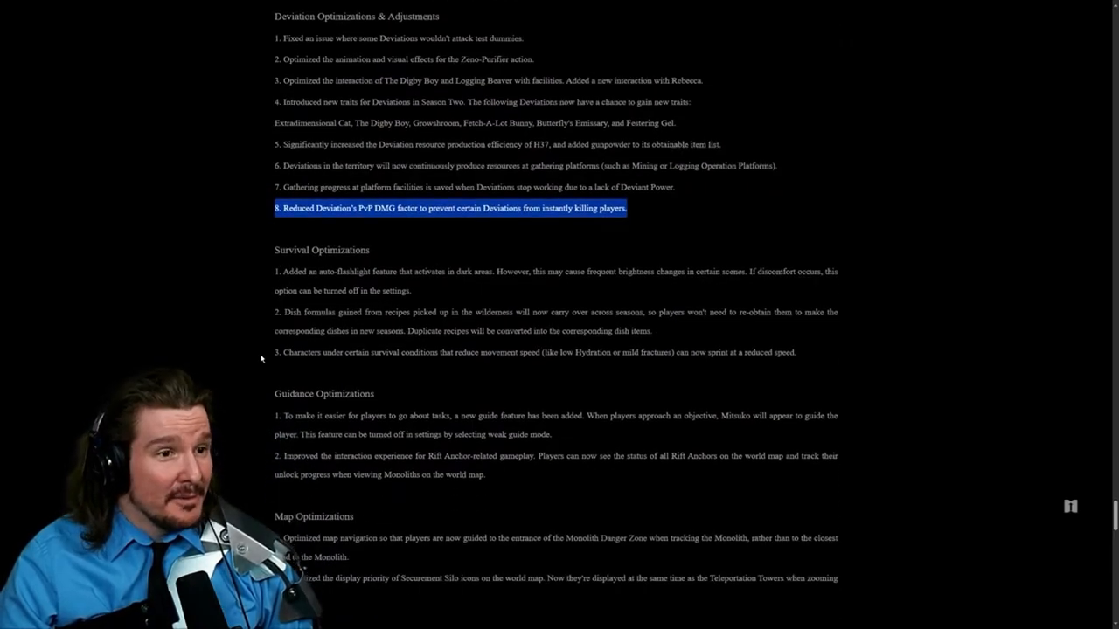
scroll("down", 3)
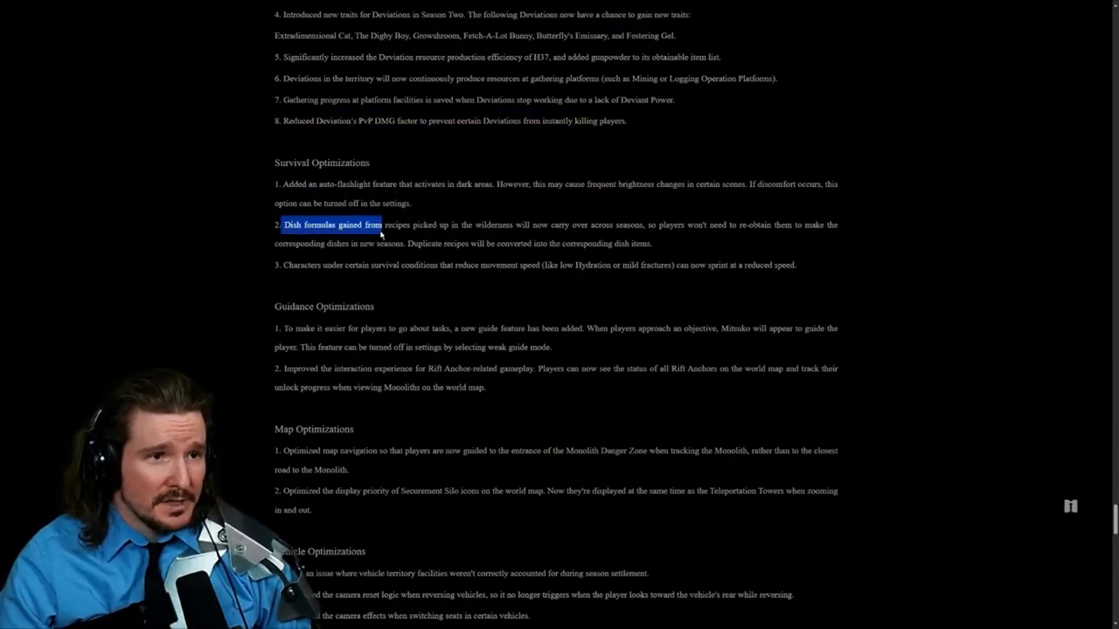
left_click_drag(381, 224, 488, 224)
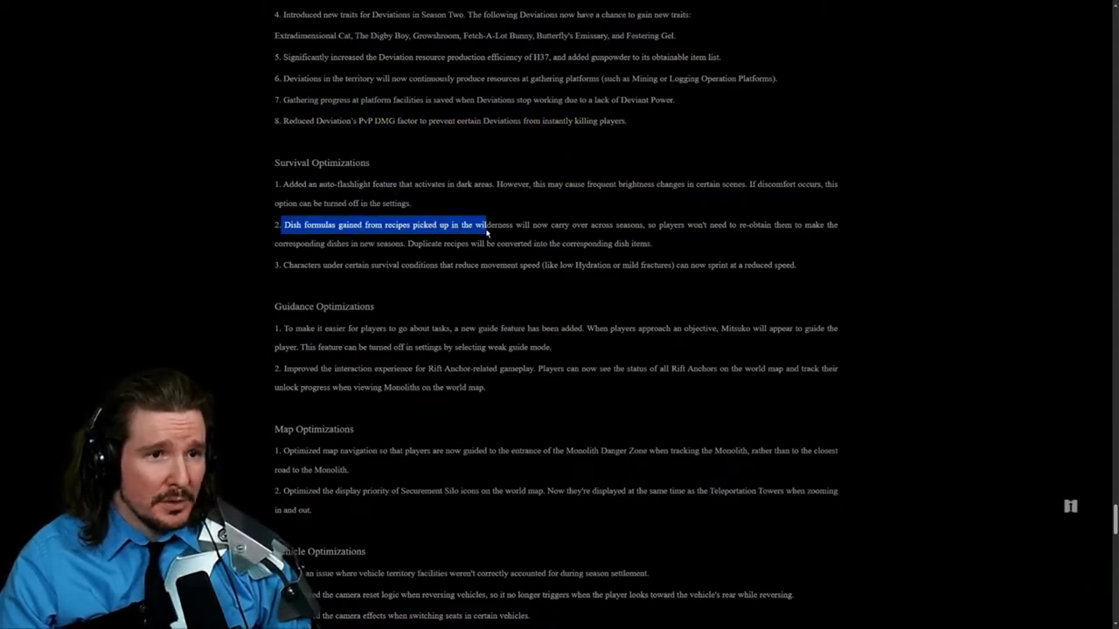
left_click_drag(486, 224, 643, 224)
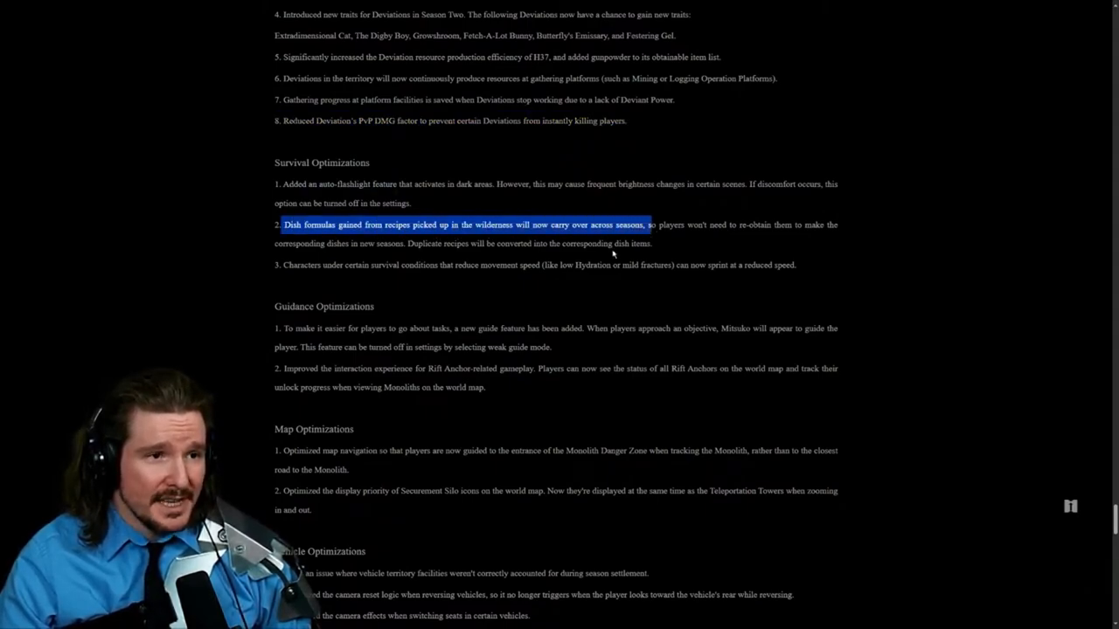
left_click(306, 265)
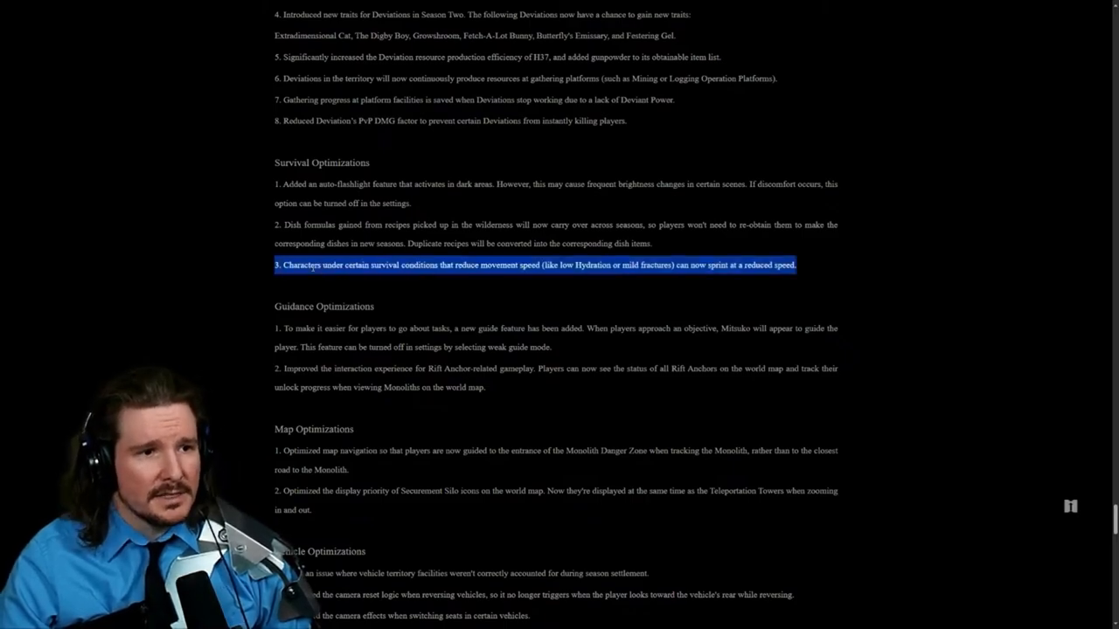
Step: Scroll through the Guidance, Map, Vehicle and World Exploration optimization notes
scroll("down", 3)
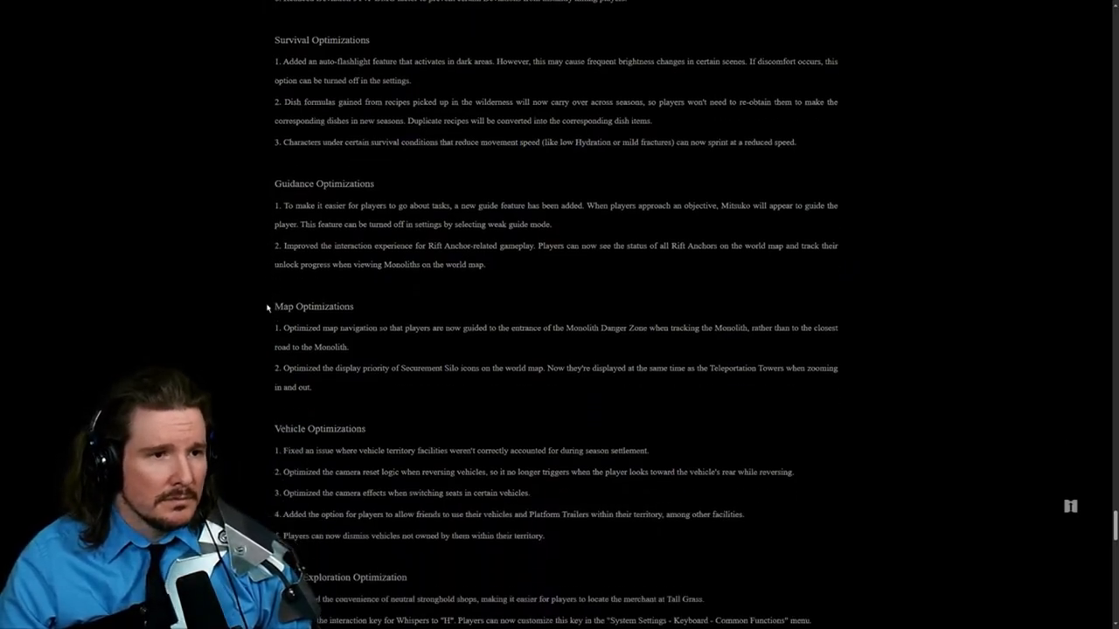
scroll("up", 3)
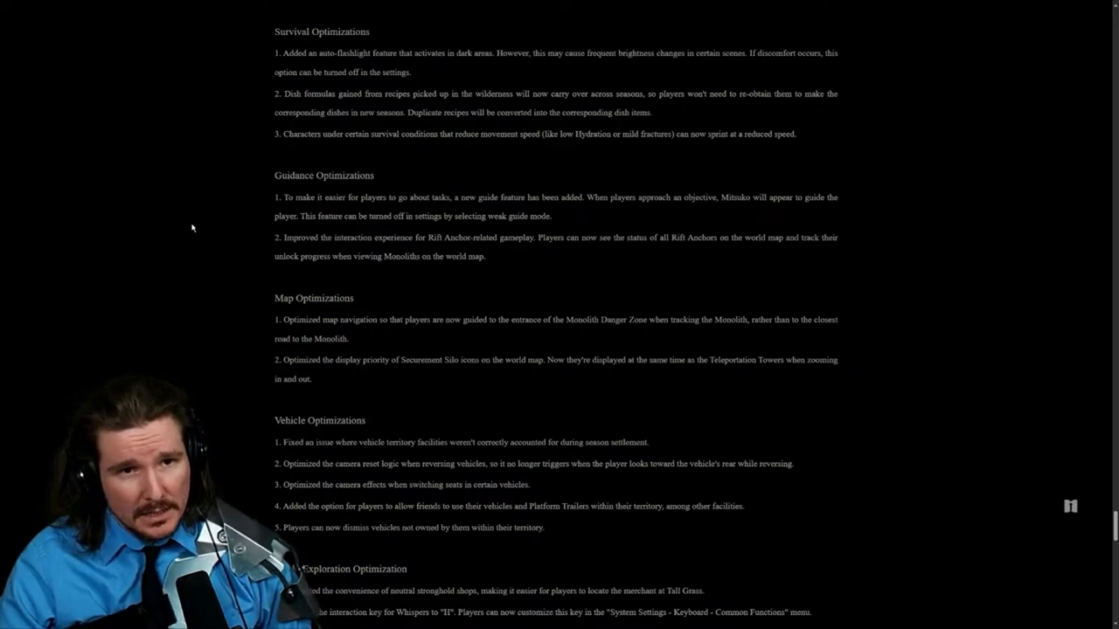
mouse_move(231, 251)
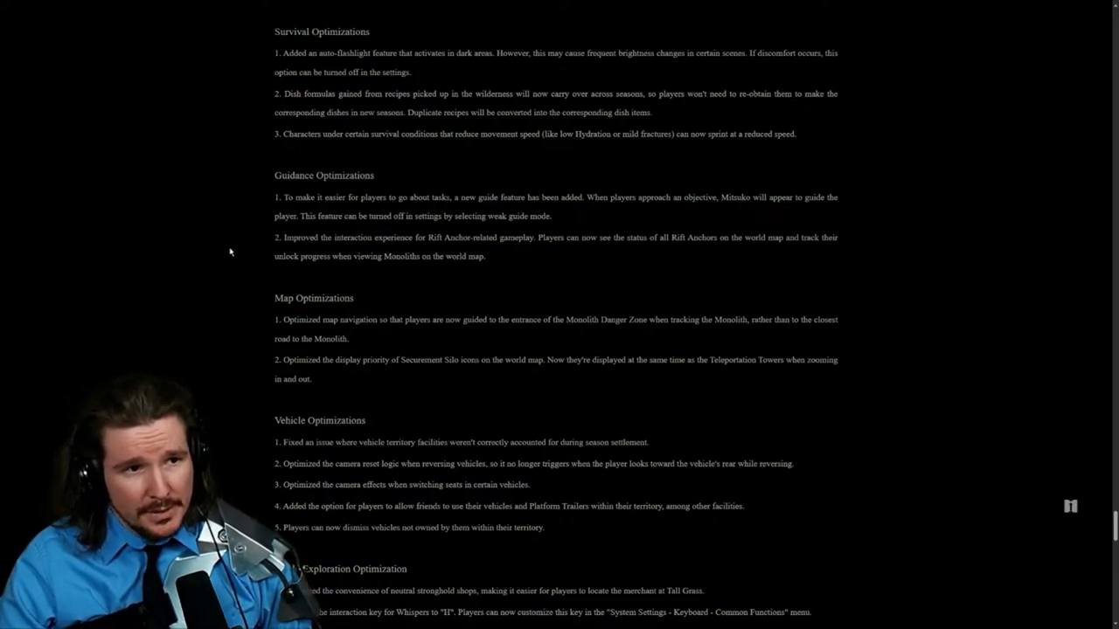
scroll("down", 3)
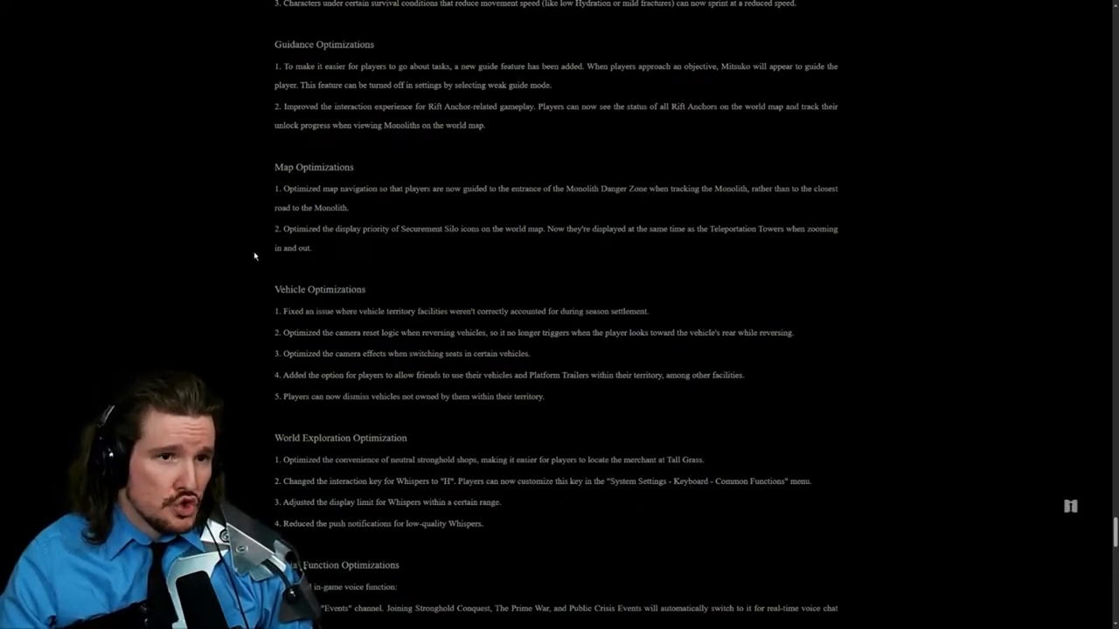
scroll("down", 3)
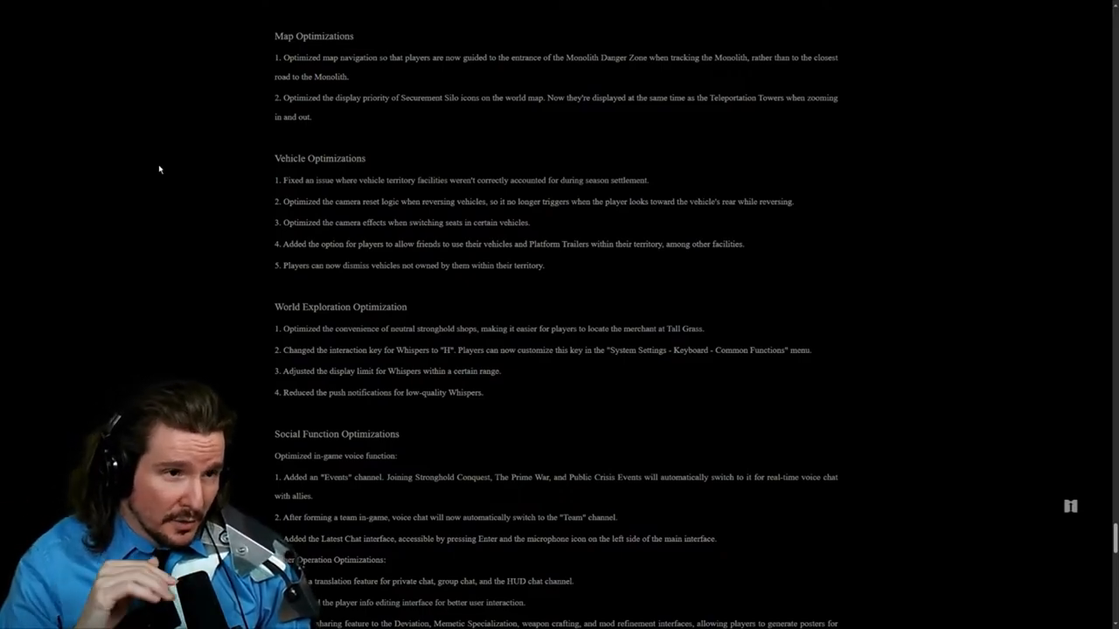
Step: Scroll down to the Social Function, Boss Dungeon and Eternaland optimization sections
scroll("down", 3)
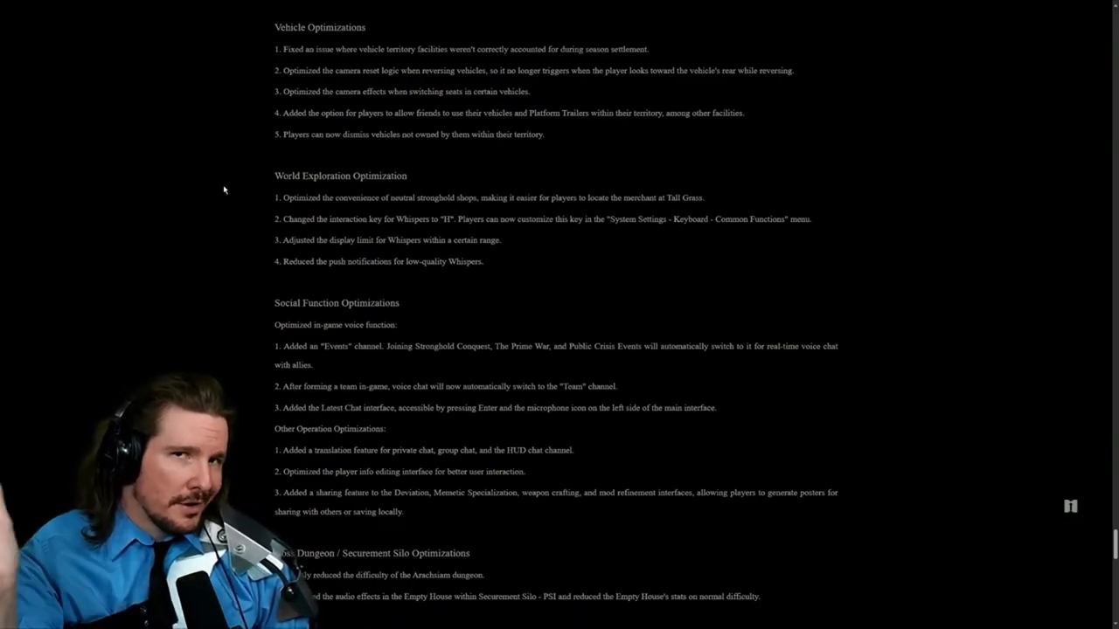
mouse_move(234, 199)
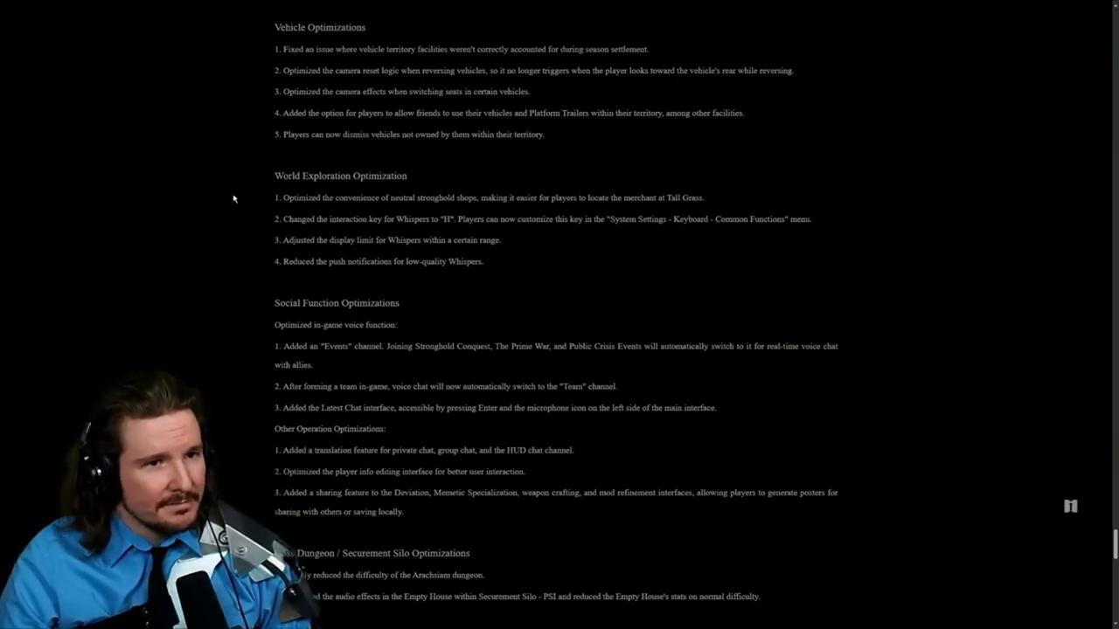
mouse_move(182, 220)
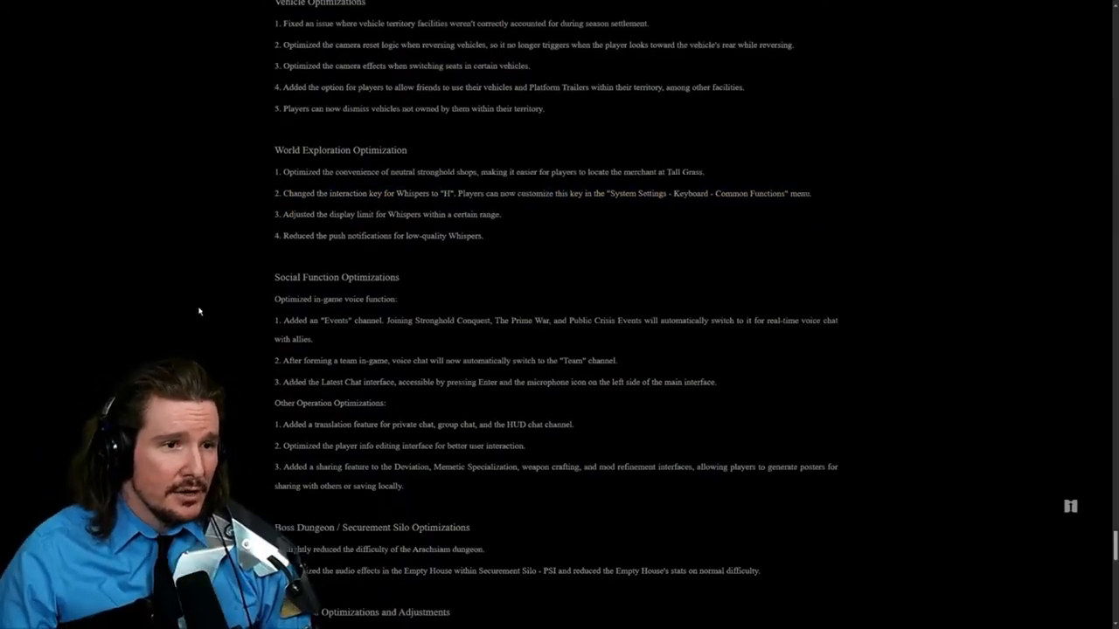
scroll("down", 3)
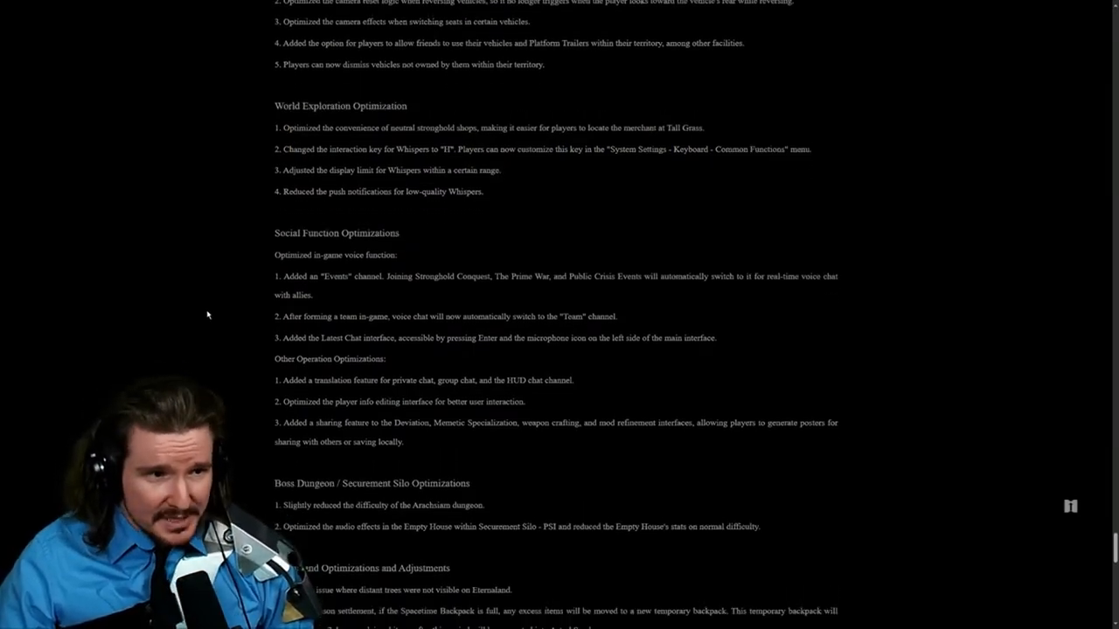
scroll("down", 3)
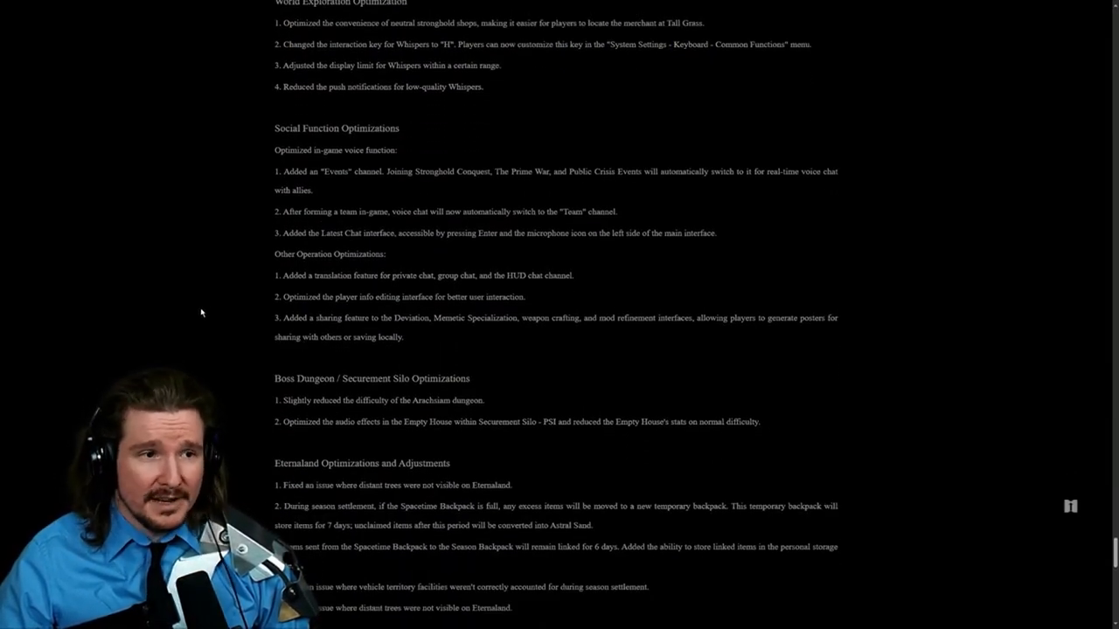
scroll("down", 3)
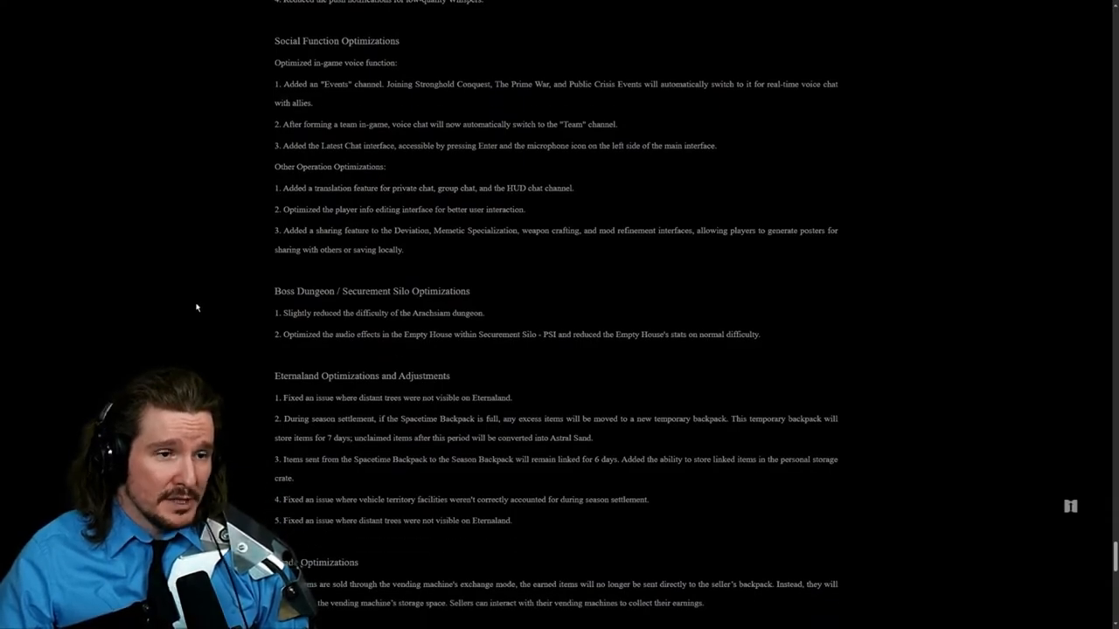
mouse_move(238, 297)
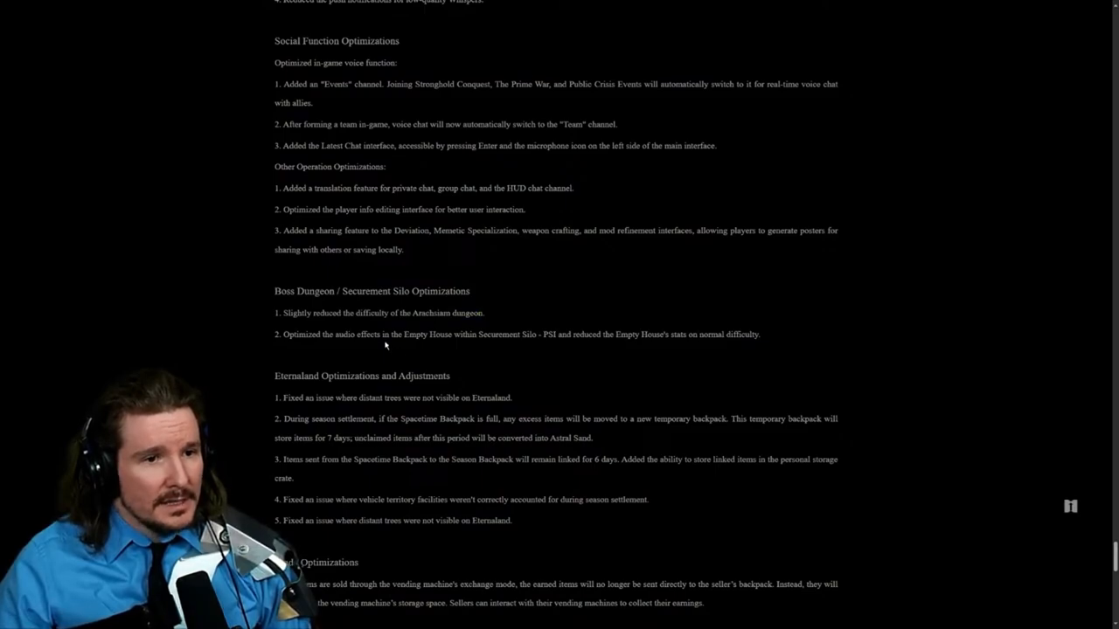
Step: Mark a sentence in the Eternaland notes near the vending-machine changes
left_click_drag(392, 333, 540, 334)
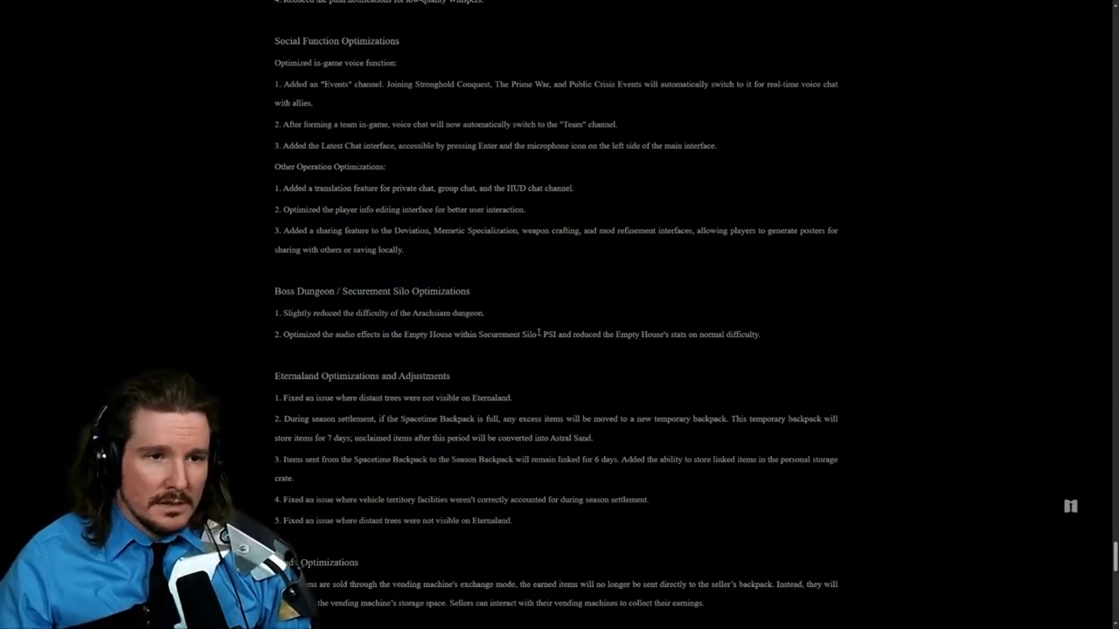
left_click_drag(542, 334, 640, 334)
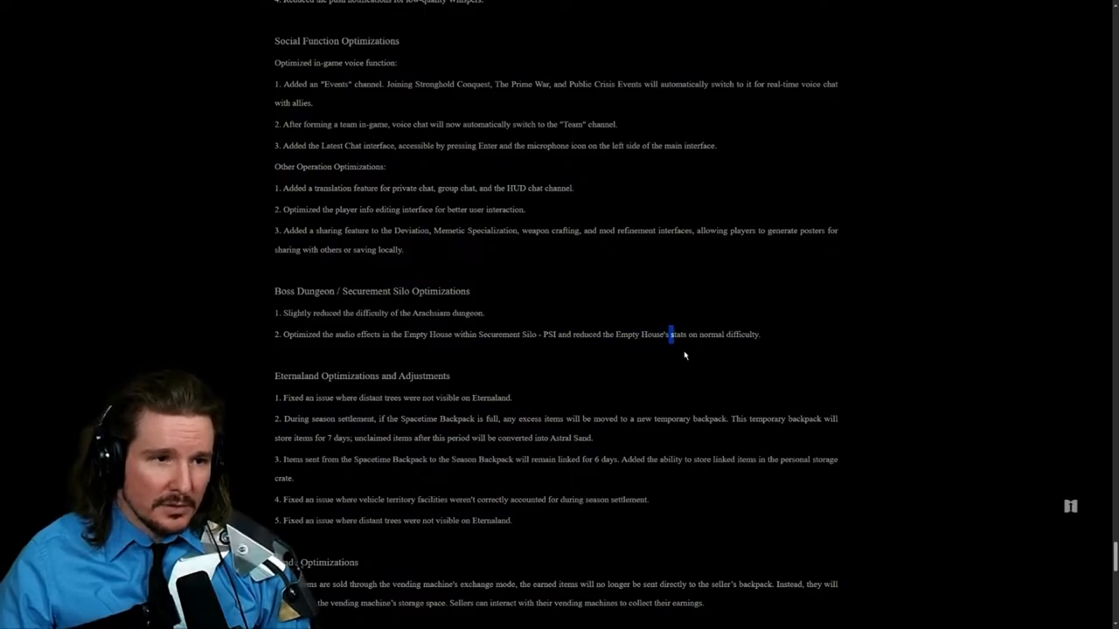
Step: Scroll down through Trade Optimizations, Developer Notes and Other Optimizations to the Bug Optimizations list
scroll("down", 3)
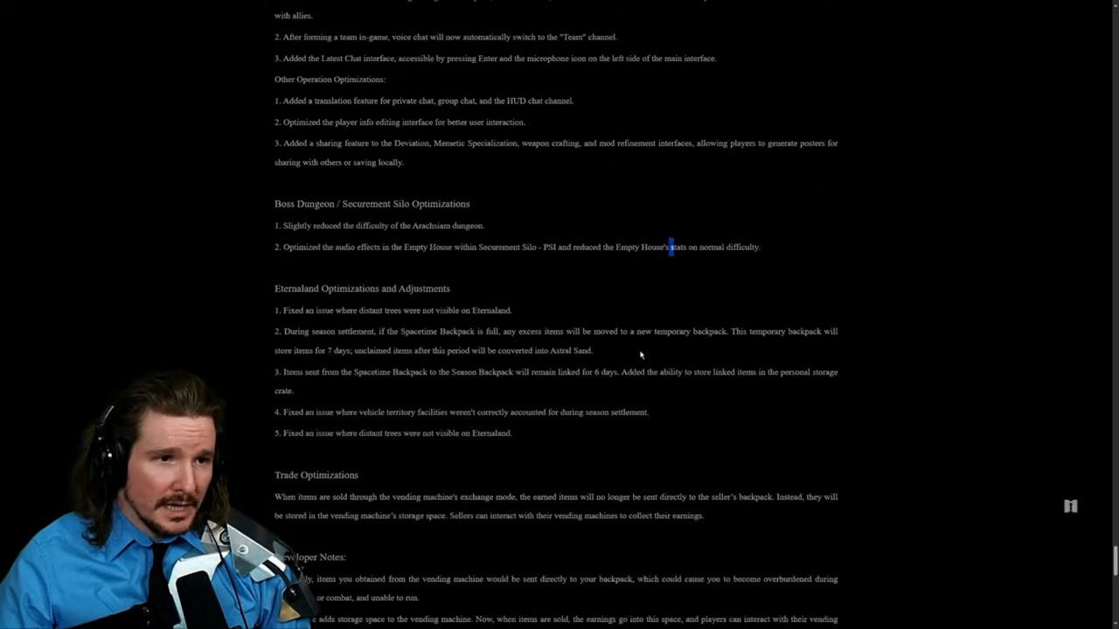
scroll("down", 3)
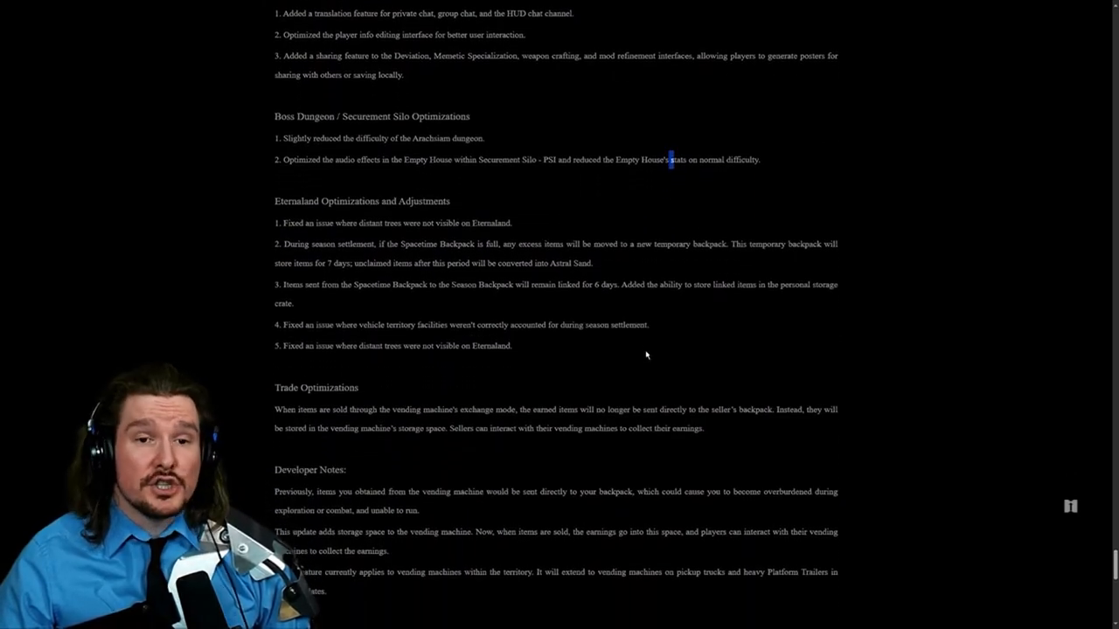
scroll("down", 3)
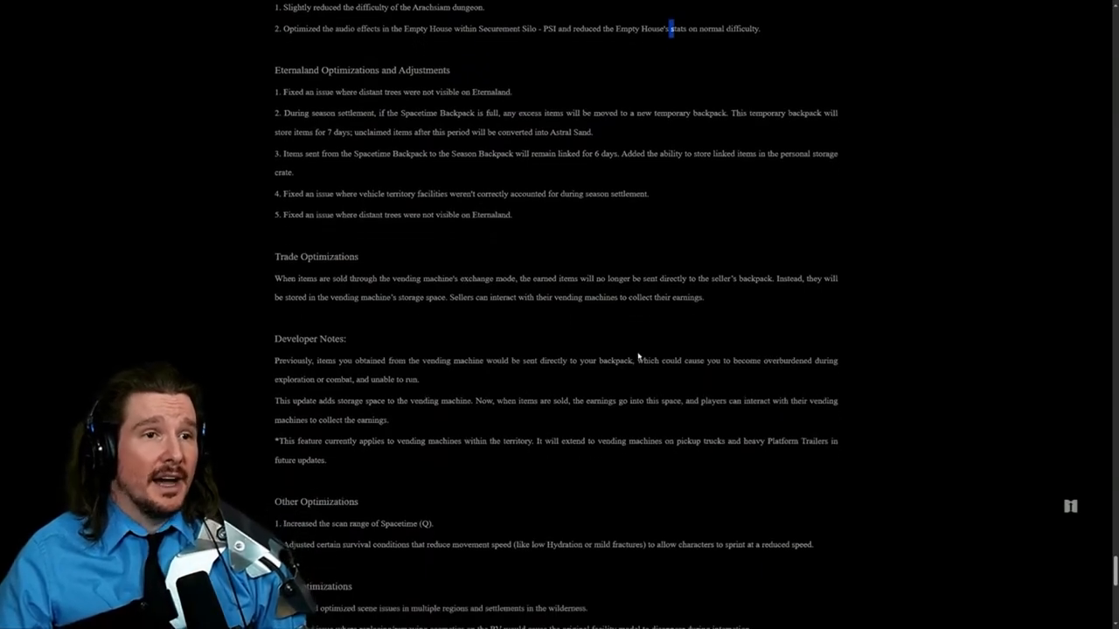
scroll("down", 3)
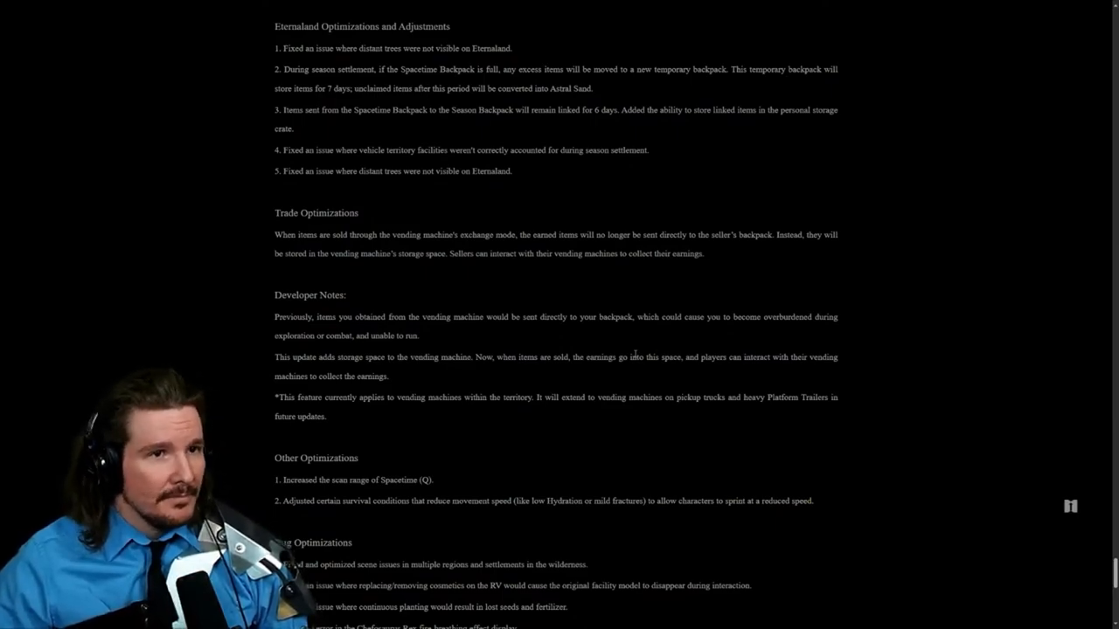
mouse_move(259, 179)
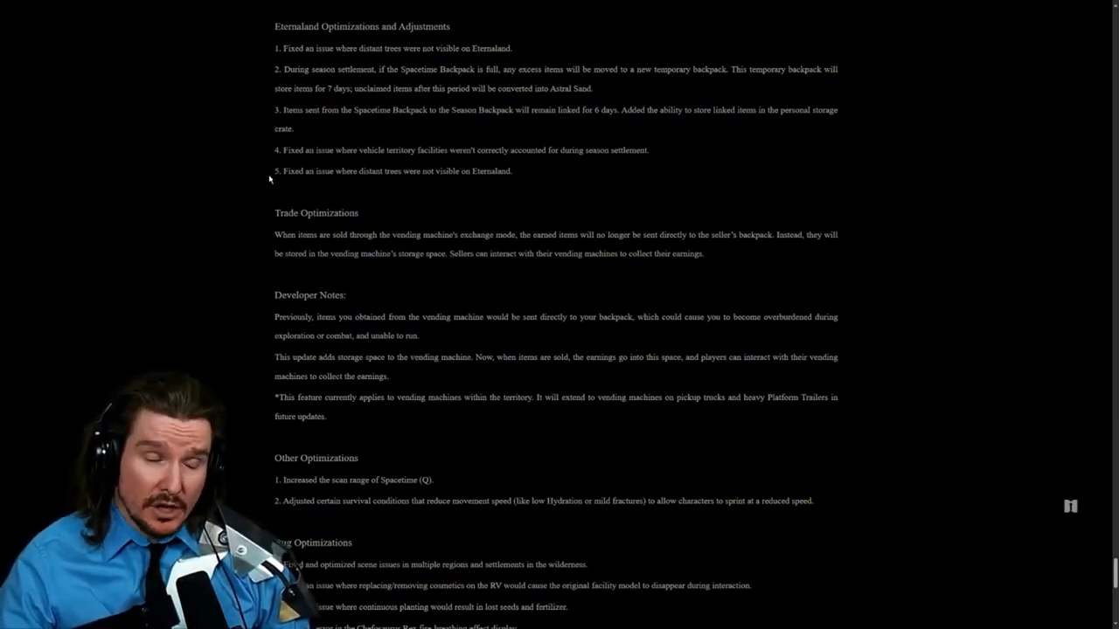
mouse_move(259, 192)
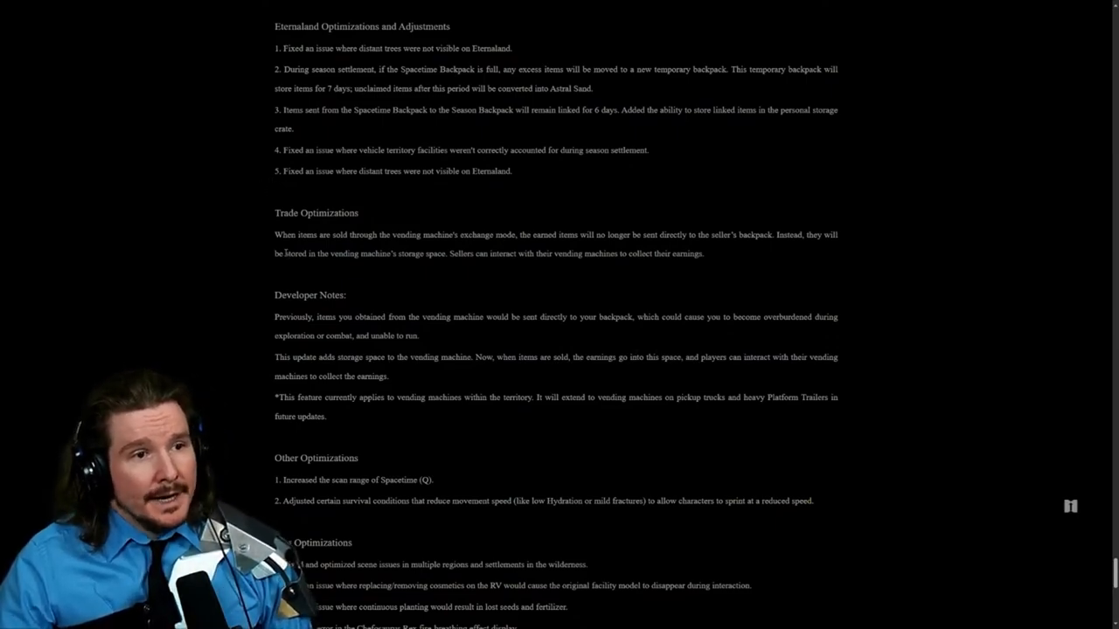
scroll("down", 3)
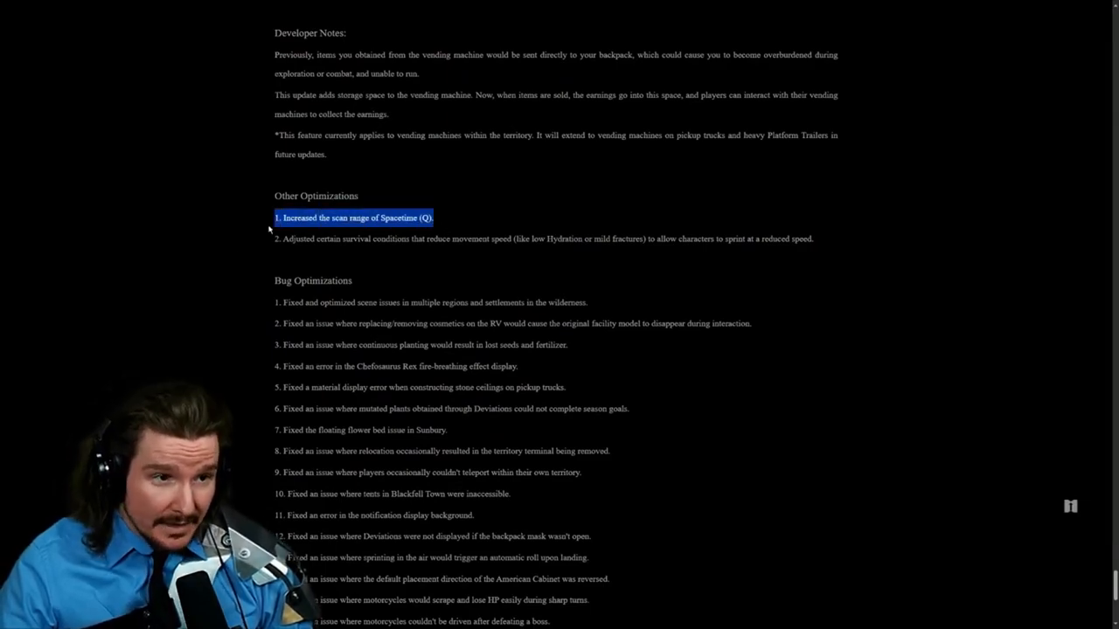
Step: Scroll through the Bug Optimizations fix list to the end of the patch notes
scroll("down", 3)
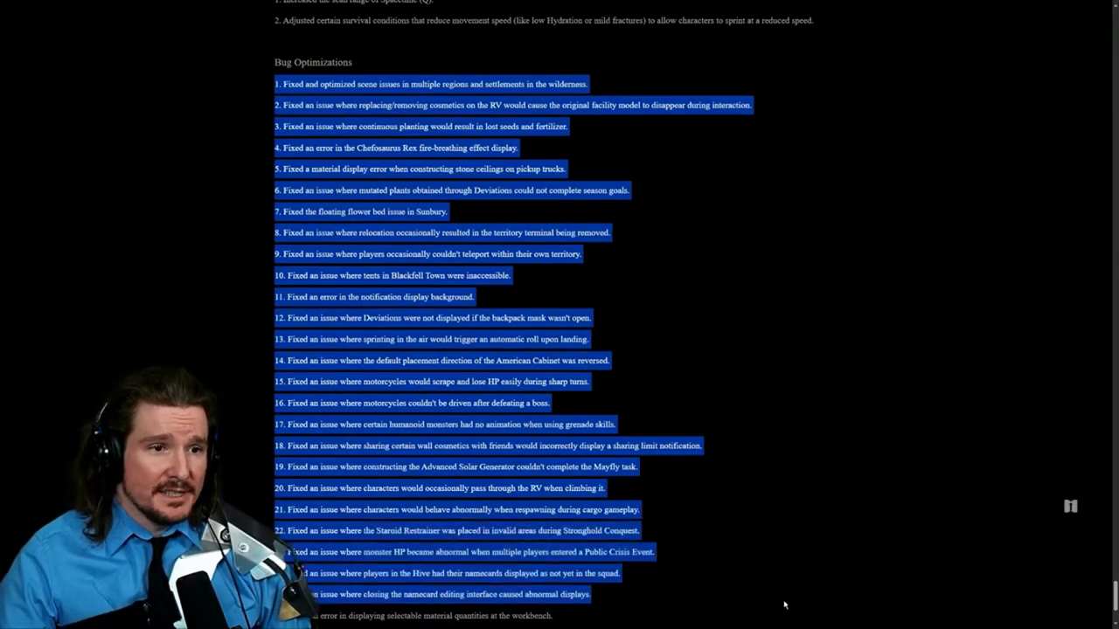
scroll("down", 3)
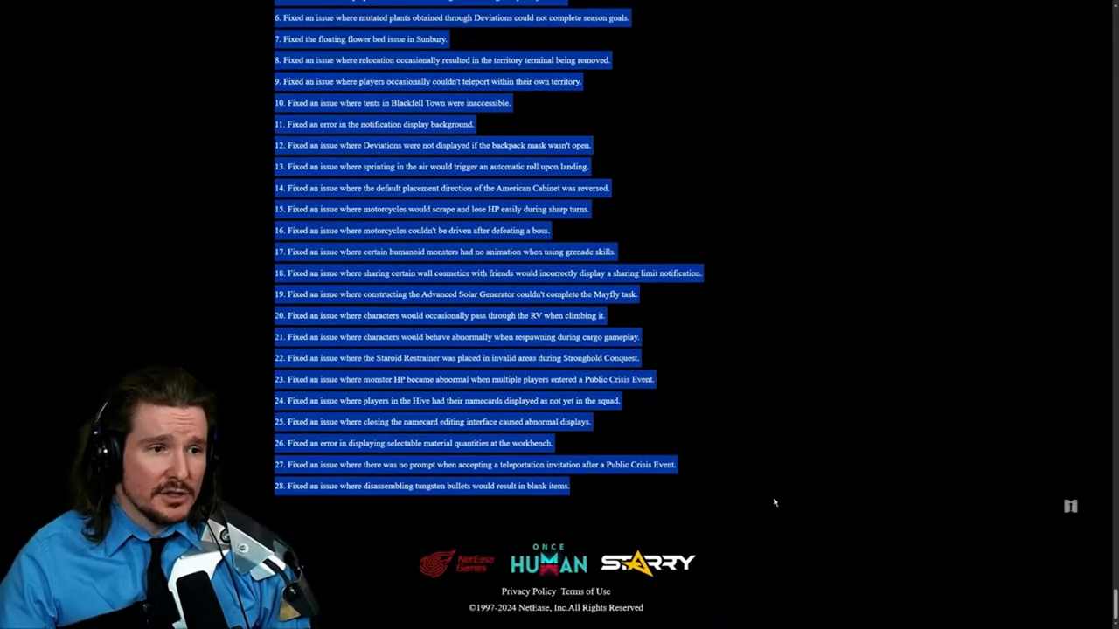
scroll("up", 3)
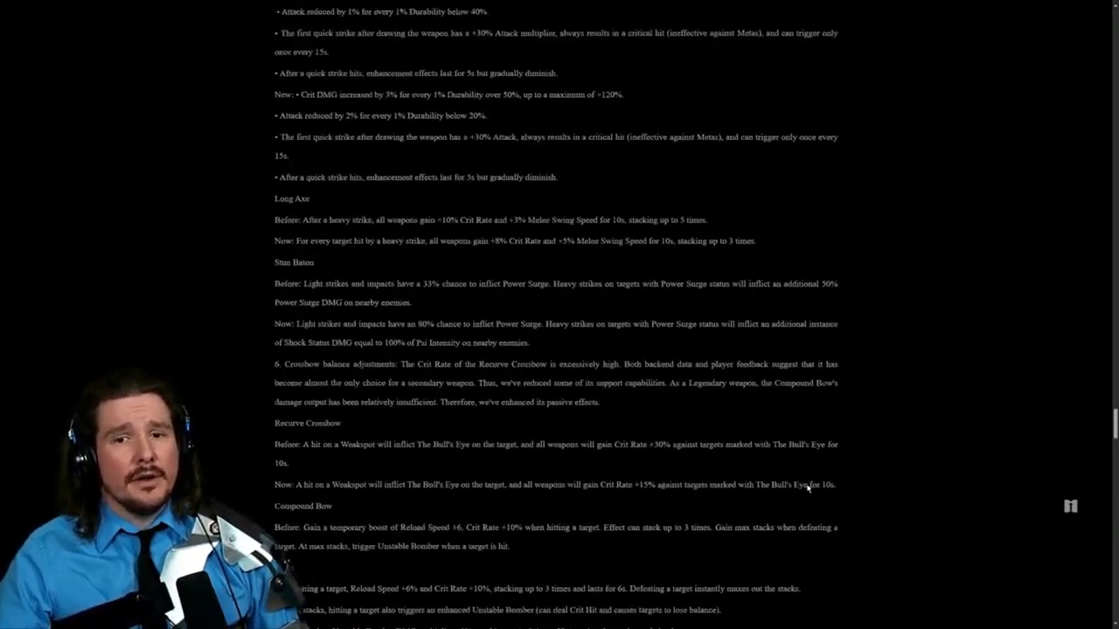
Step: Scroll back up the page to the Once Human Patch notes 1.1 title and intro
scroll("down", 3)
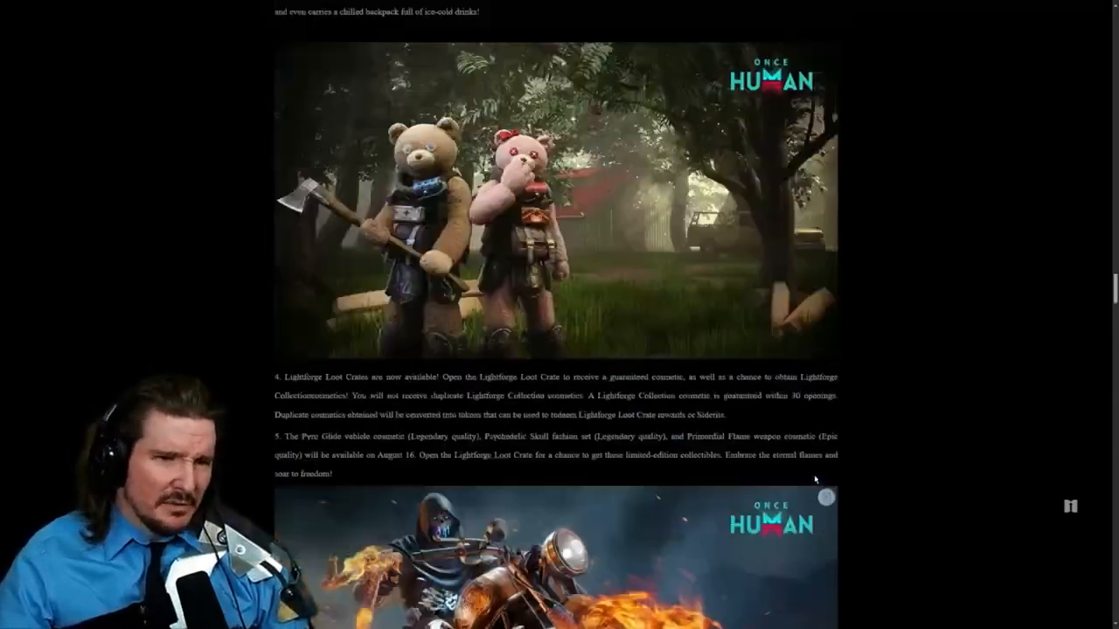
scroll("down", 3)
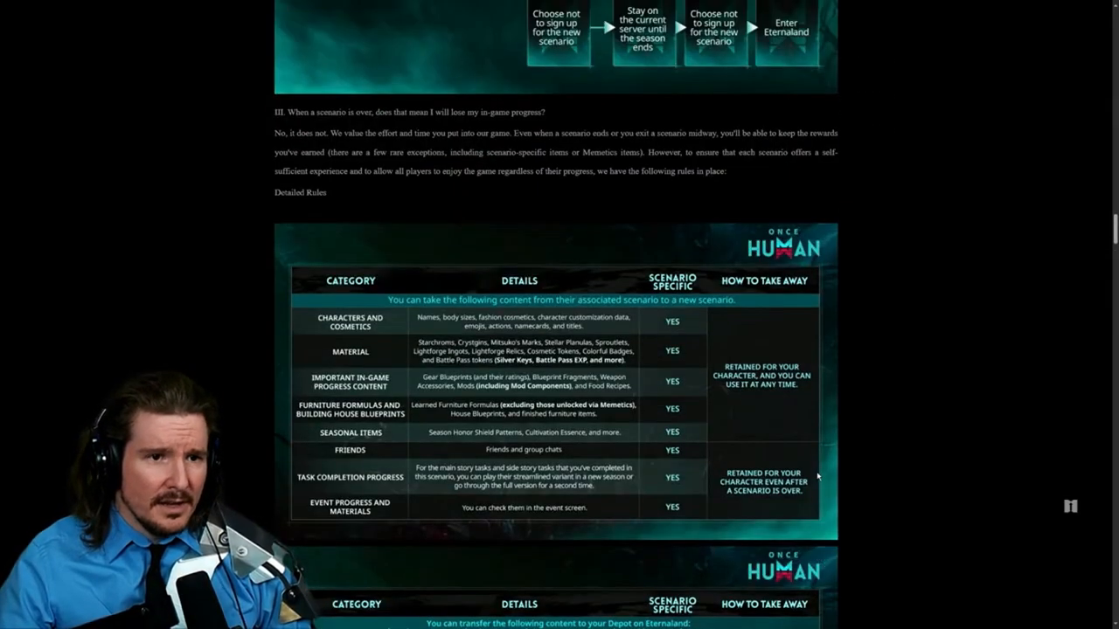
scroll("down", 3)
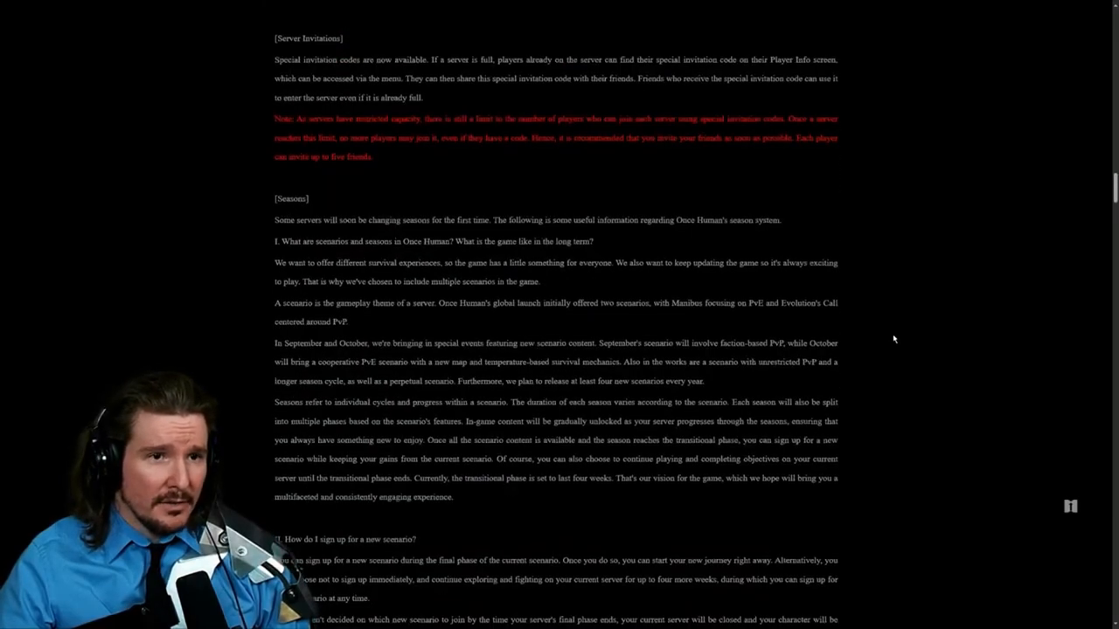
scroll("down", 3)
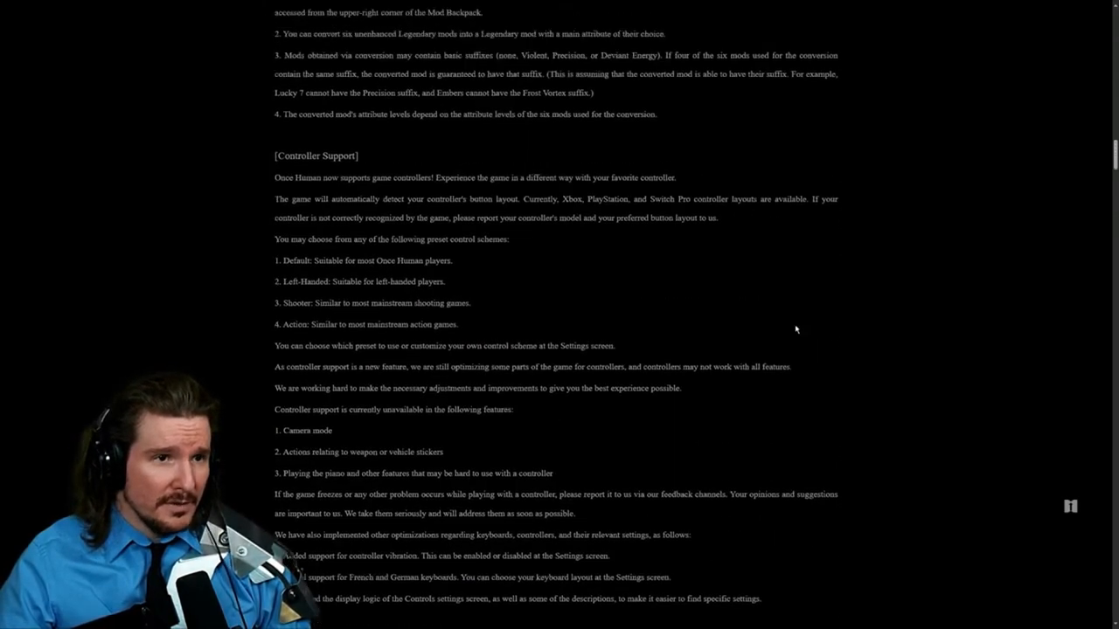
scroll("up", 3)
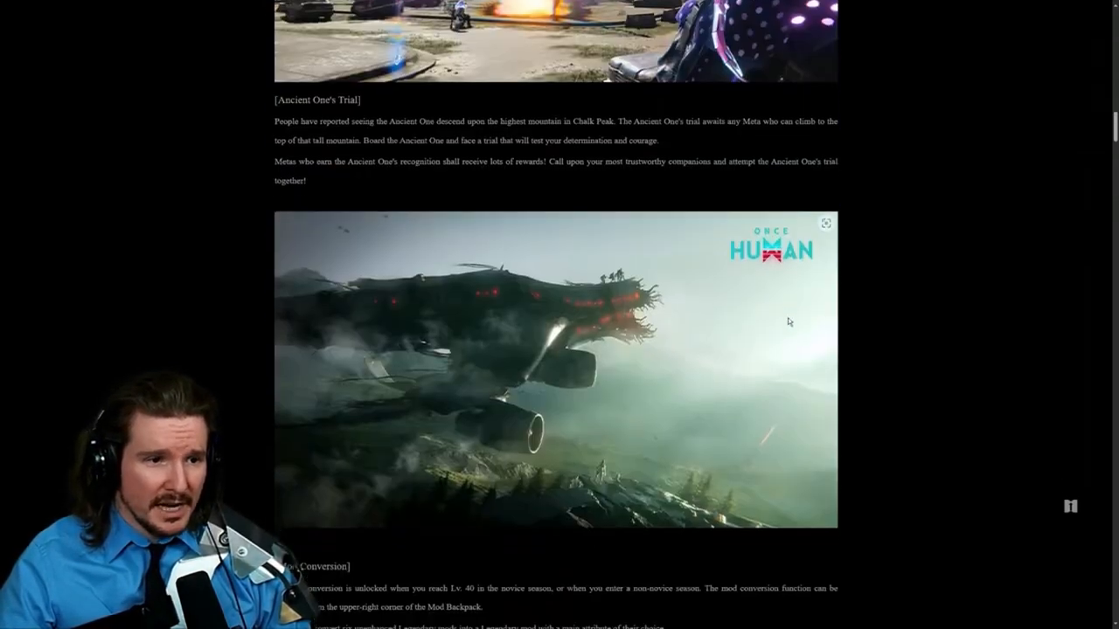
scroll("down", 3)
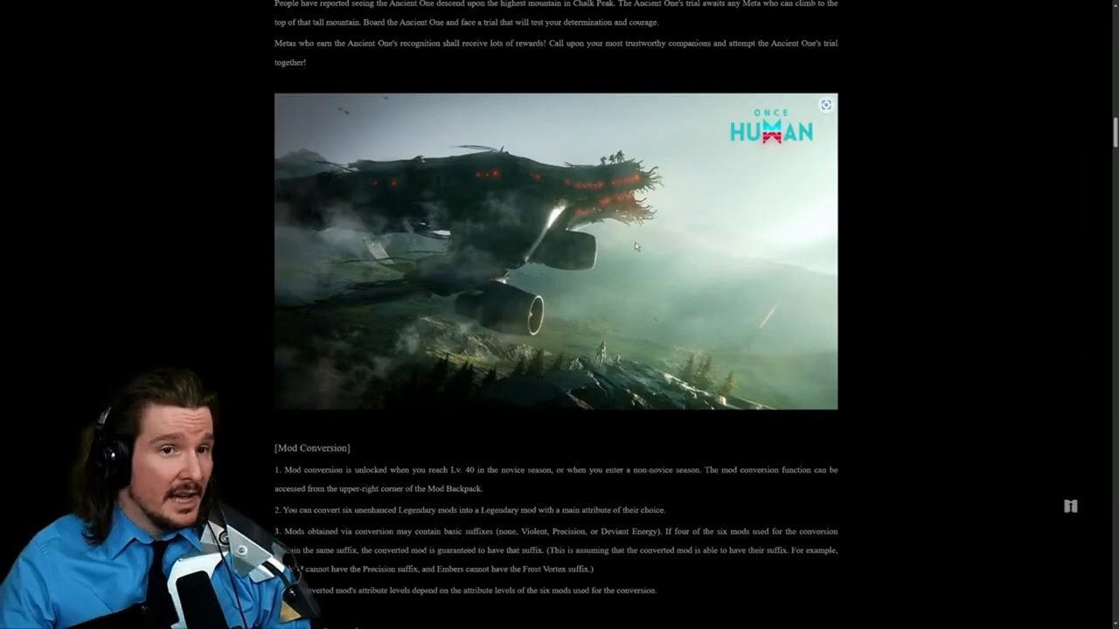
scroll("up", 3)
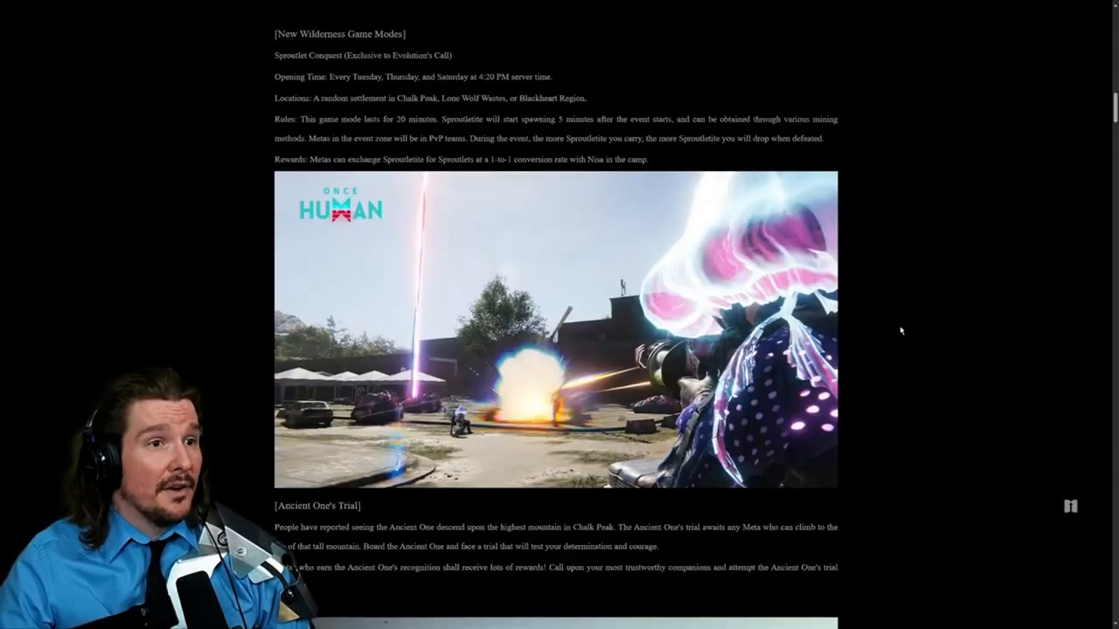
scroll("down", 3)
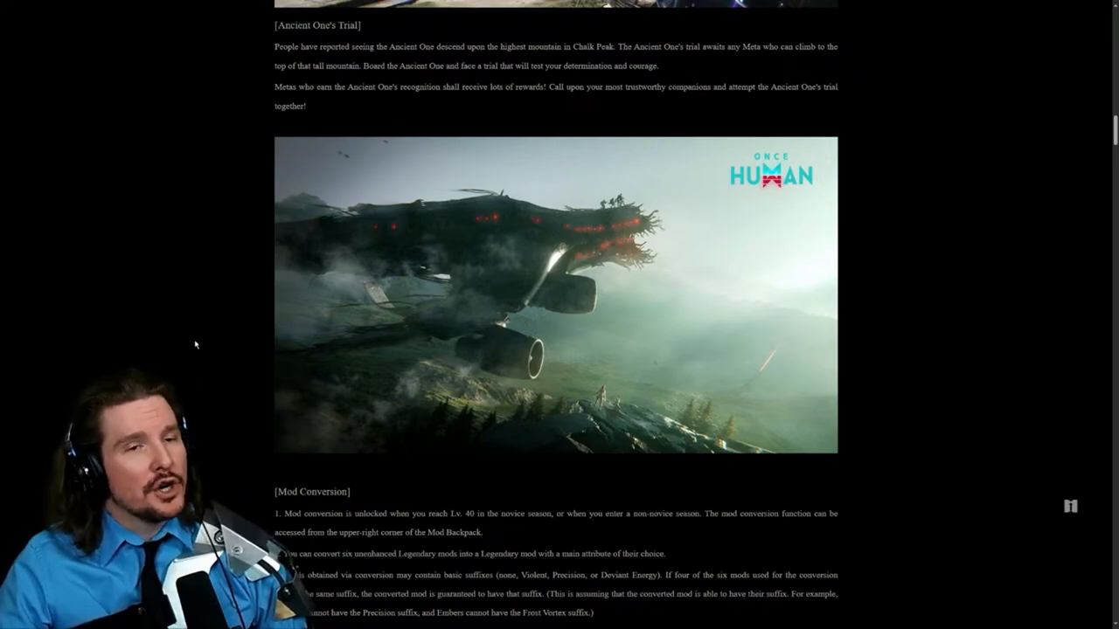
mouse_move(154, 346)
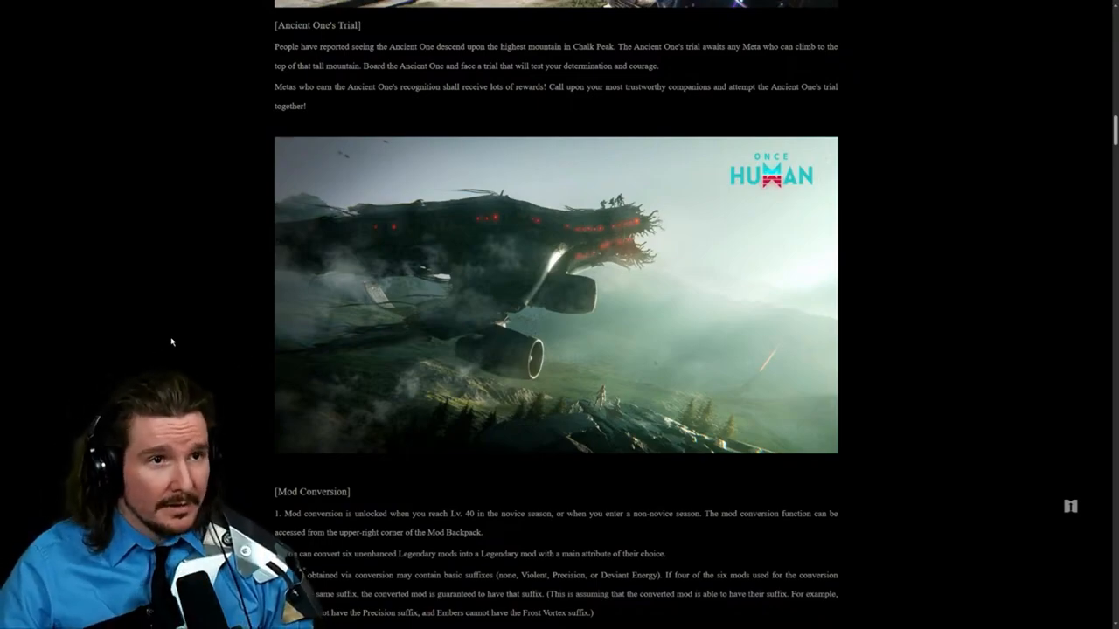
scroll("down", 3)
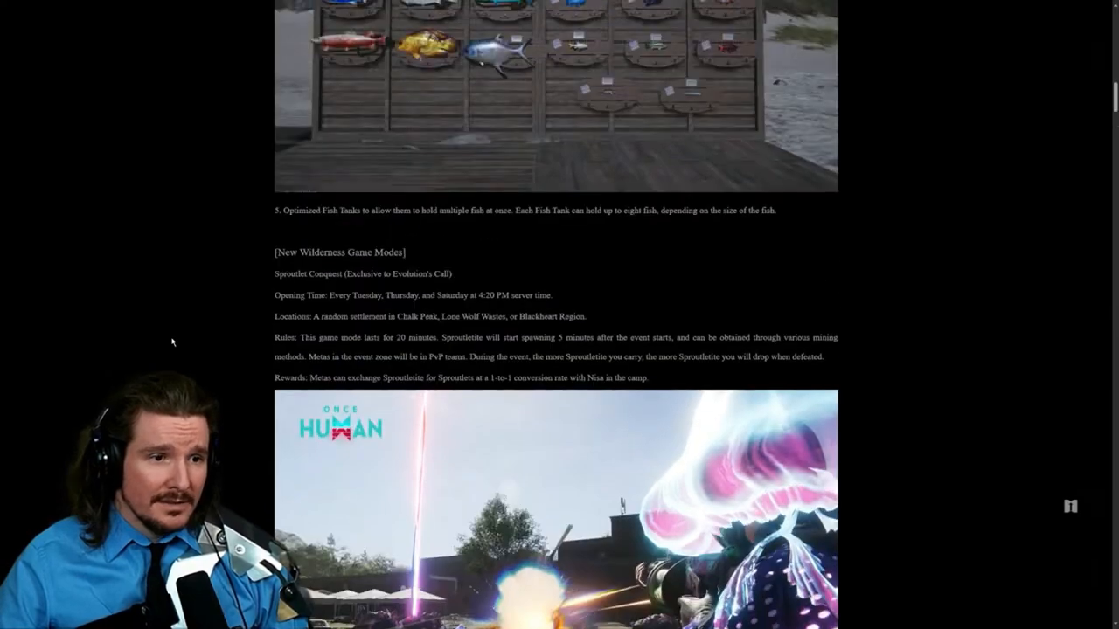
scroll("up", 3)
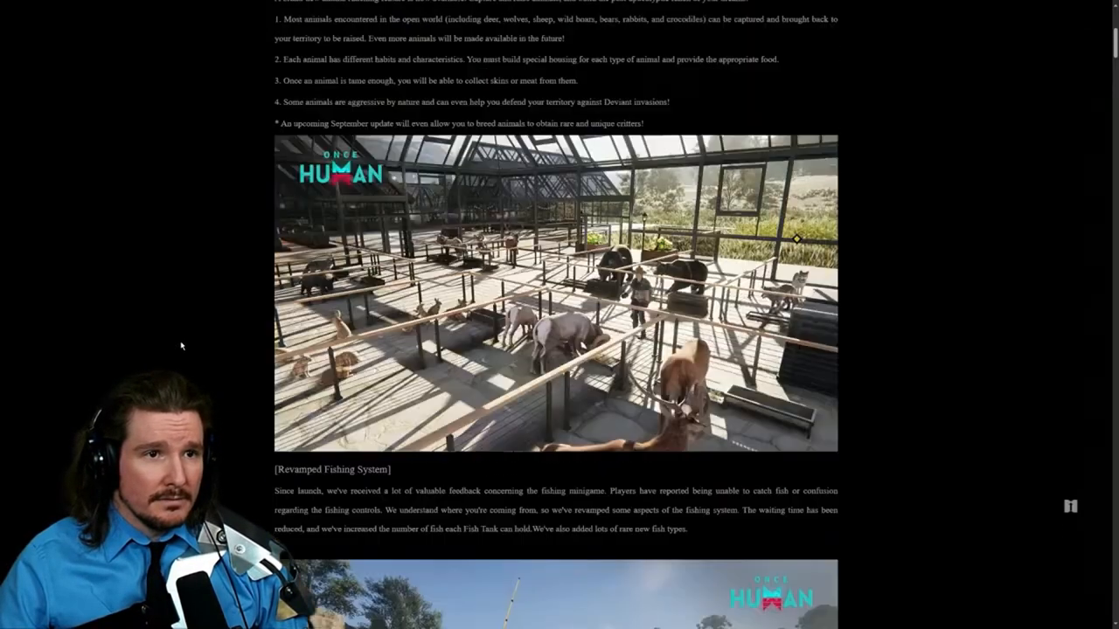
scroll("up", 3)
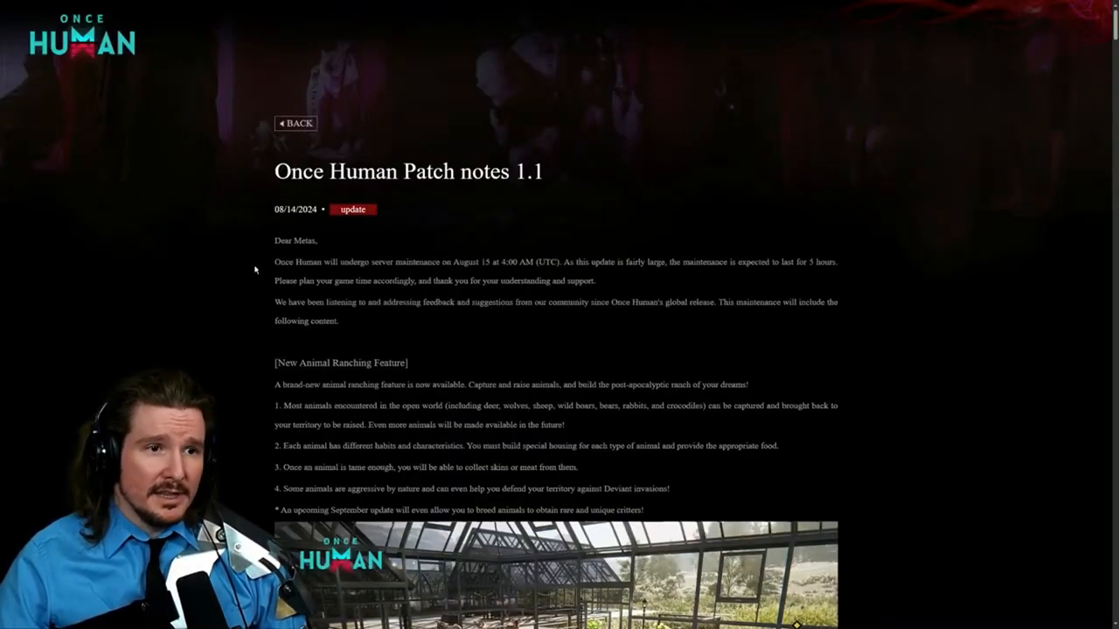